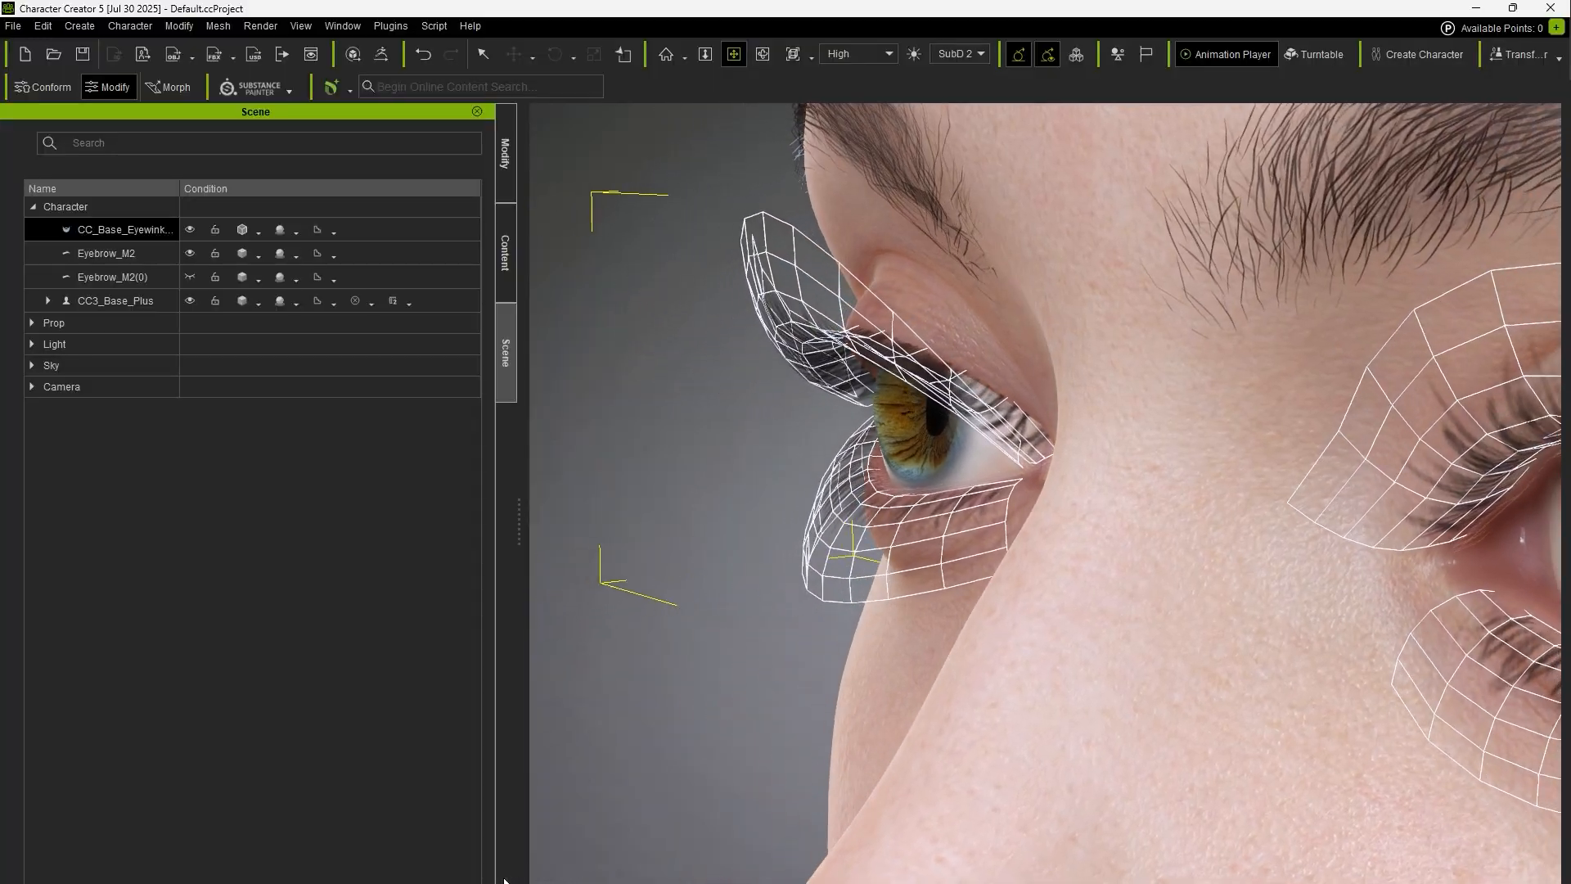
Browse the 1.Natural eyelash presets, then the 2.Makeup eyelash presets
{"action": "left_click", "coordinate": [504, 252]}
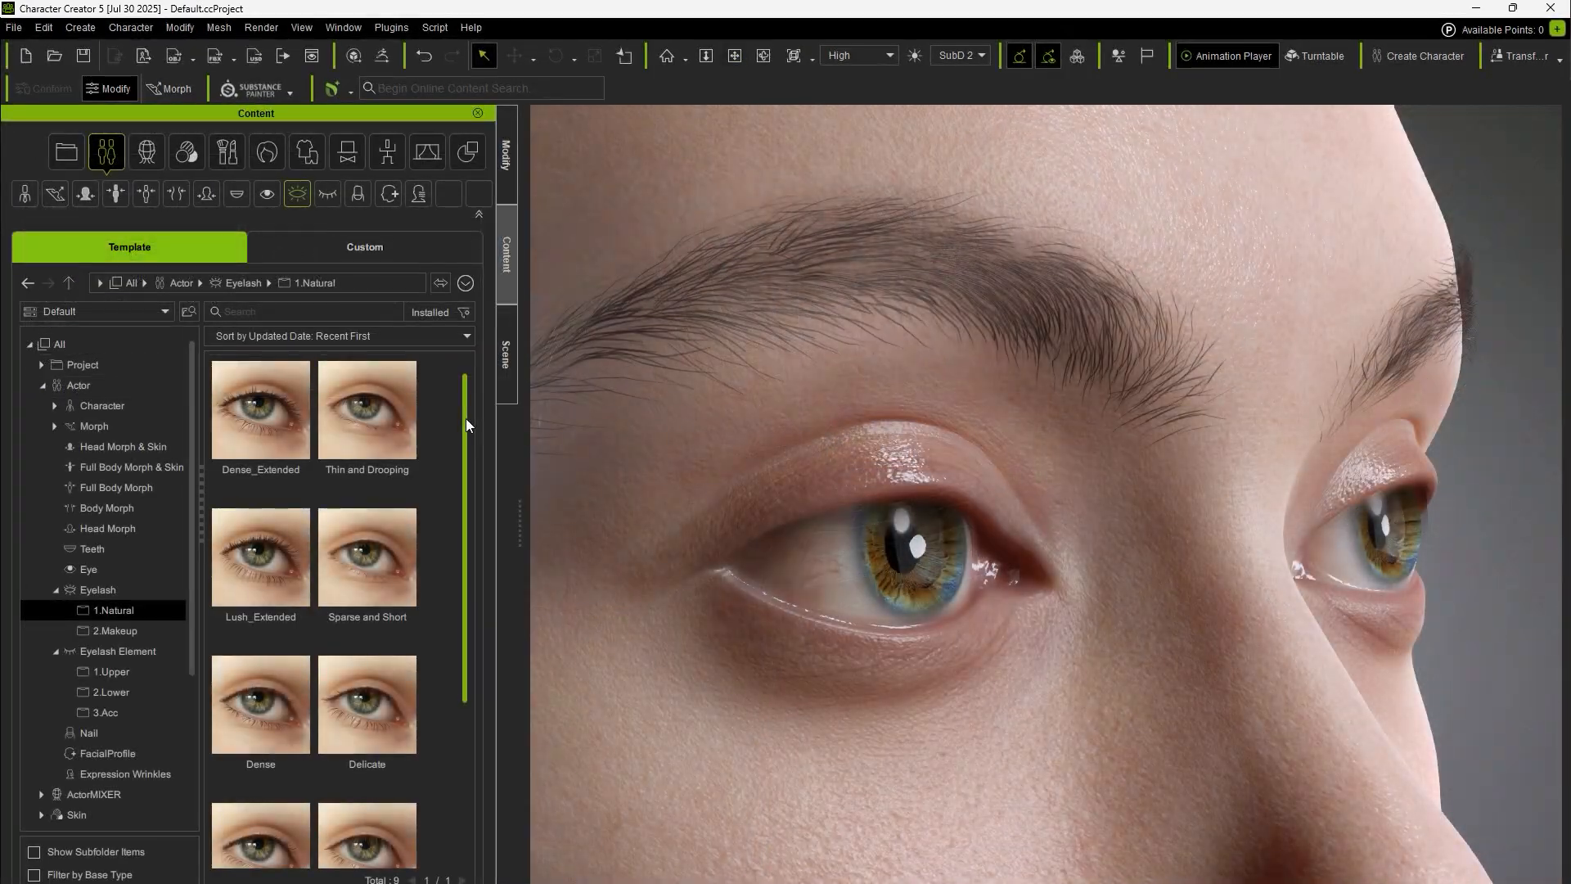
{"action": "scroll", "scroll_direction": "down", "scroll_amount": 3}
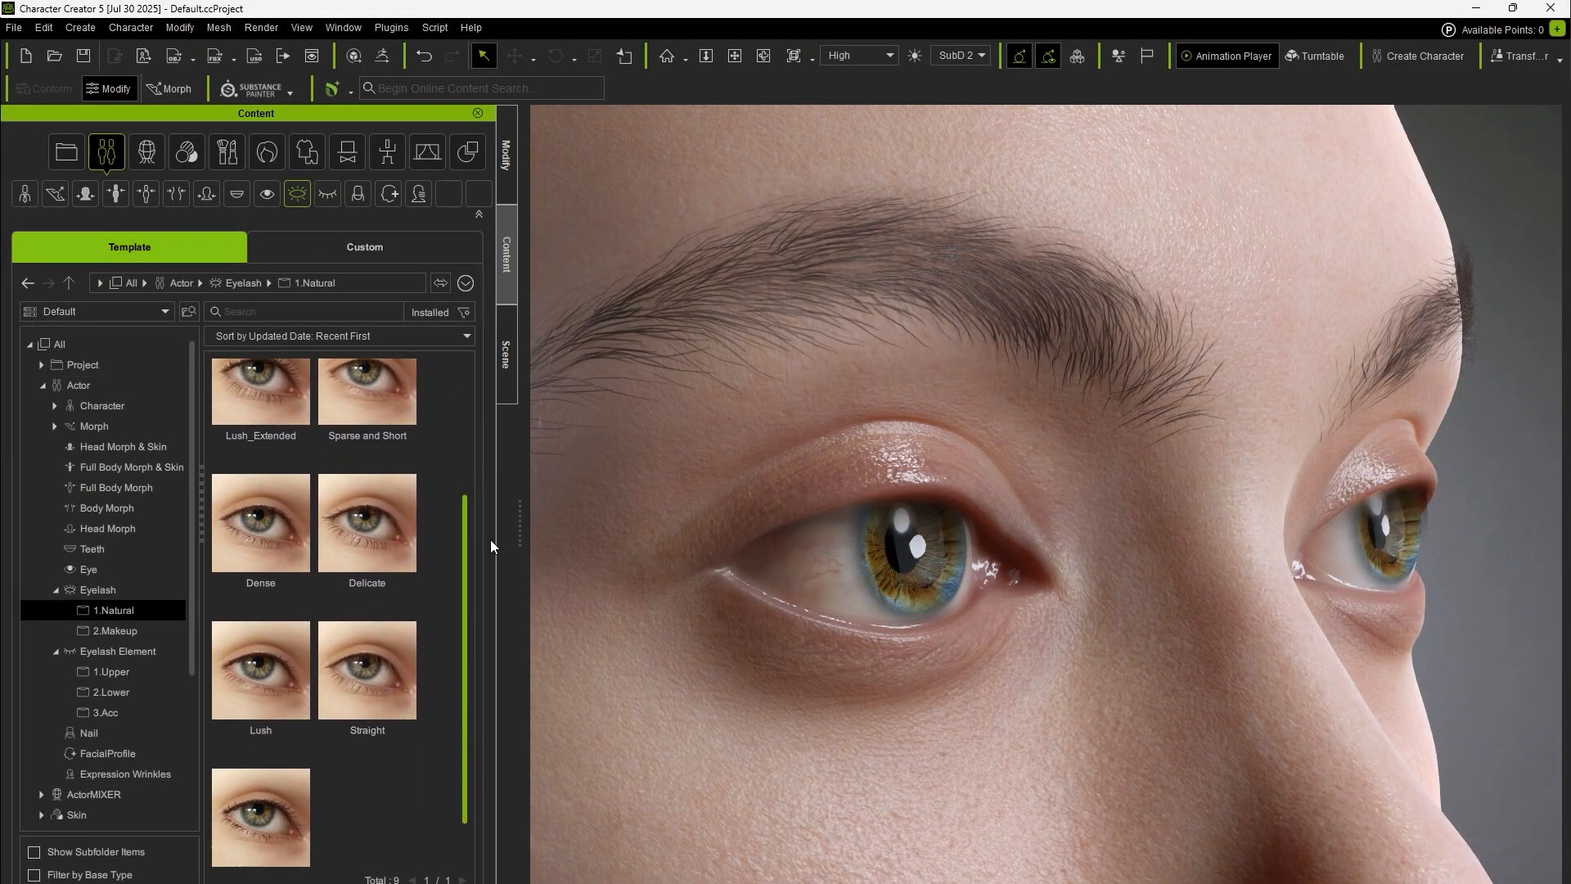
{"action": "scroll", "scroll_direction": "down", "scroll_amount": 3}
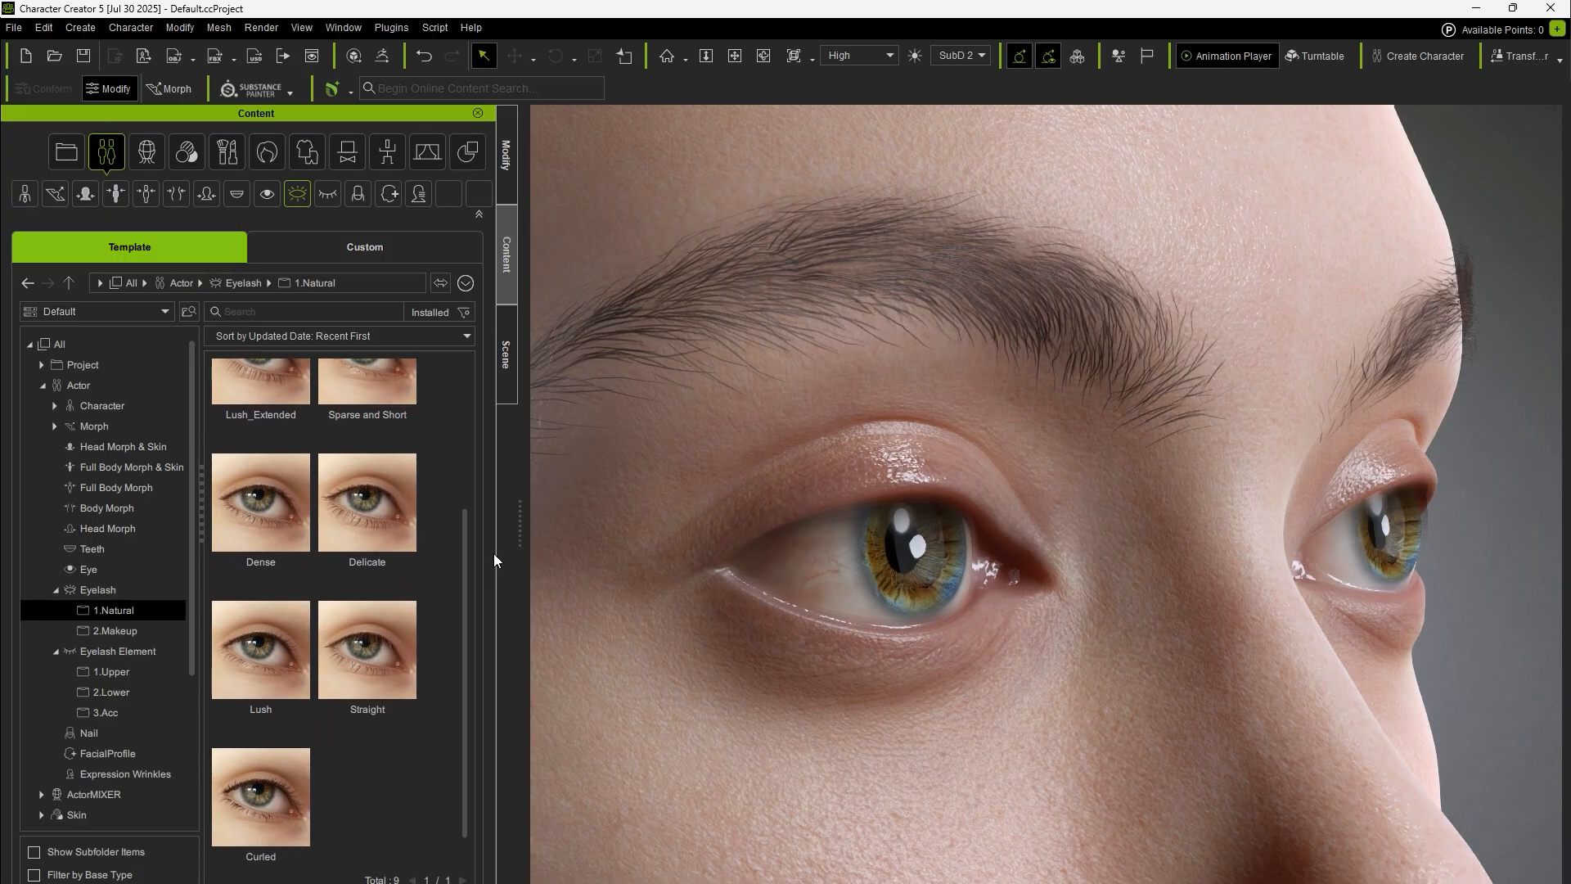
{"action": "left_click", "coordinate": [111, 630]}
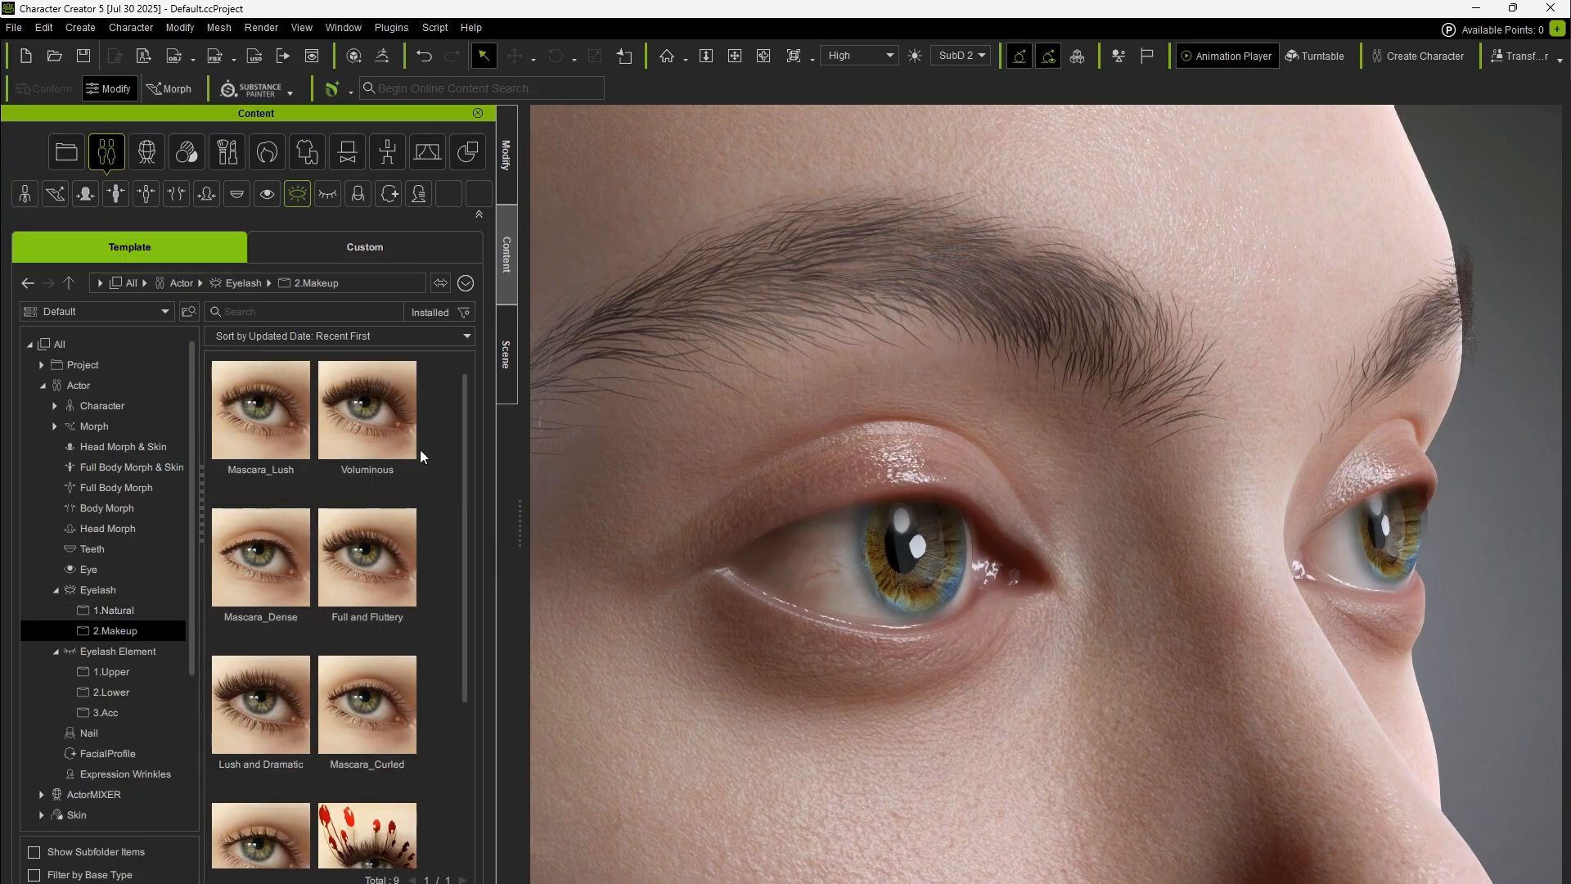
{"action": "scroll", "scroll_direction": "down", "scroll_amount": 3}
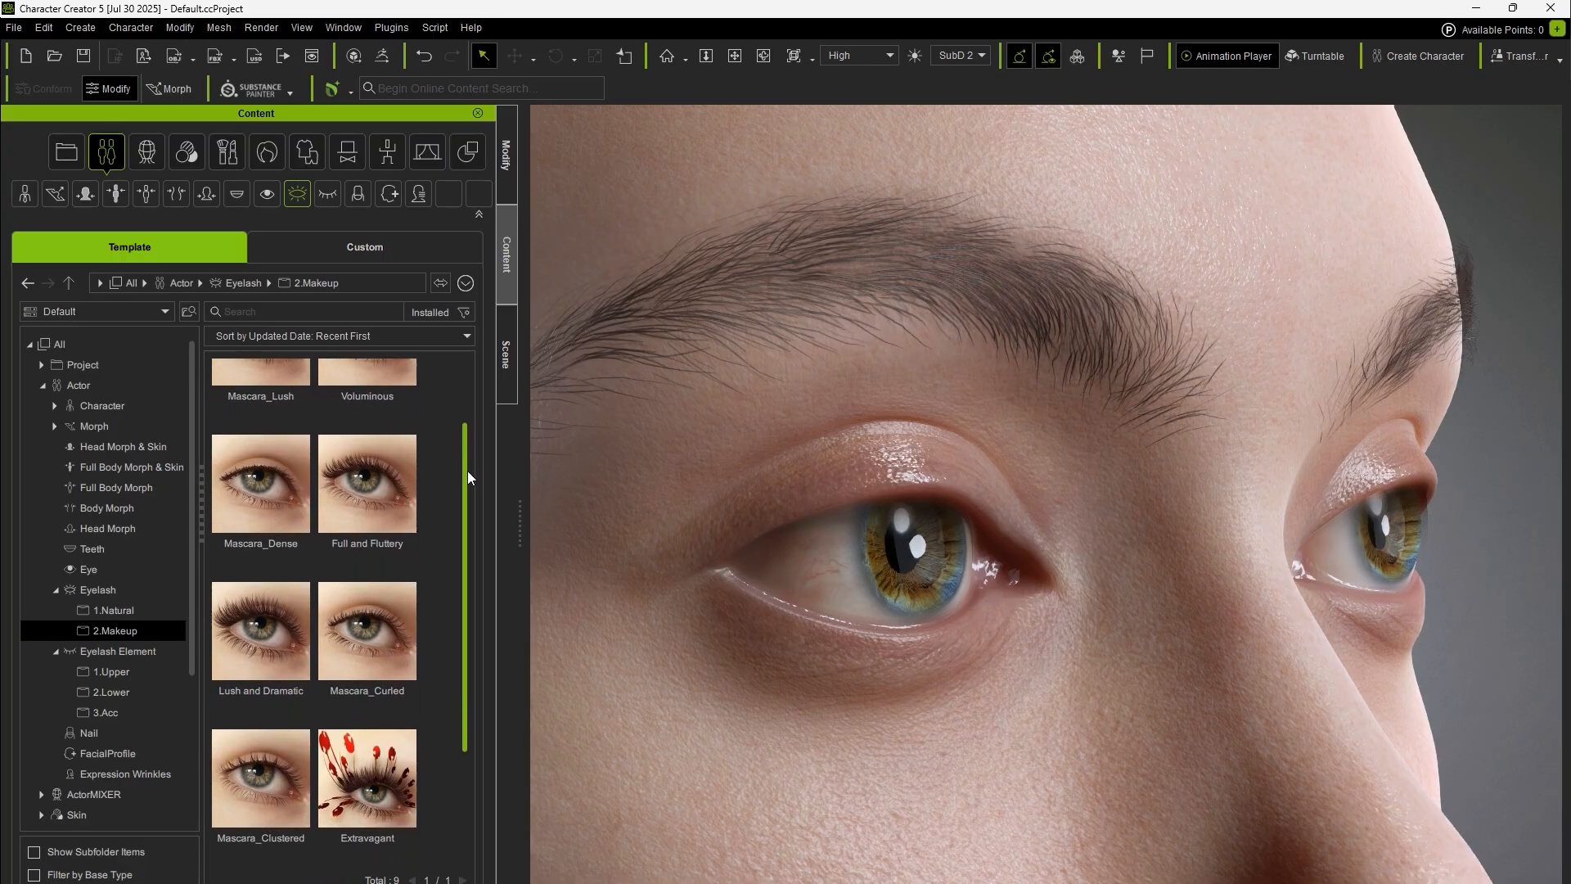
{"action": "scroll", "scroll_direction": "down", "scroll_amount": 3}
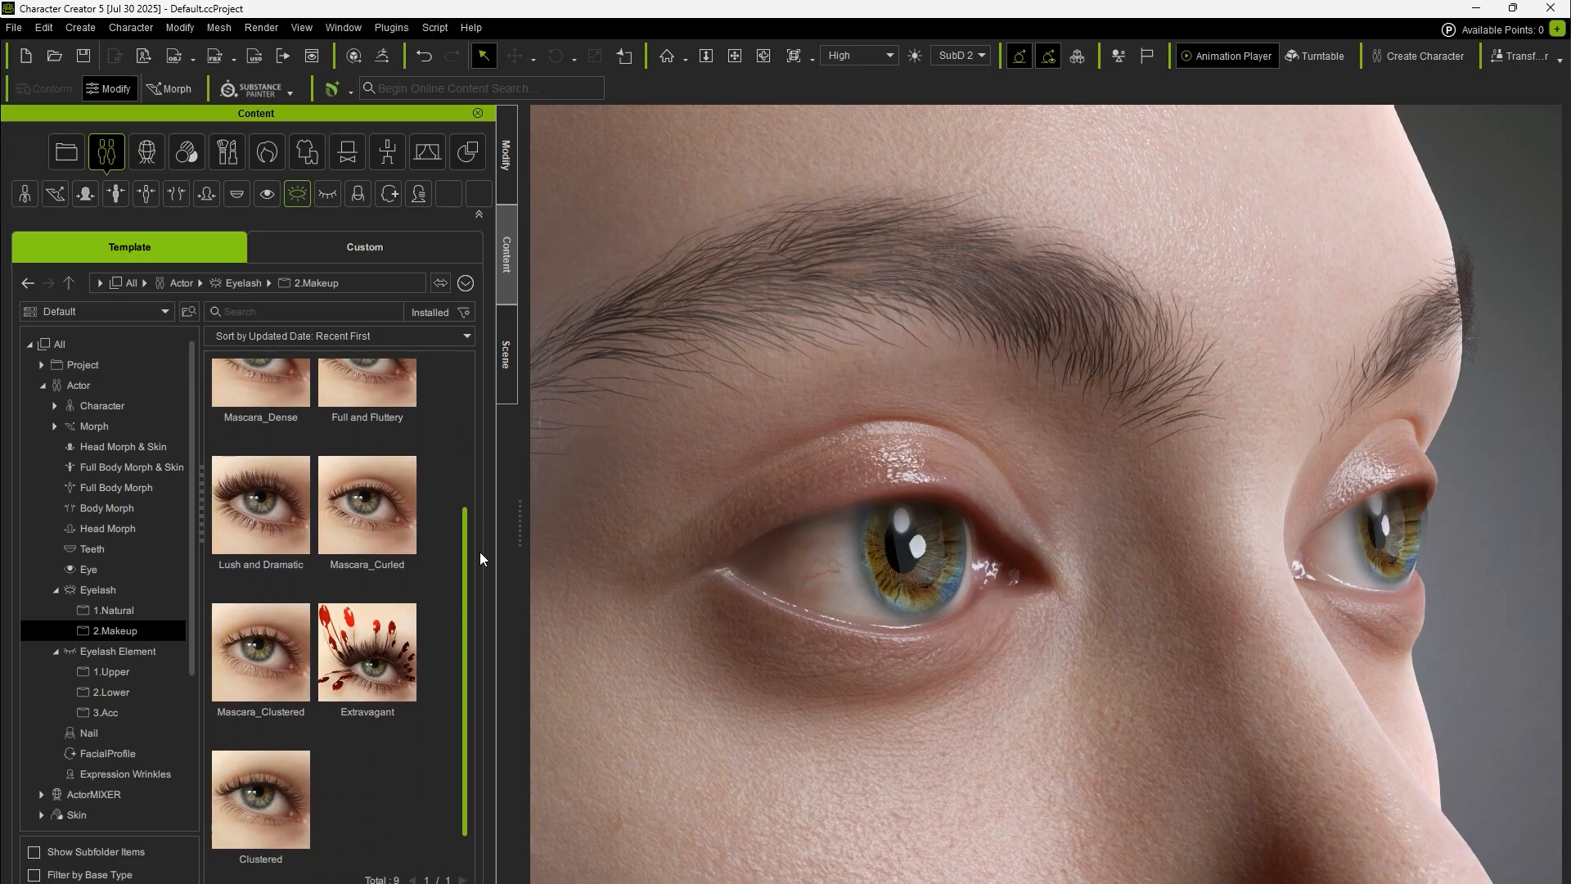
Apply the Mascara_Lush preset, then toggle Eyelash_H_U visibility in the Scene list
{"action": "double_click", "coordinate": [260, 409]}
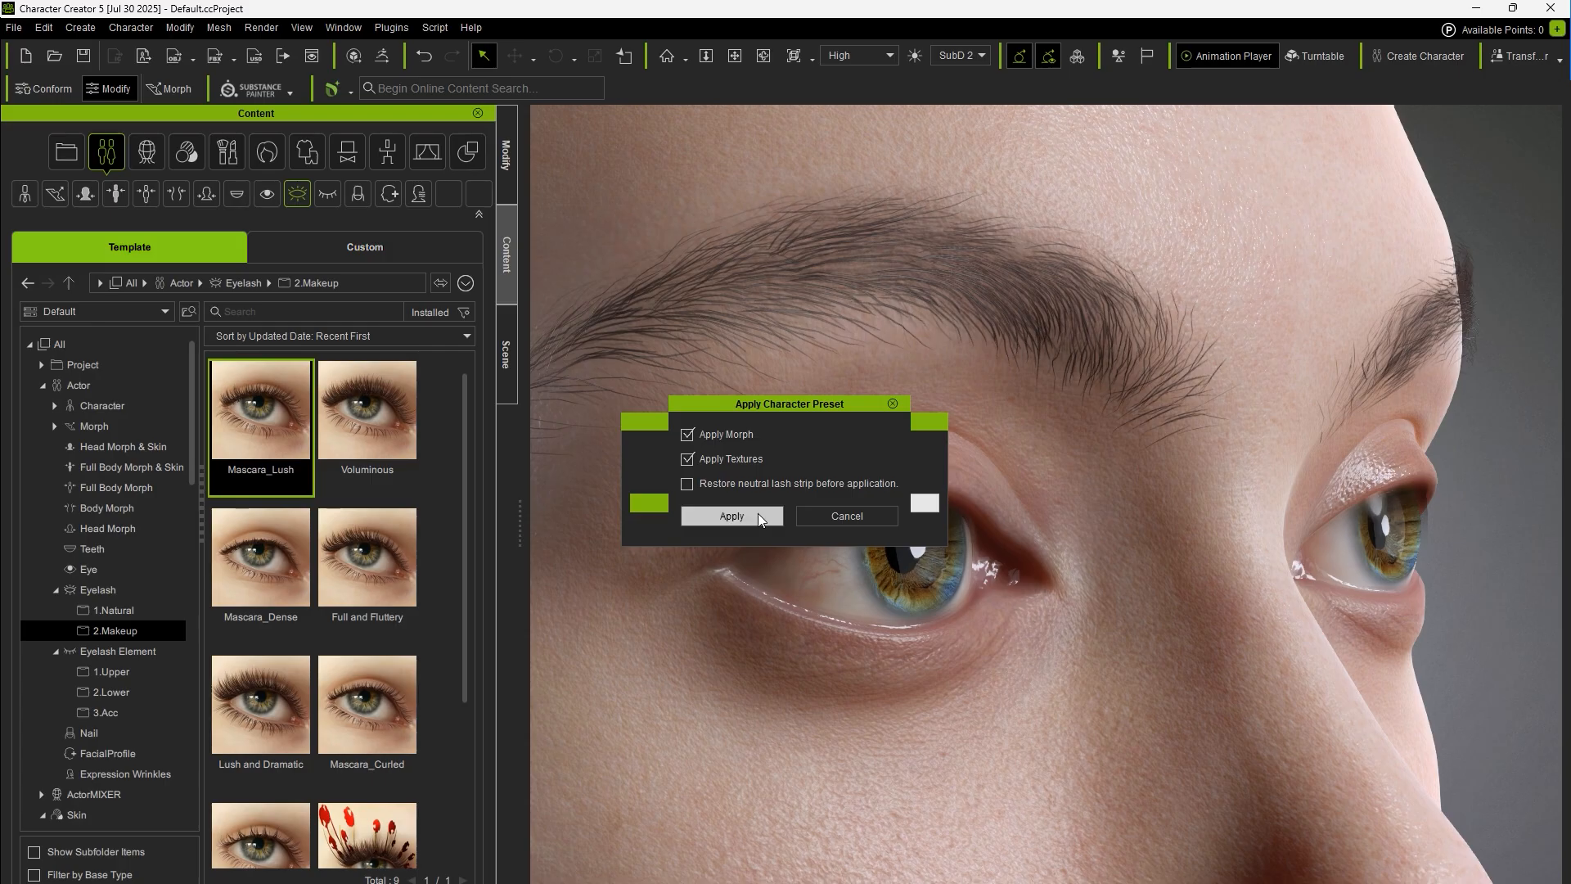
{"action": "left_click", "coordinate": [732, 515]}
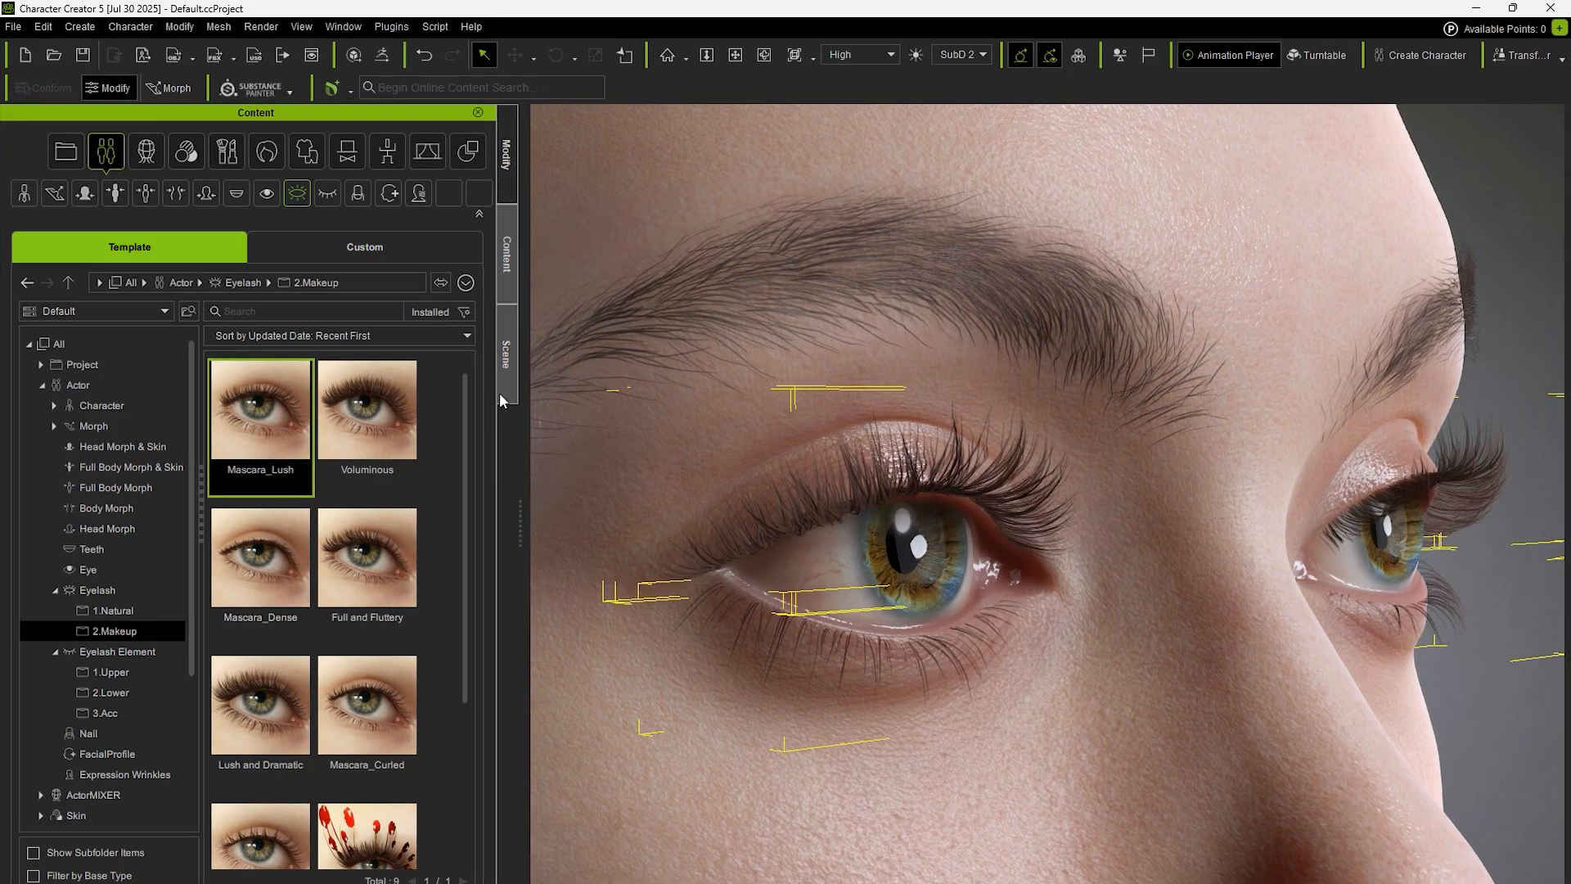
{"action": "left_click", "coordinate": [506, 344]}
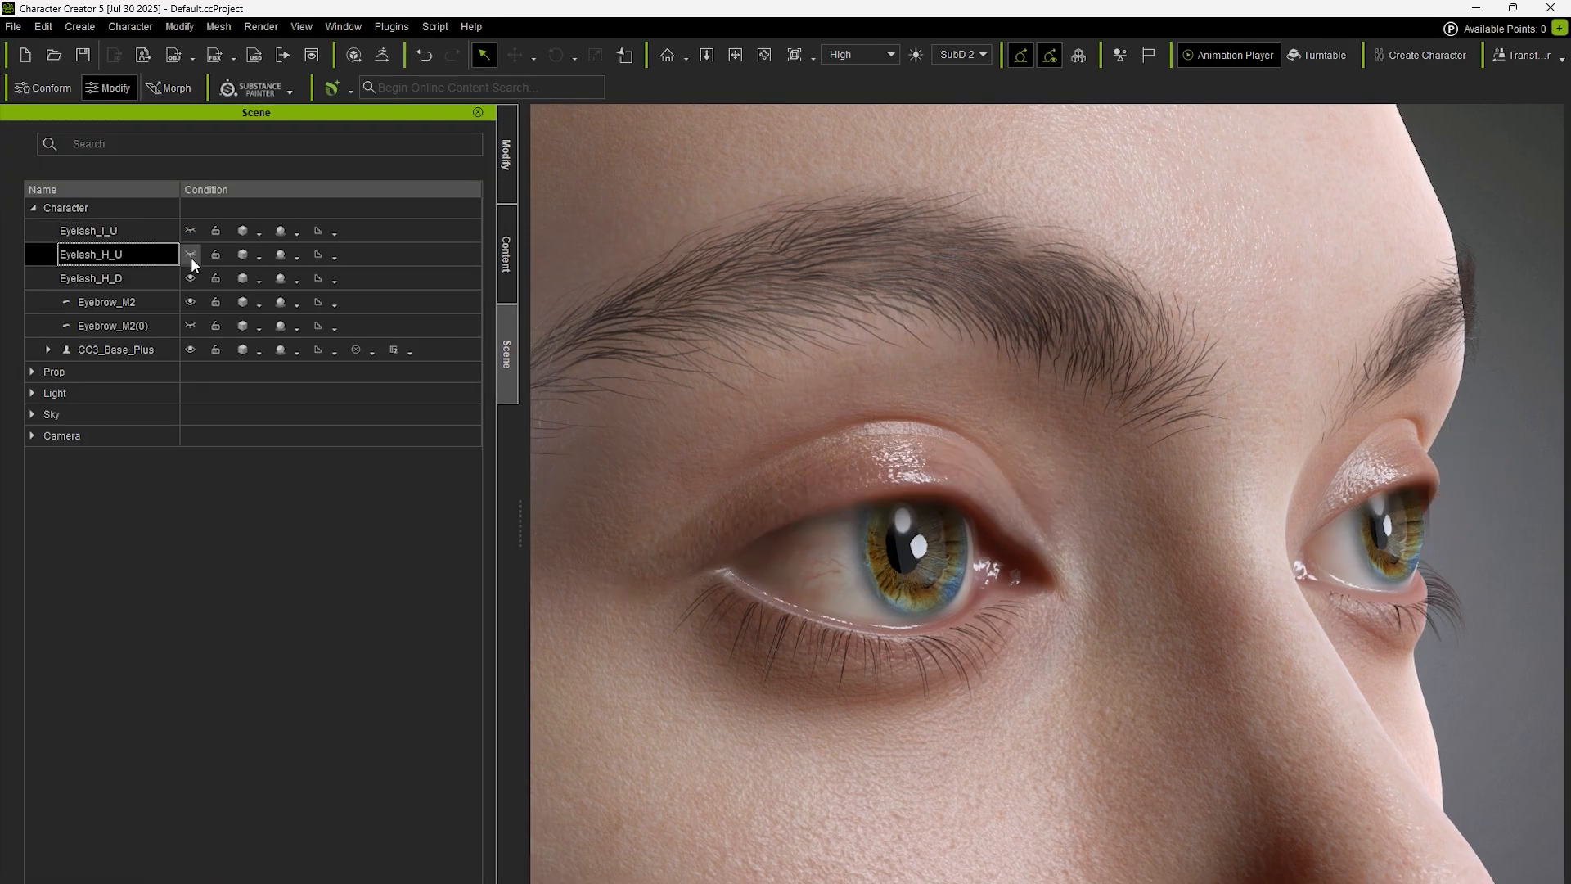
{"action": "left_click", "coordinate": [90, 276]}
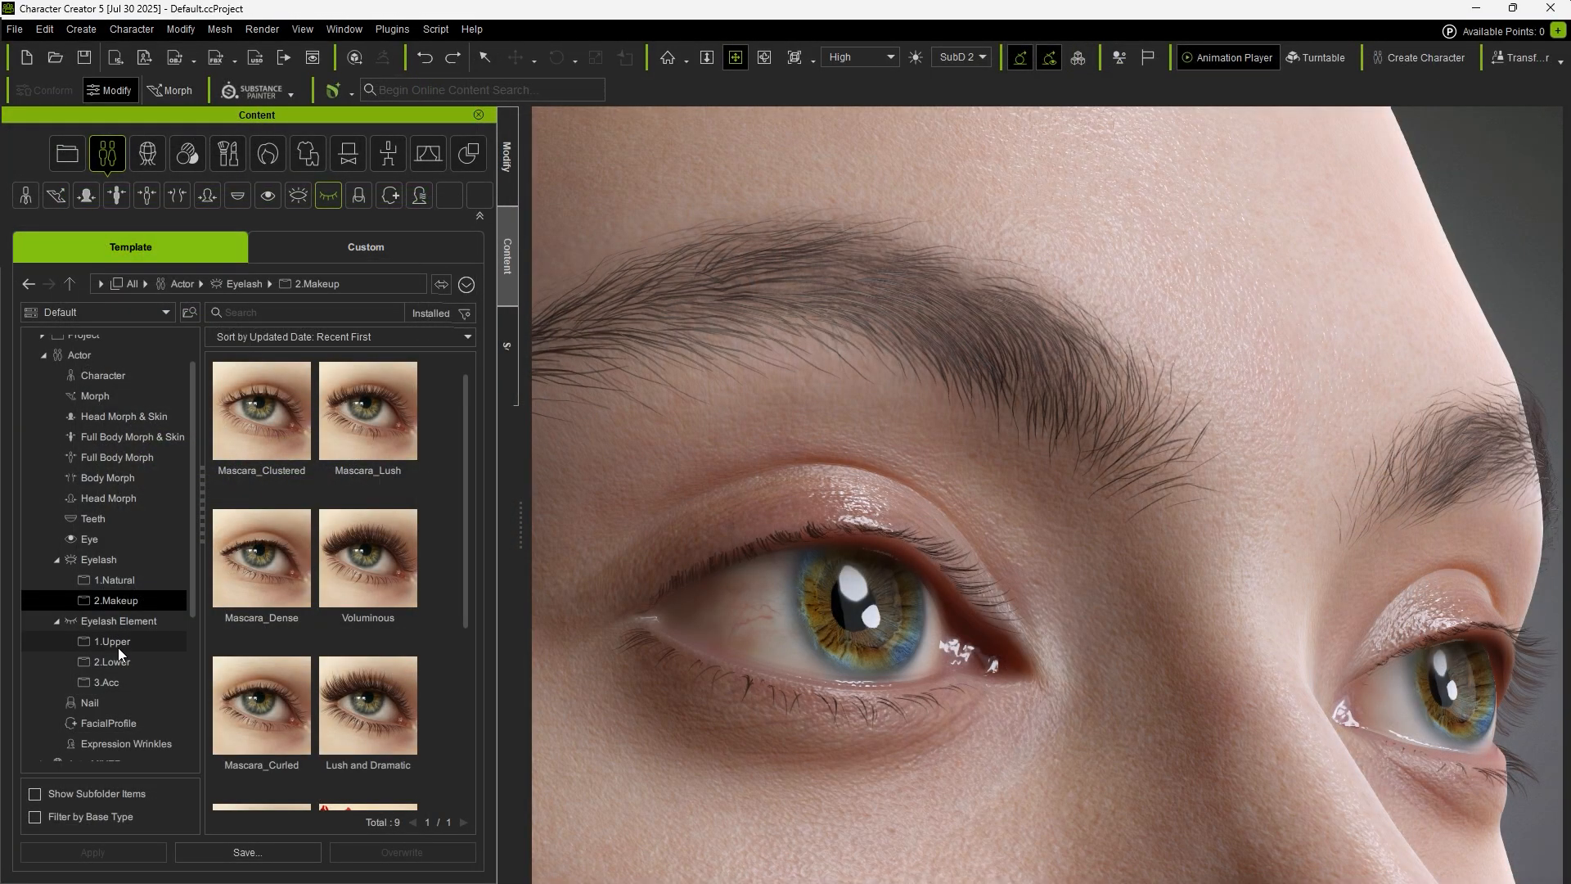
View the Upper, Lower and Acc element libraries, then apply the Wavy_Up upper element
{"action": "left_click", "coordinate": [111, 641]}
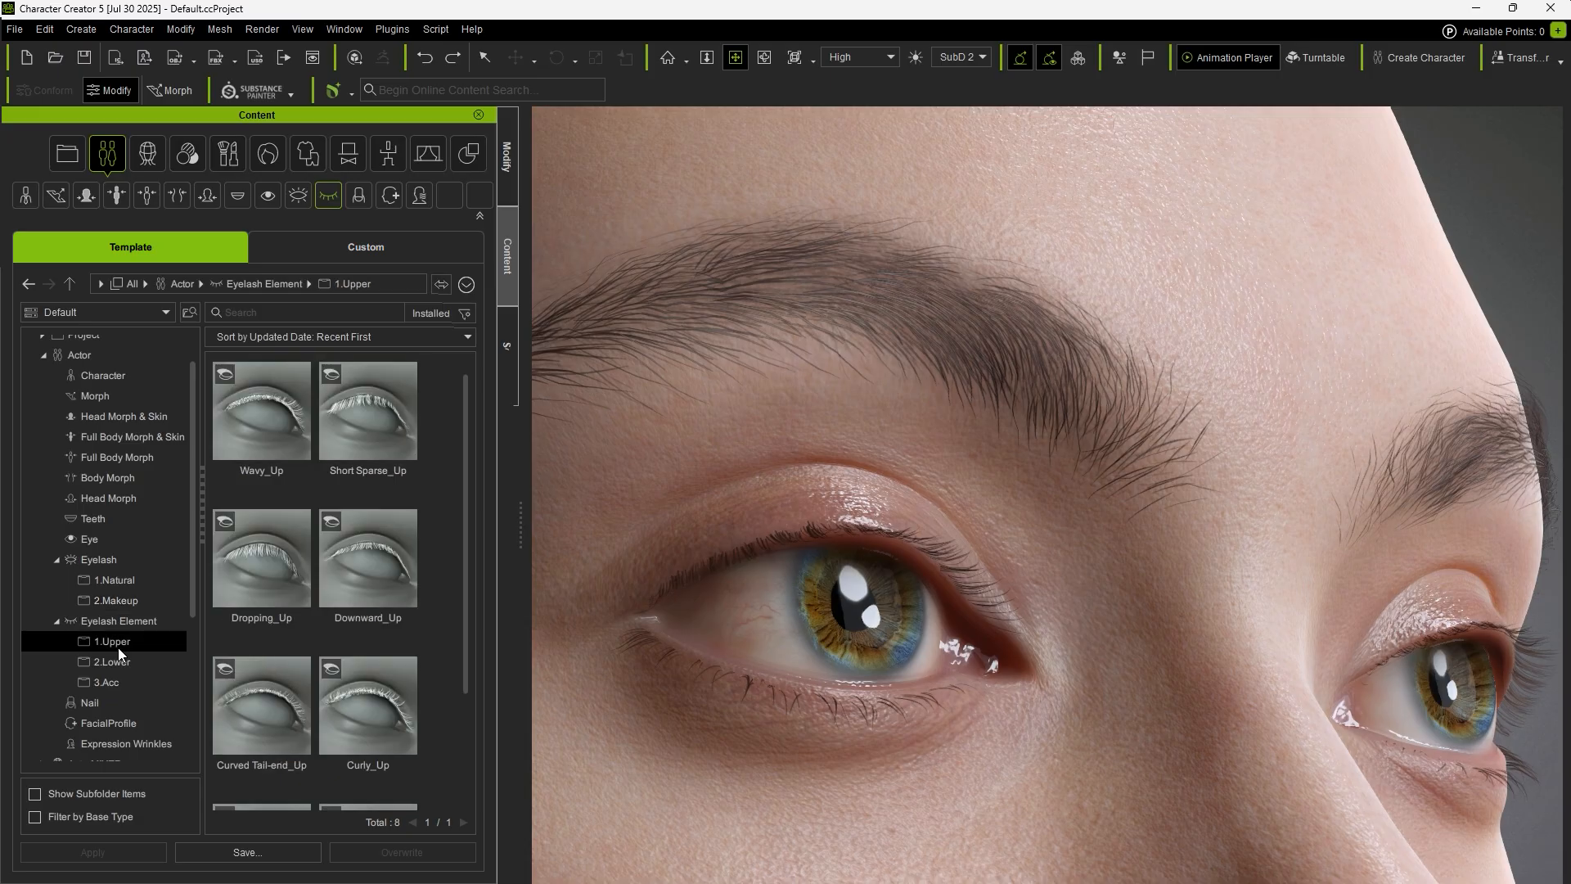
{"action": "left_click", "coordinate": [105, 662]}
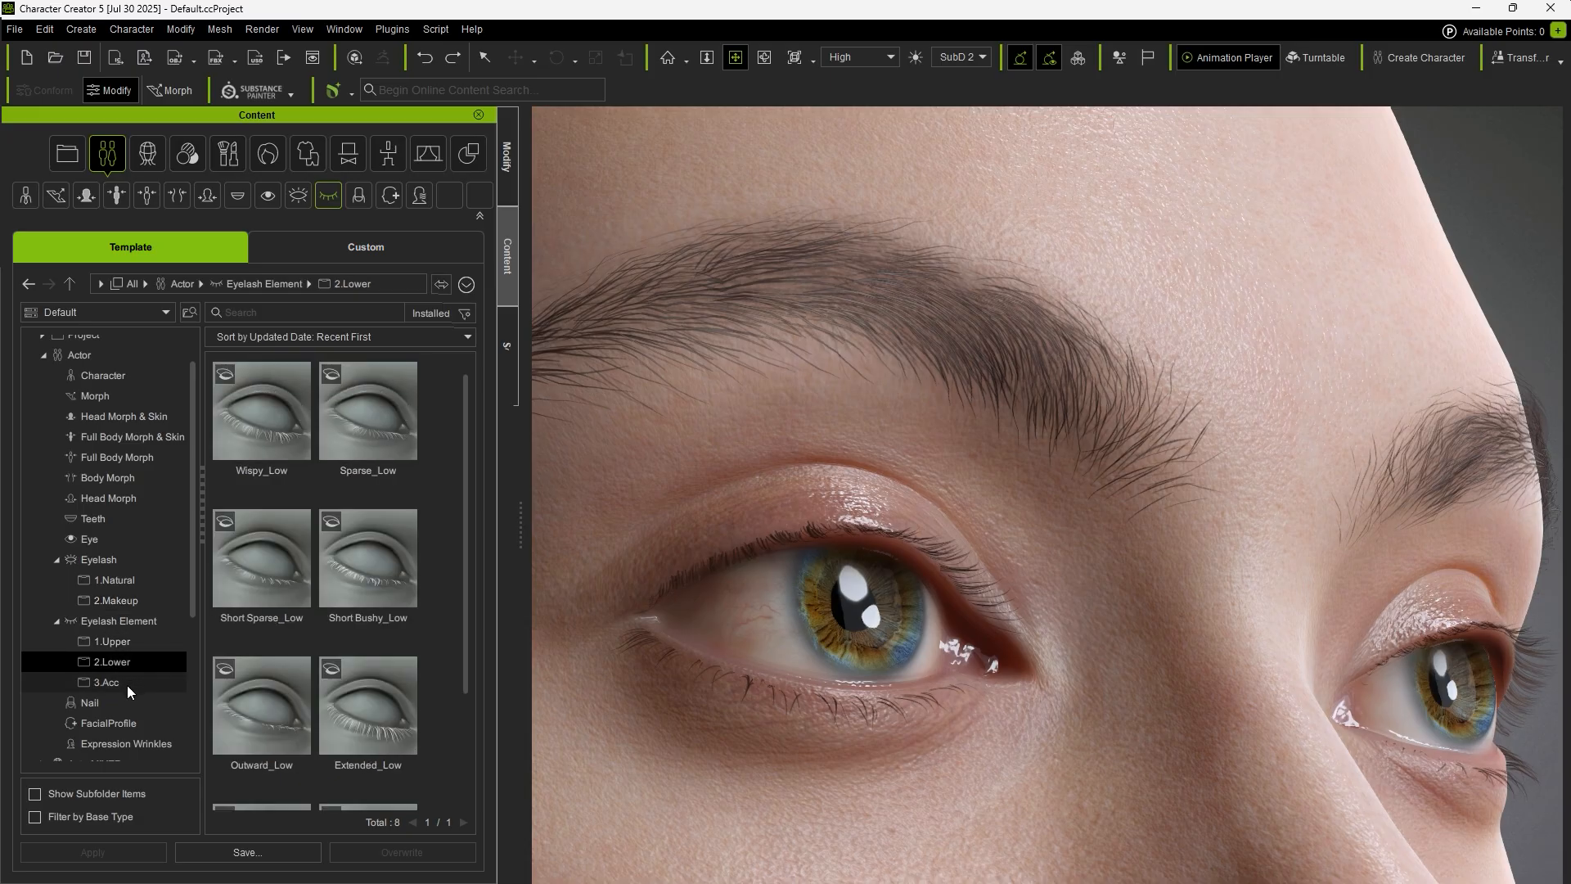
{"action": "left_click", "coordinate": [105, 680]}
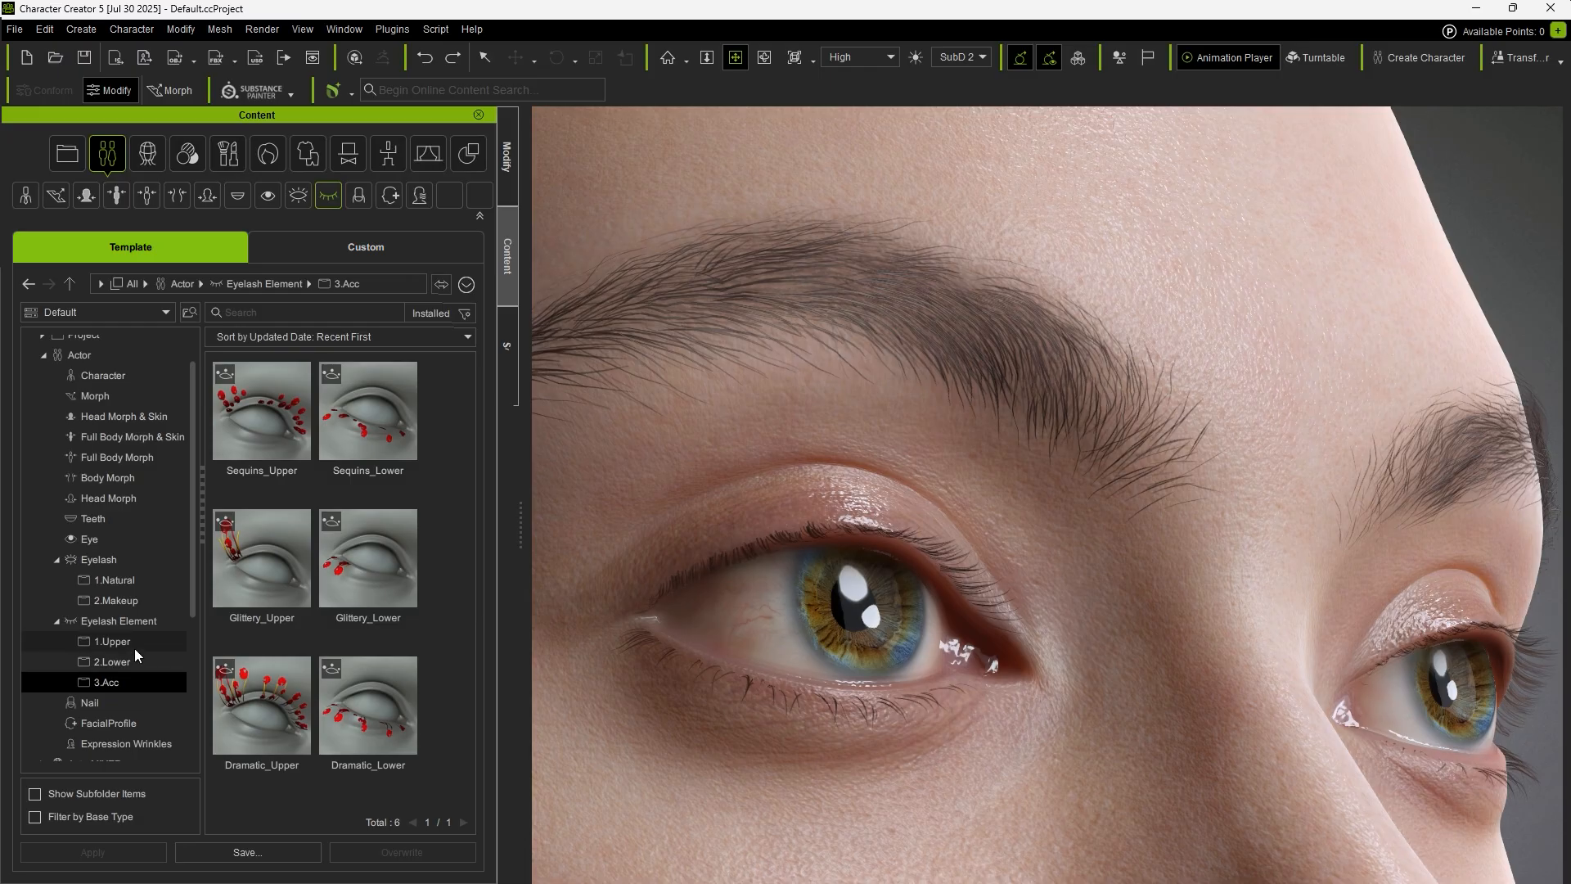
{"action": "left_click", "coordinate": [112, 641]}
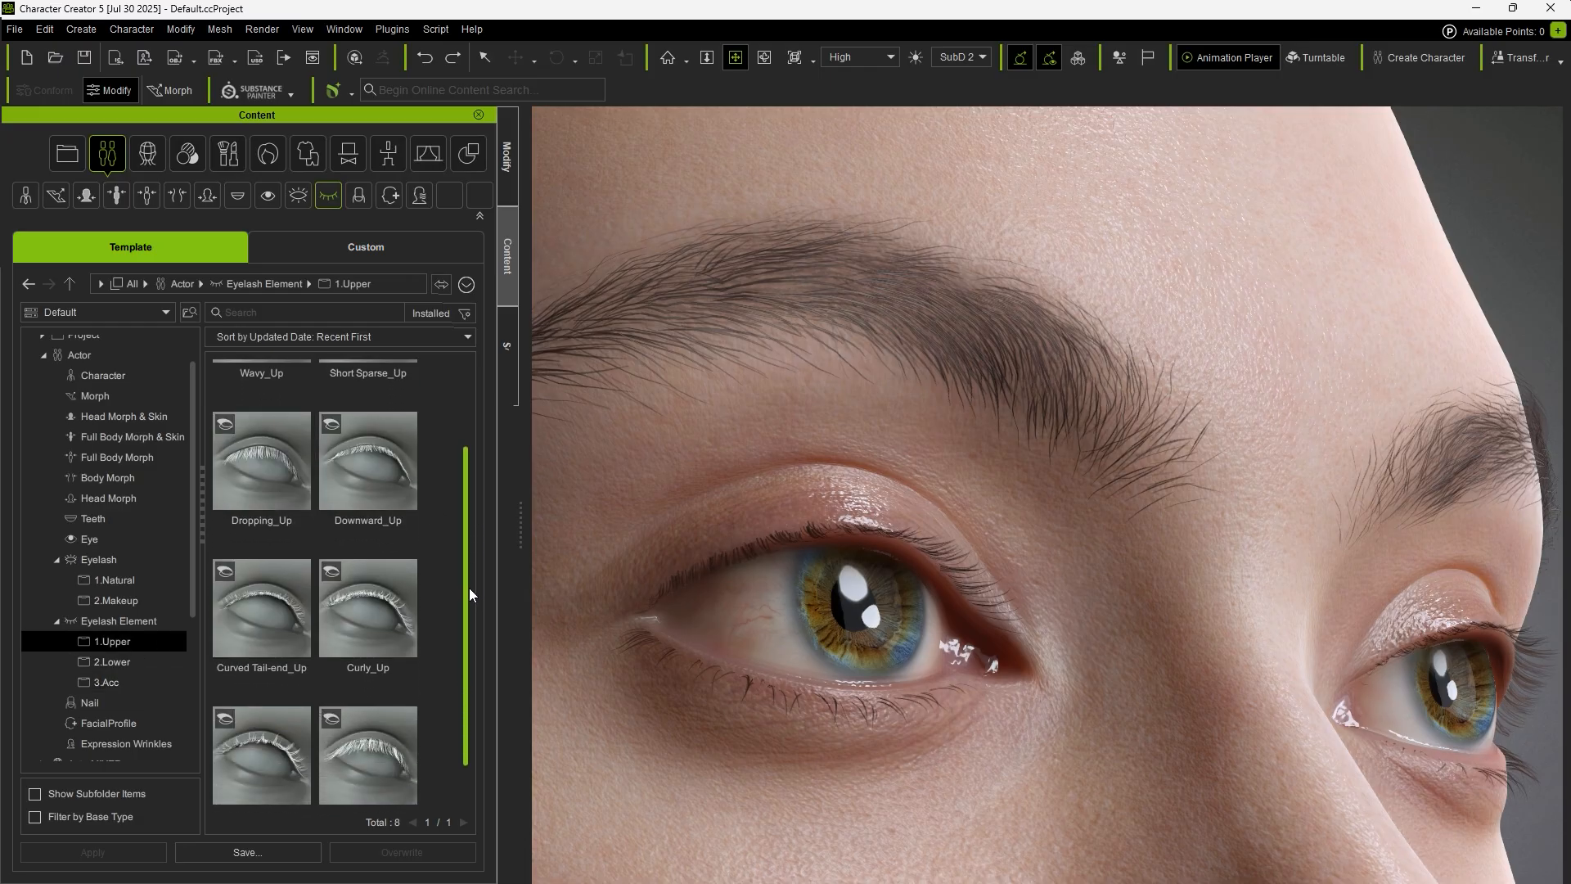
{"action": "double_click", "coordinate": [262, 409]}
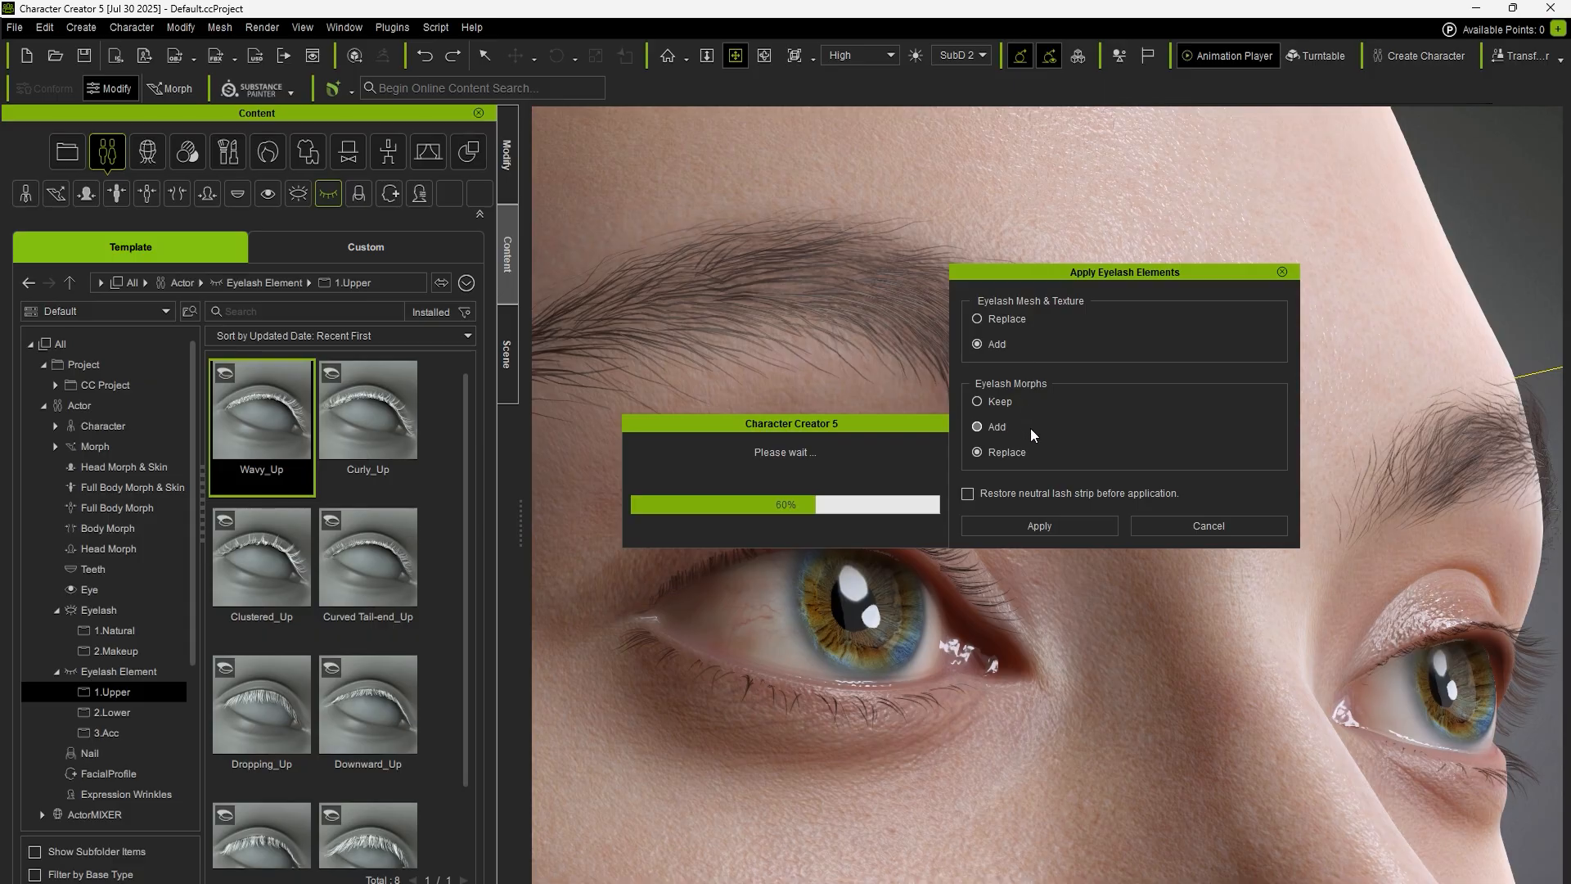
Apply Wavy_Up, then add Clustered_Up with Mesh & Texture Add and Eyelash Morphs Keep
{"action": "left_click", "coordinate": [977, 452]}
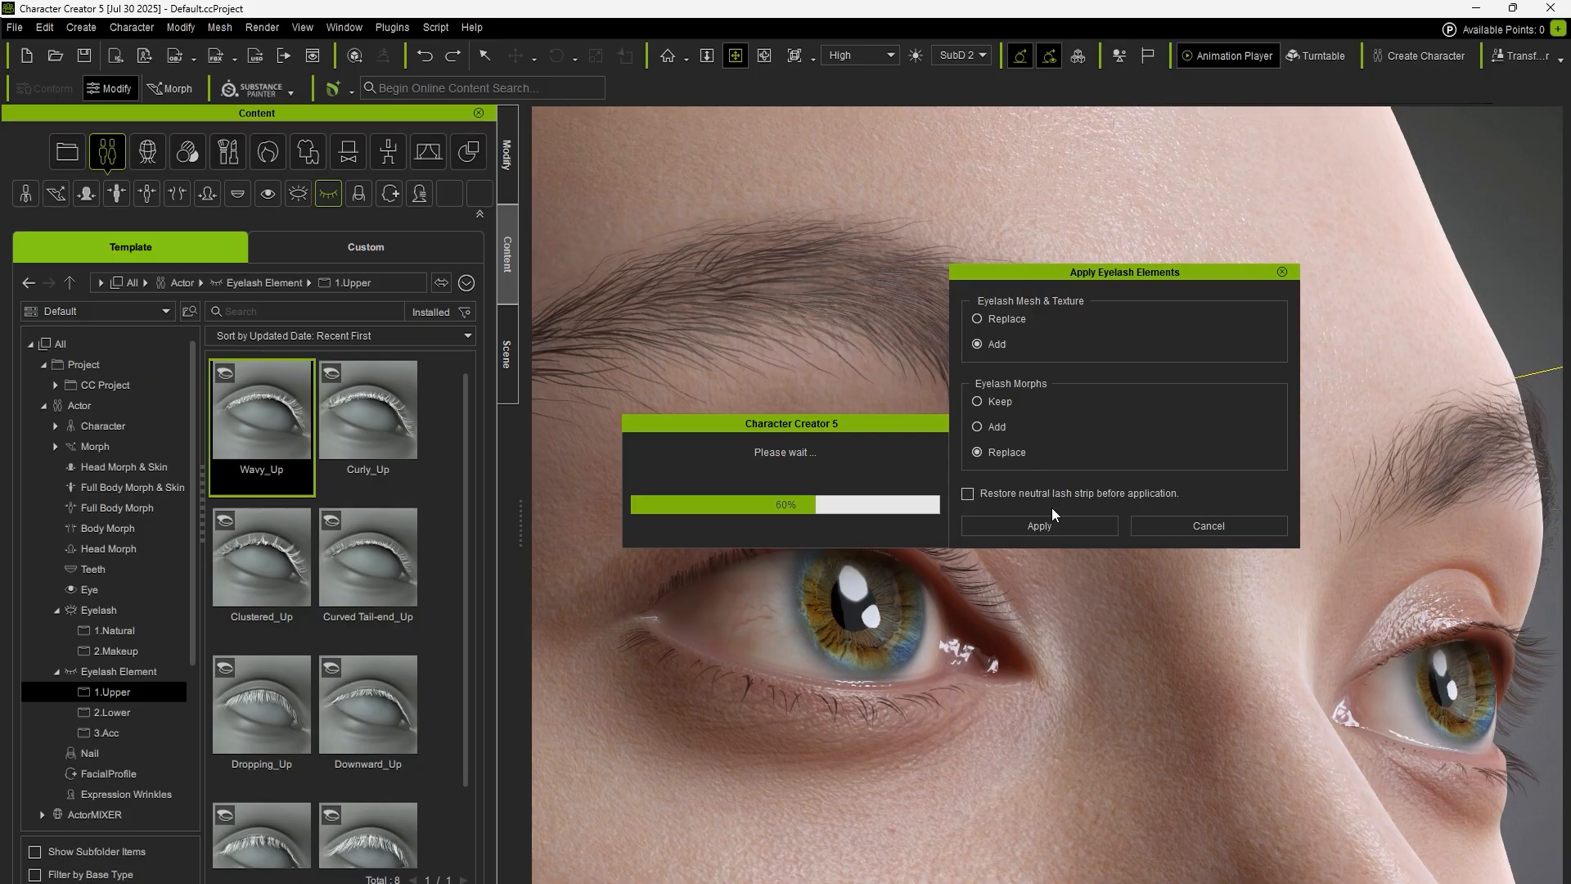
{"action": "left_click", "coordinate": [1039, 526]}
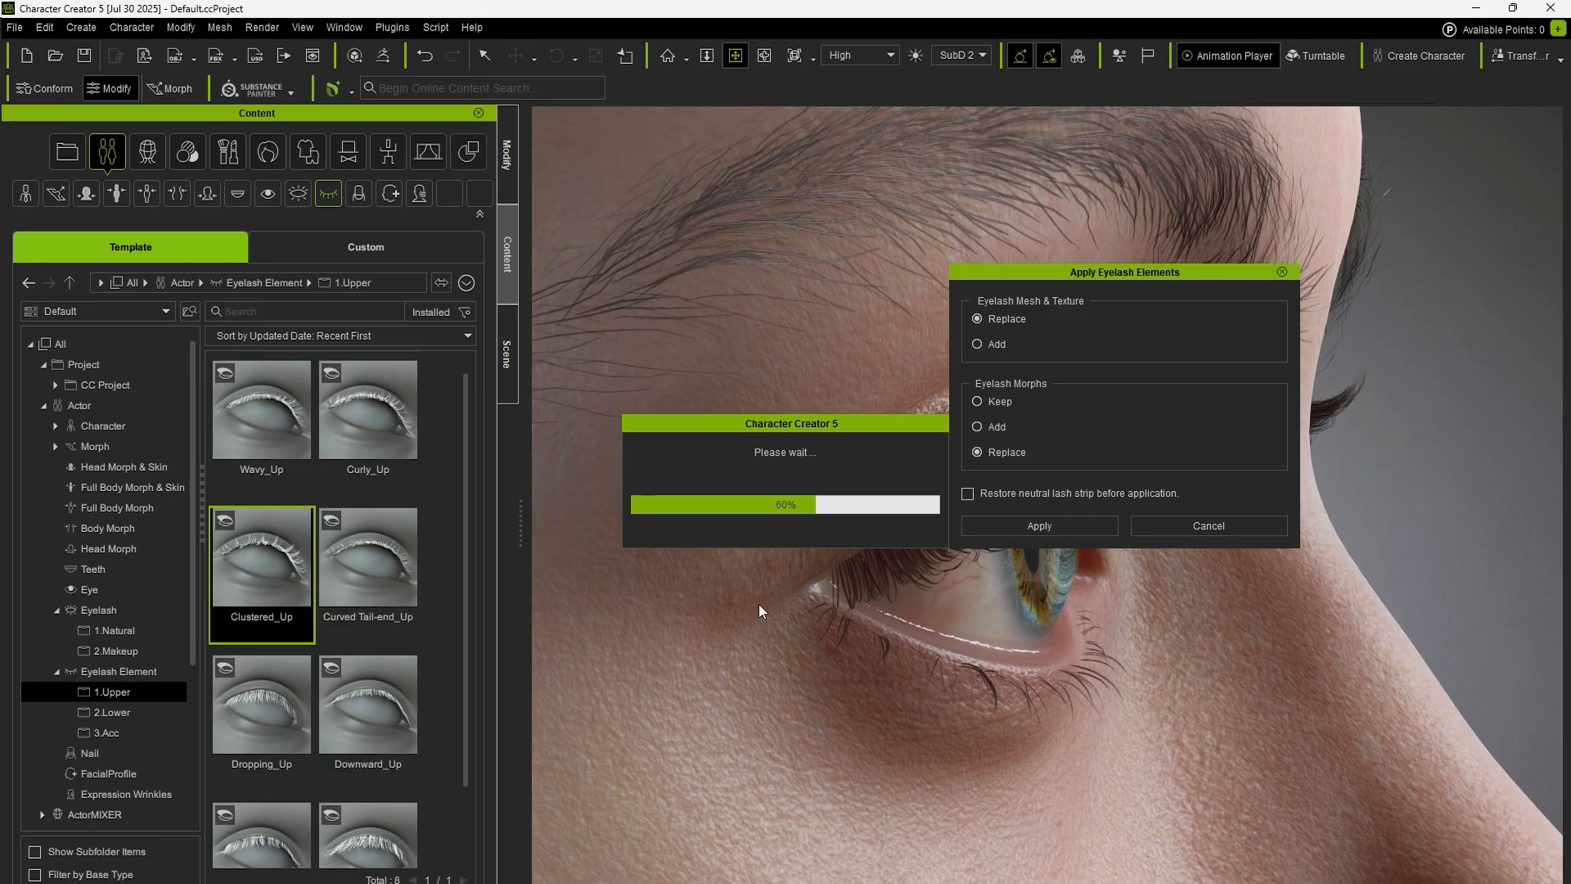
{"action": "left_click", "coordinate": [976, 343]}
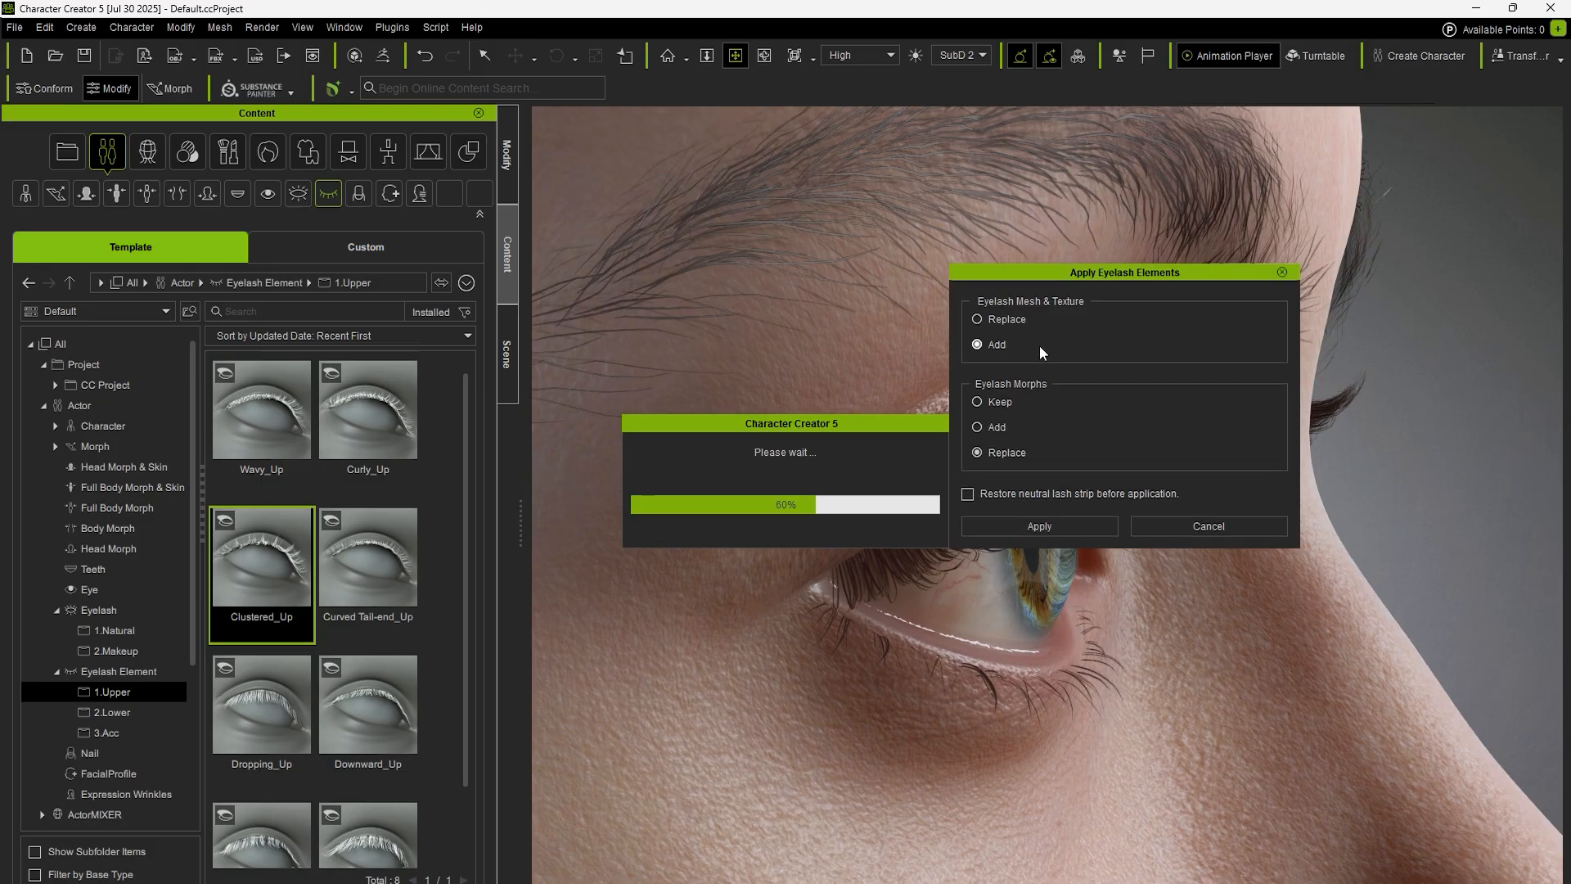
{"action": "left_click", "coordinate": [975, 402]}
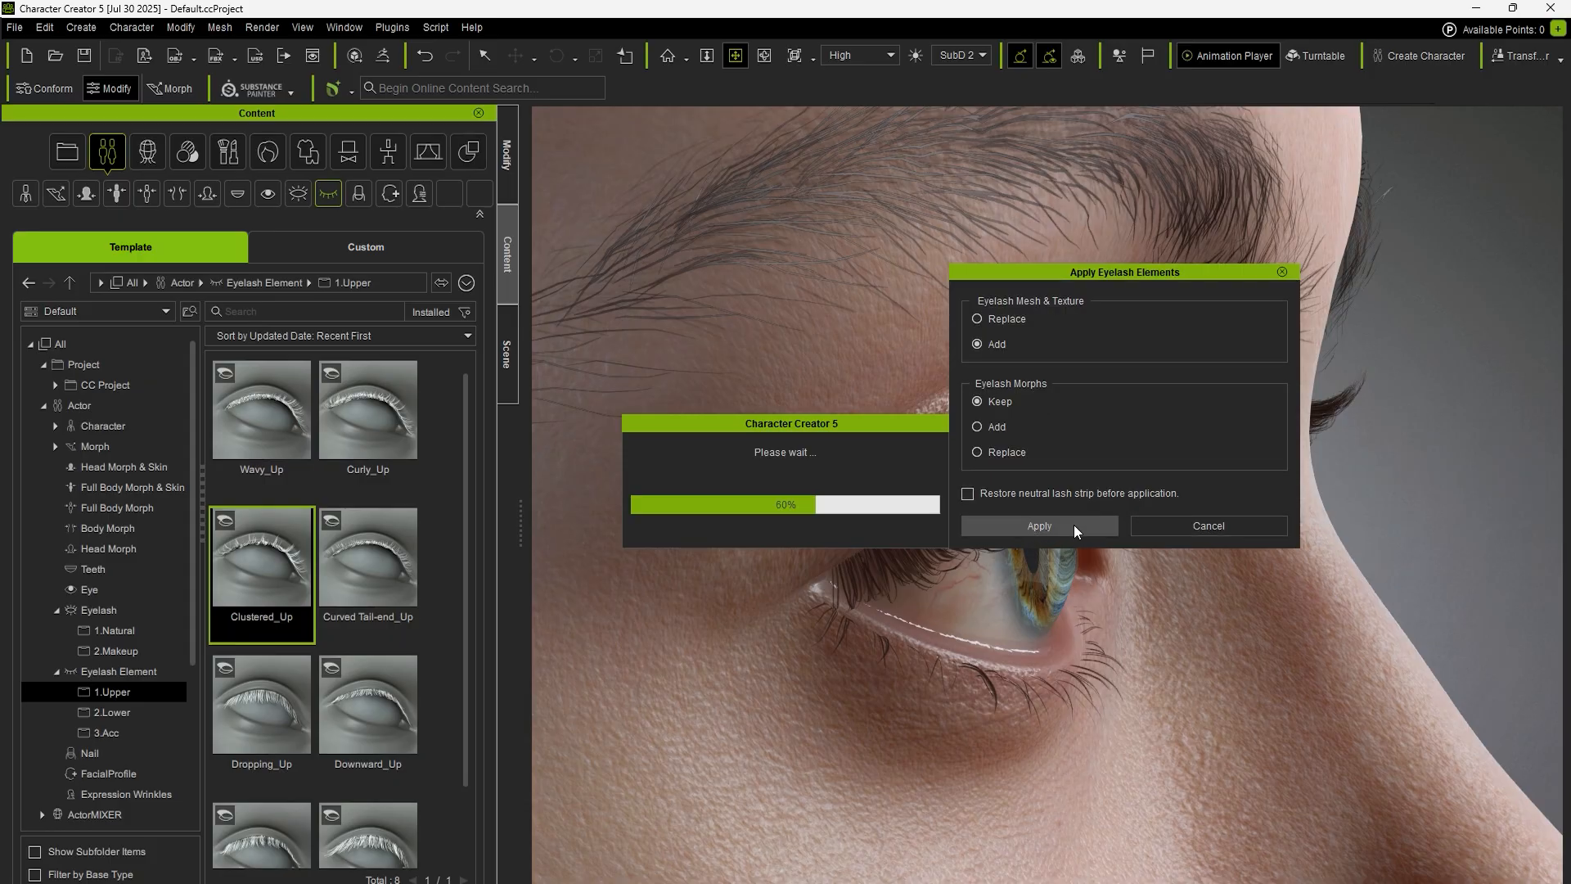
{"action": "left_click", "coordinate": [1039, 525]}
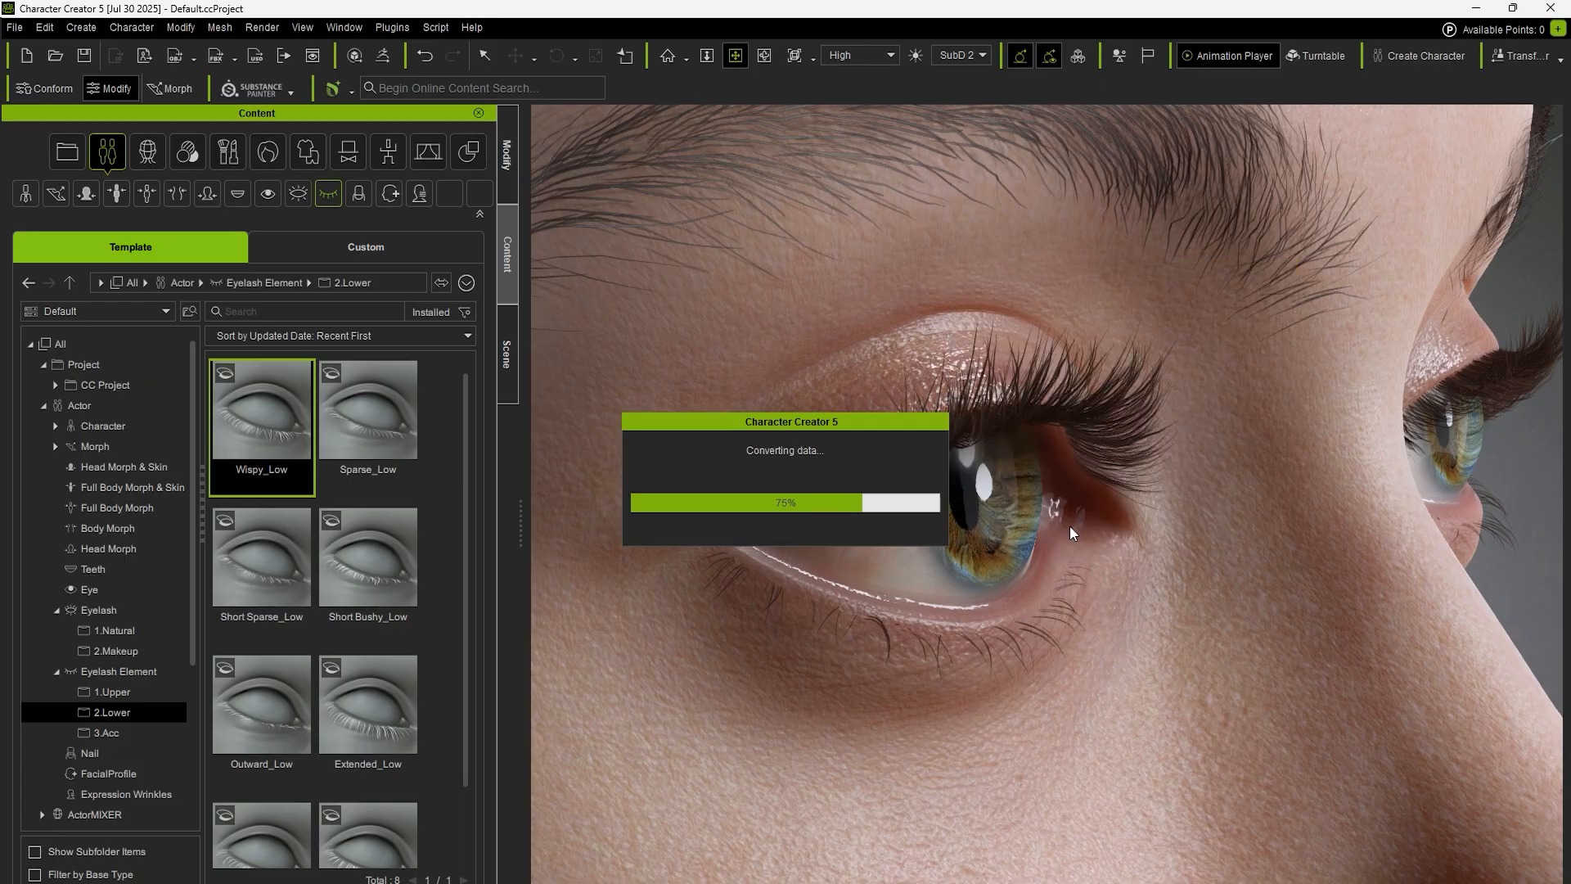
Confirm adding the Wispy_Low lower lash element
{"action": "left_click", "coordinate": [505, 350]}
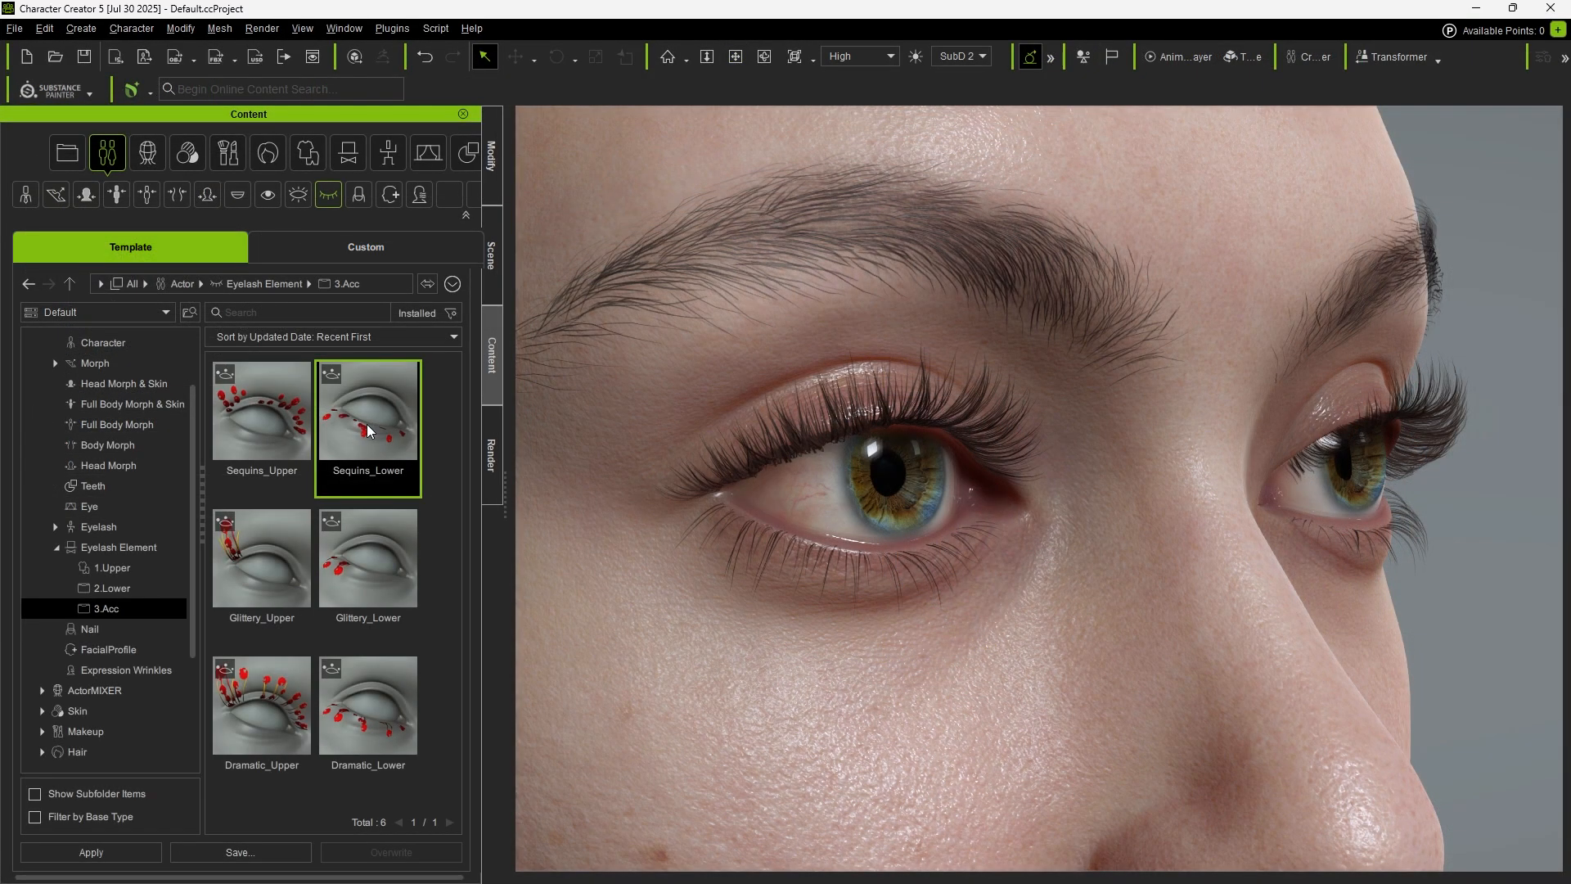
Apply the Sequins_Lower accessory with Eyelash Morphs set to Keep
{"action": "double_click", "coordinate": [367, 410]}
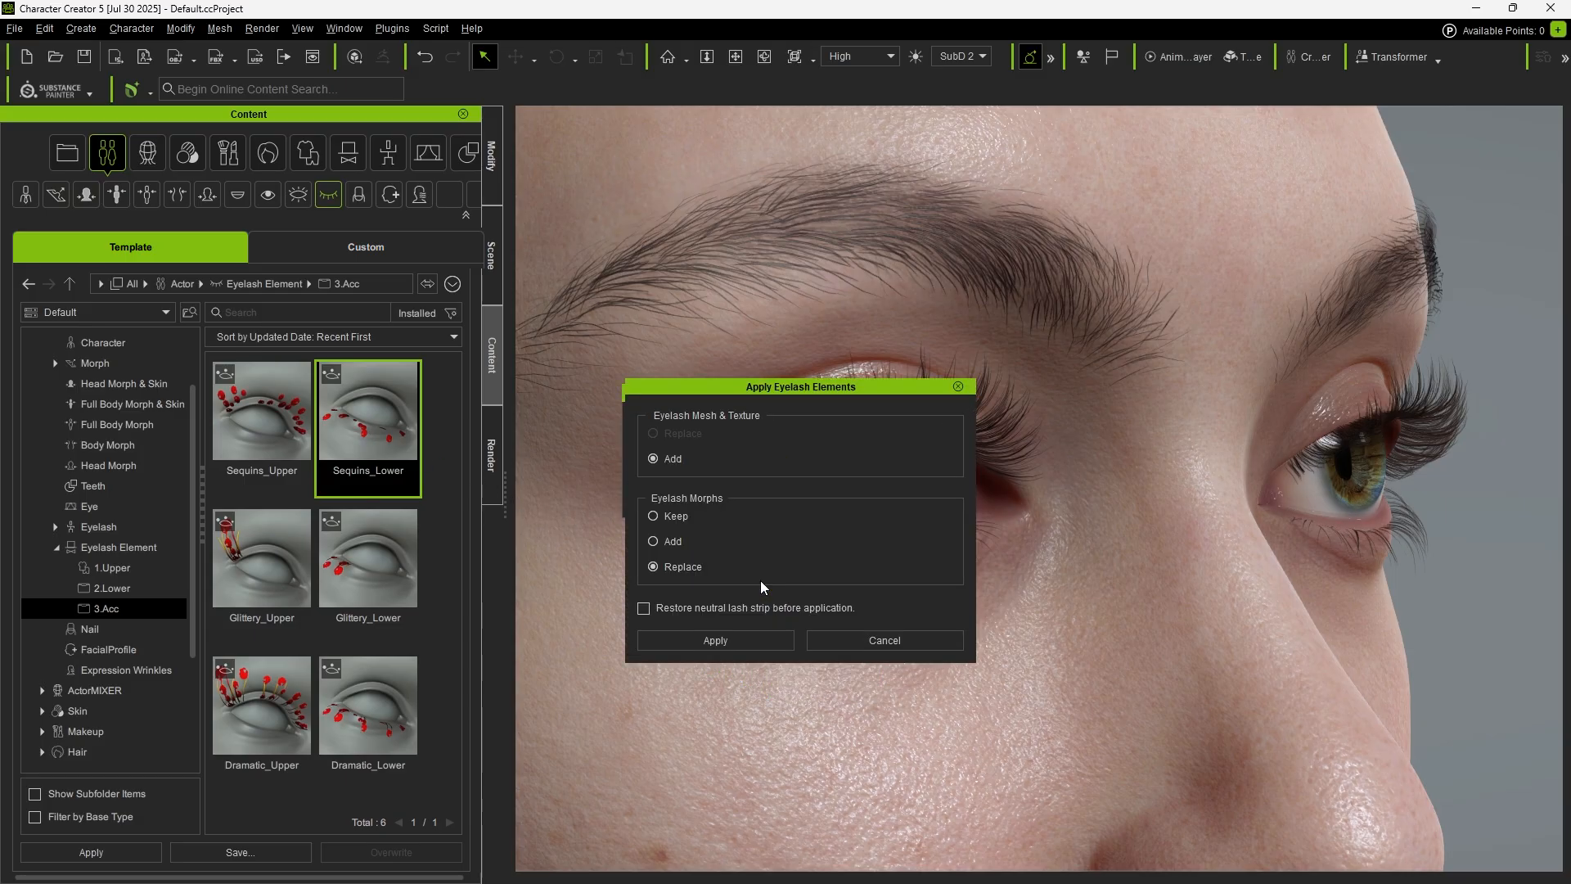
{"action": "left_click", "coordinate": [651, 515]}
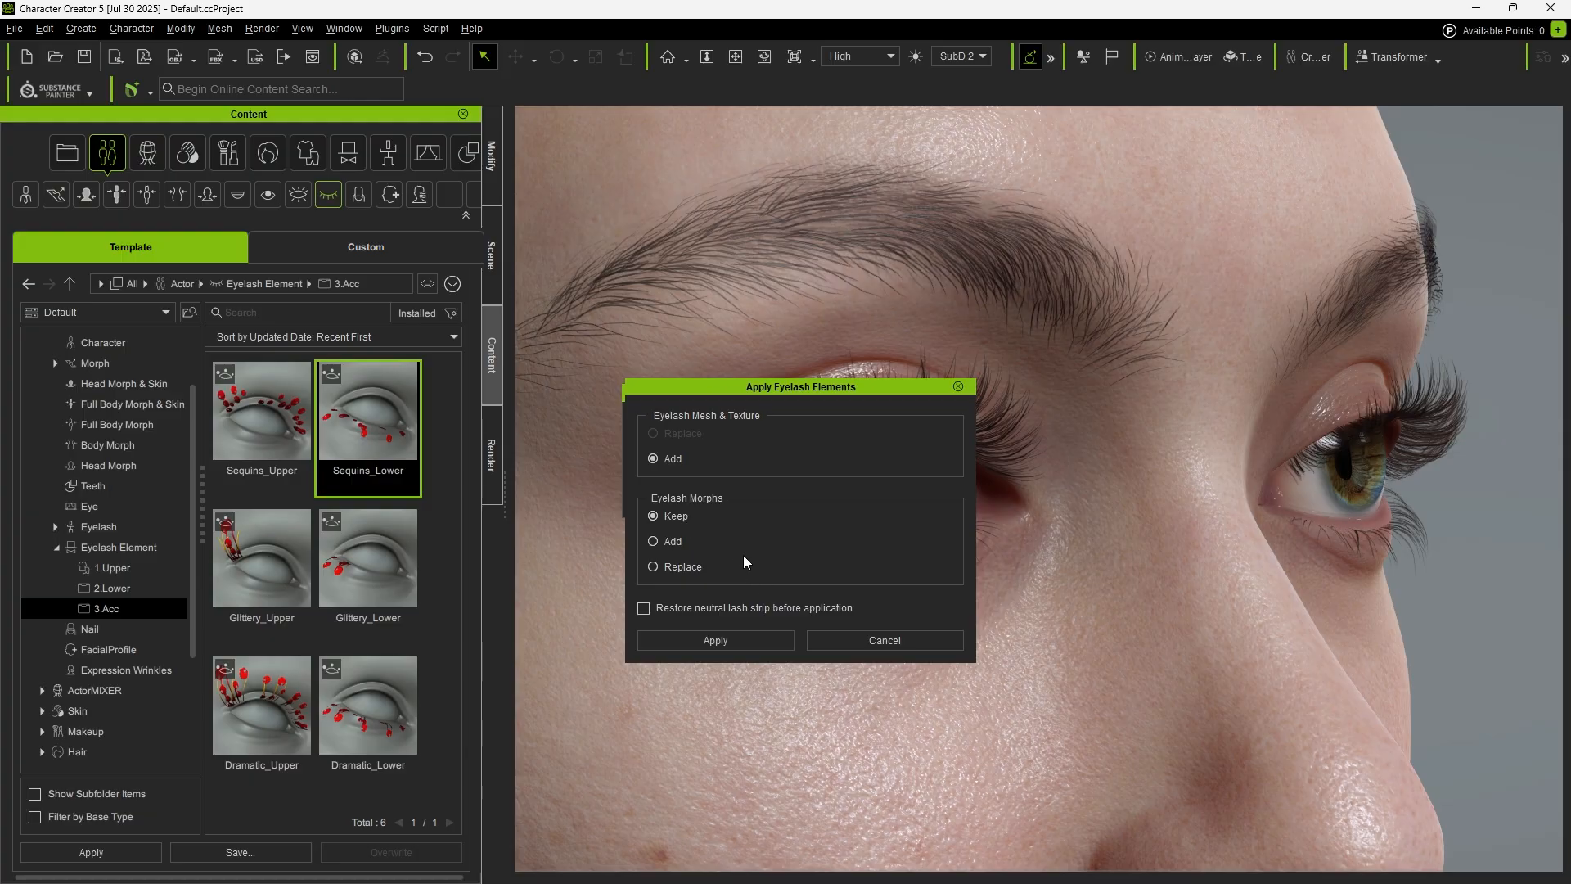
{"action": "left_click", "coordinate": [715, 640]}
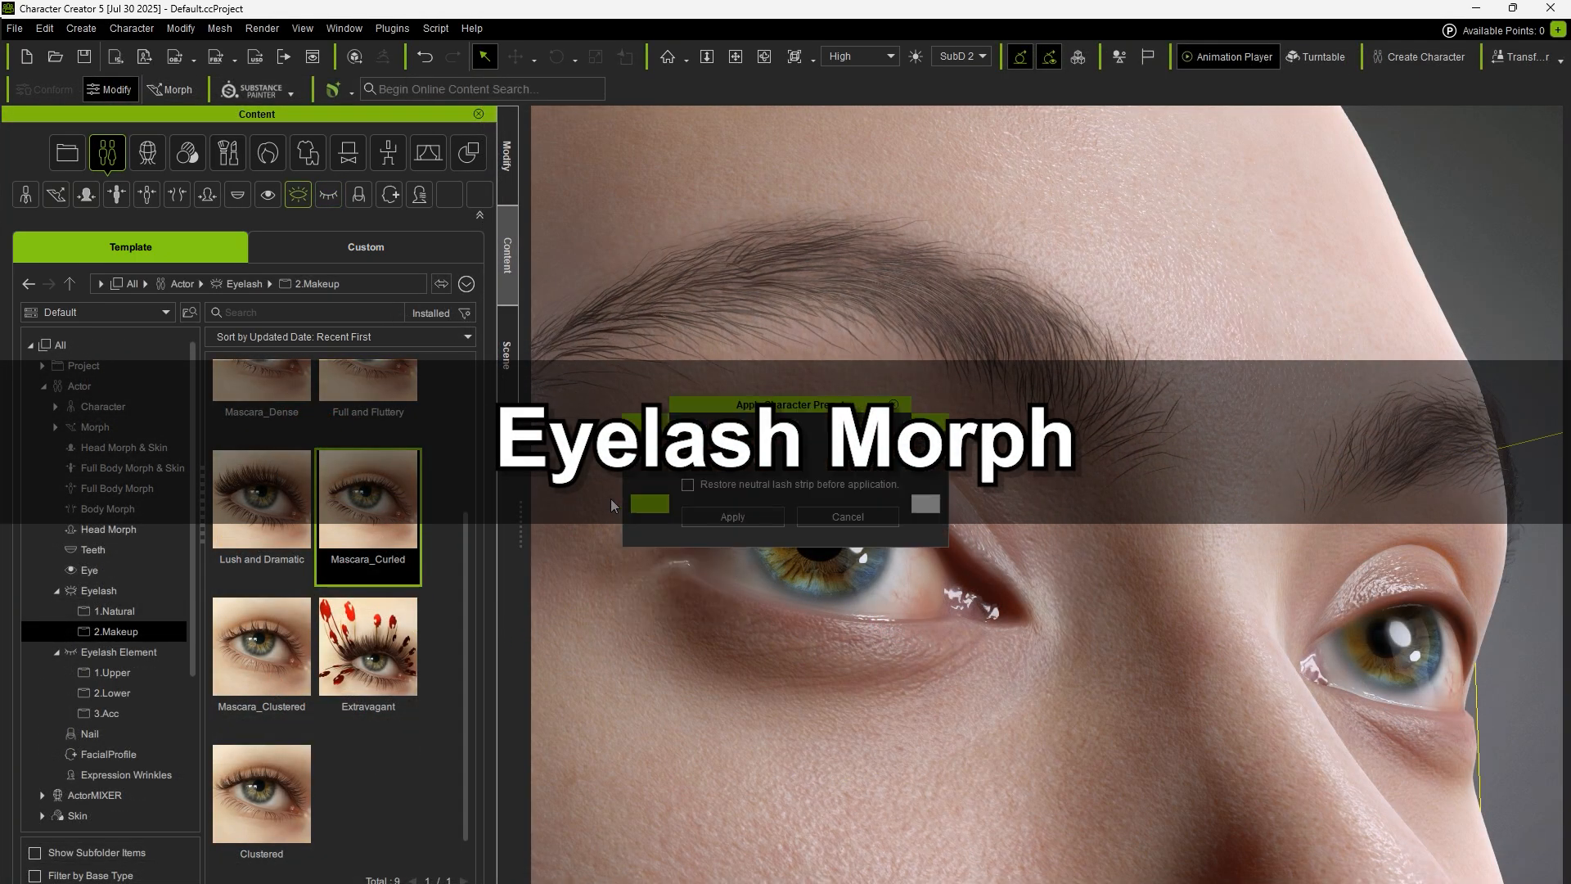
Apply Mascara_Curled and set Eyelash Upper and Lower Mascara morph sliders to 100
{"action": "left_click", "coordinate": [733, 515]}
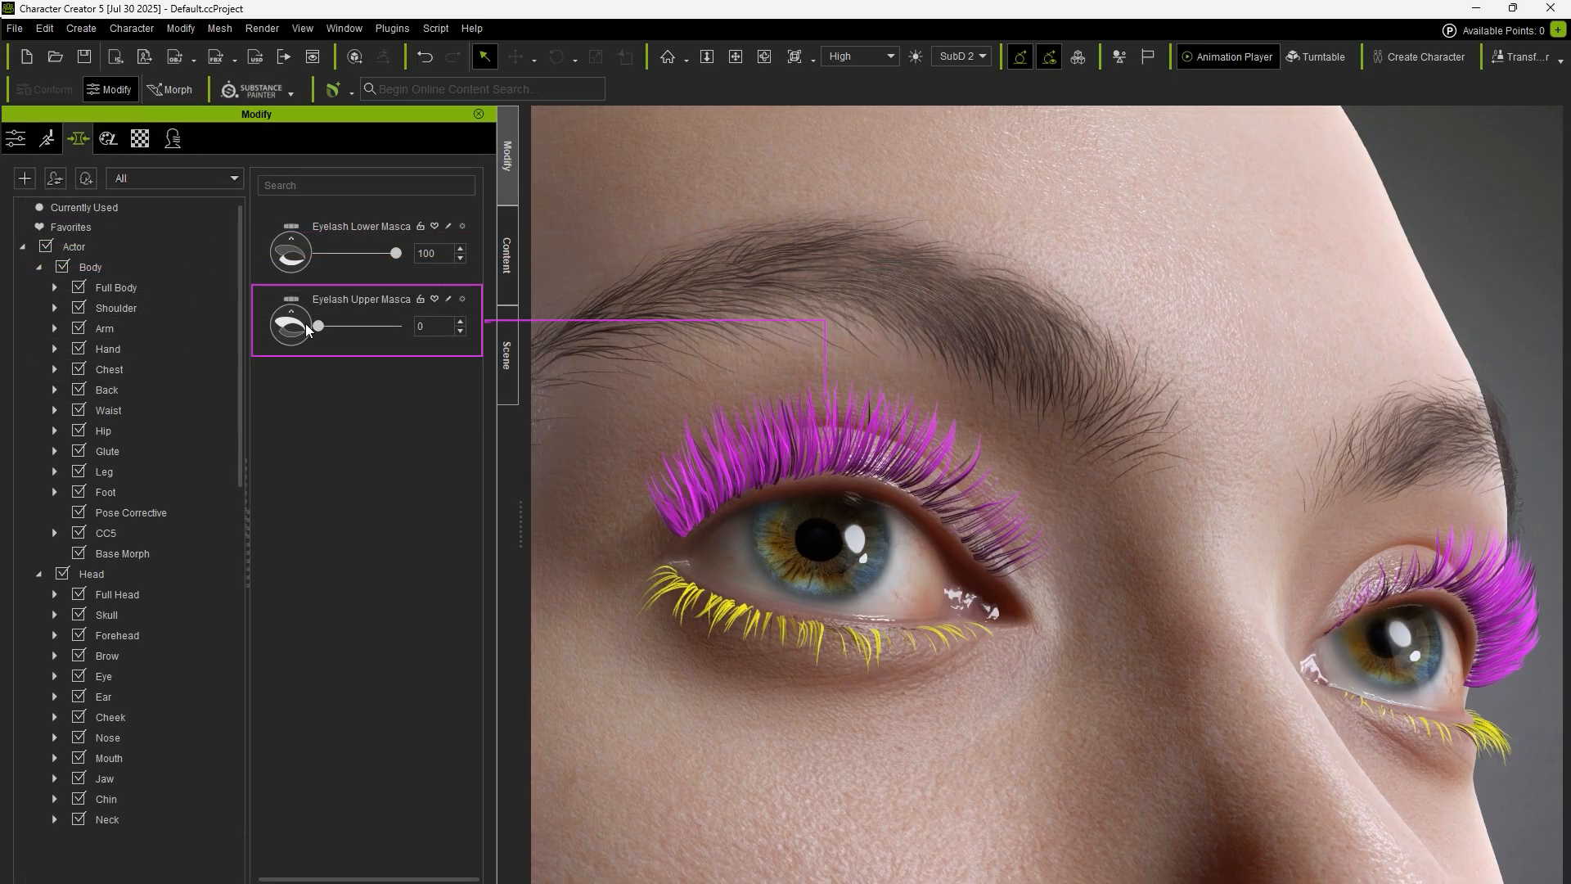
{"action": "left_click_drag", "start_coordinate": [316, 324], "coordinate": [396, 324]}
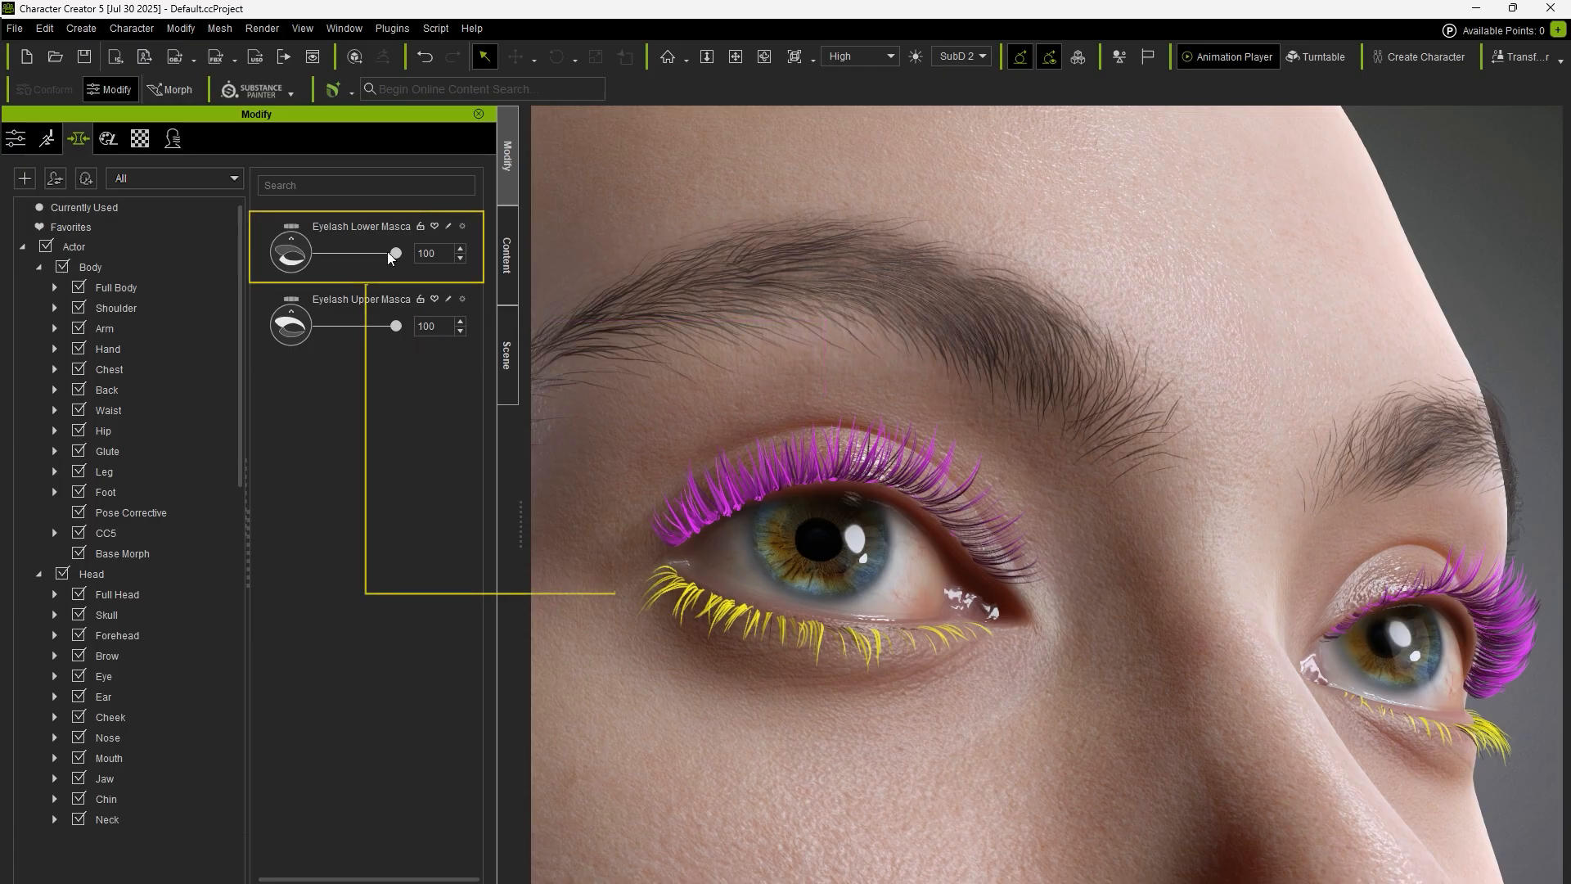
{"action": "left_click_drag", "start_coordinate": [395, 252], "coordinate": [364, 252]}
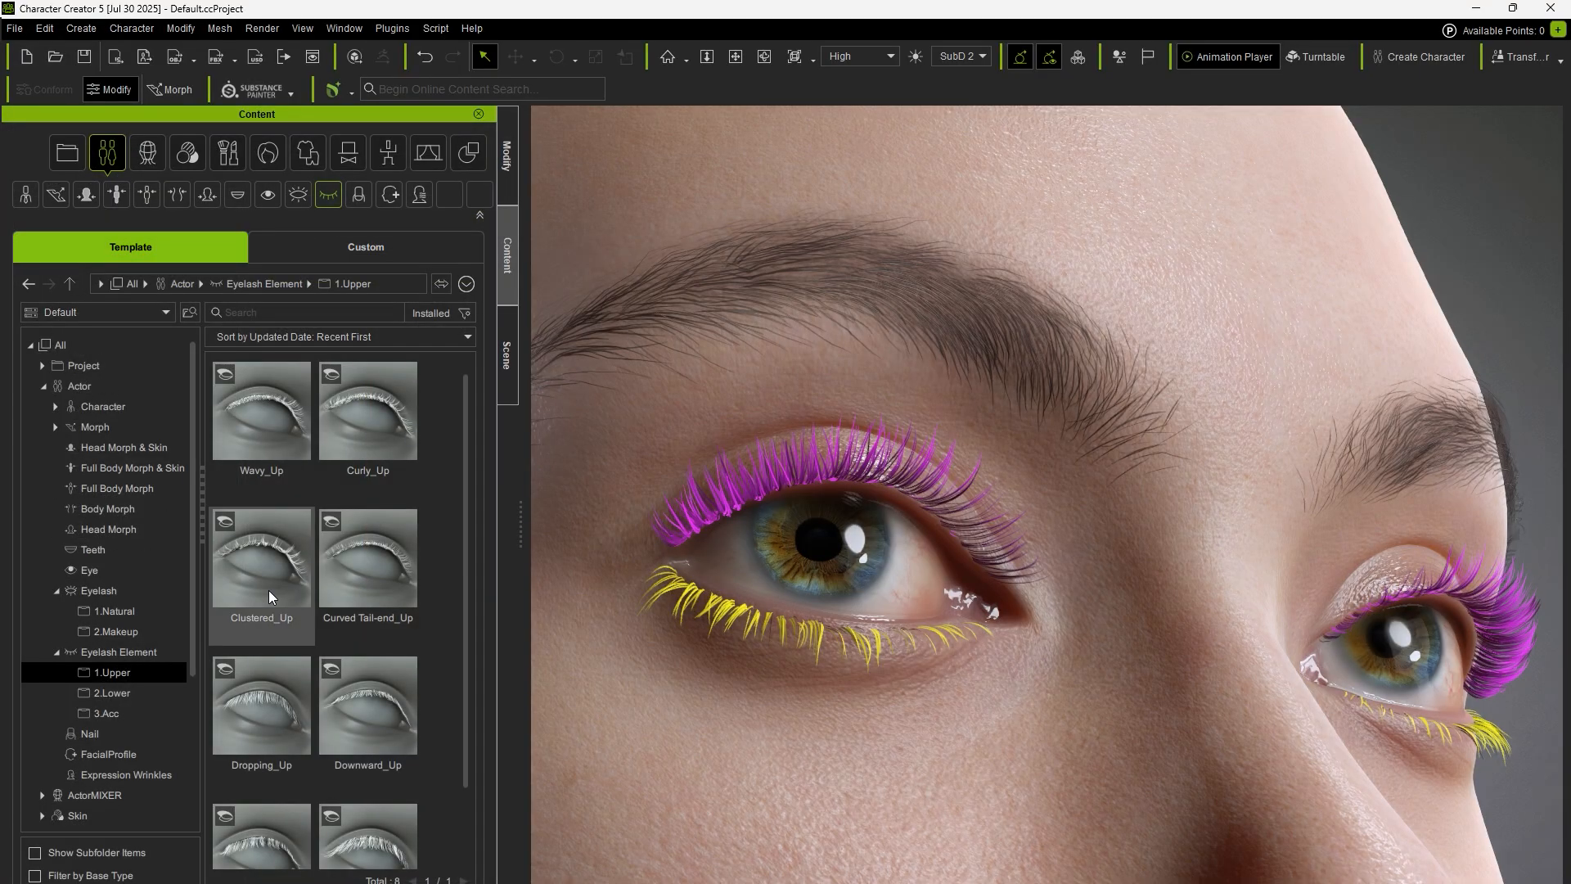
Add the Clustered_Up and Extended_Low elements with Eyelash Morphs set to Add
{"action": "left_click", "coordinate": [262, 557]}
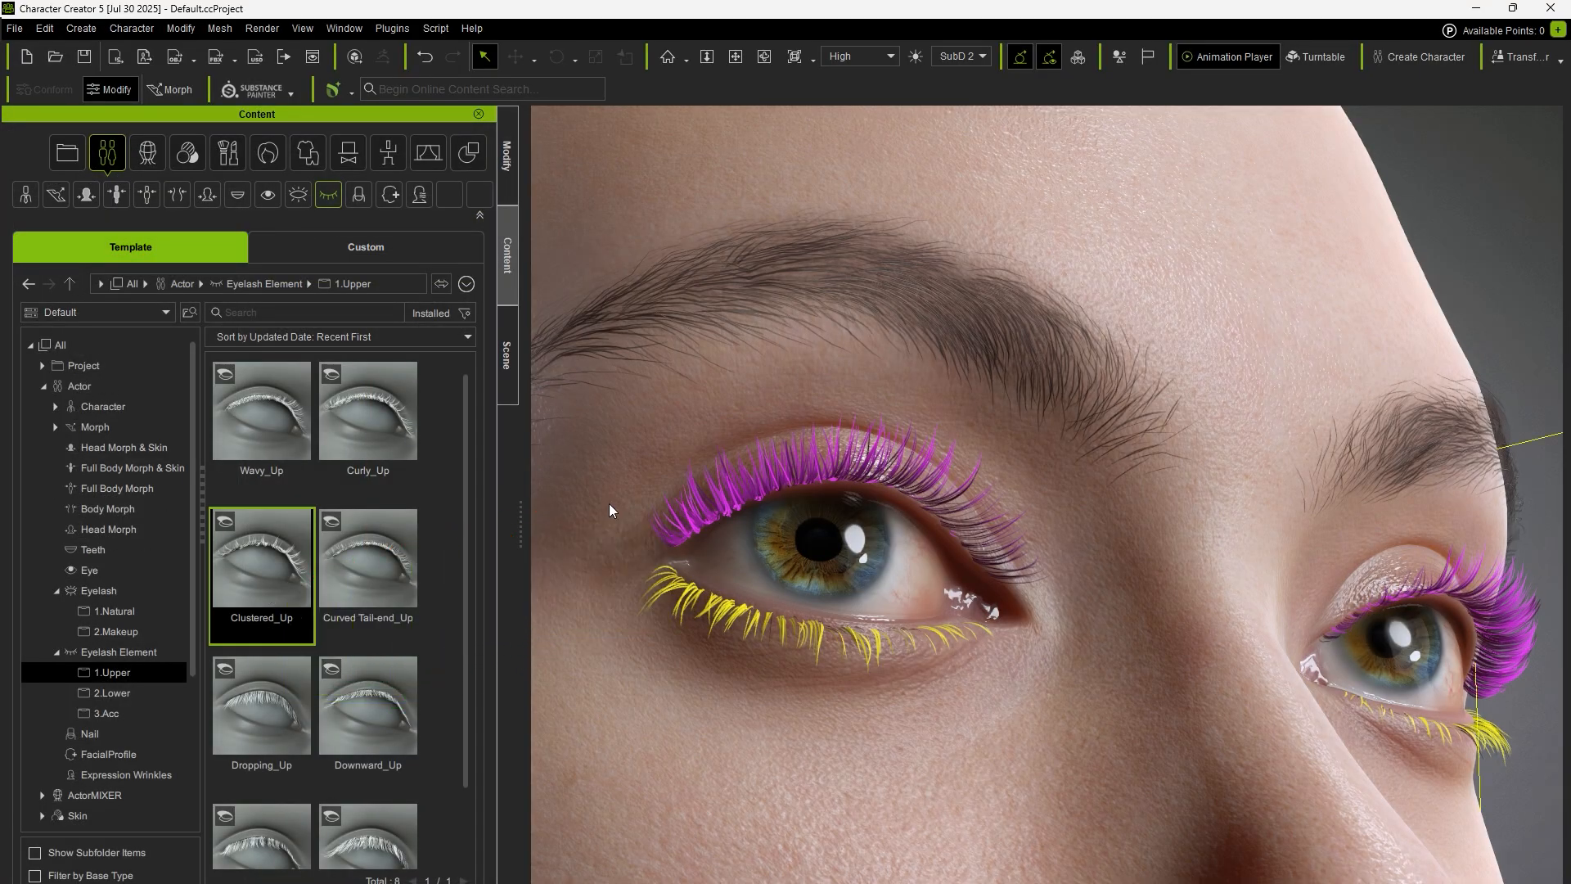
{"action": "double_click", "coordinate": [262, 556]}
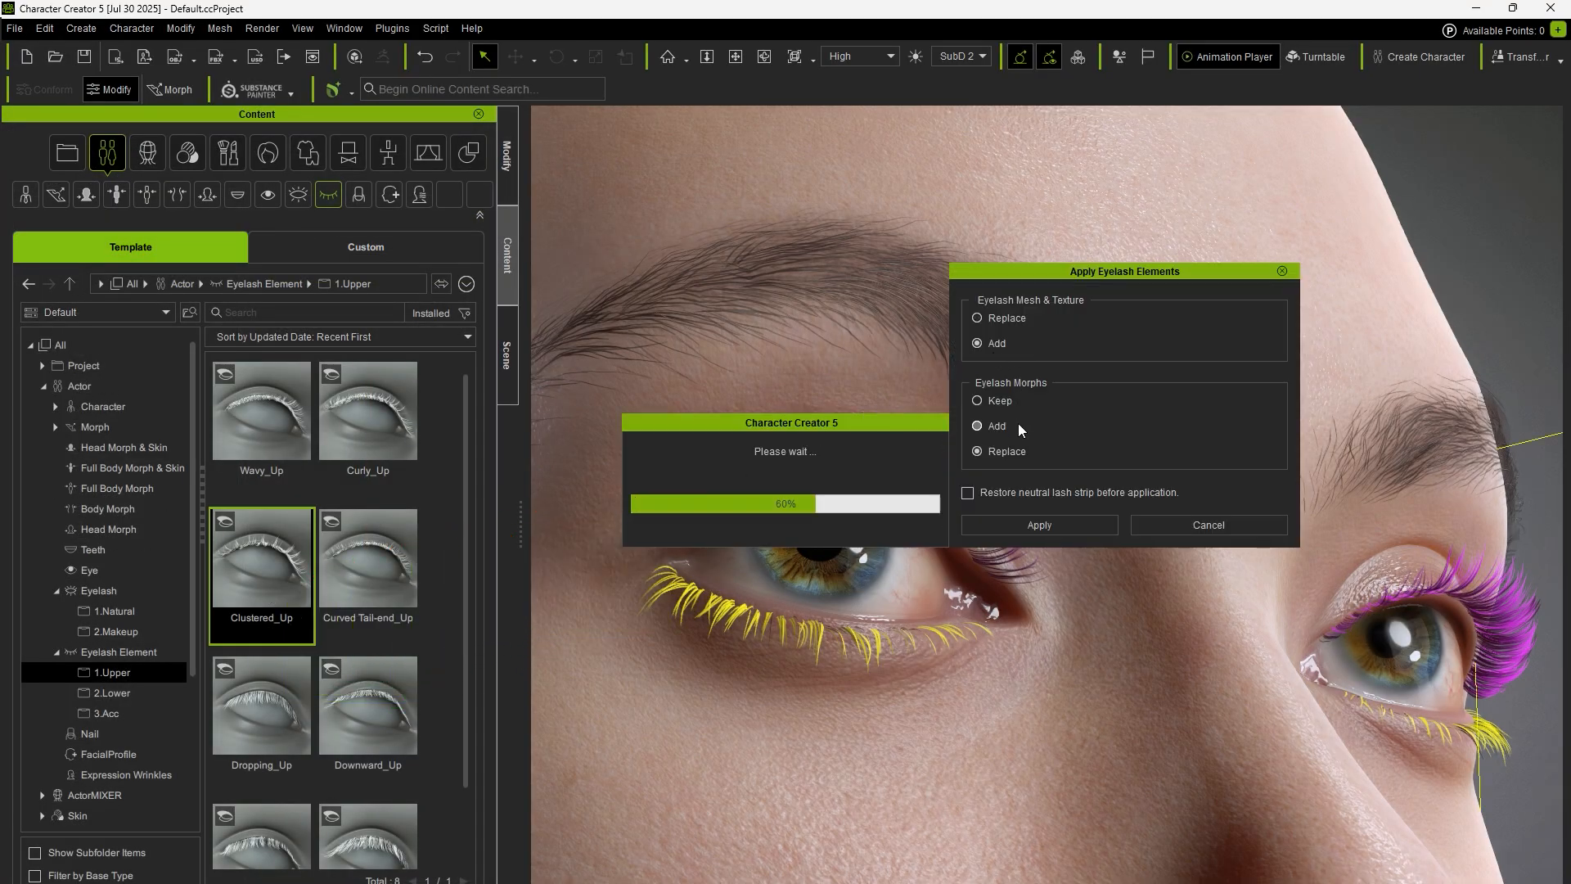
{"action": "left_click", "coordinate": [1039, 524]}
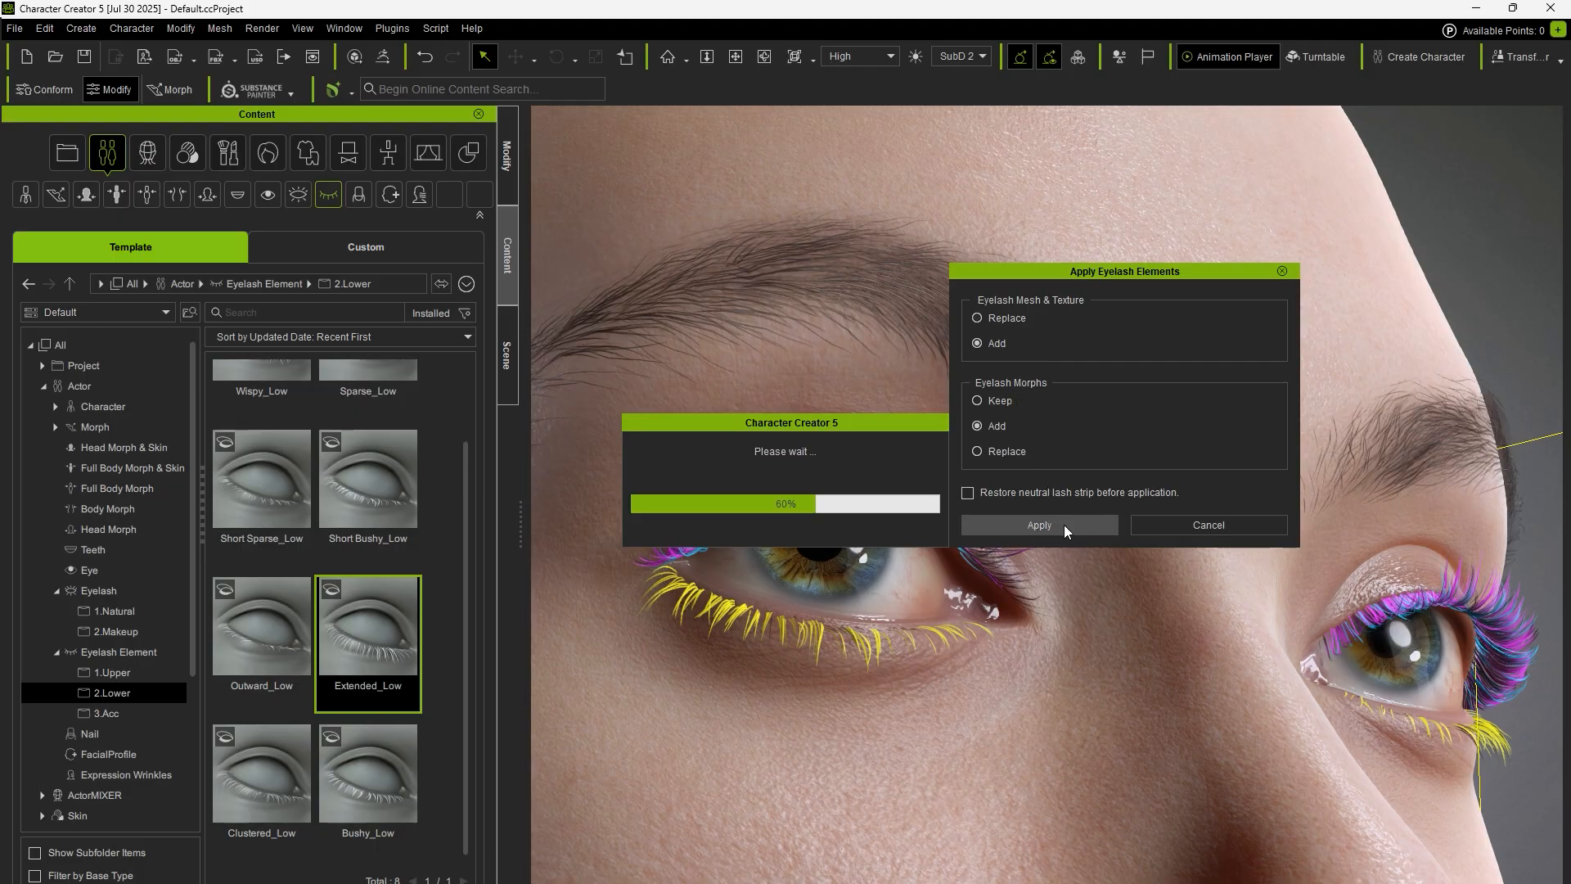
{"action": "left_click", "coordinate": [1039, 524]}
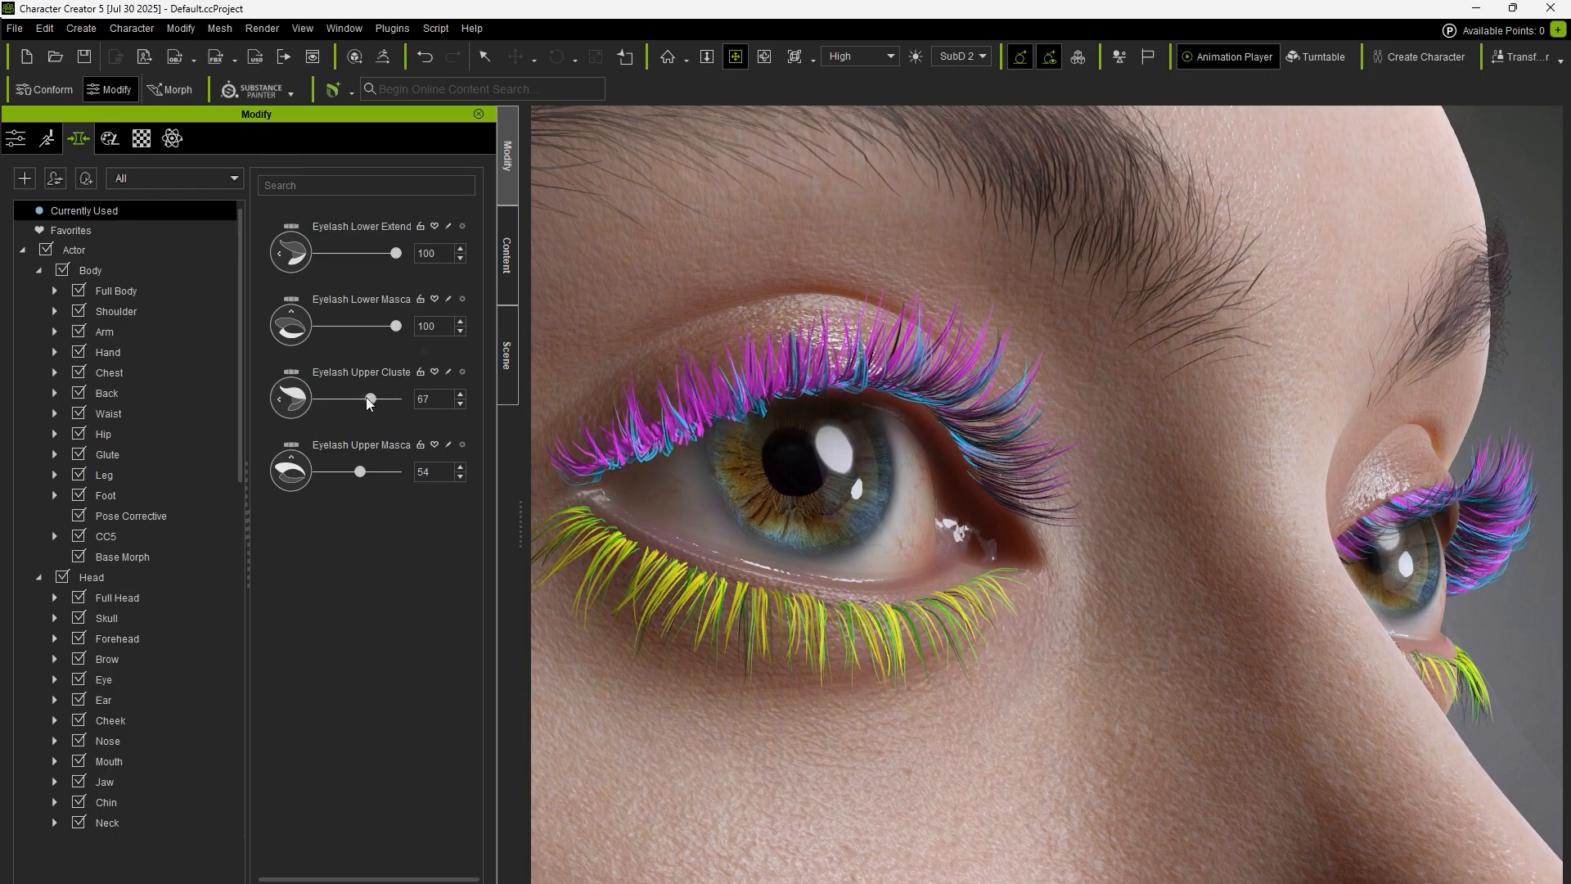
Lower the Lower Mascara and Lower Extend sliders and raise Lower Lush to 100
{"action": "left_click_drag", "start_coordinate": [394, 325], "coordinate": [360, 325]}
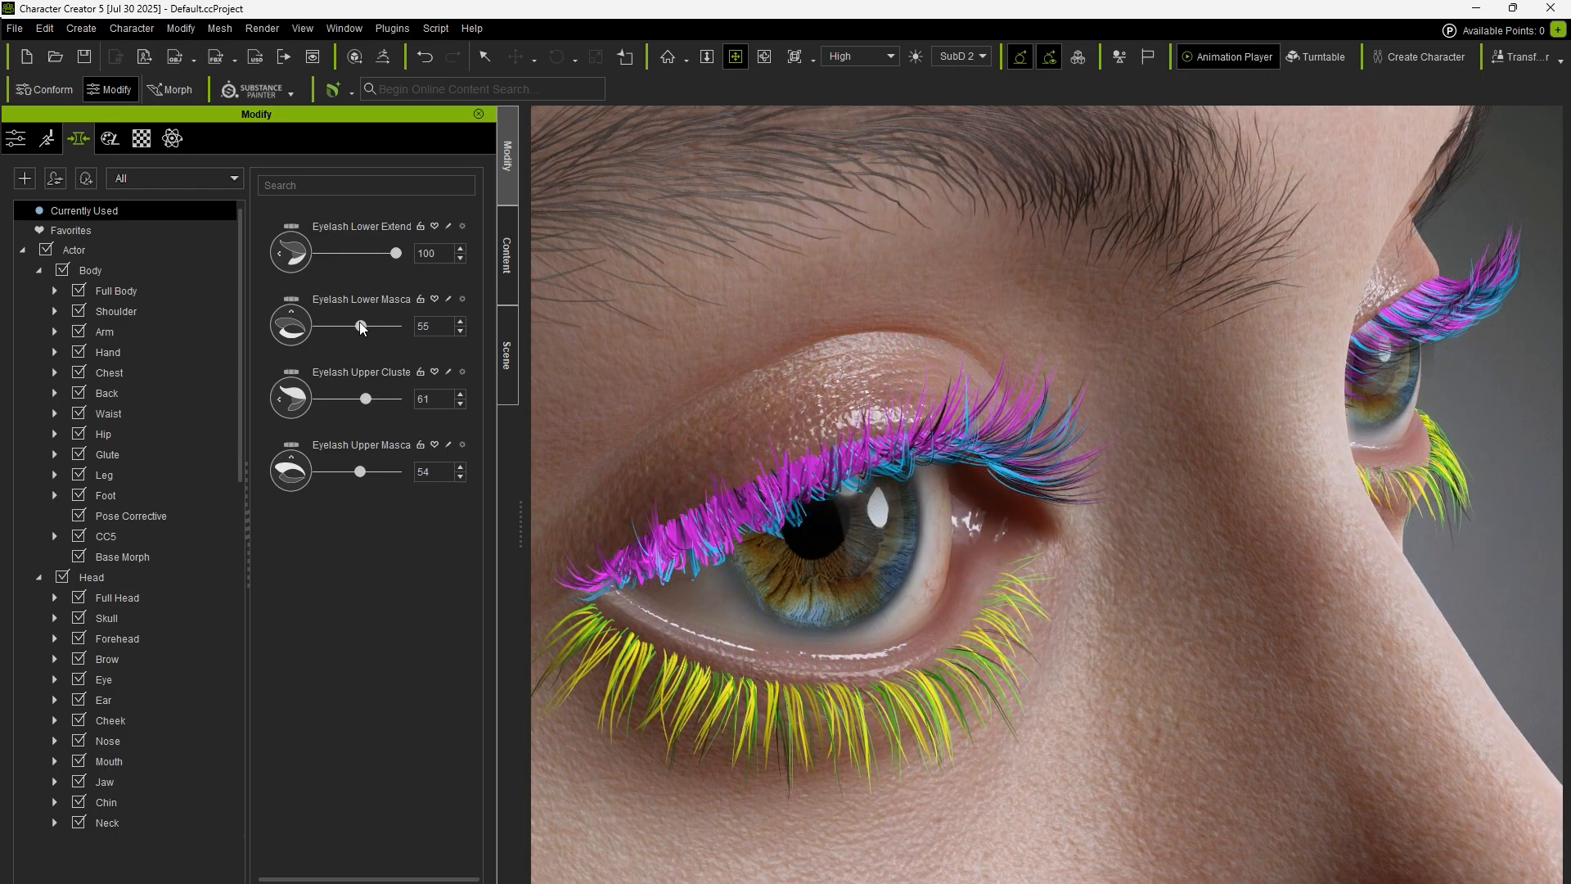
{"action": "left_click_drag", "start_coordinate": [396, 252], "coordinate": [340, 252]}
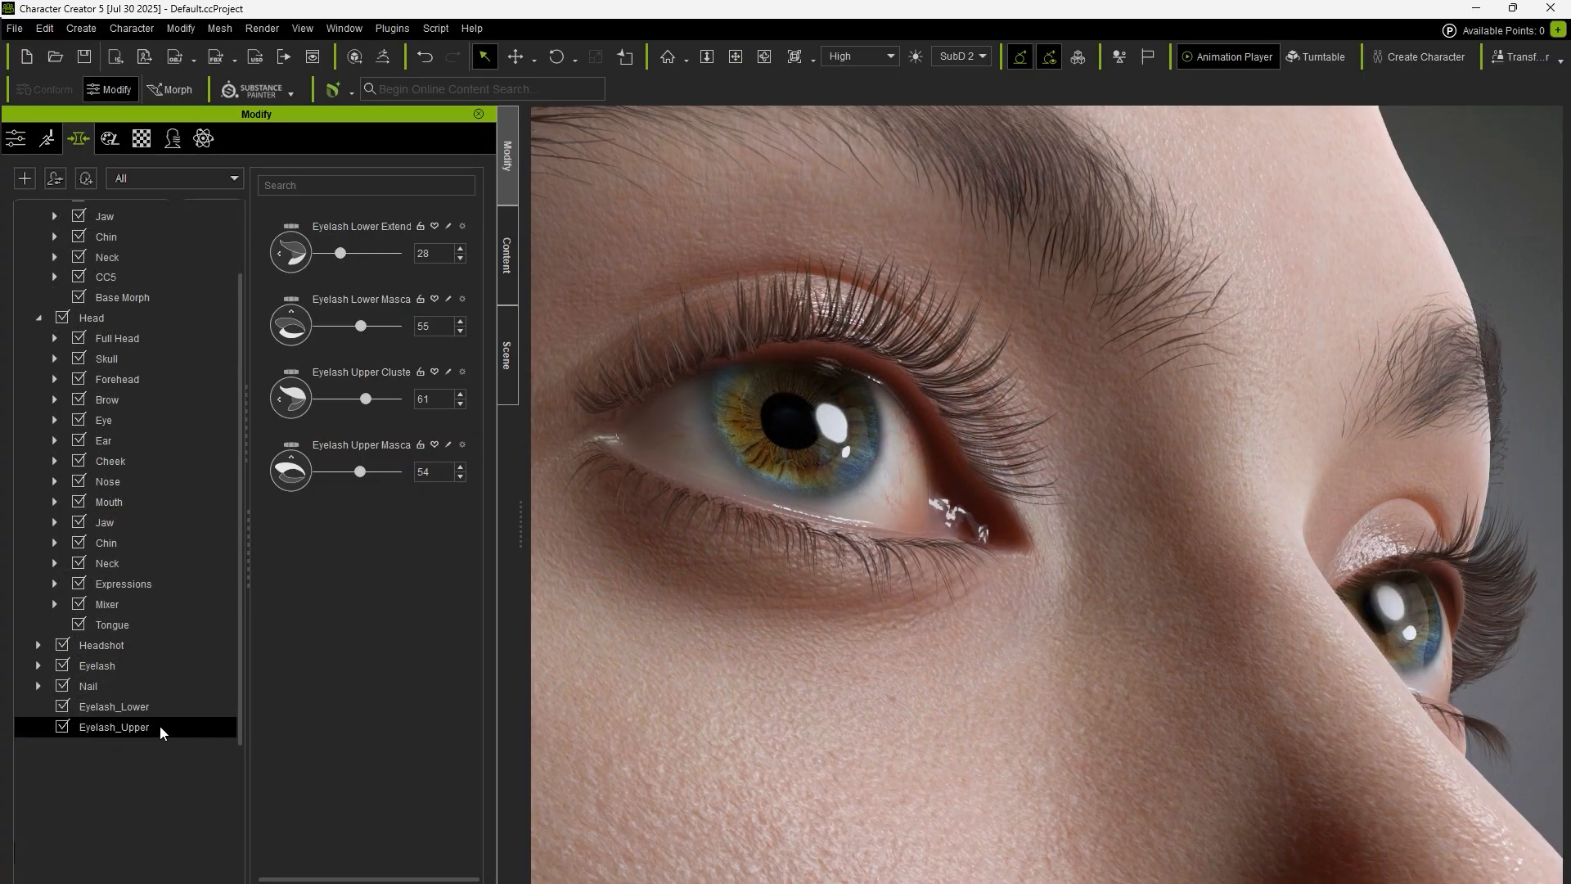
{"action": "left_click", "coordinate": [114, 707]}
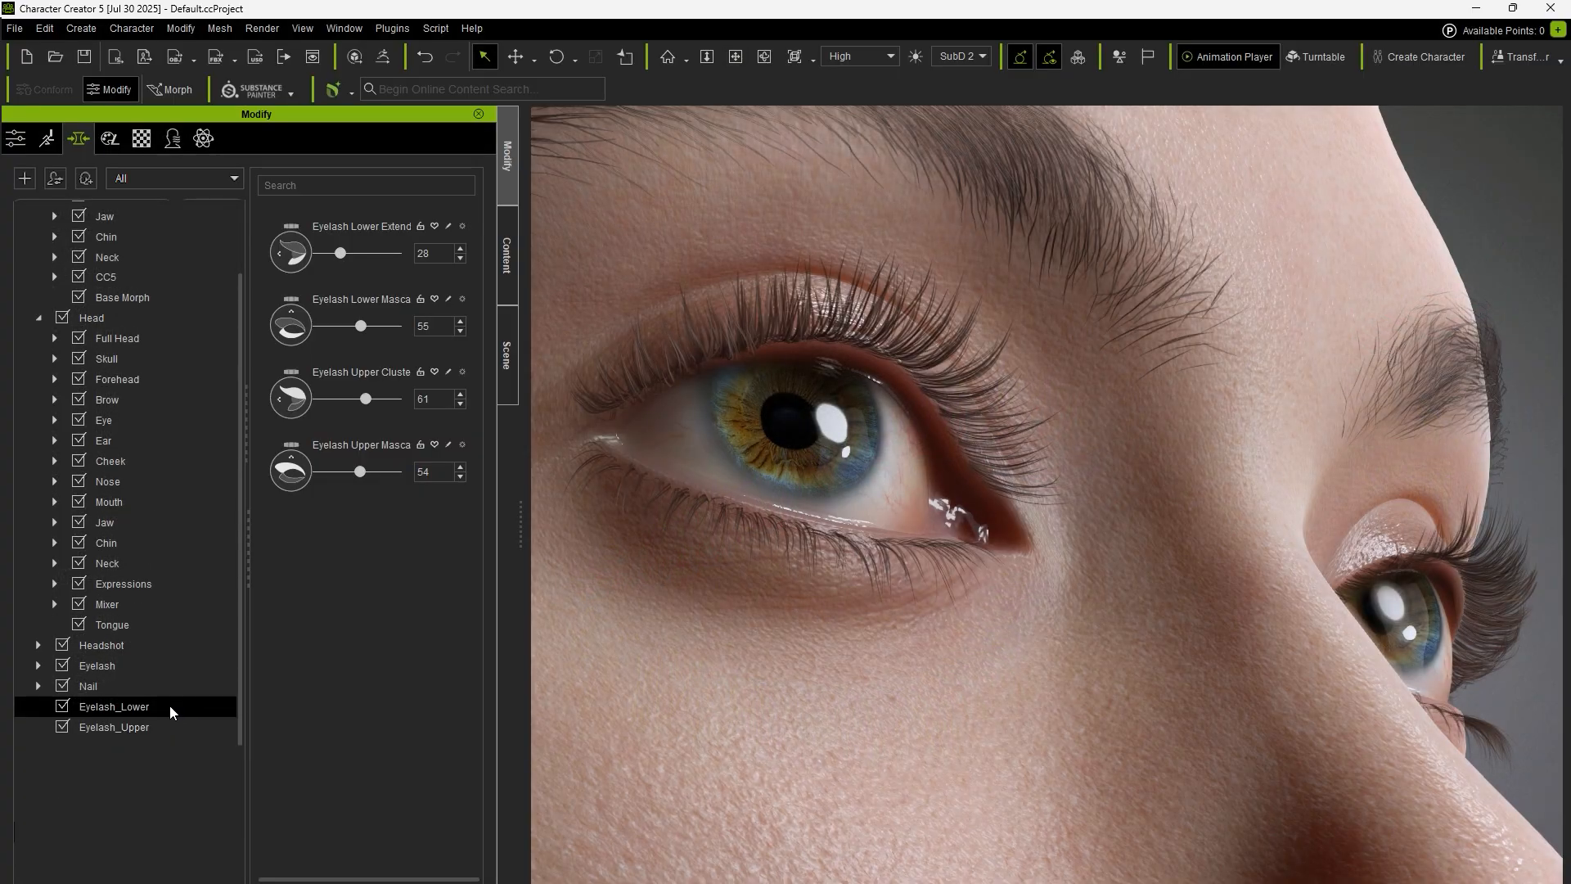
{"action": "left_click", "coordinate": [115, 726]}
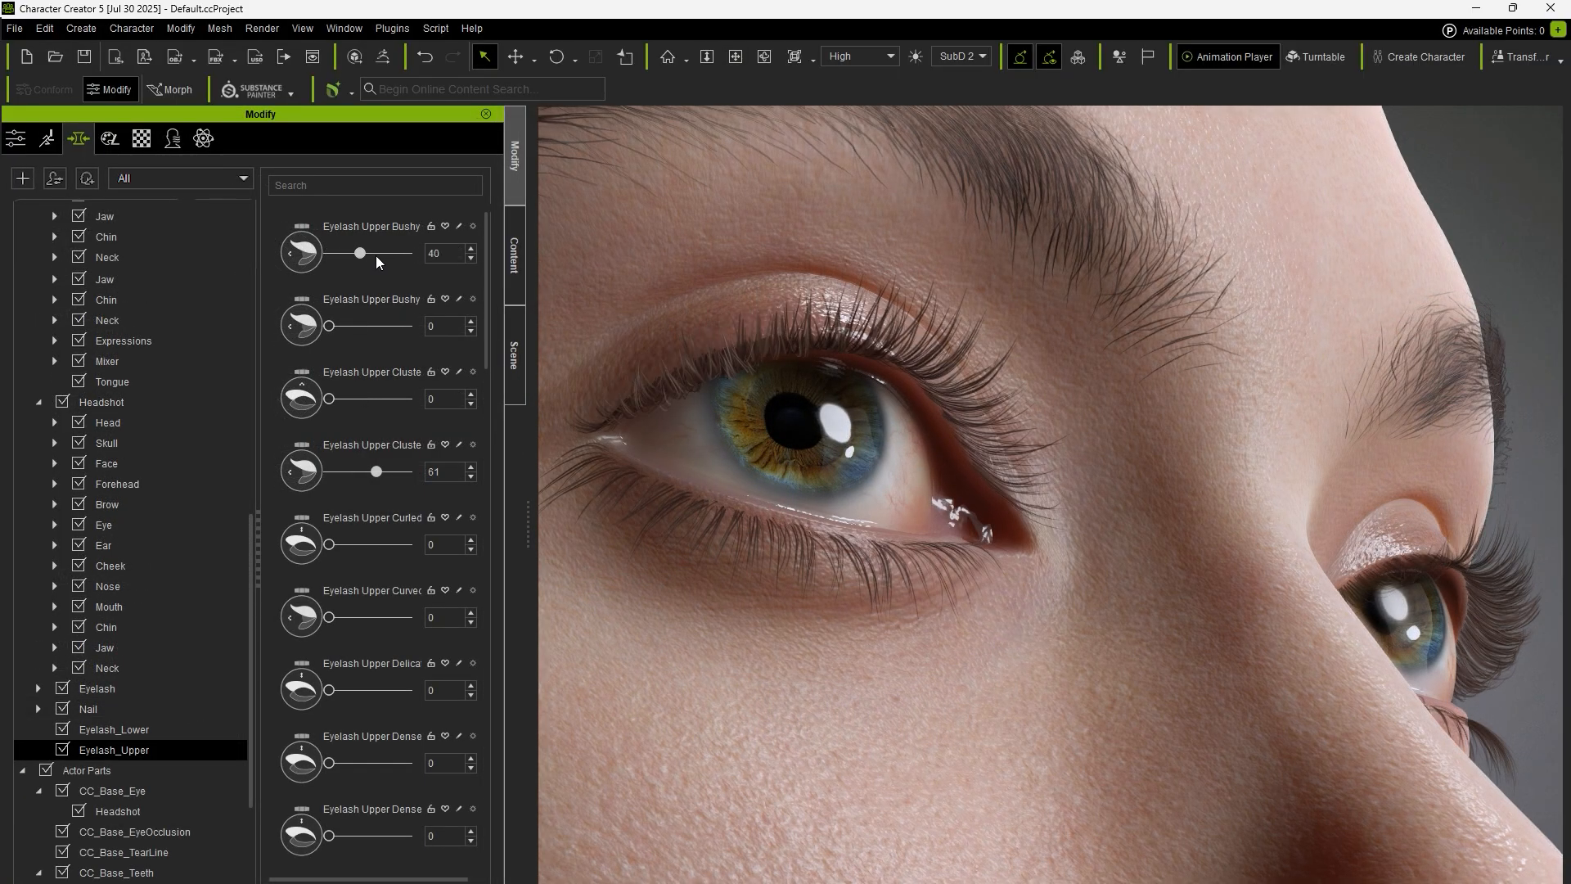
{"action": "left_click", "coordinate": [112, 730]}
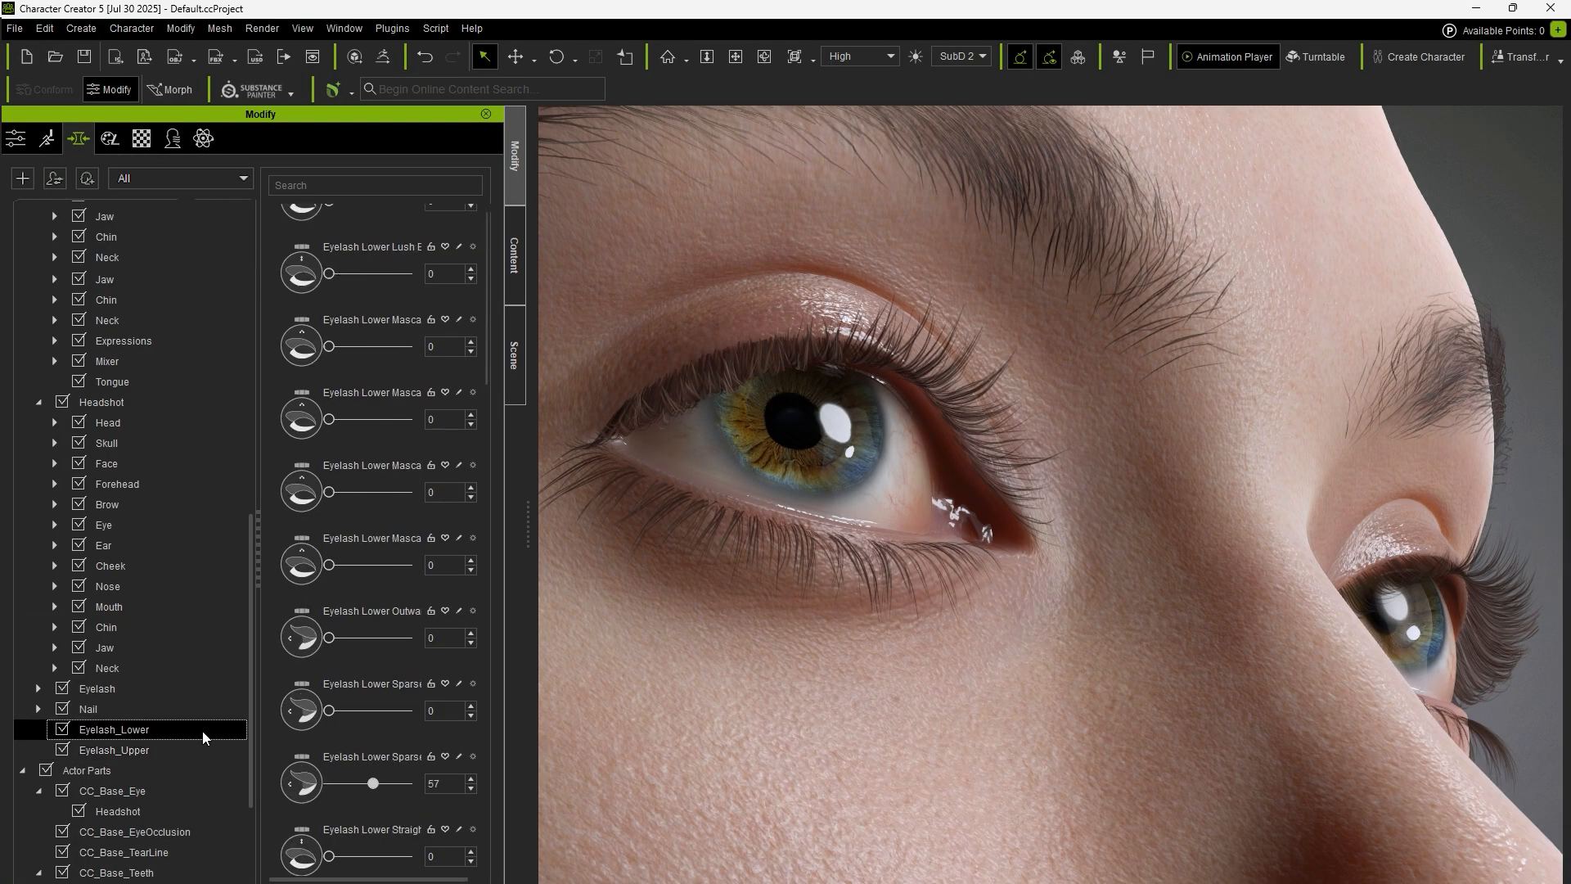
{"action": "left_click_drag", "start_coordinate": [331, 274], "coordinate": [406, 273]}
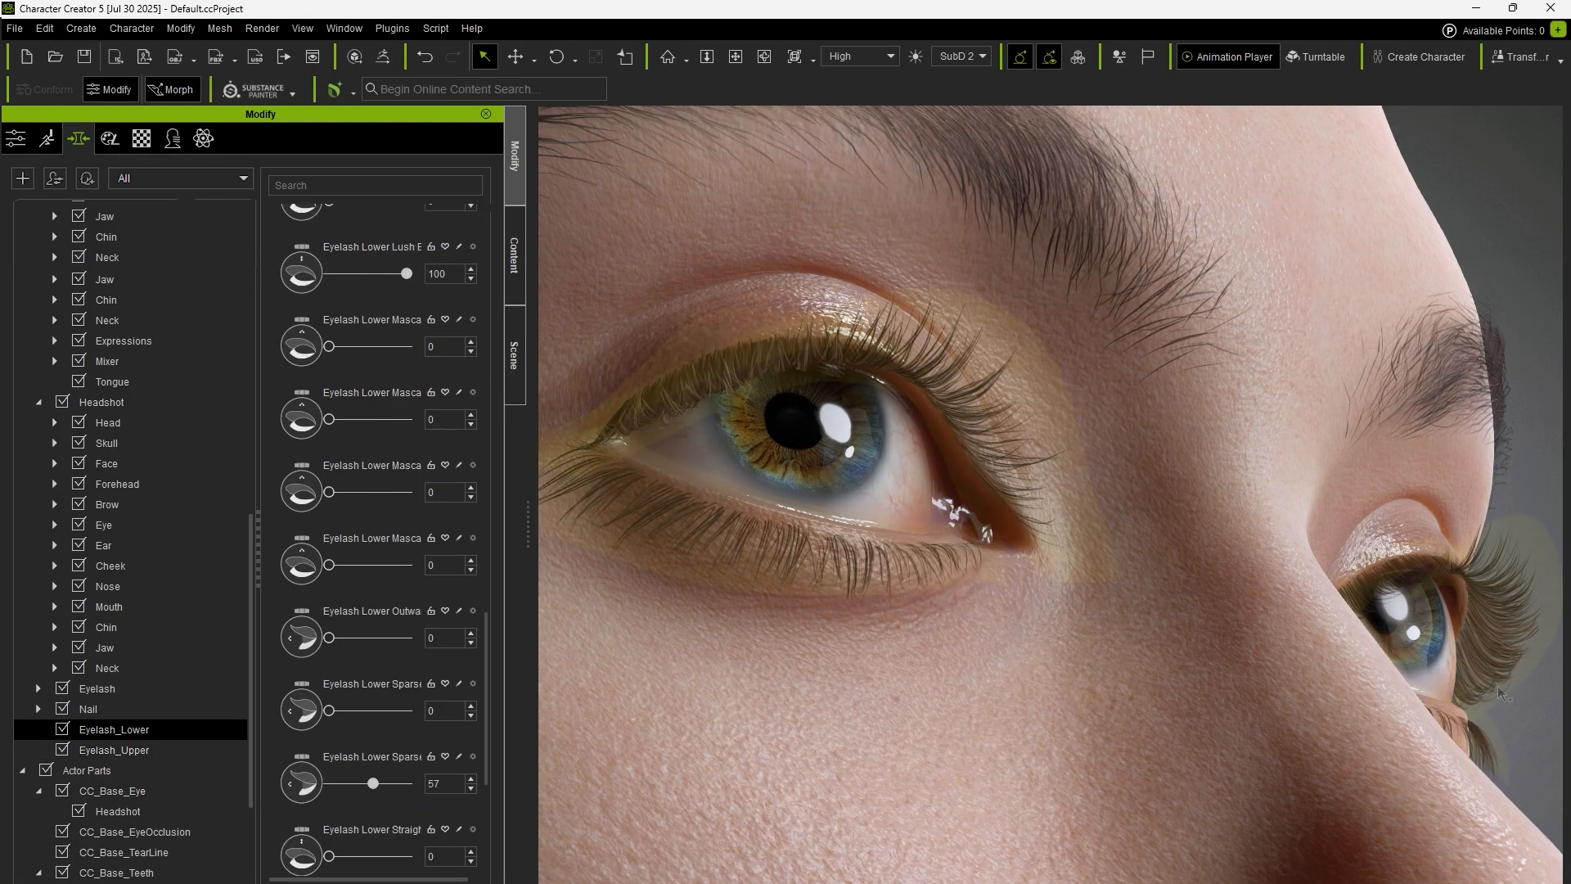
{"action": "left_click", "coordinate": [113, 730]}
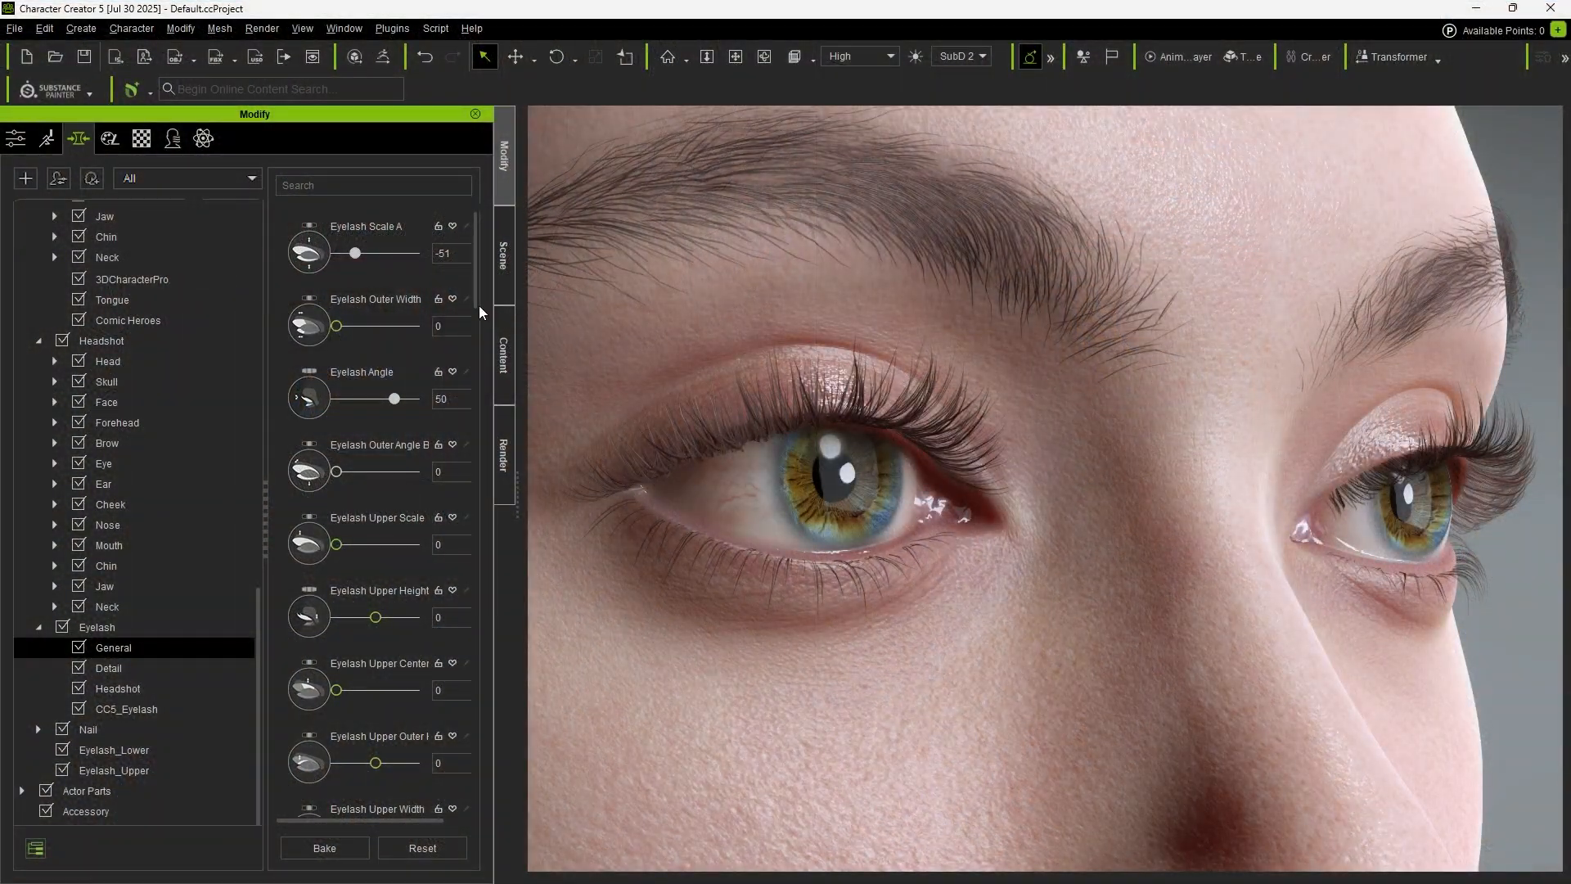
Set Eyelash Scale A to -44, Upper Inner Angle to 66 and Lower Angle to 88
{"action": "left_click_drag", "start_coordinate": [352, 252], "coordinate": [359, 252]}
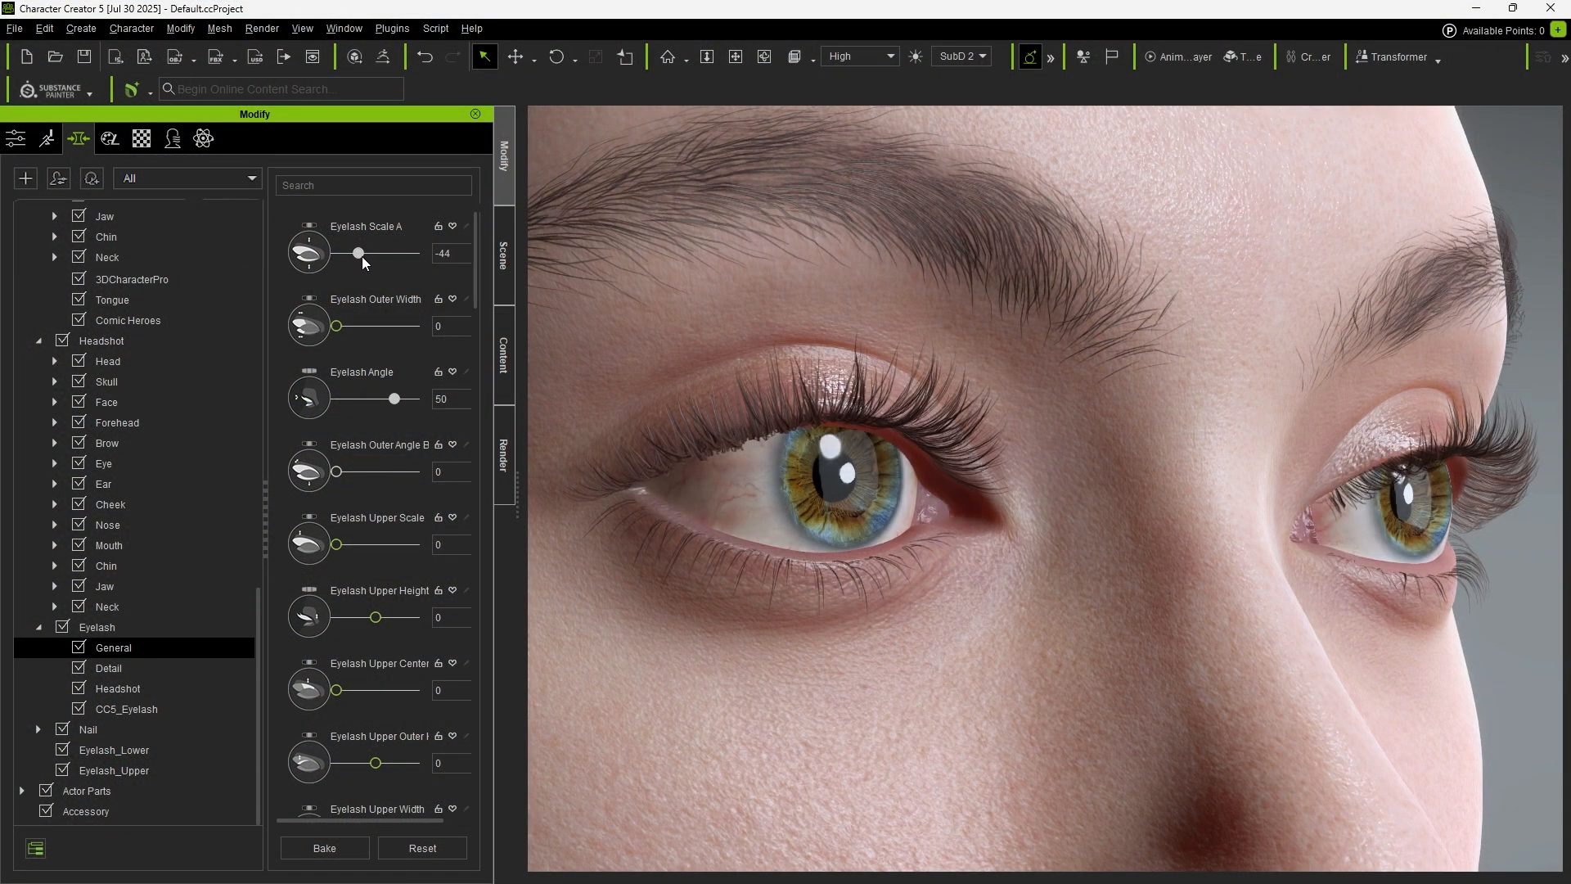
{"action": "left_click_drag", "start_coordinate": [358, 252], "coordinate": [378, 252]}
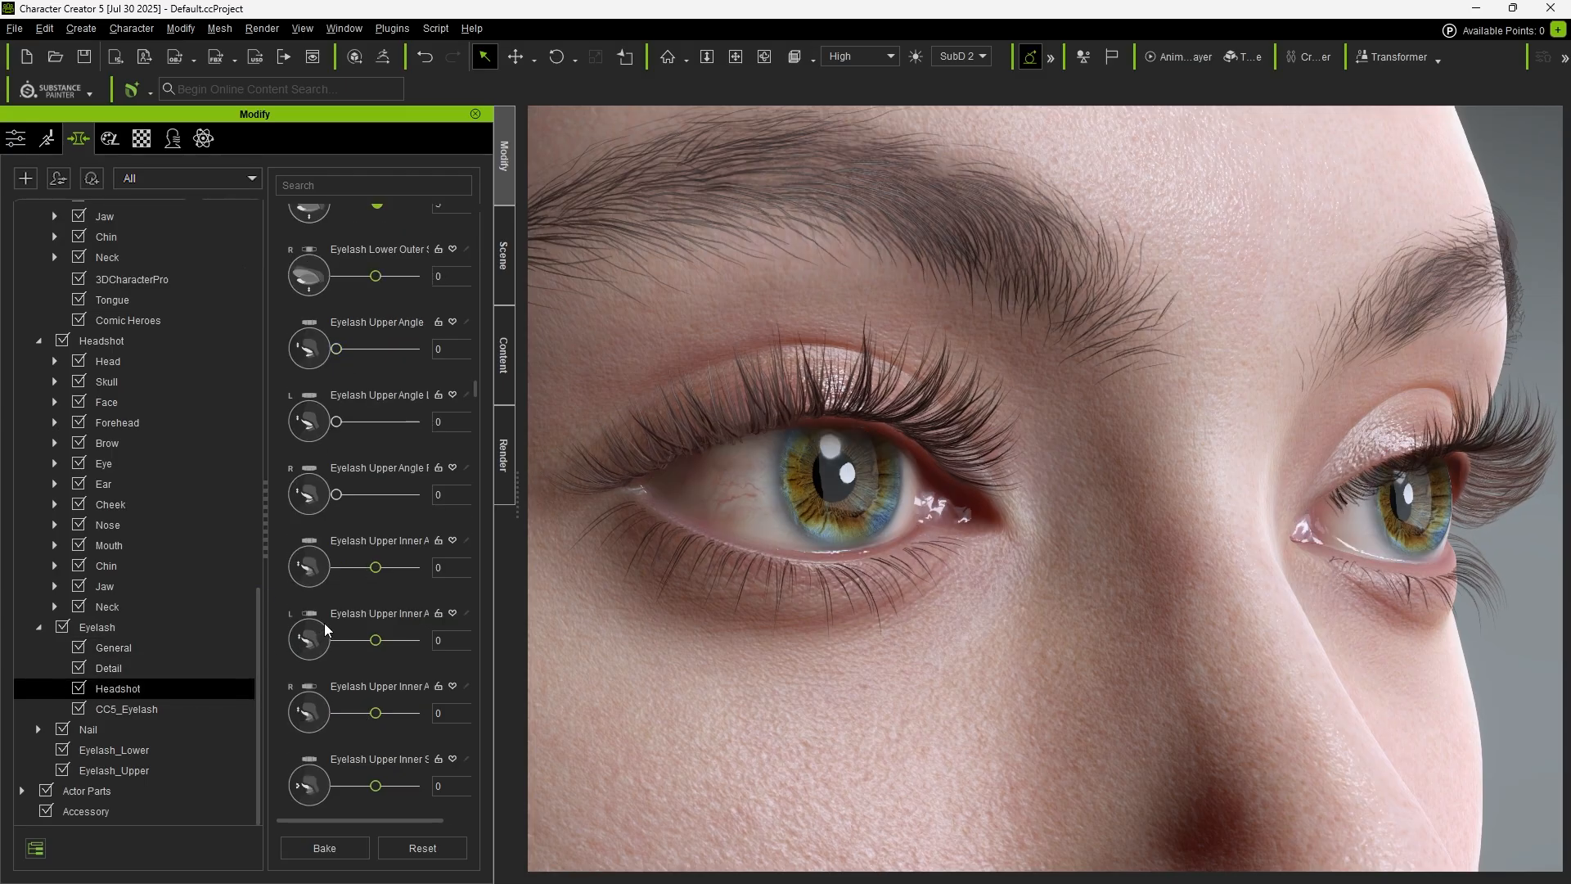
{"action": "left_click_drag", "start_coordinate": [374, 568], "coordinate": [401, 567]}
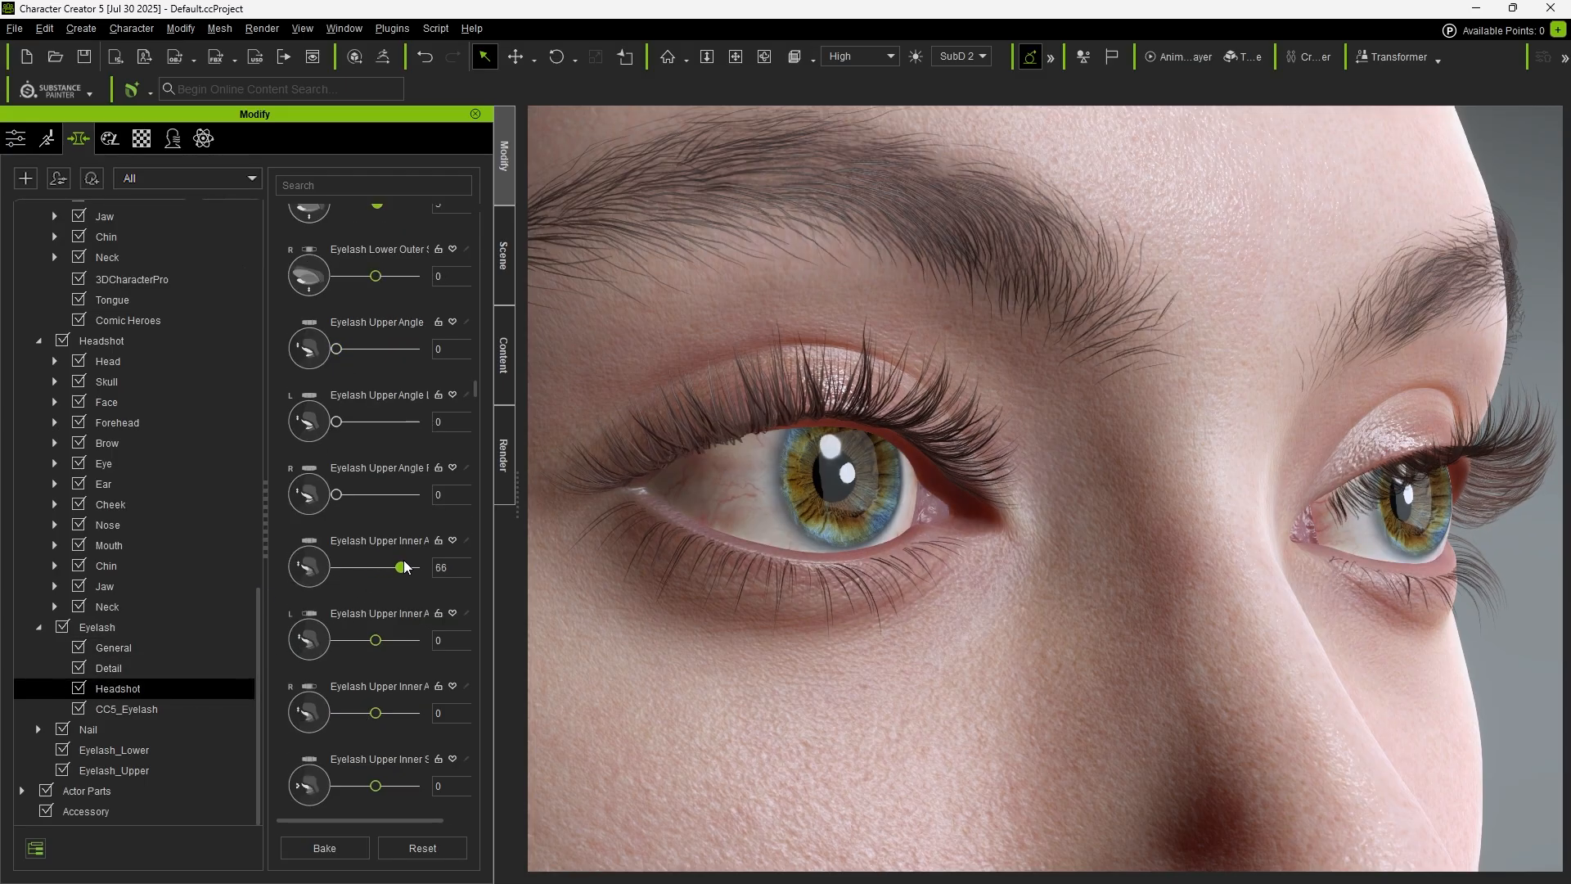
{"action": "left_click_drag", "start_coordinate": [399, 568], "coordinate": [347, 568]}
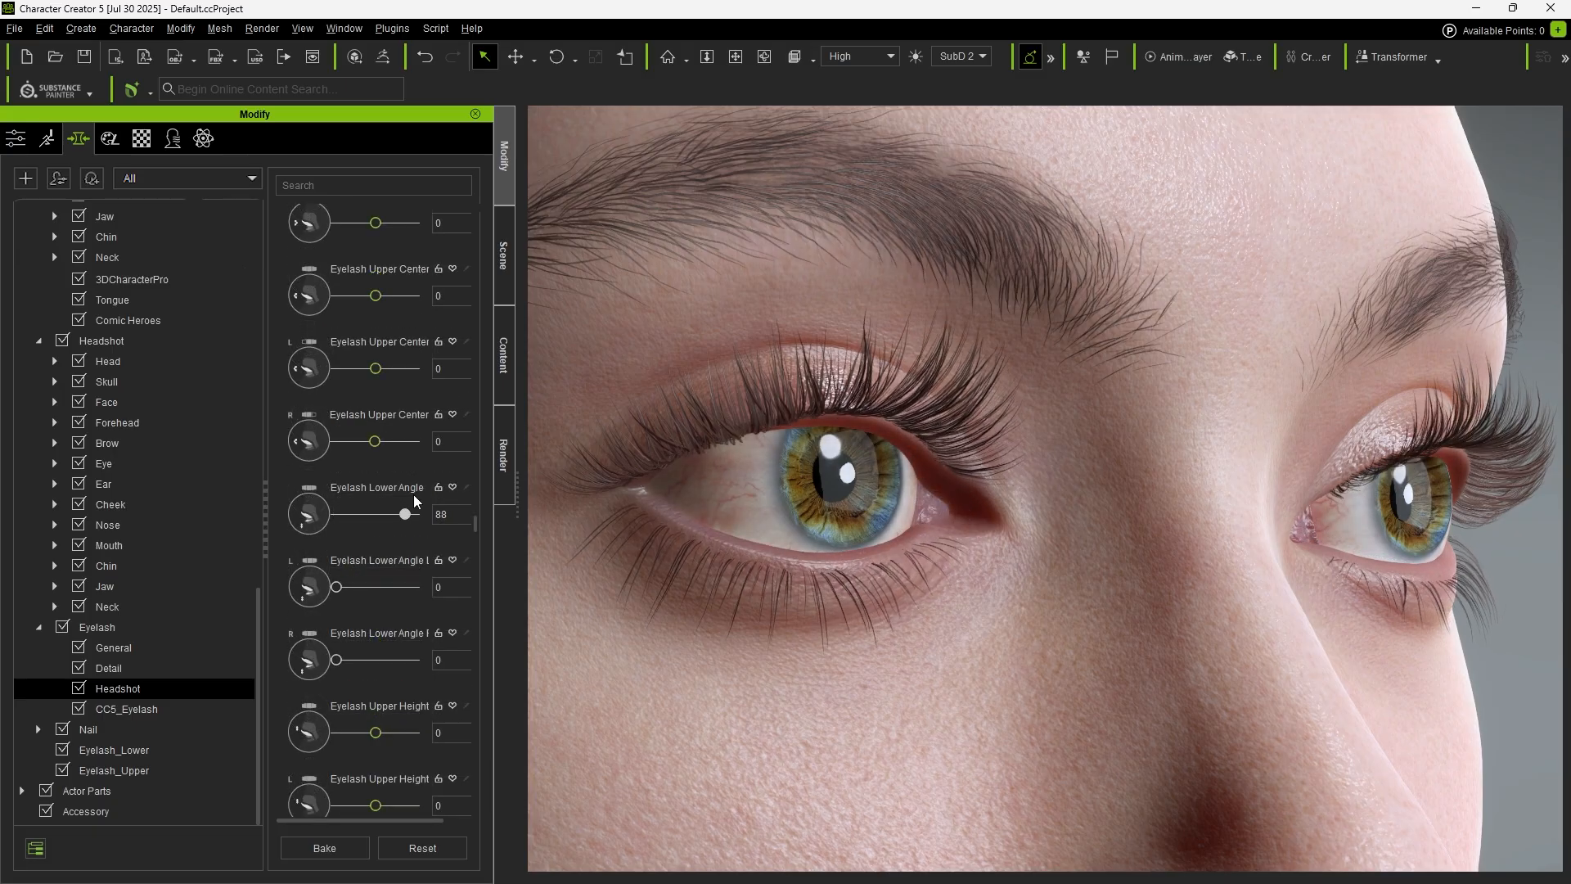
{"action": "left_click_drag", "start_coordinate": [405, 512], "coordinate": [365, 512]}
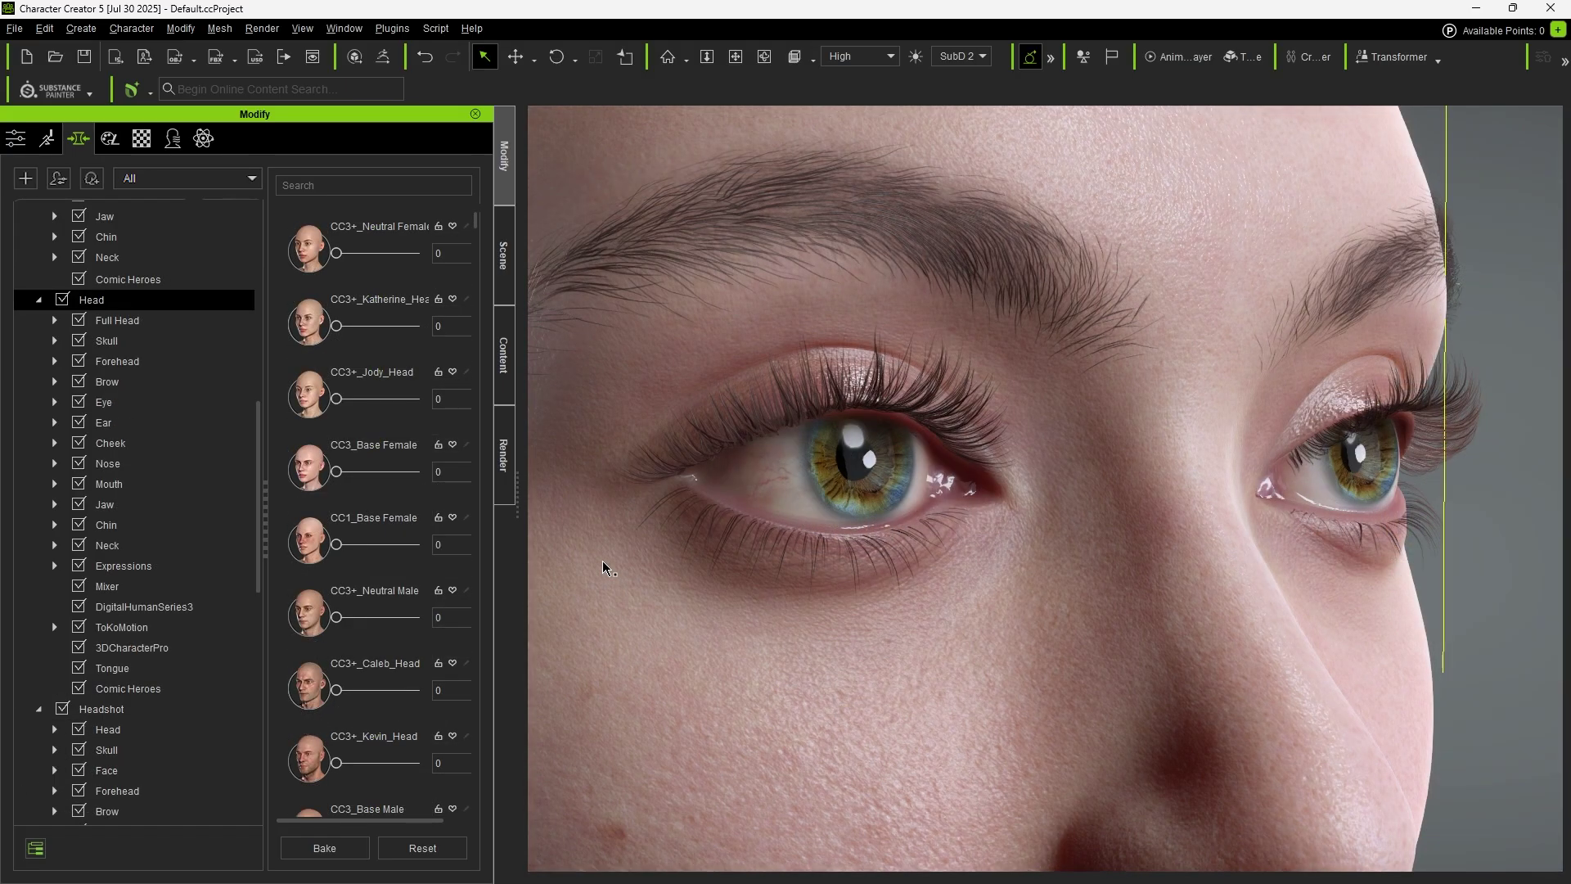
Raise CC3+_Katherine_Head to 28 and Eye Scale to 25
{"action": "left_click_drag", "start_coordinate": [334, 326], "coordinate": [358, 326]}
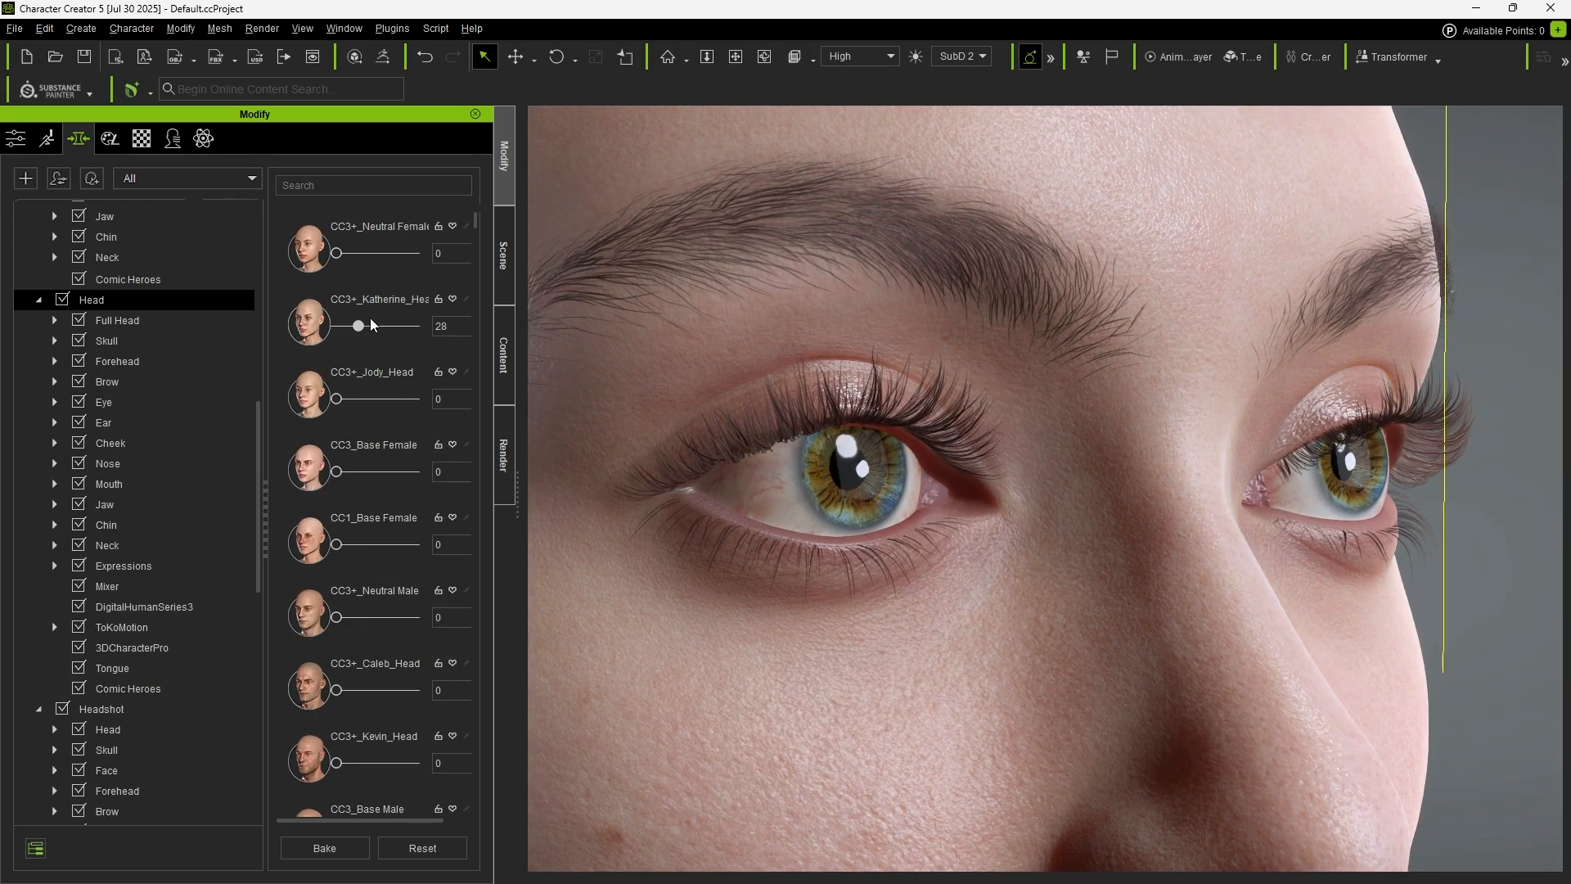
{"action": "left_click_drag", "start_coordinate": [359, 324], "coordinate": [391, 324]}
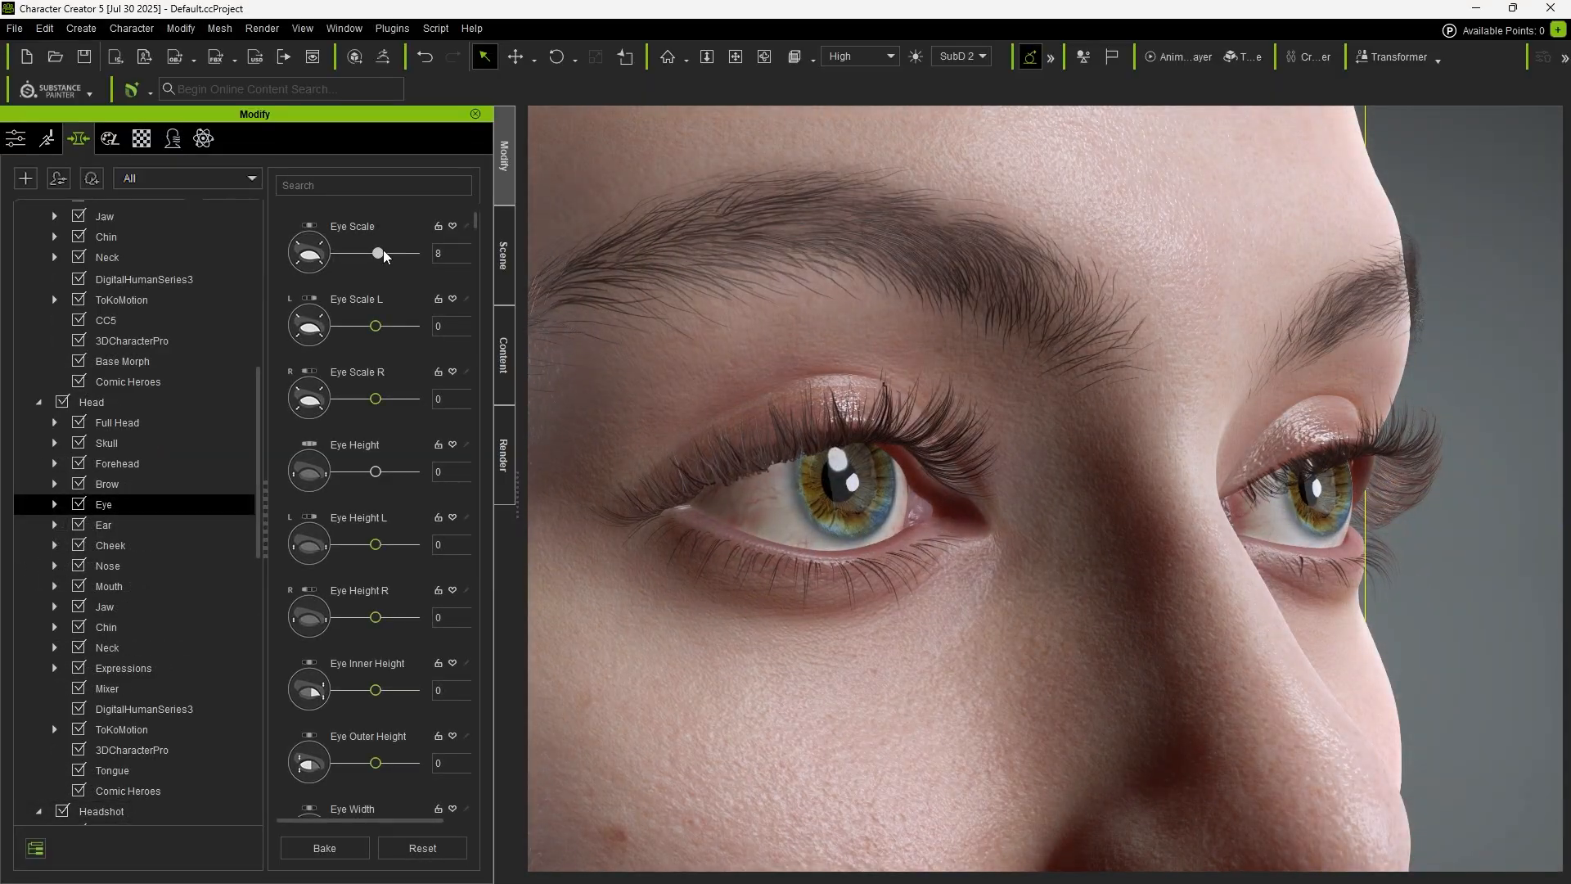
{"action": "left_click_drag", "start_coordinate": [378, 252], "coordinate": [391, 252]}
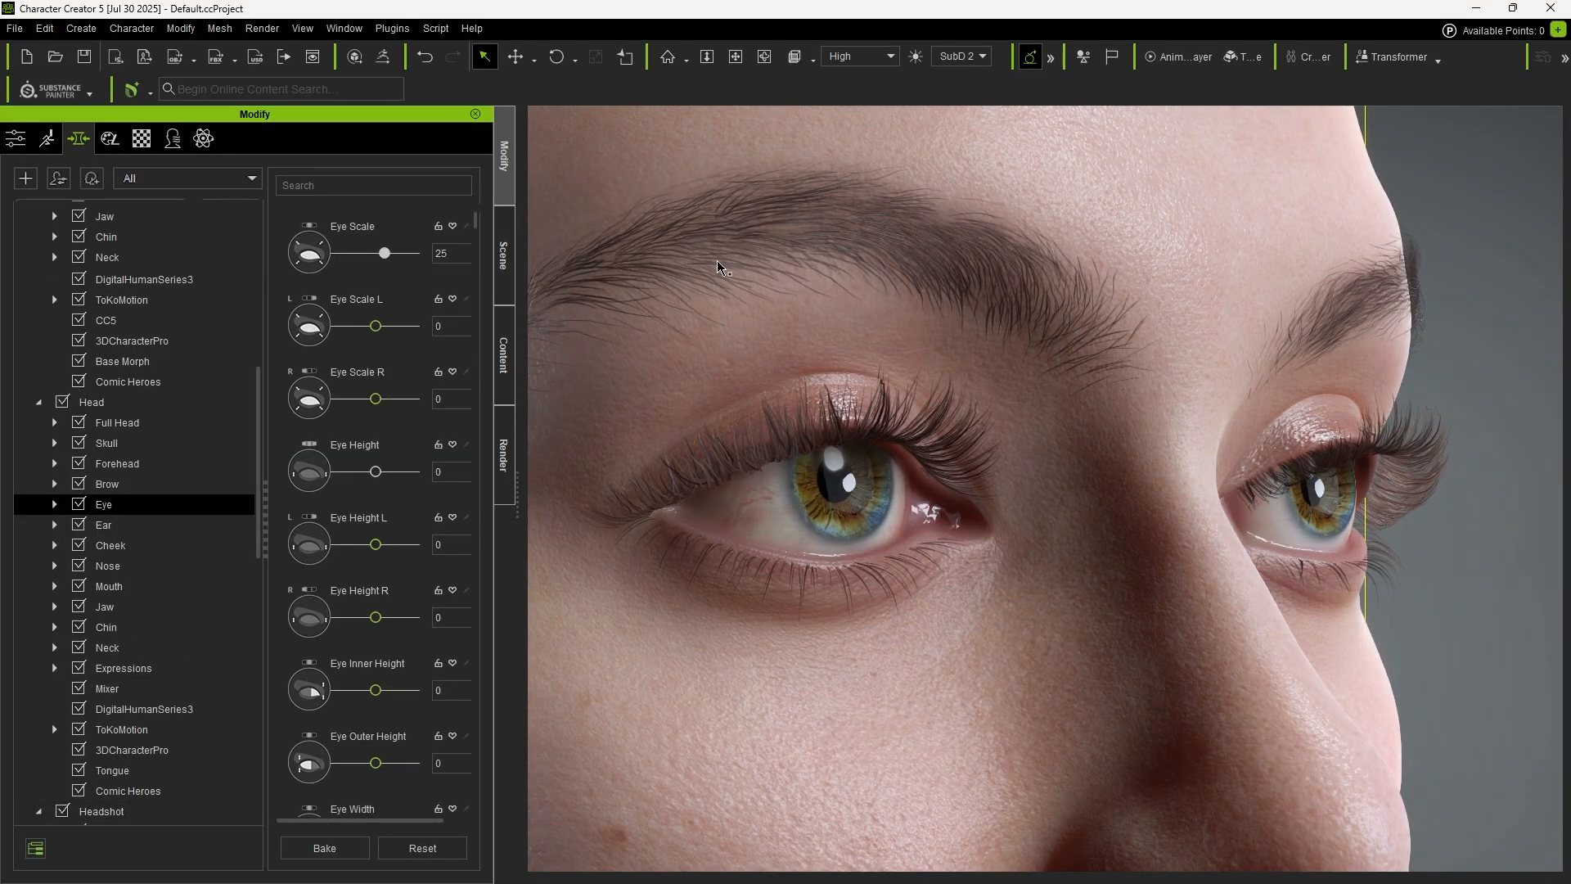
{"action": "left_click", "coordinate": [141, 138]}
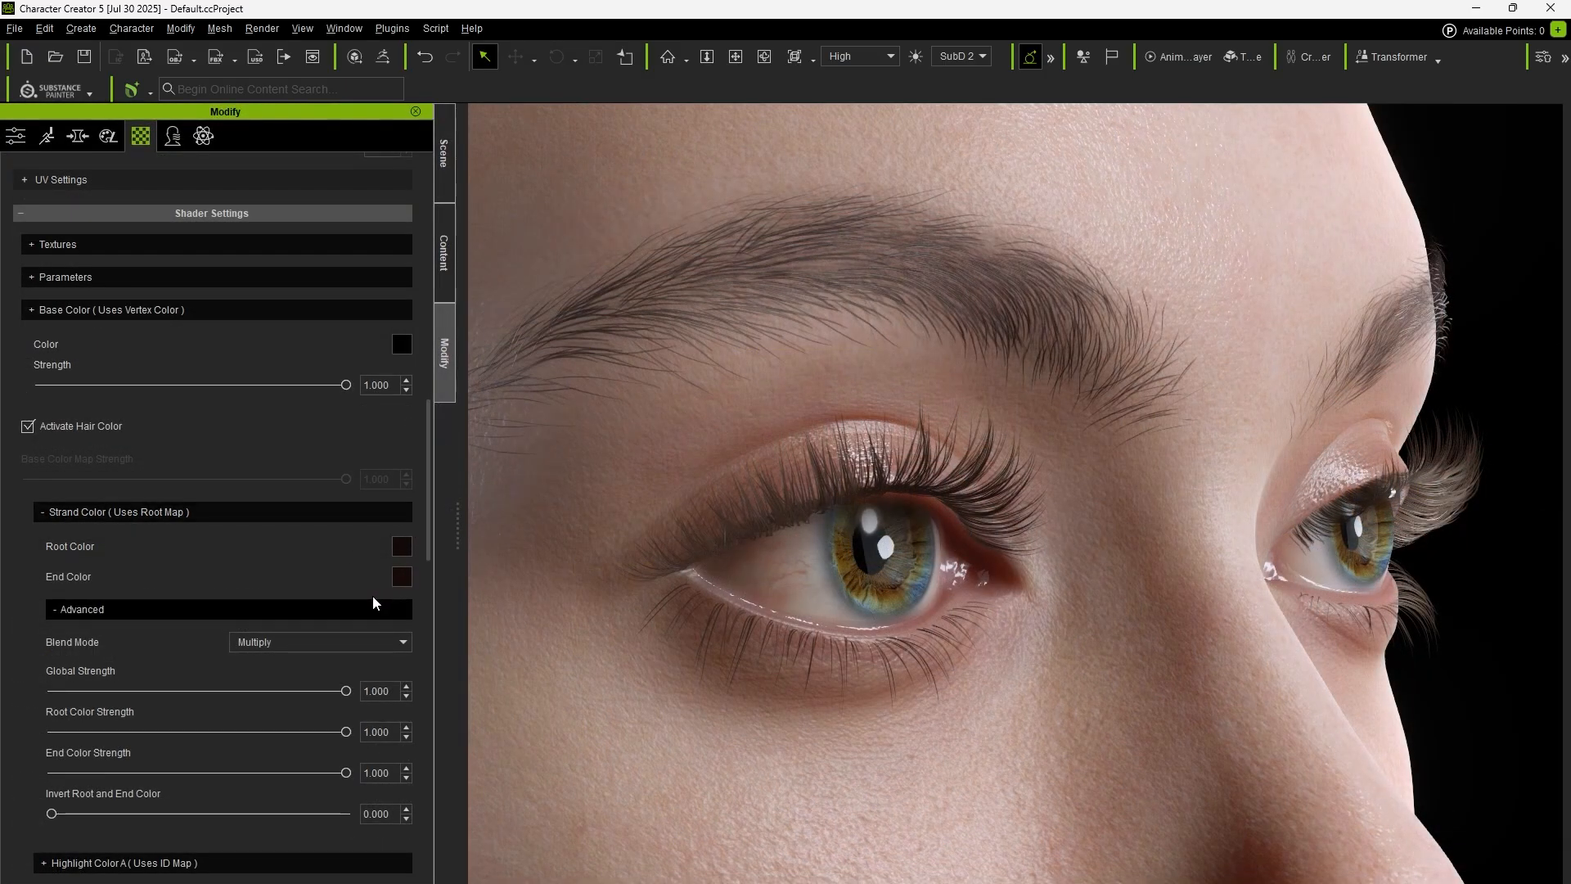
Give the lash strands a brownish End Color and Root Color Strength about 0.126
{"action": "left_click", "coordinate": [403, 576]}
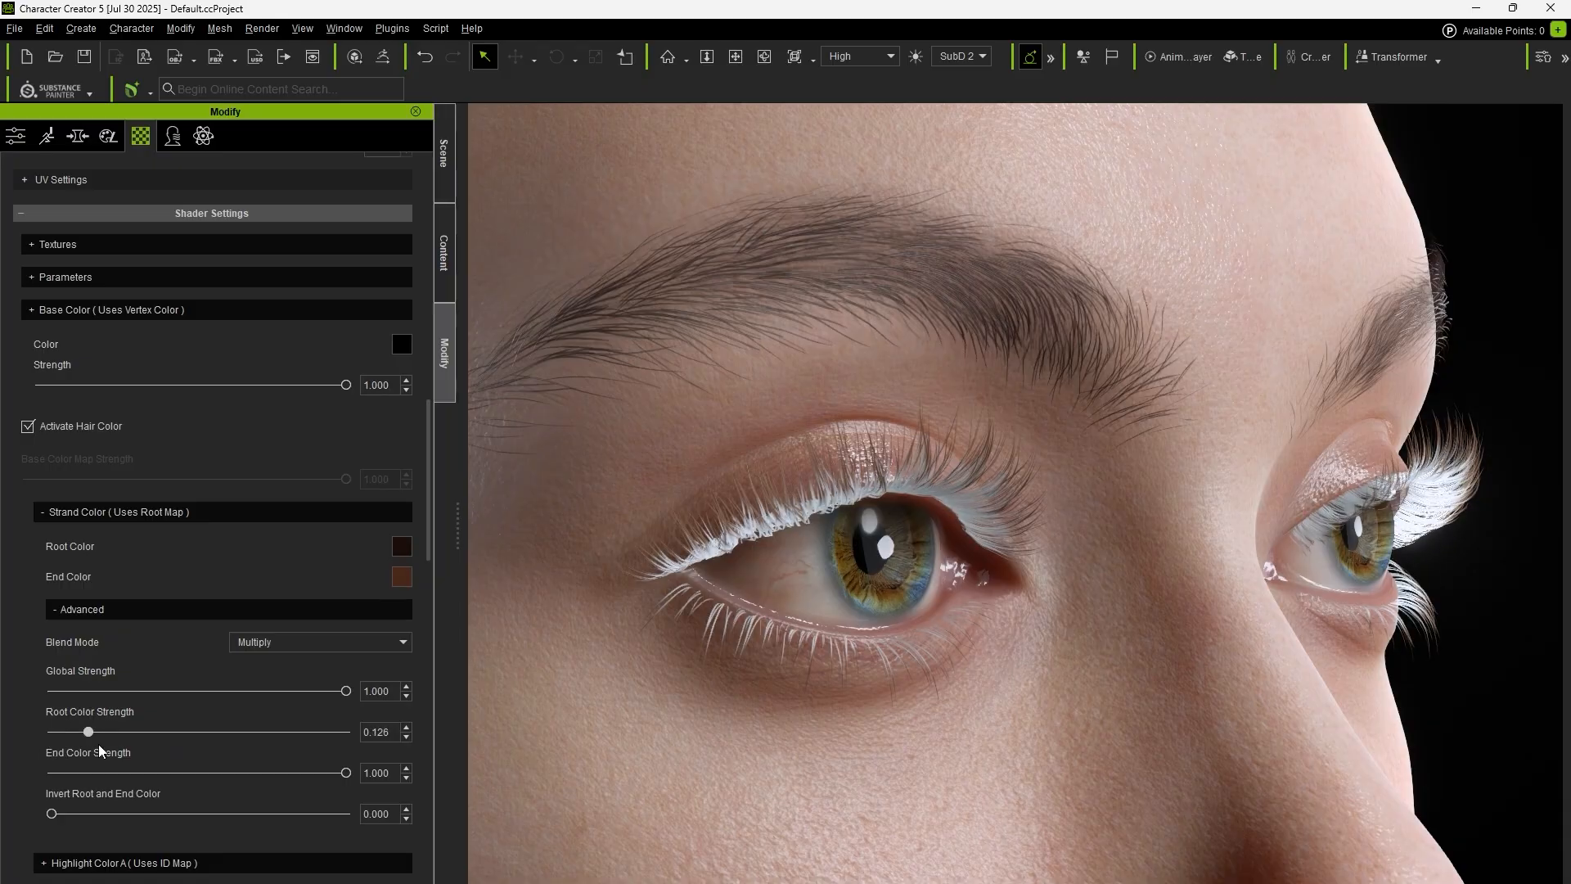
{"action": "left_click_drag", "start_coordinate": [51, 814], "coordinate": [320, 813]}
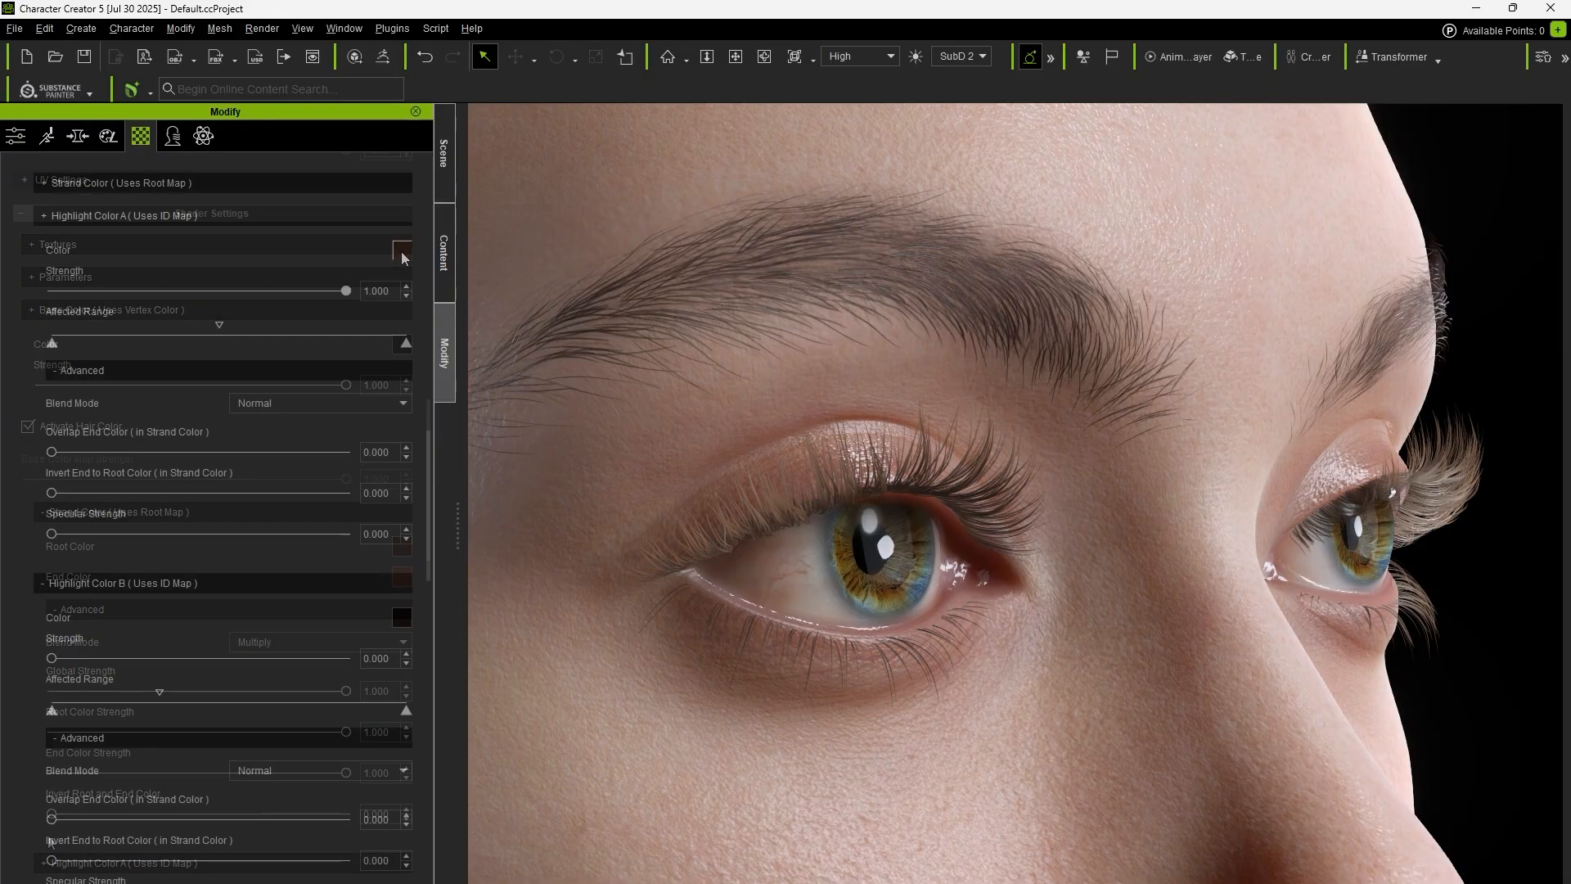
Set Highlight Color A to peach, keep its strength at full and shift its Affected Range along the lashes
{"action": "left_click", "coordinate": [403, 249]}
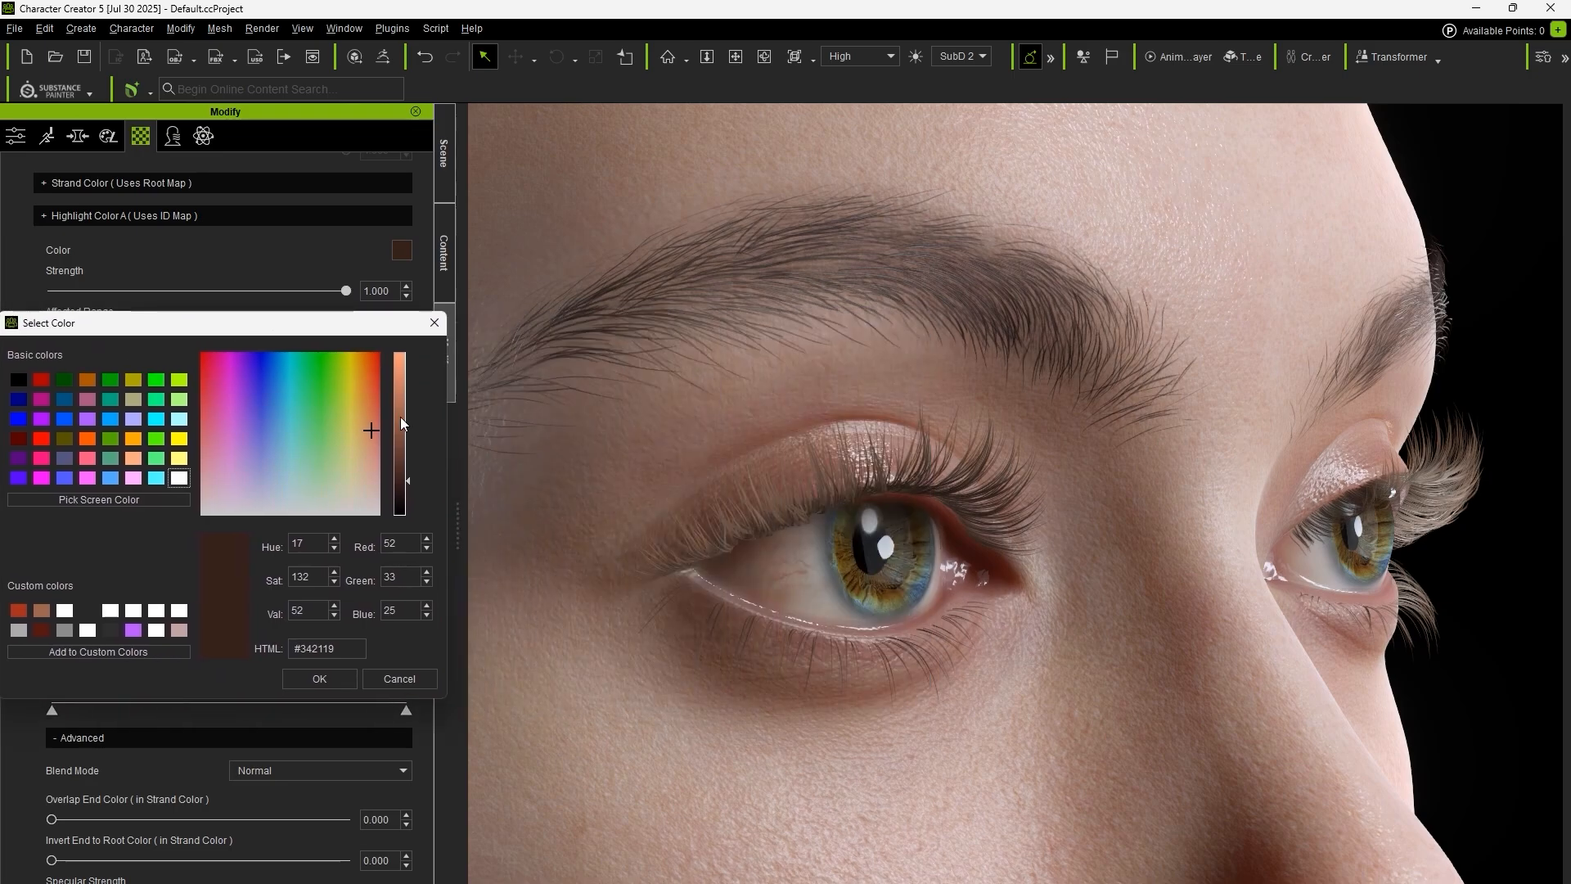
{"action": "left_click", "coordinate": [320, 677]}
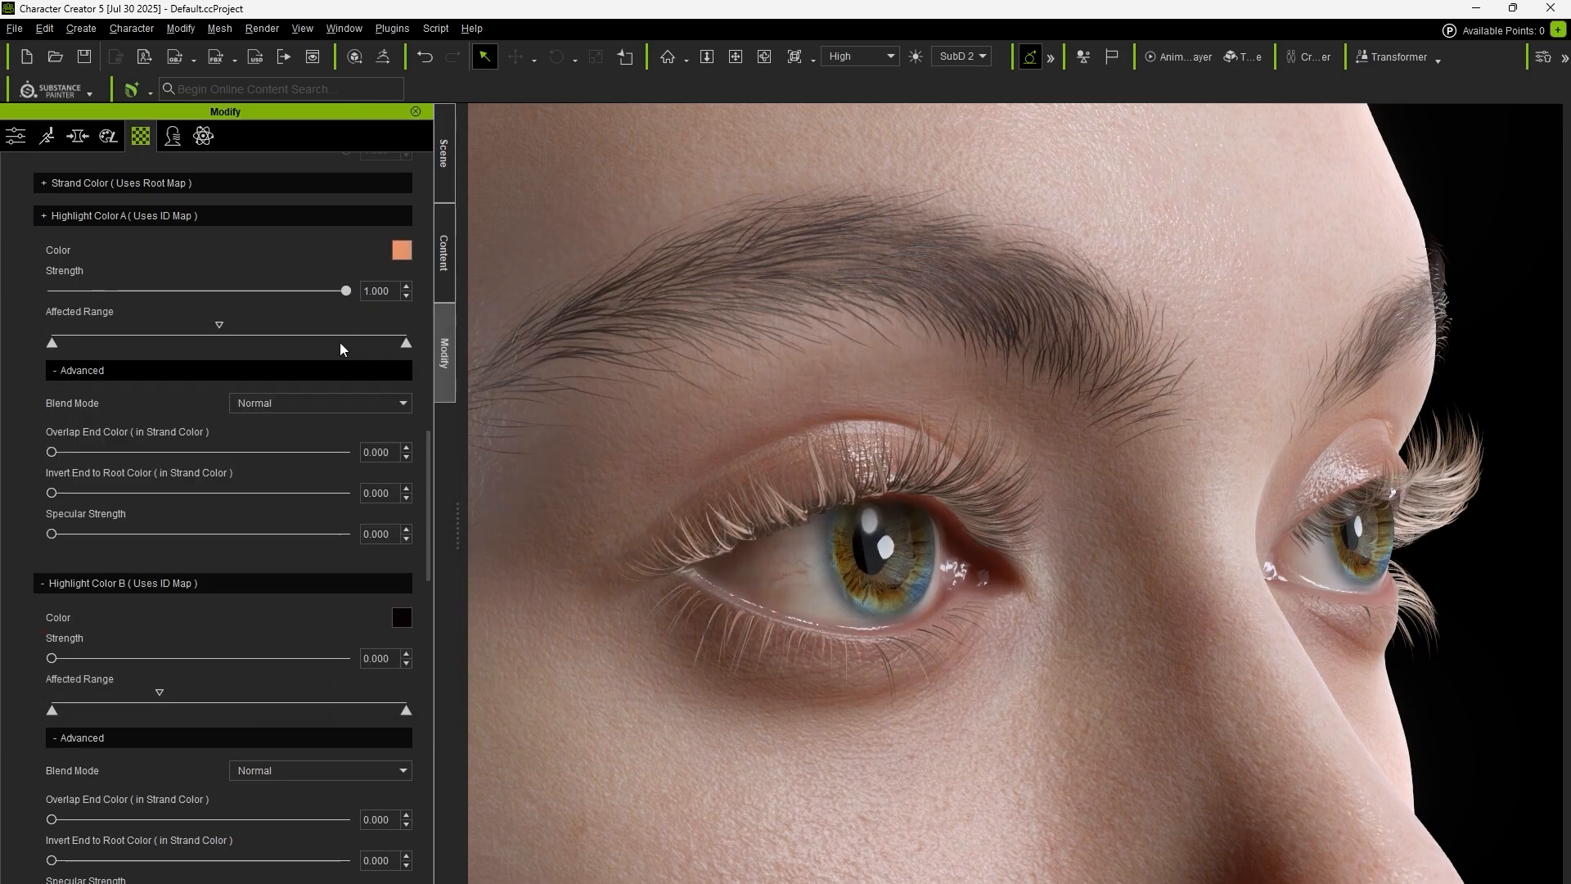
{"action": "left_click_drag", "start_coordinate": [345, 291], "coordinate": [99, 291]}
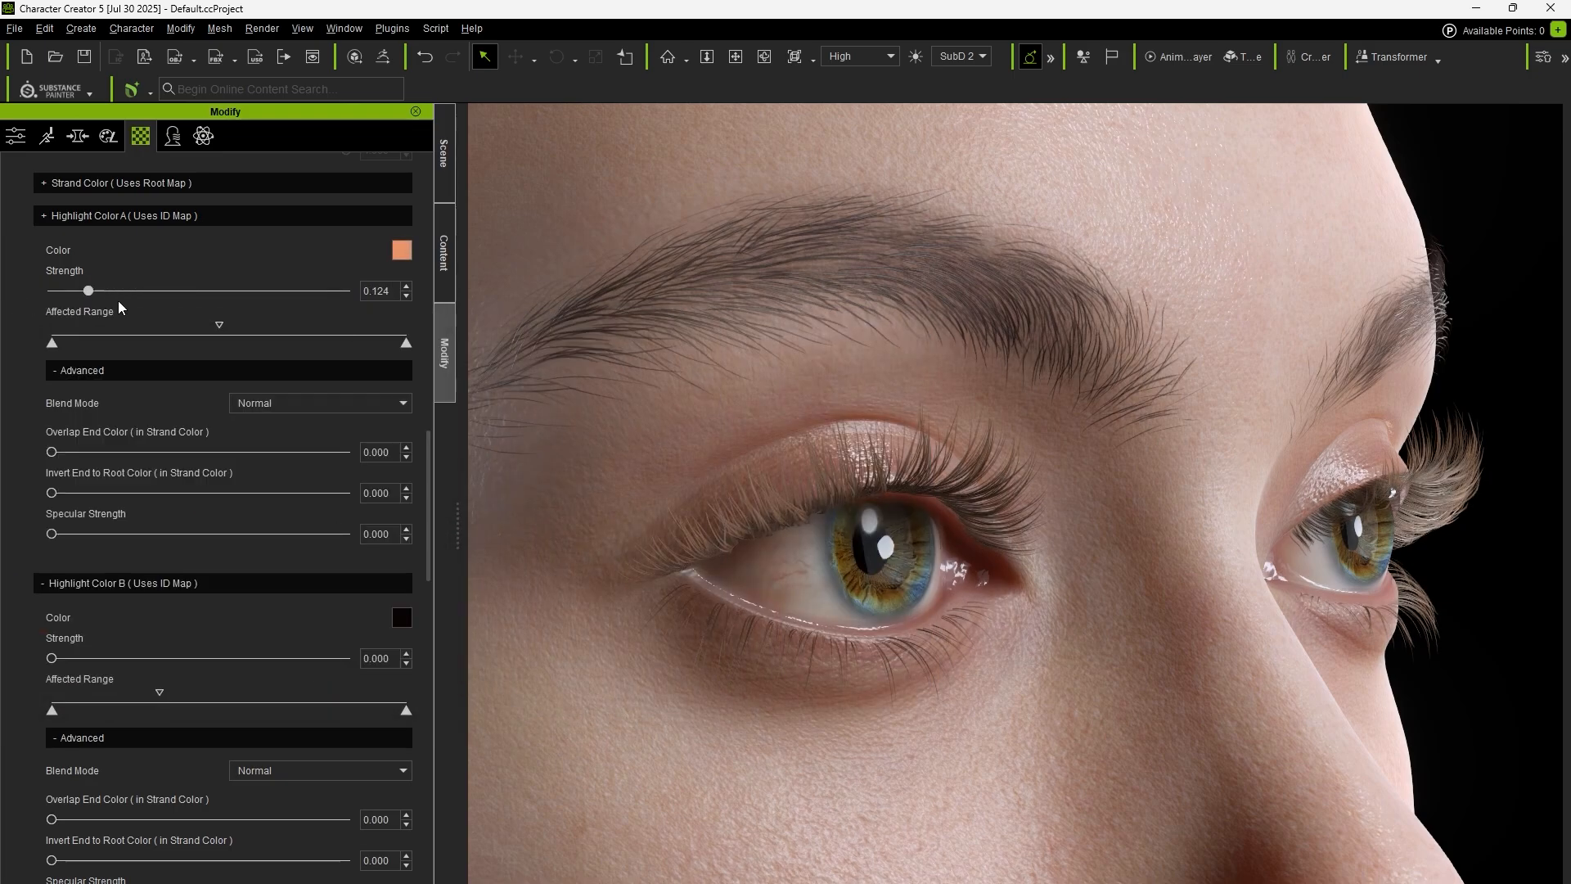
{"action": "left_click_drag", "start_coordinate": [98, 289], "coordinate": [346, 289]}
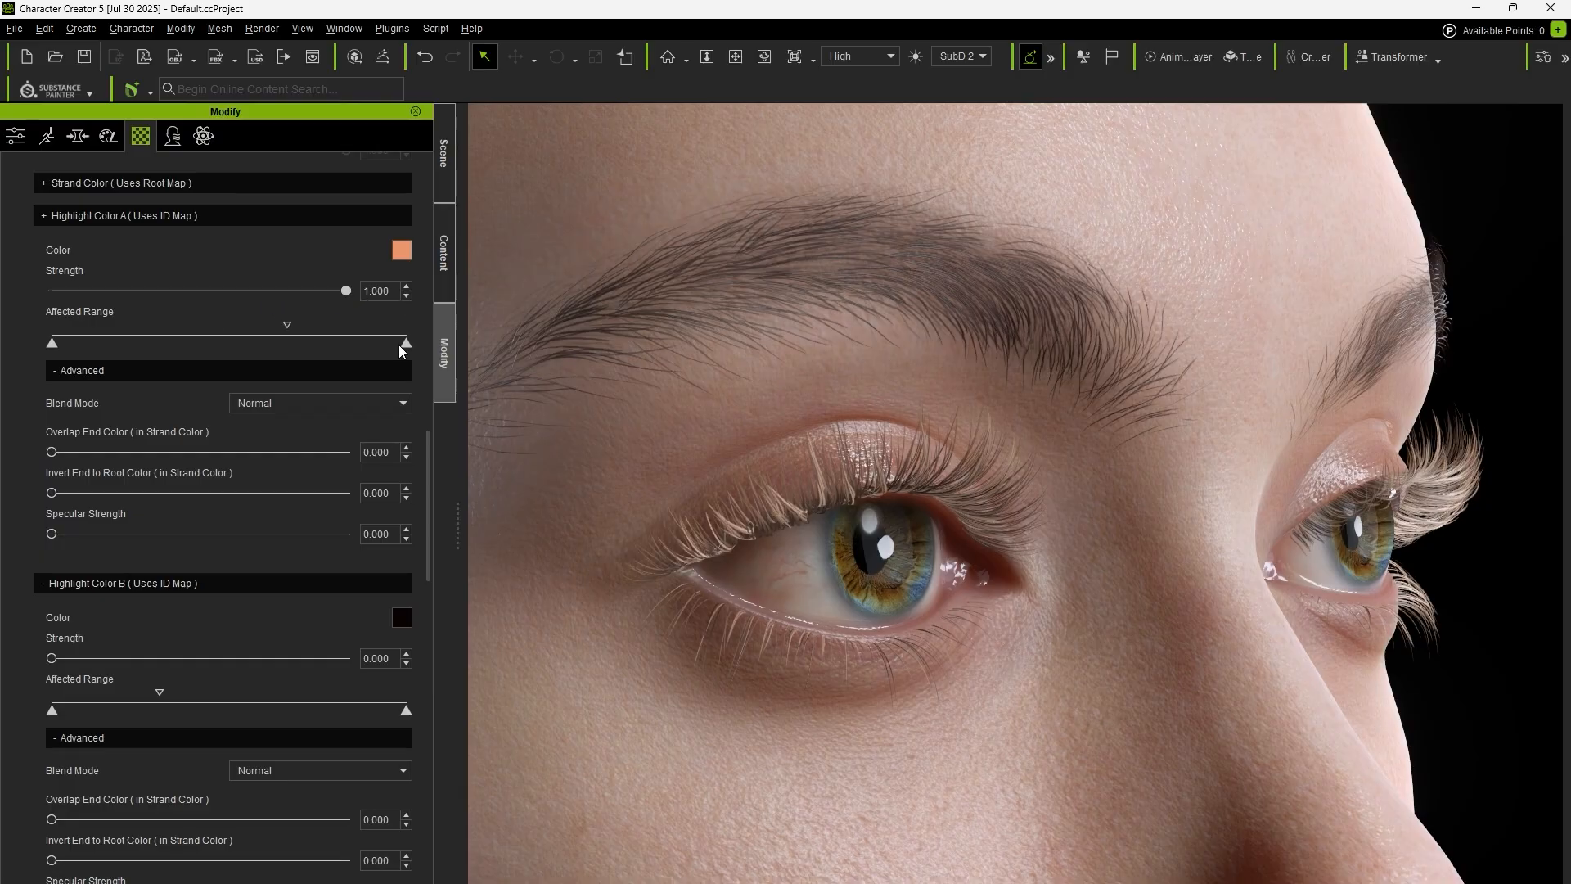
{"action": "left_click_drag", "start_coordinate": [406, 342], "coordinate": [317, 342]}
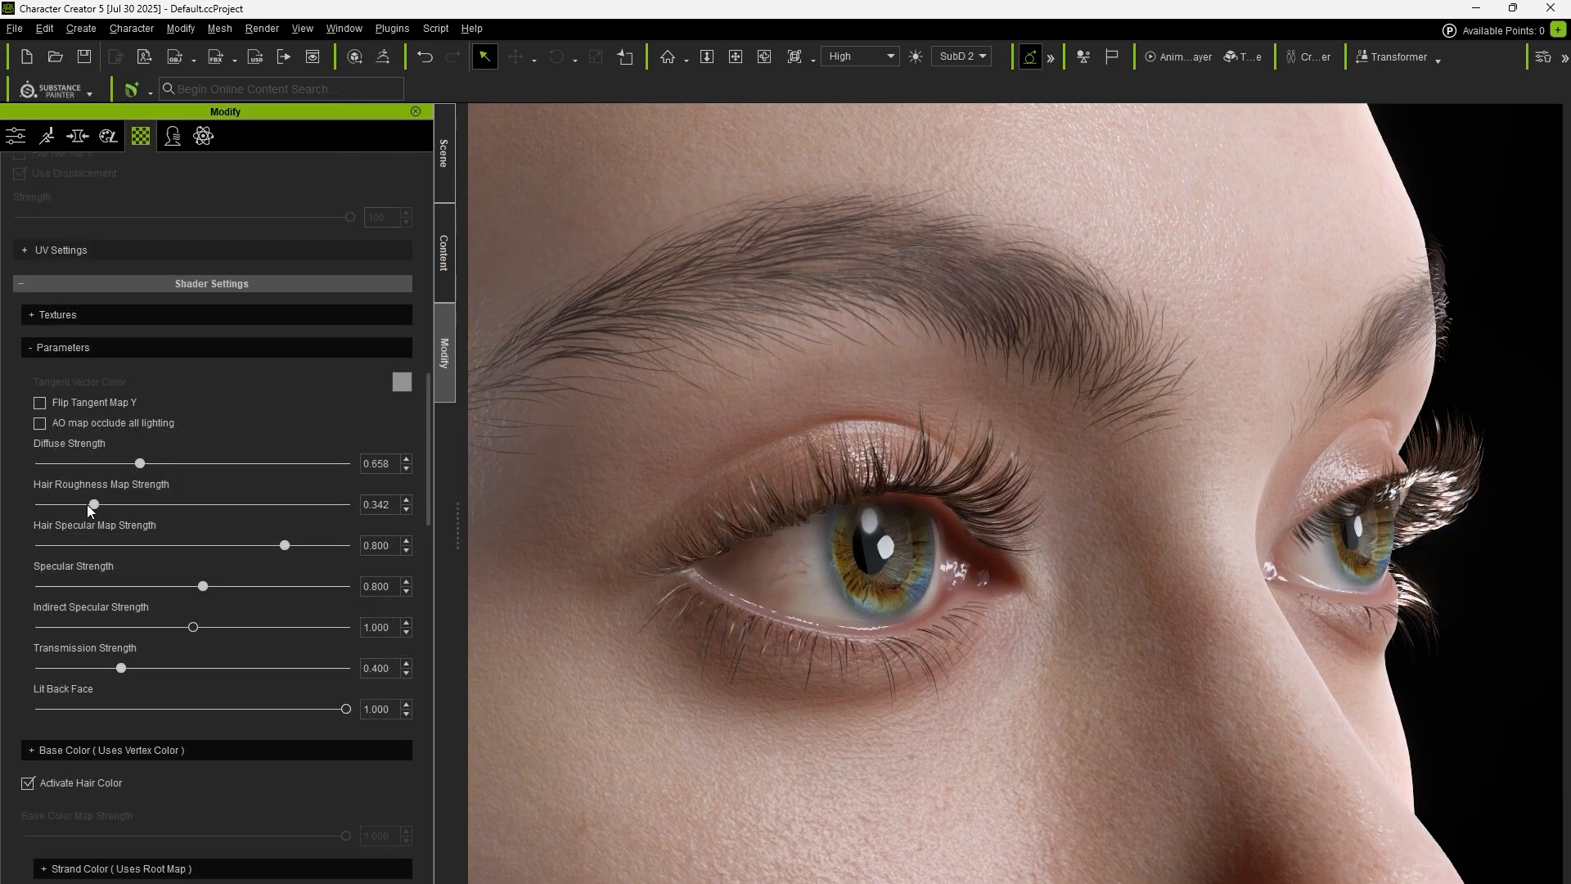
Raise Hair Roughness (about 0.342) and Hair Specular Map Strength, and retune Rotate Vertical by Black ID
{"action": "left_click_drag", "start_coordinate": [283, 545], "coordinate": [337, 545]}
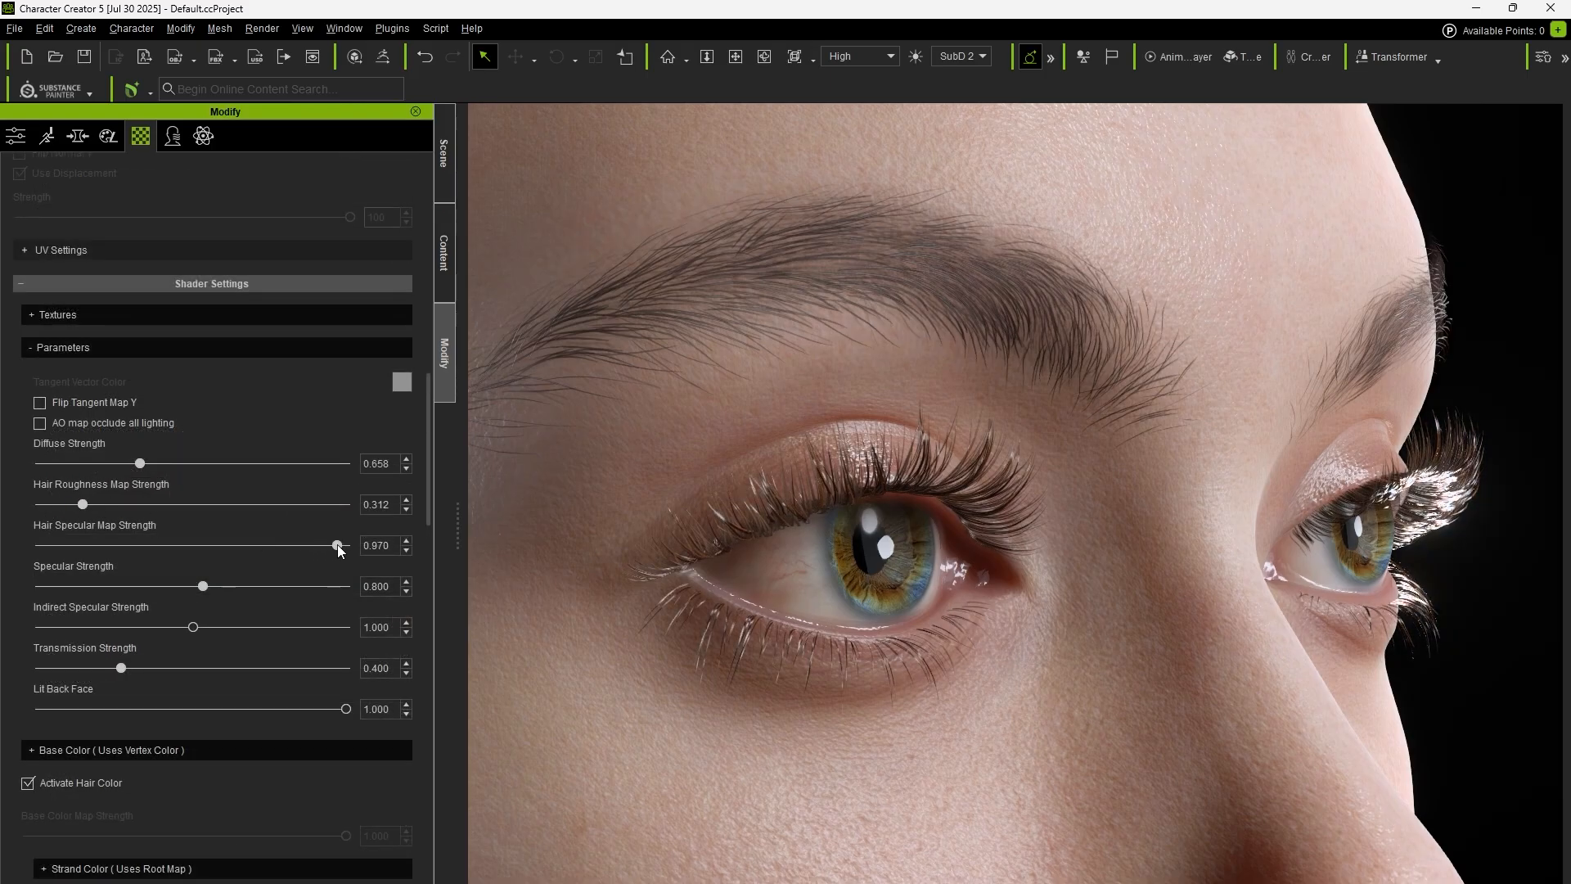
{"action": "left_click_drag", "start_coordinate": [81, 504], "coordinate": [305, 504]}
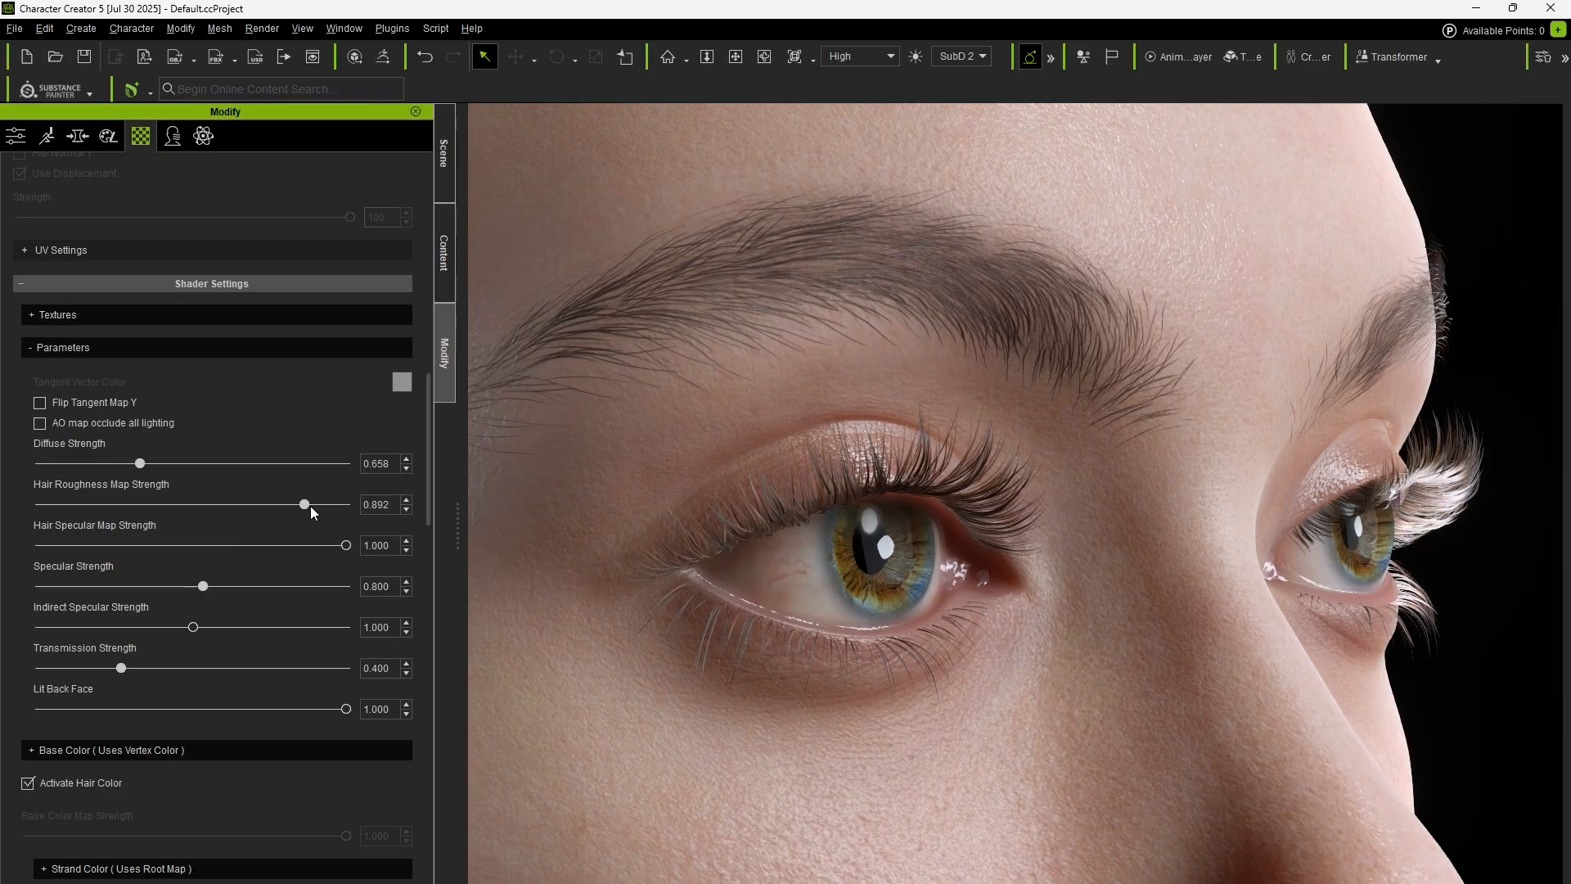
{"action": "left_click_drag", "start_coordinate": [305, 504], "coordinate": [139, 504]}
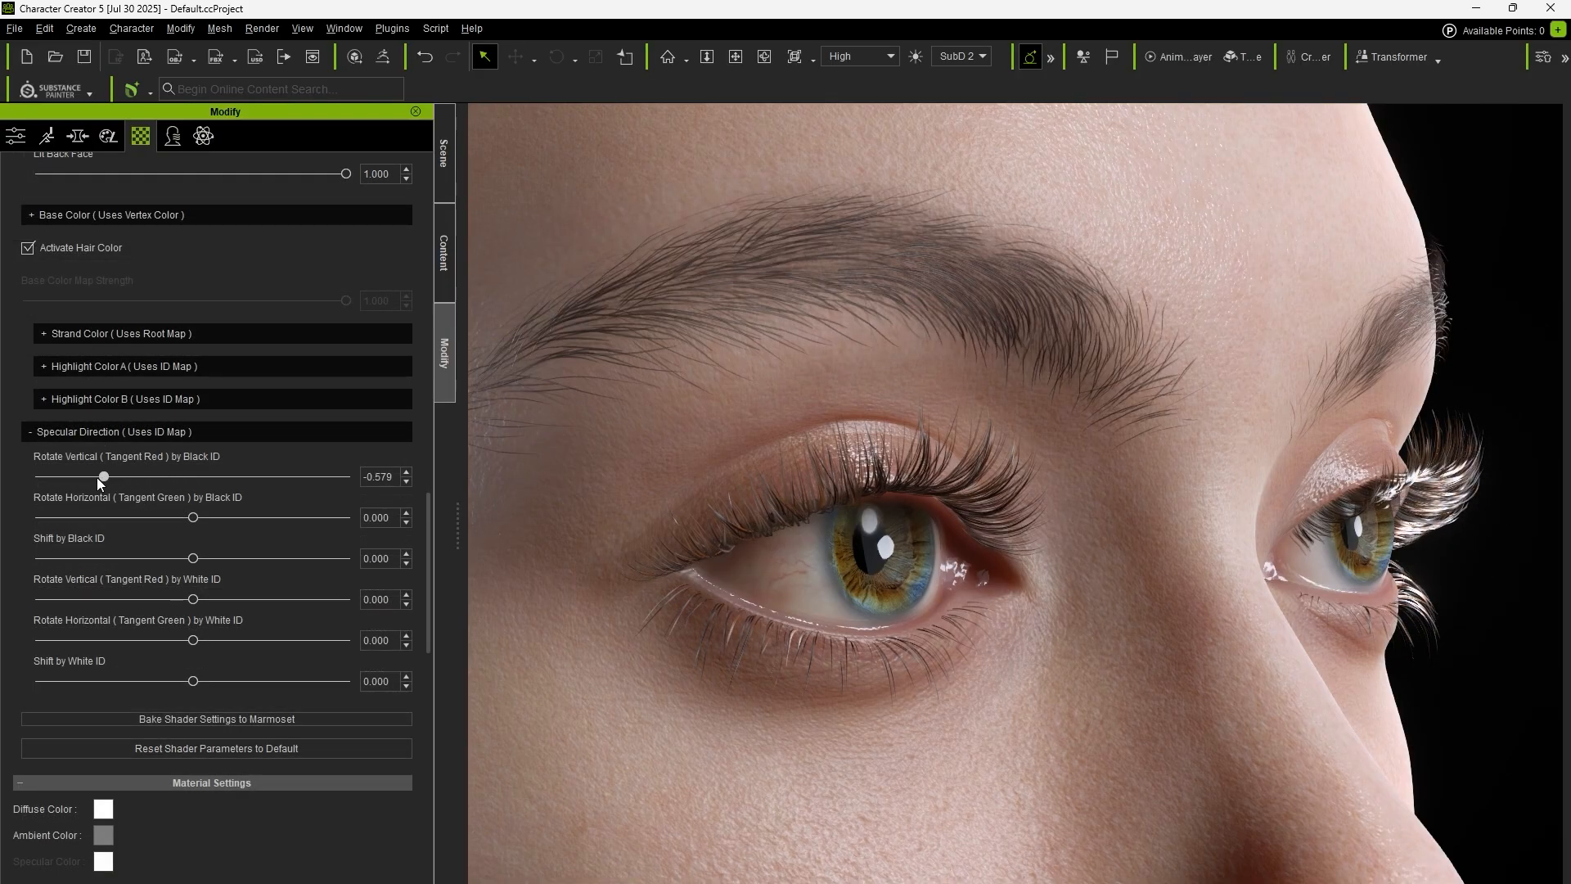
{"action": "left_click_drag", "start_coordinate": [100, 476], "coordinate": [314, 476]}
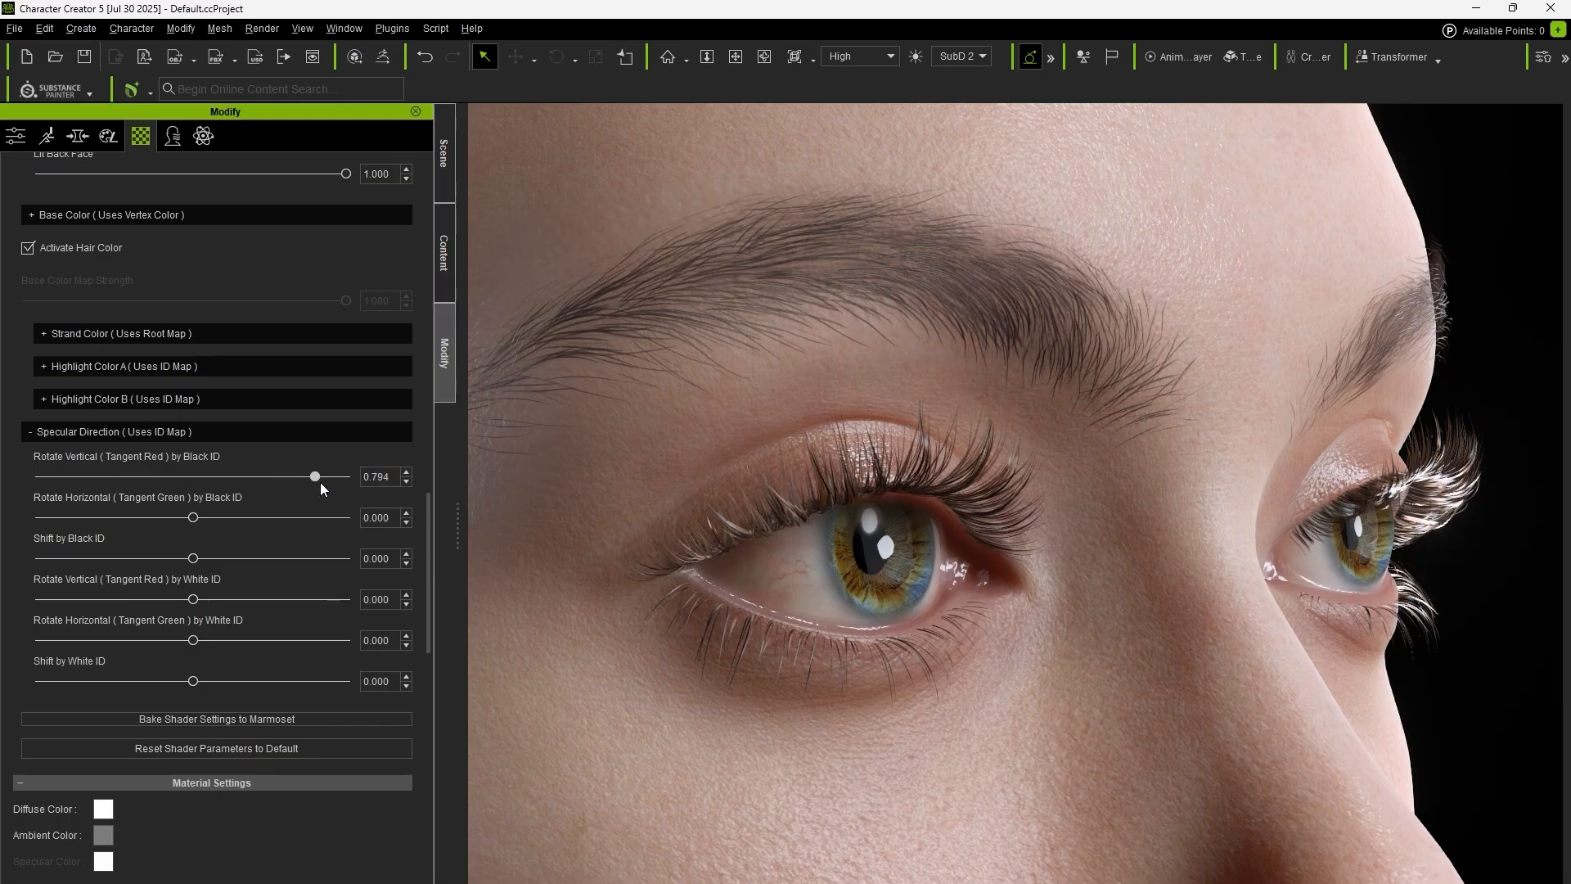
{"action": "left_click_drag", "start_coordinate": [314, 476], "coordinate": [273, 476]}
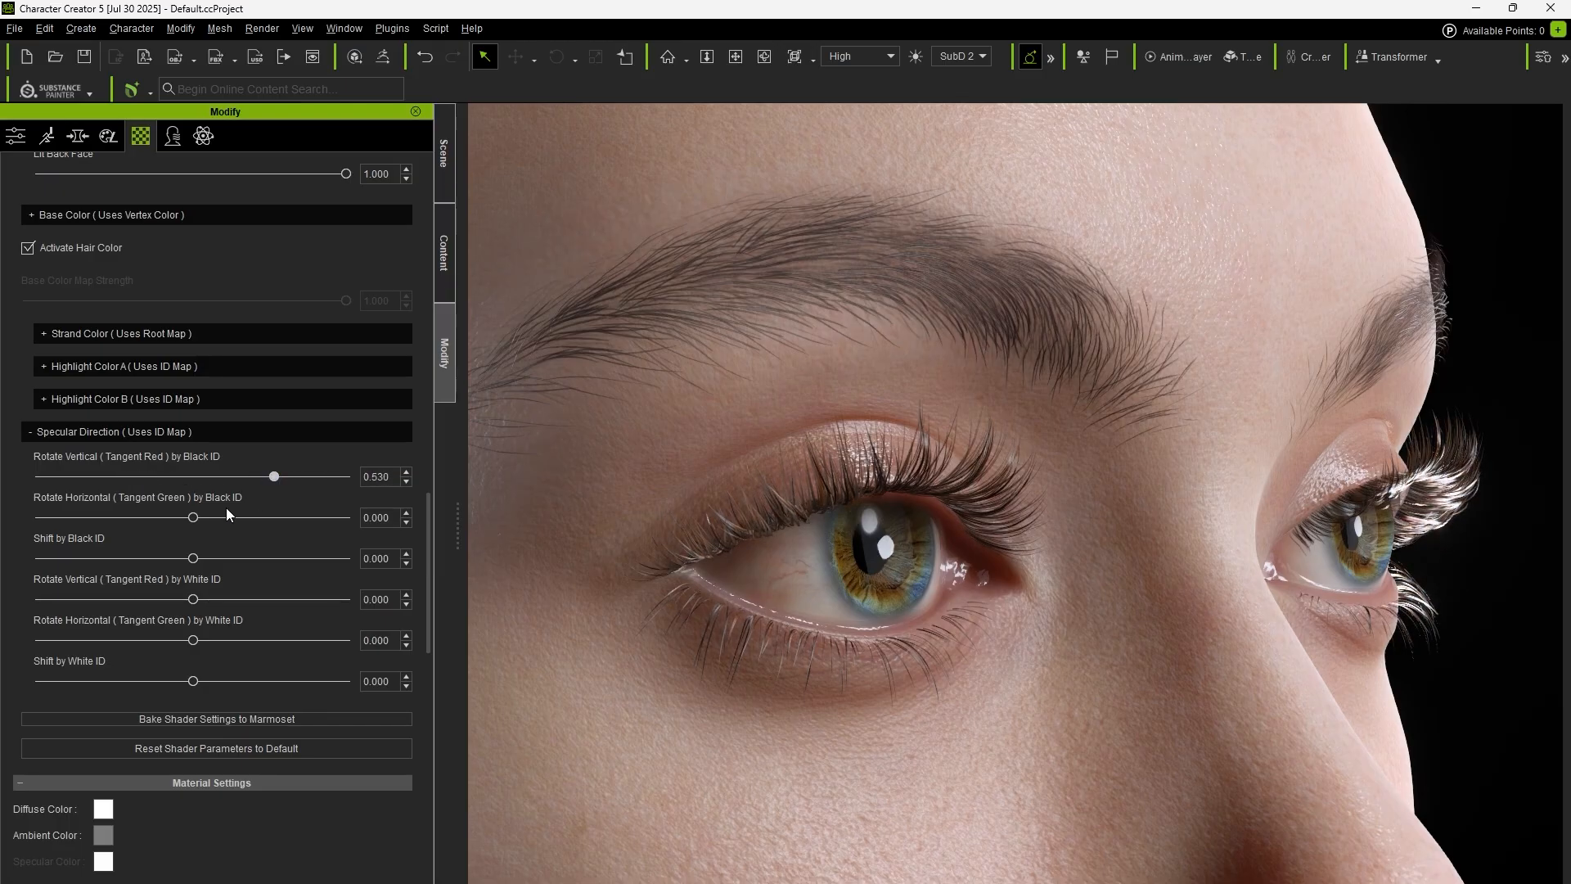
{"action": "left_click_drag", "start_coordinate": [193, 517], "coordinate": [95, 517]}
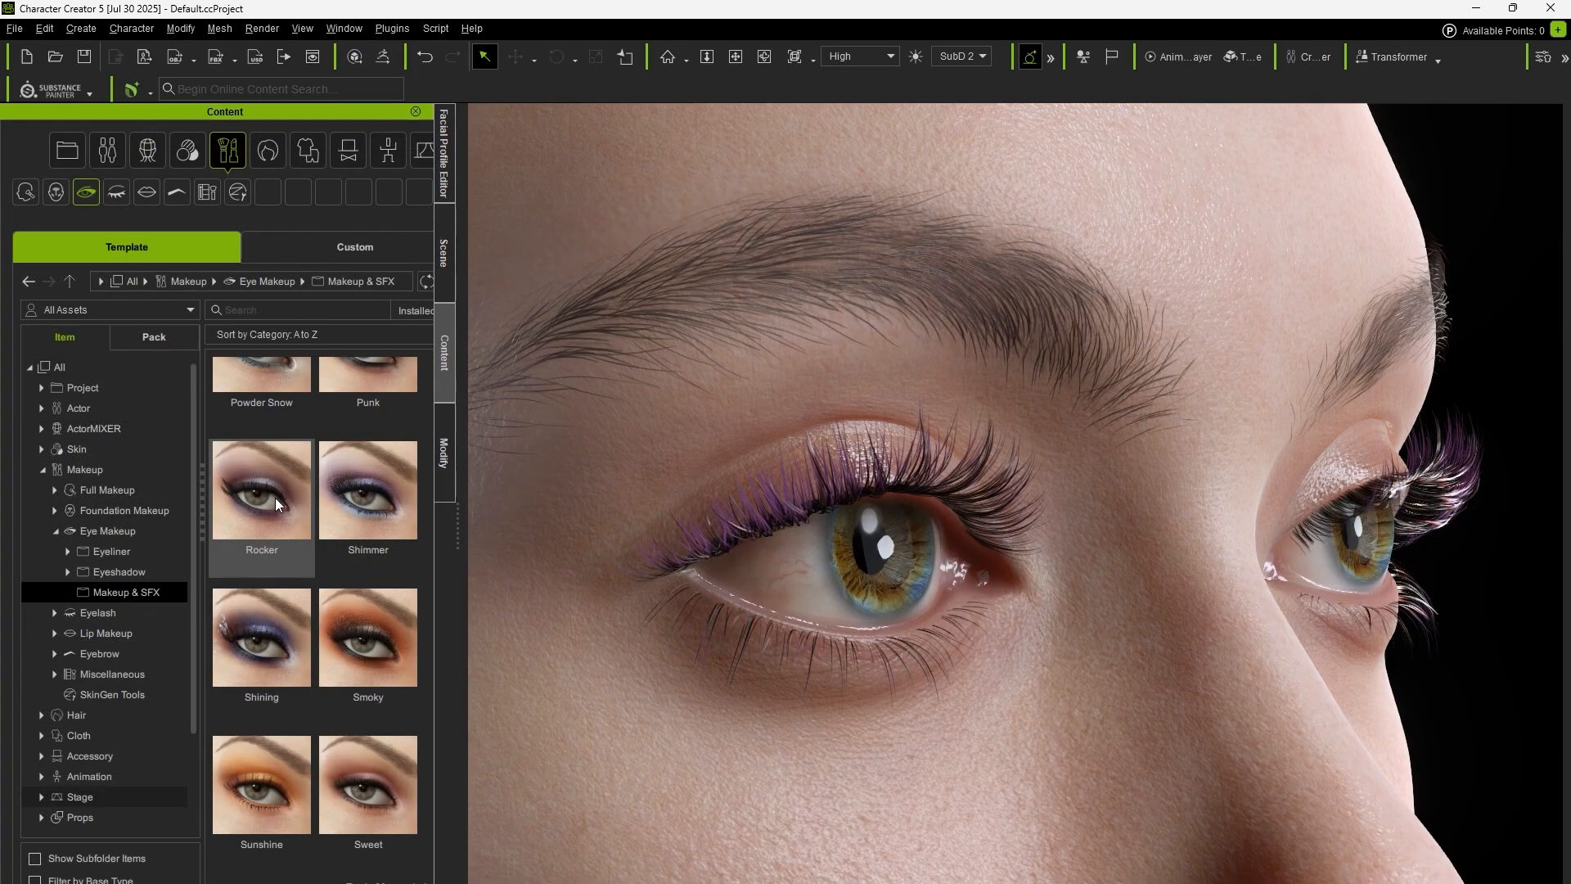
Apply the Rocker eye makeup, set Strand Color to #bb2b99 and lower Hair Specular Map Strength
{"action": "left_click", "coordinate": [443, 151]}
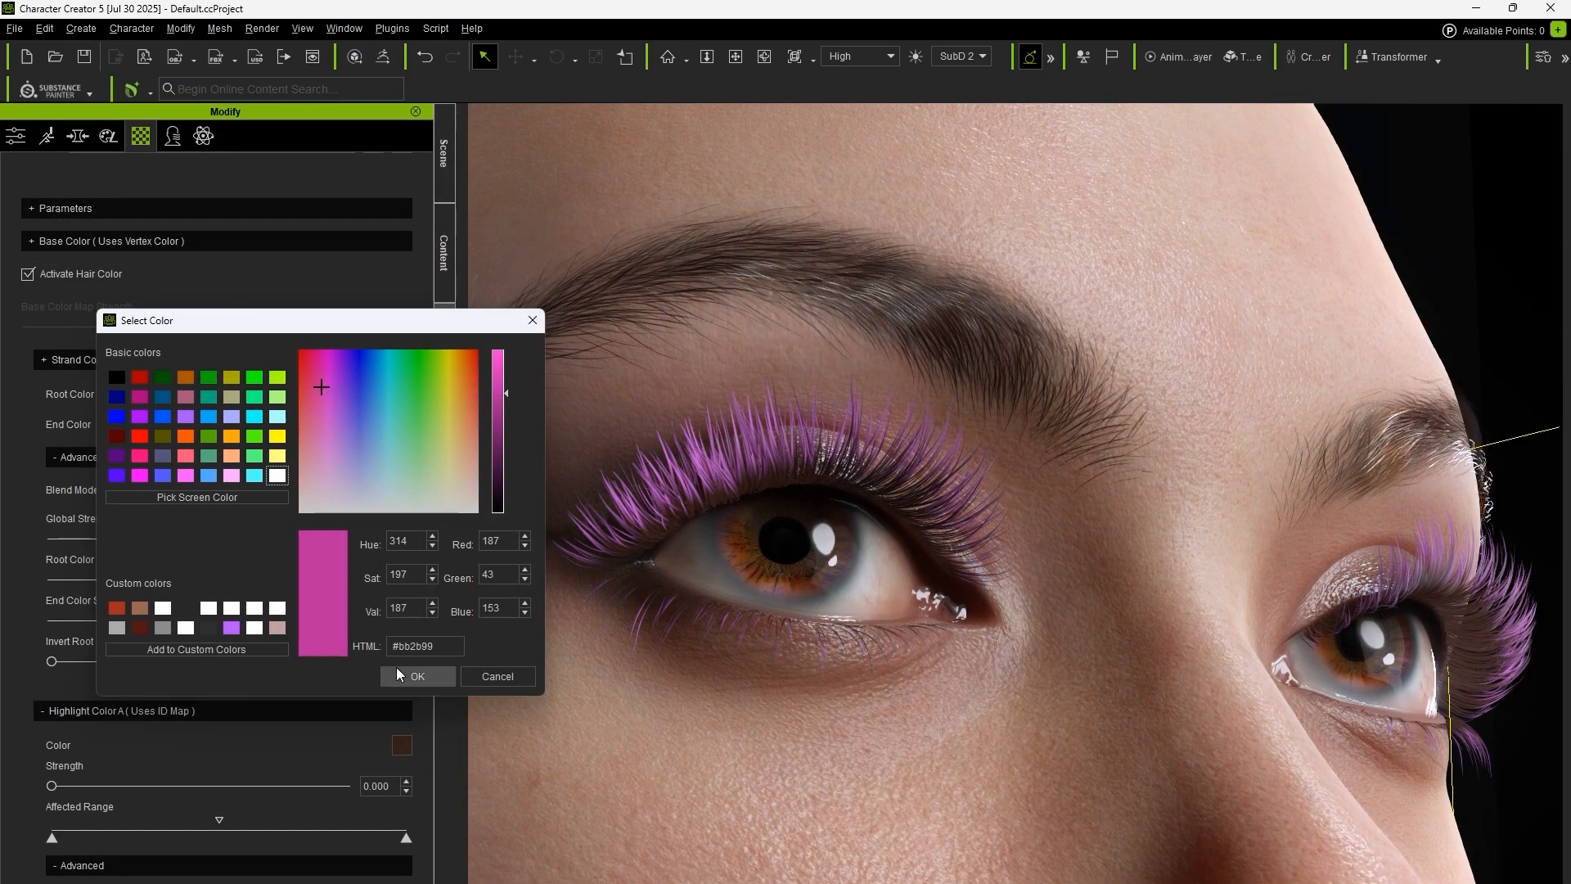
{"action": "left_click", "coordinate": [417, 676]}
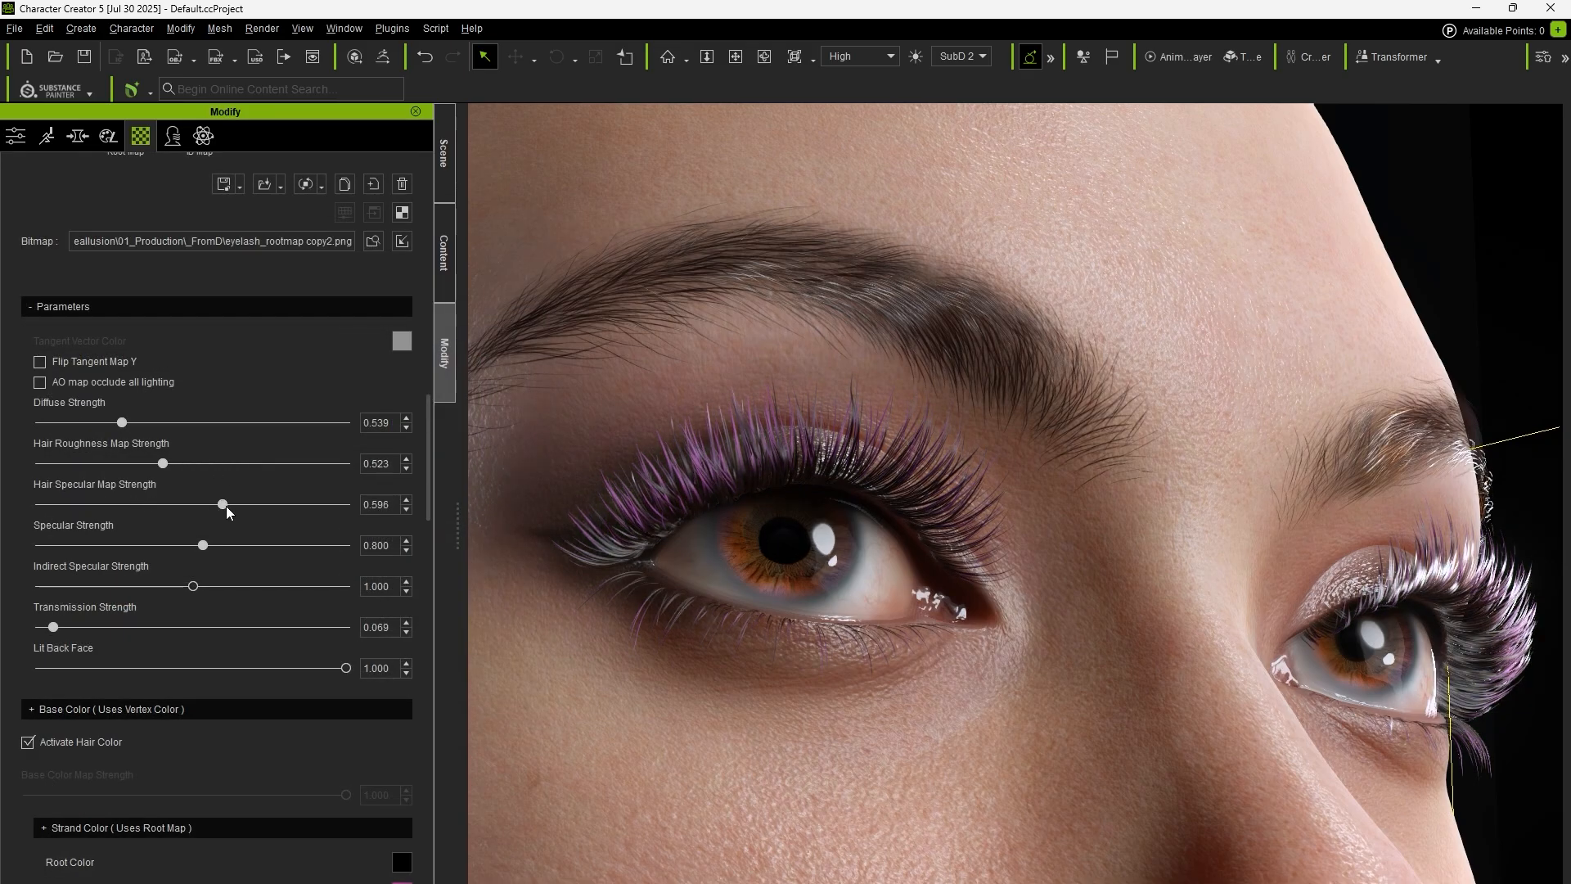
{"action": "left_click_drag", "start_coordinate": [222, 504], "coordinate": [95, 504]}
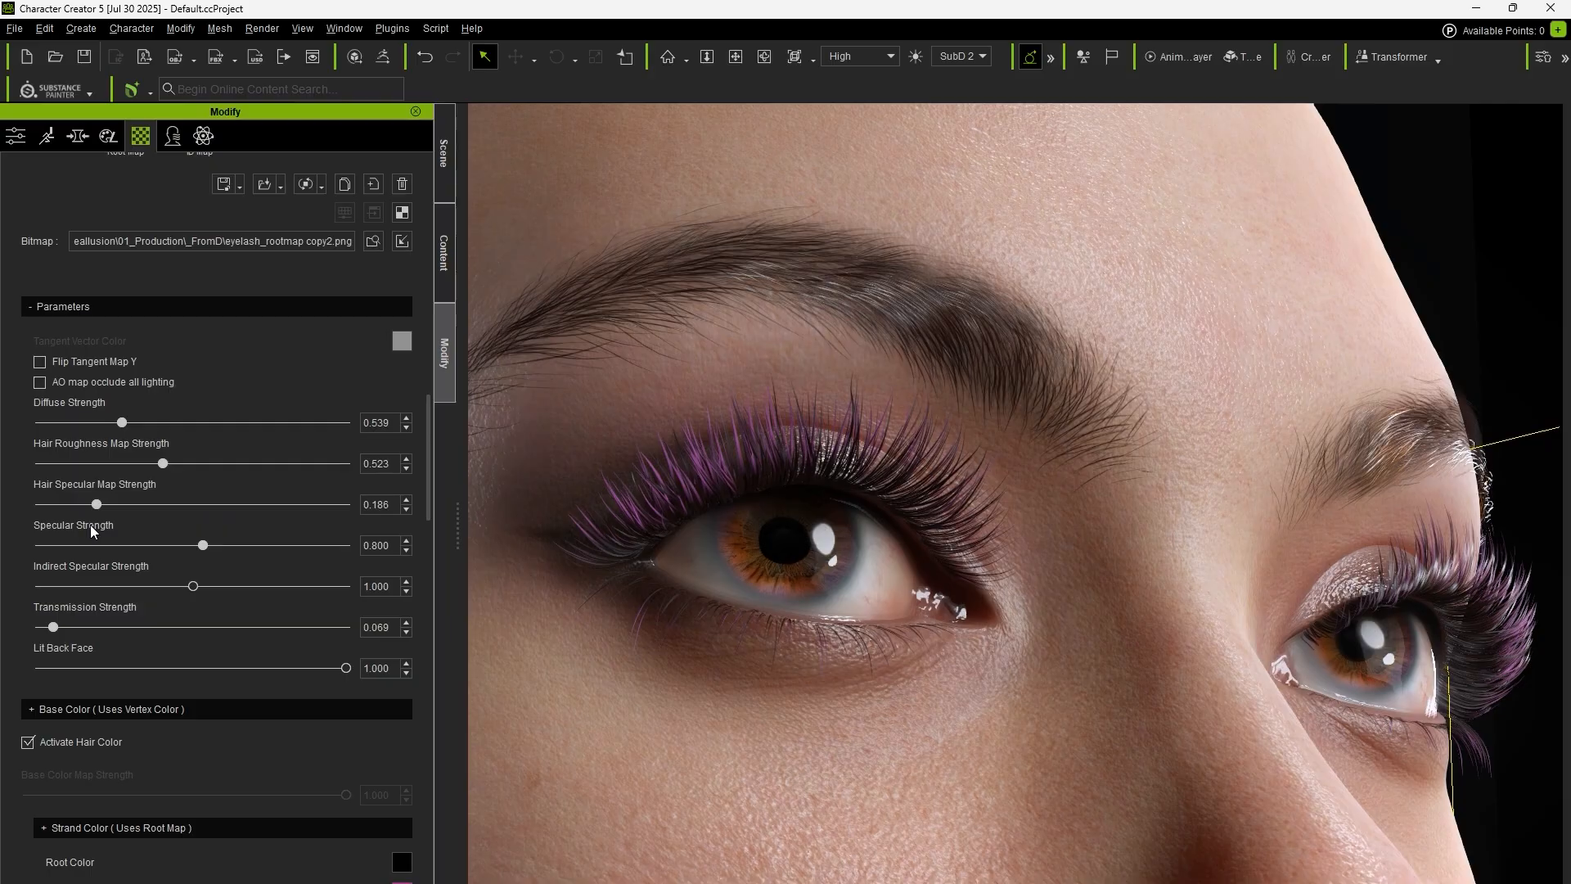
{"action": "left_click_drag", "start_coordinate": [201, 545], "coordinate": [211, 544]}
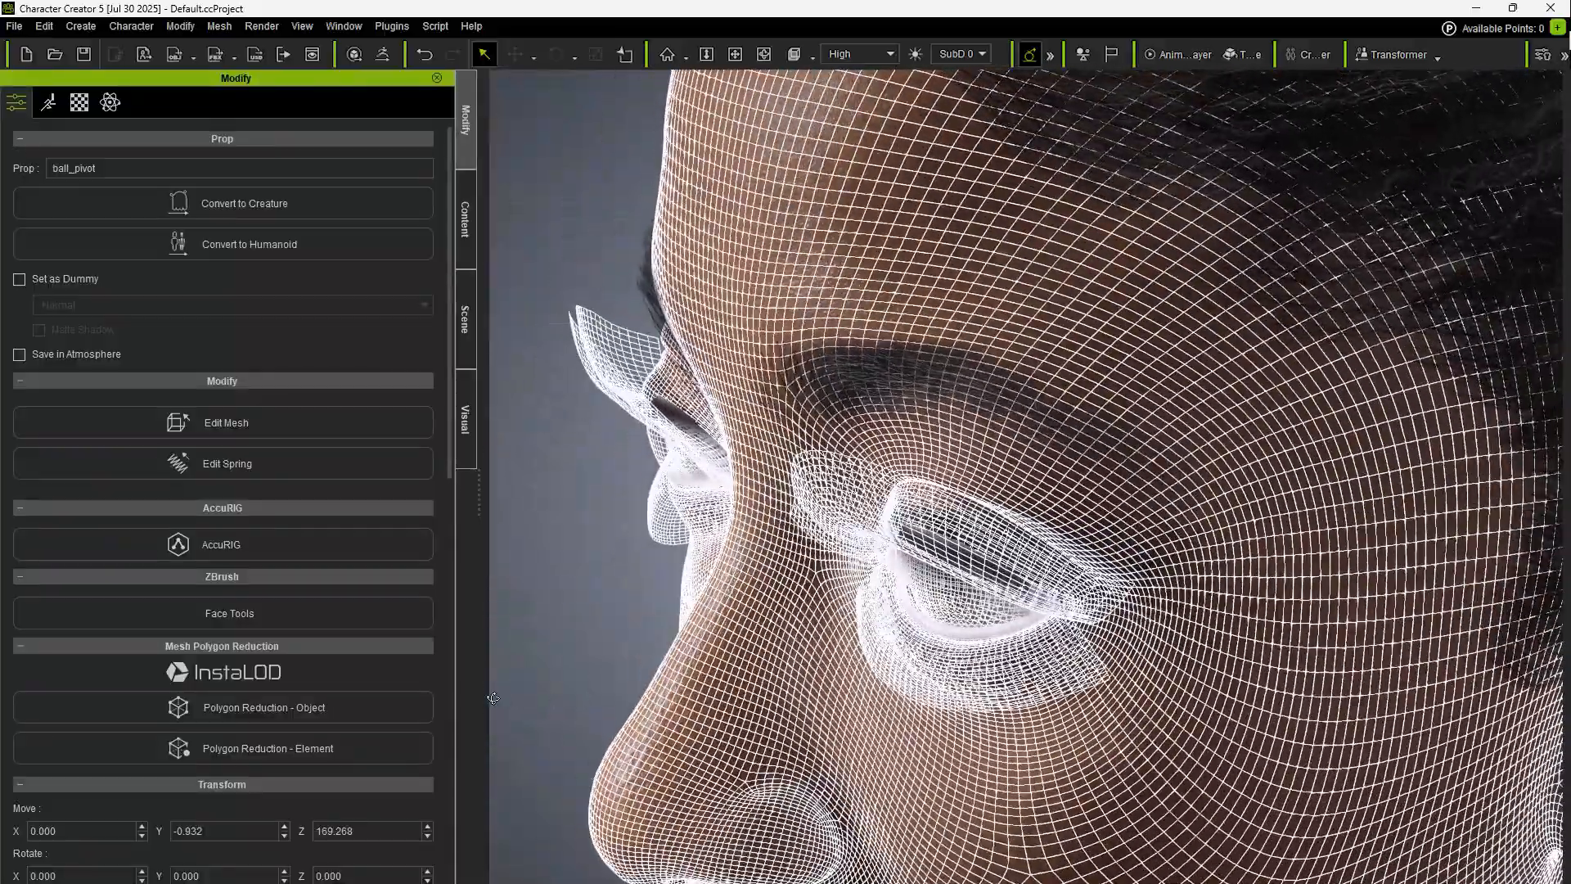
Switch the viewport to wireframe to expose the eyelid and eyelash mesh
{"action": "left_click", "coordinate": [9, 28]}
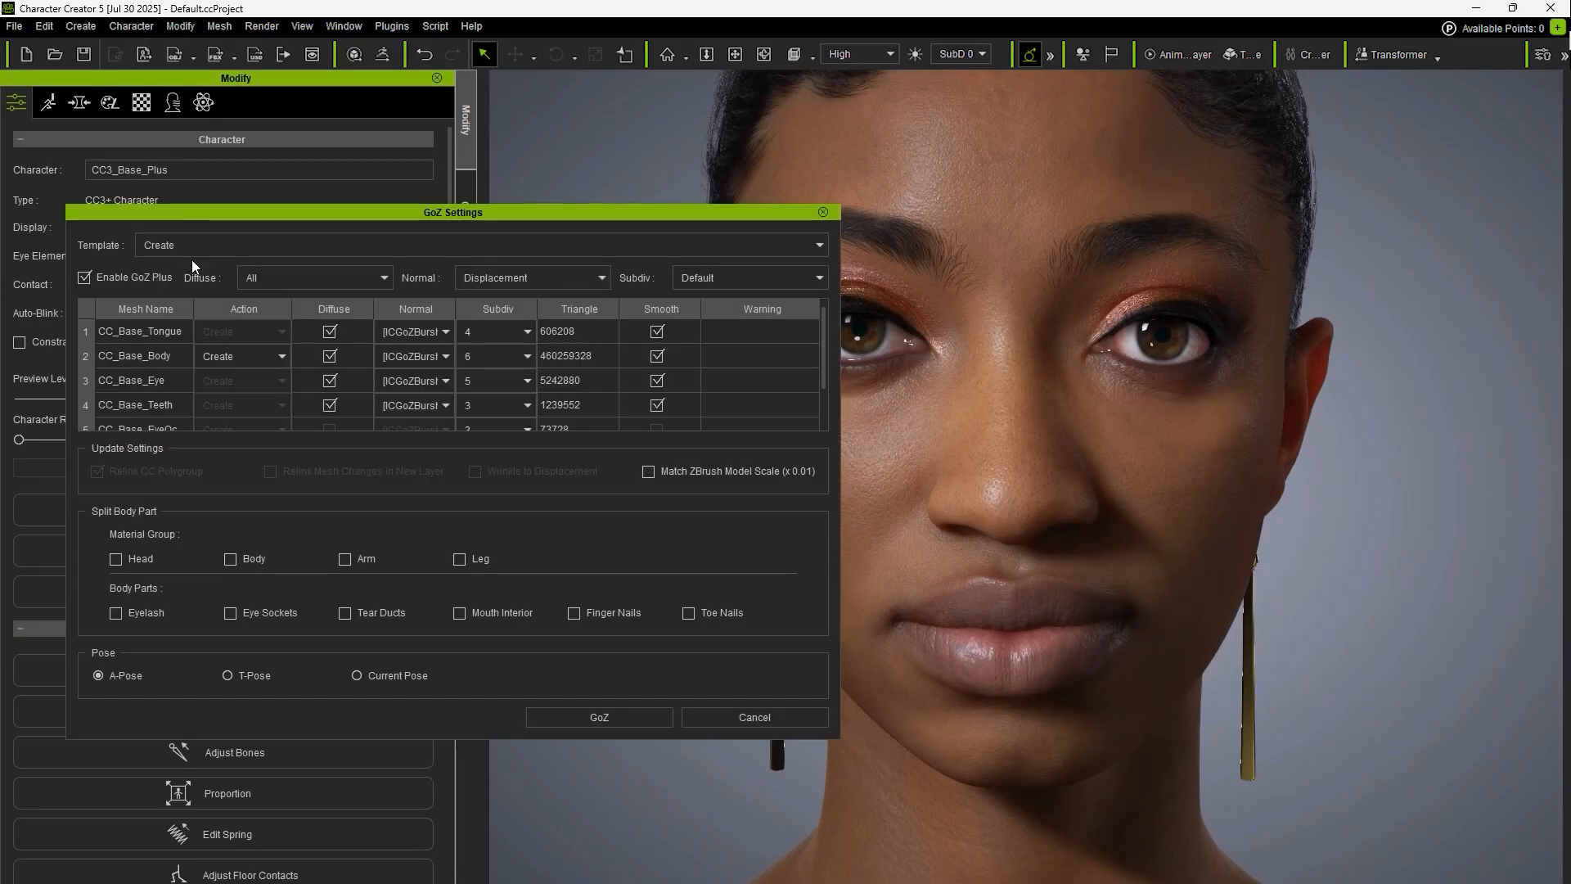
In GoZ Settings set Diffuse None, Normal None, Subdiv 3 and send the character to ZBrush
{"action": "left_click", "coordinate": [314, 276]}
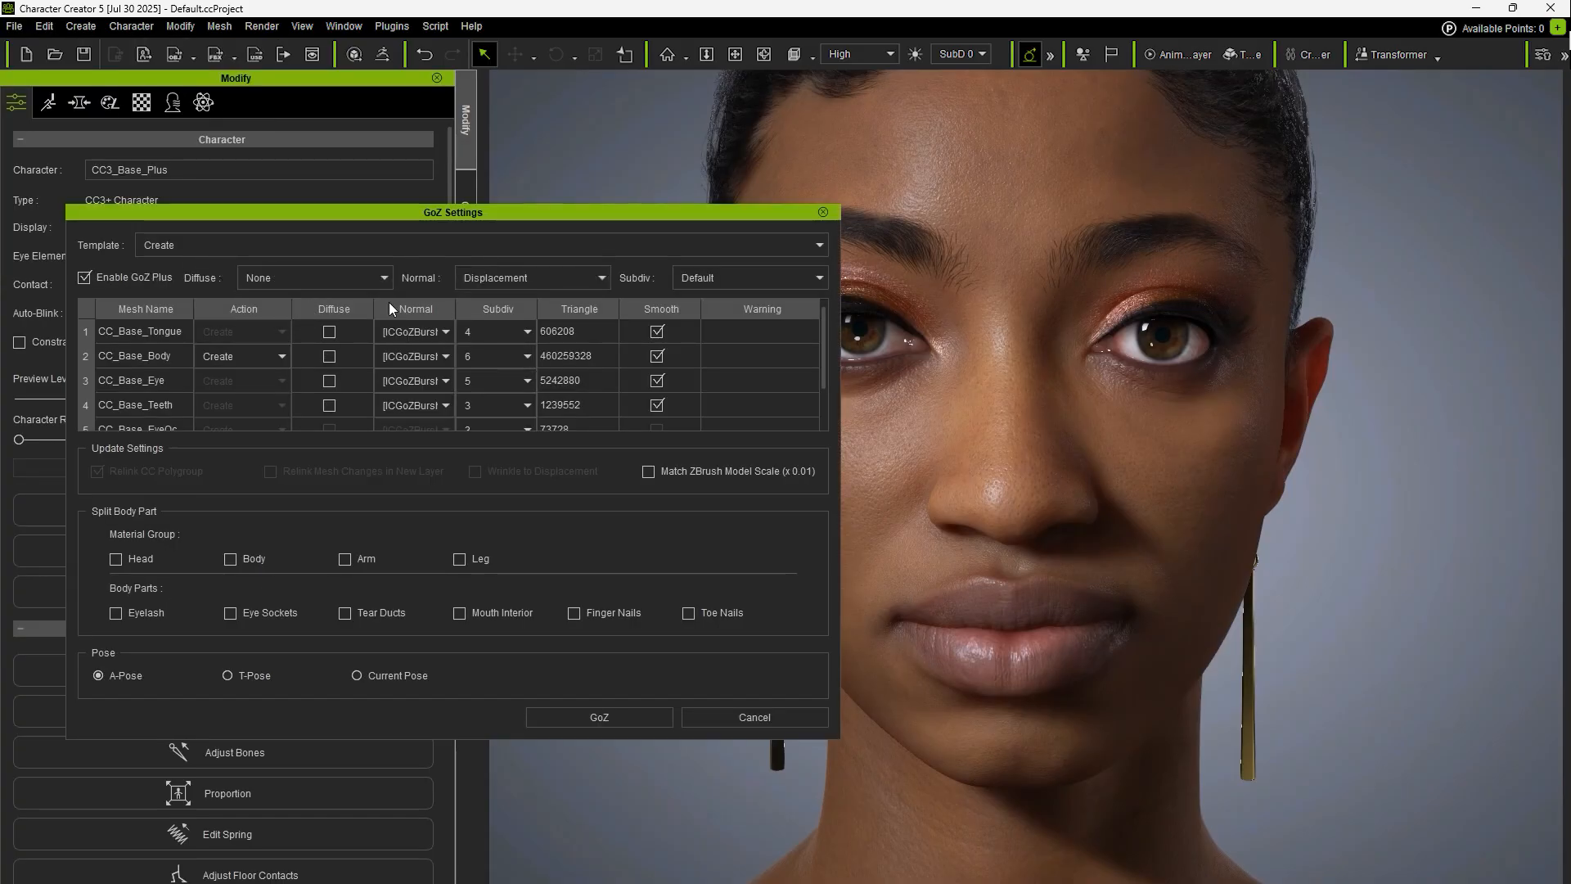
{"action": "left_click", "coordinate": [531, 276]}
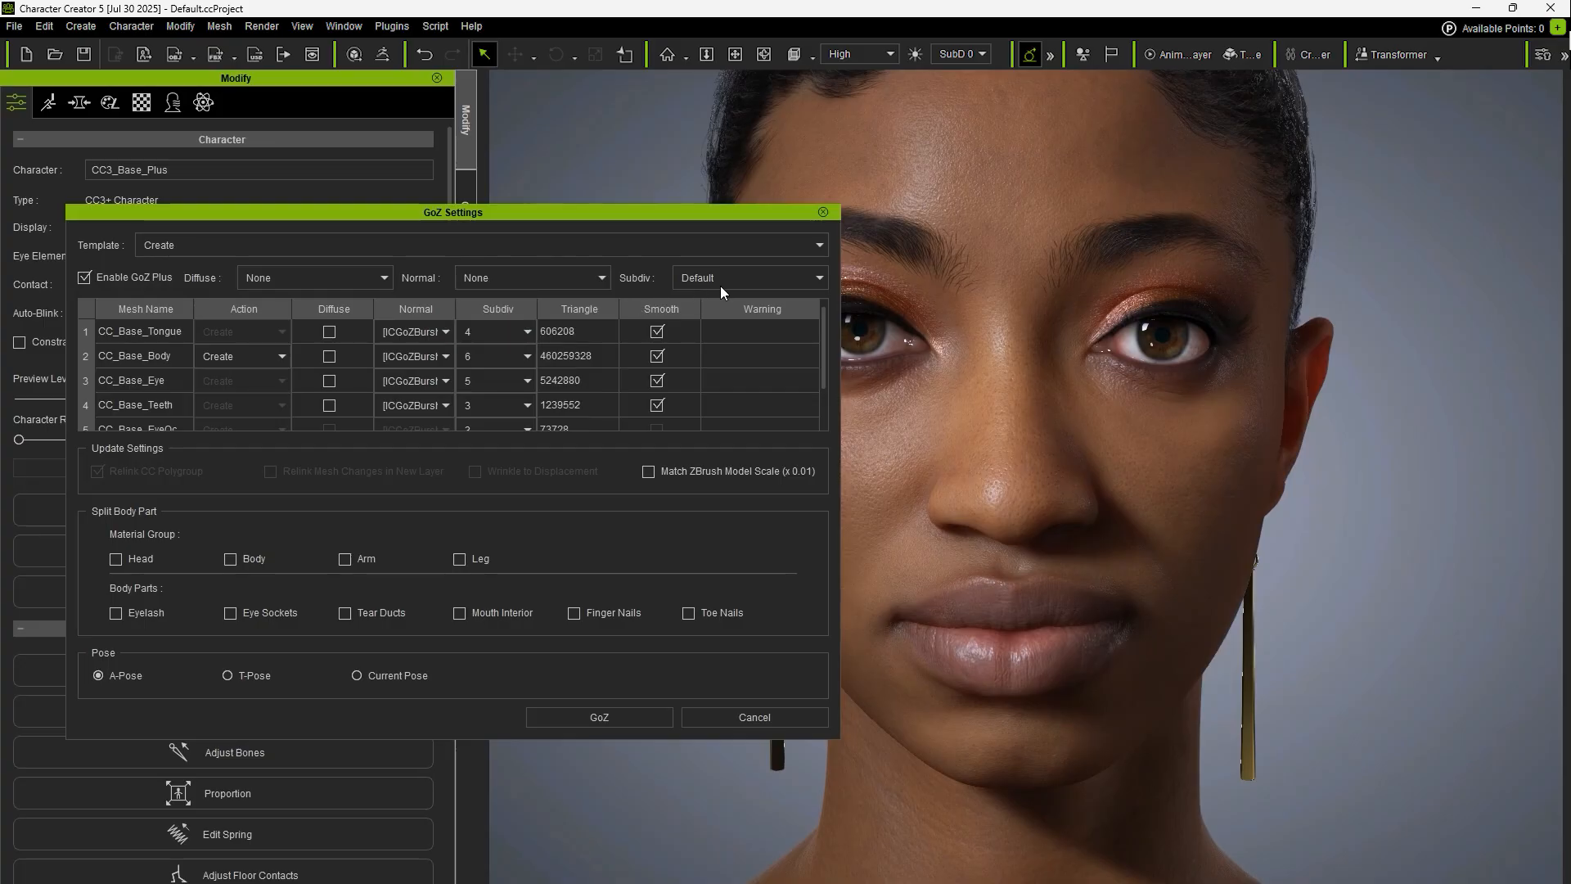
{"action": "left_click", "coordinate": [749, 276]}
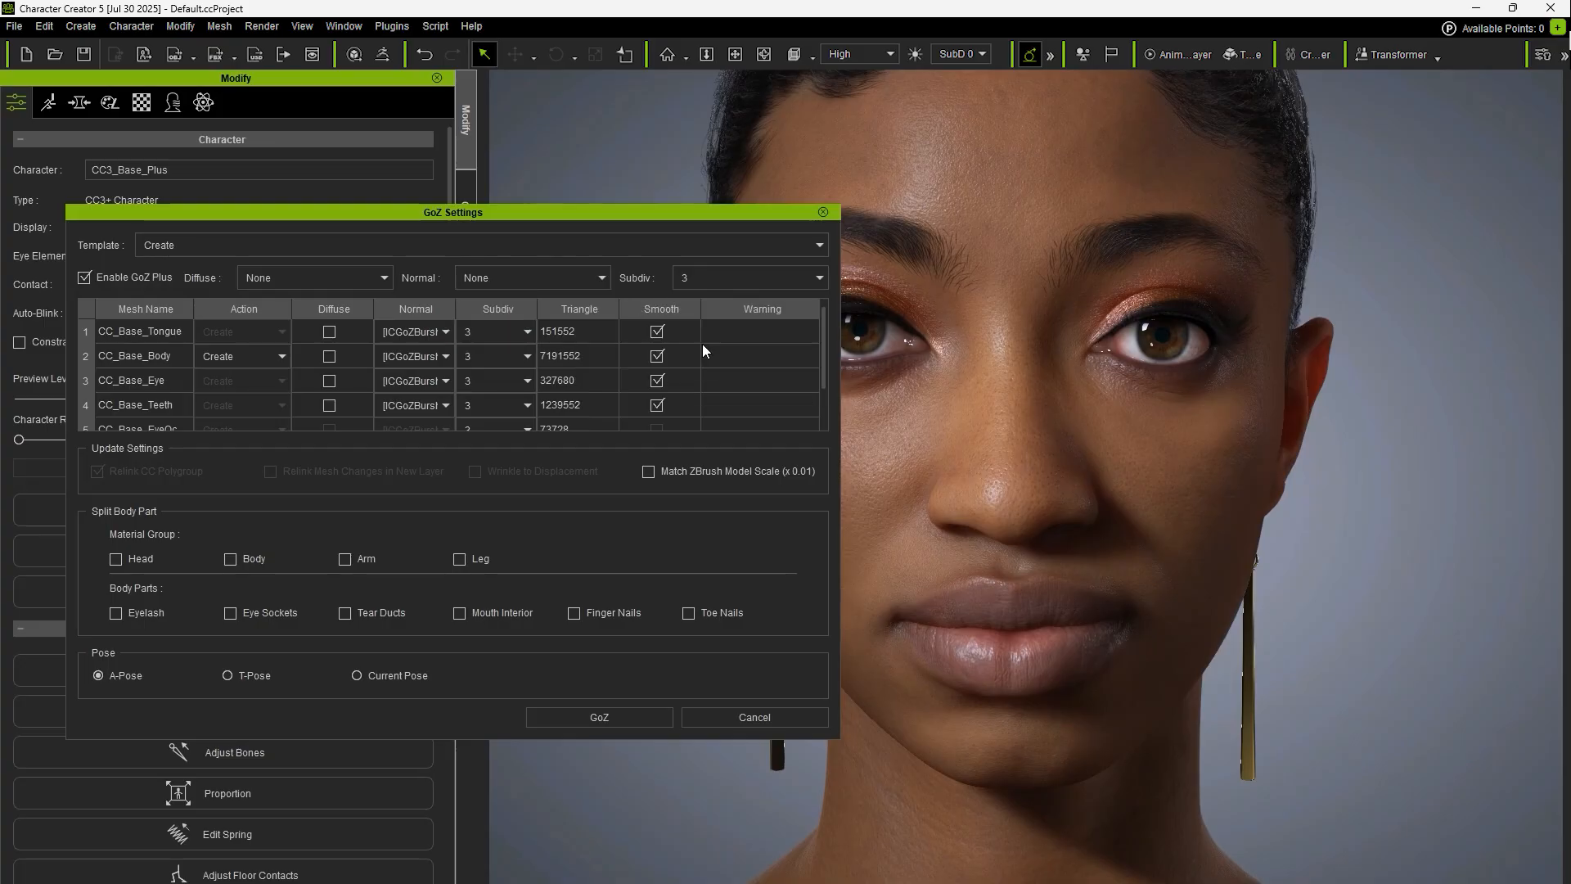
{"action": "left_click", "coordinate": [599, 717]}
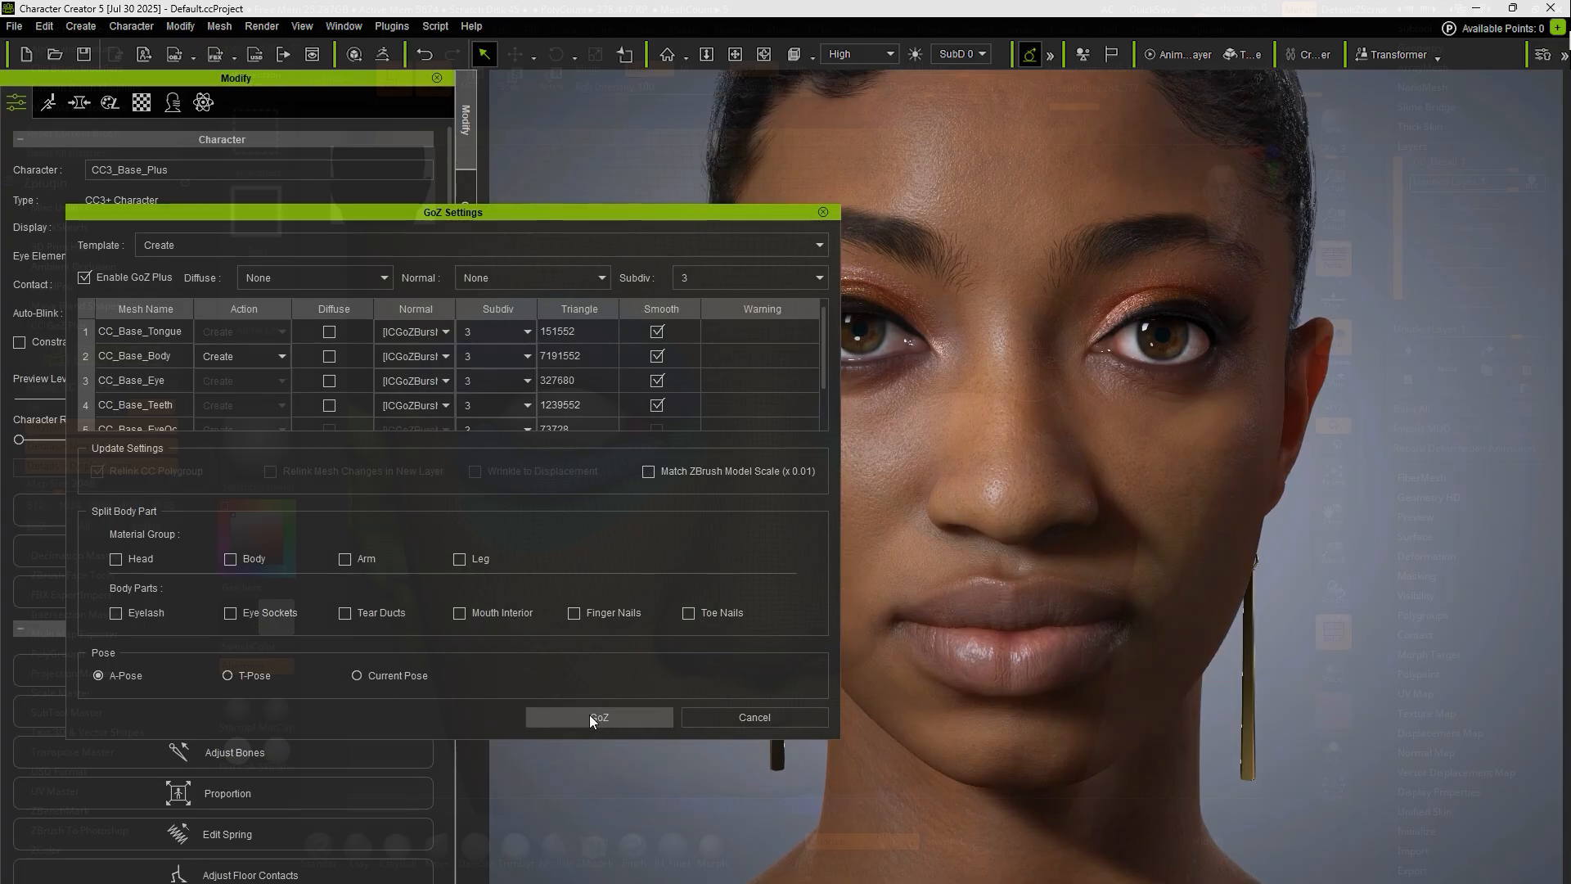
{"action": "left_click", "coordinate": [599, 716]}
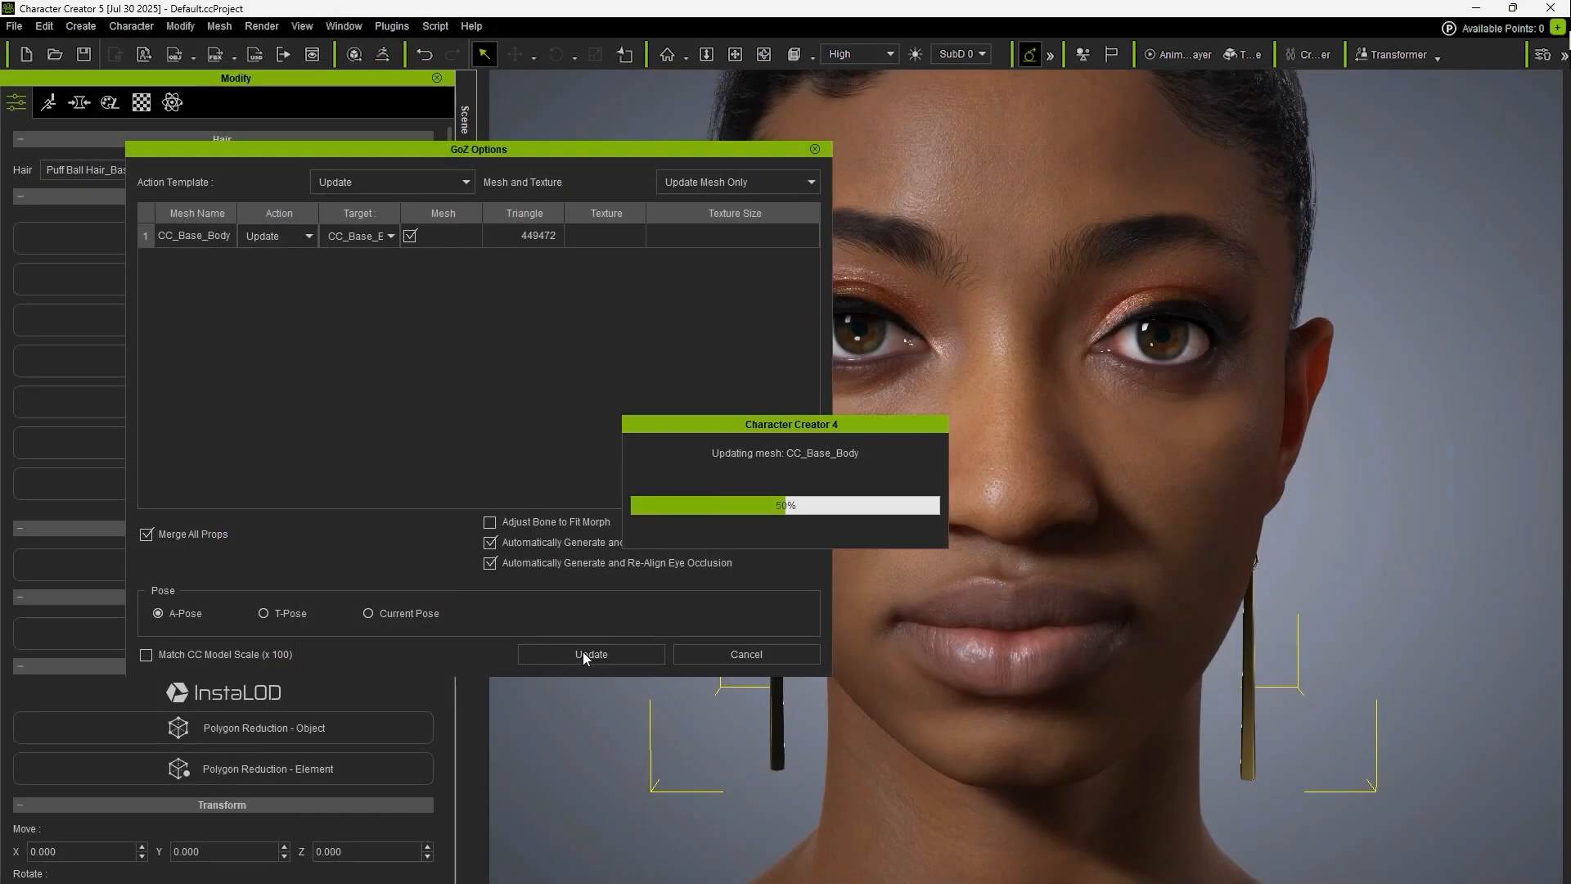
Update CC_Base_Body from ZBrush with Update Mesh Only
{"action": "left_click", "coordinate": [591, 655]}
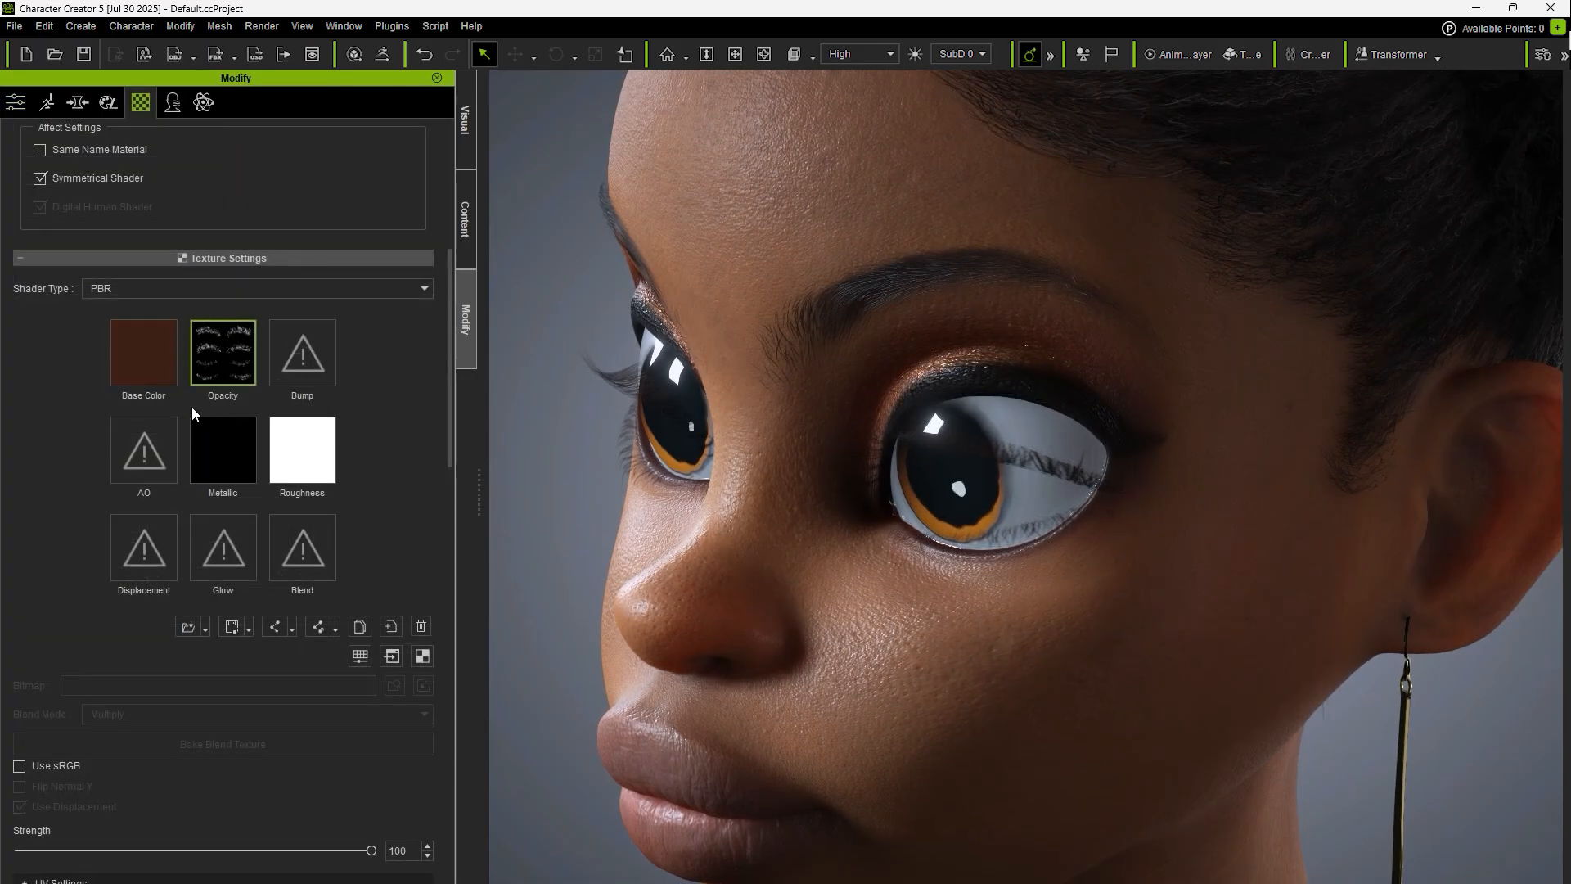
Disable the eyelash opacity map so the lash cards show as solid shapes
{"action": "left_click_drag", "start_coordinate": [371, 850], "coordinate": [88, 850]}
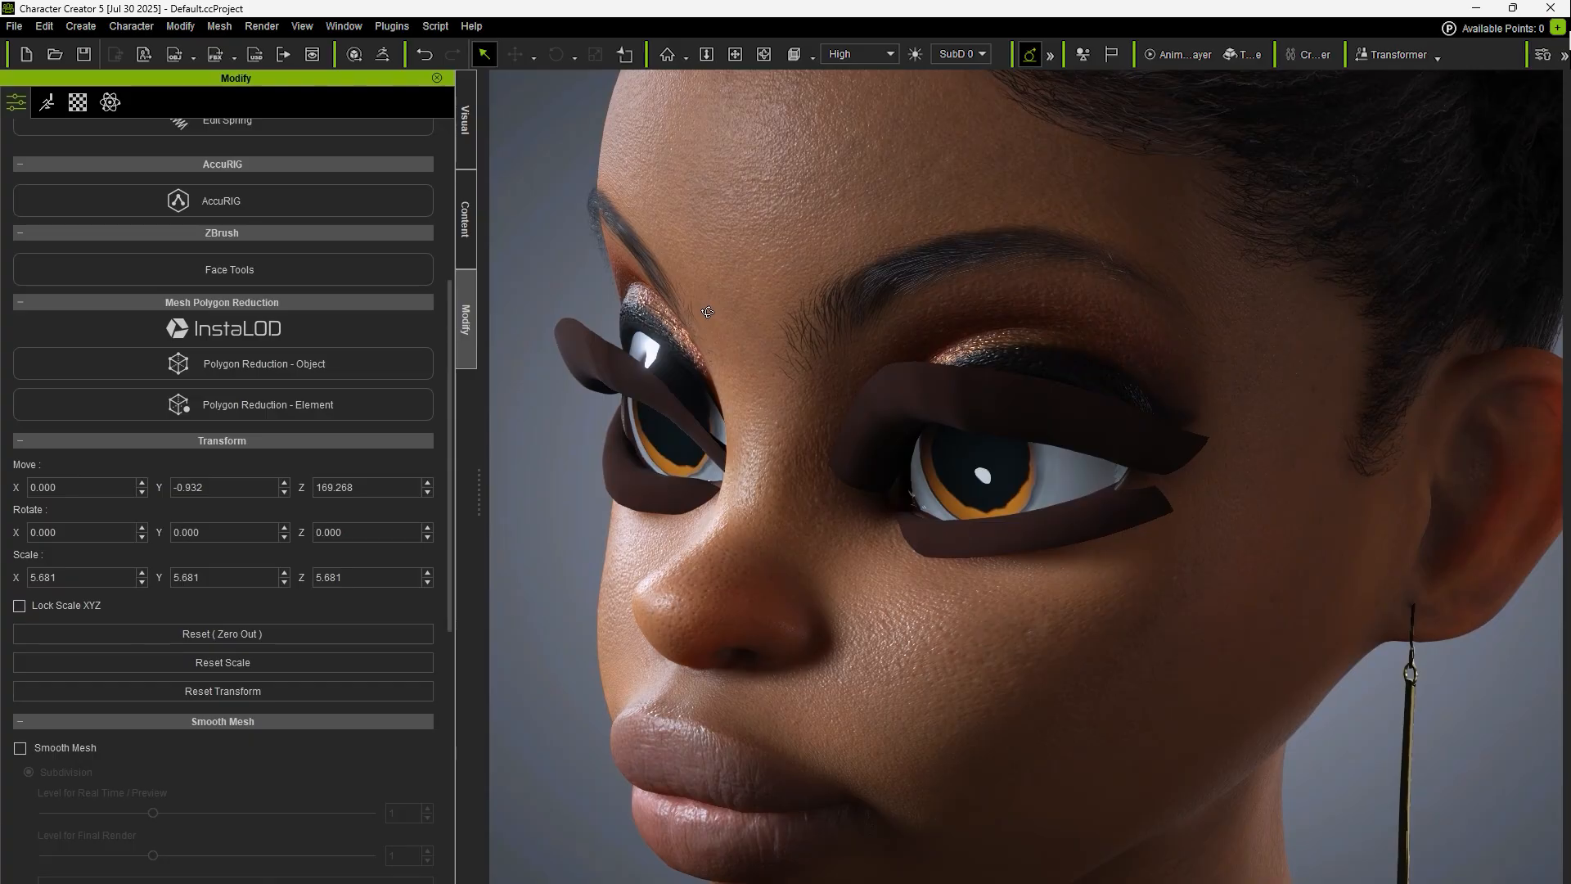
Start Correct Eyelash Position, toggle Right Upper/Lower back on, with Auto Position and Full Mesh
{"action": "left_click", "coordinate": [153, 26]}
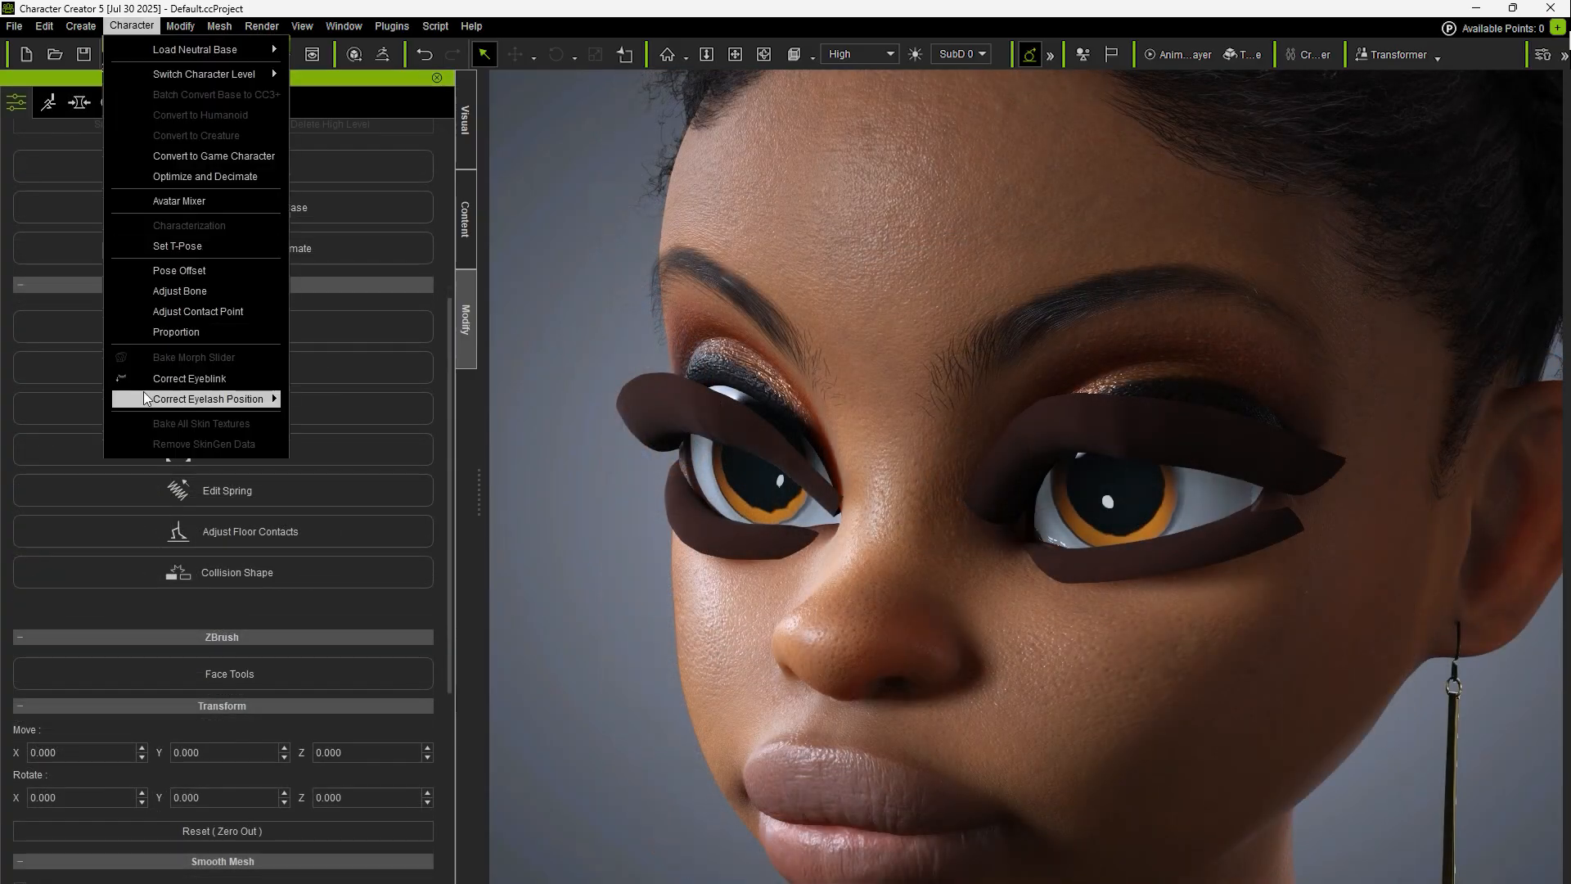
{"action": "mouse_move", "coordinate": [348, 397]}
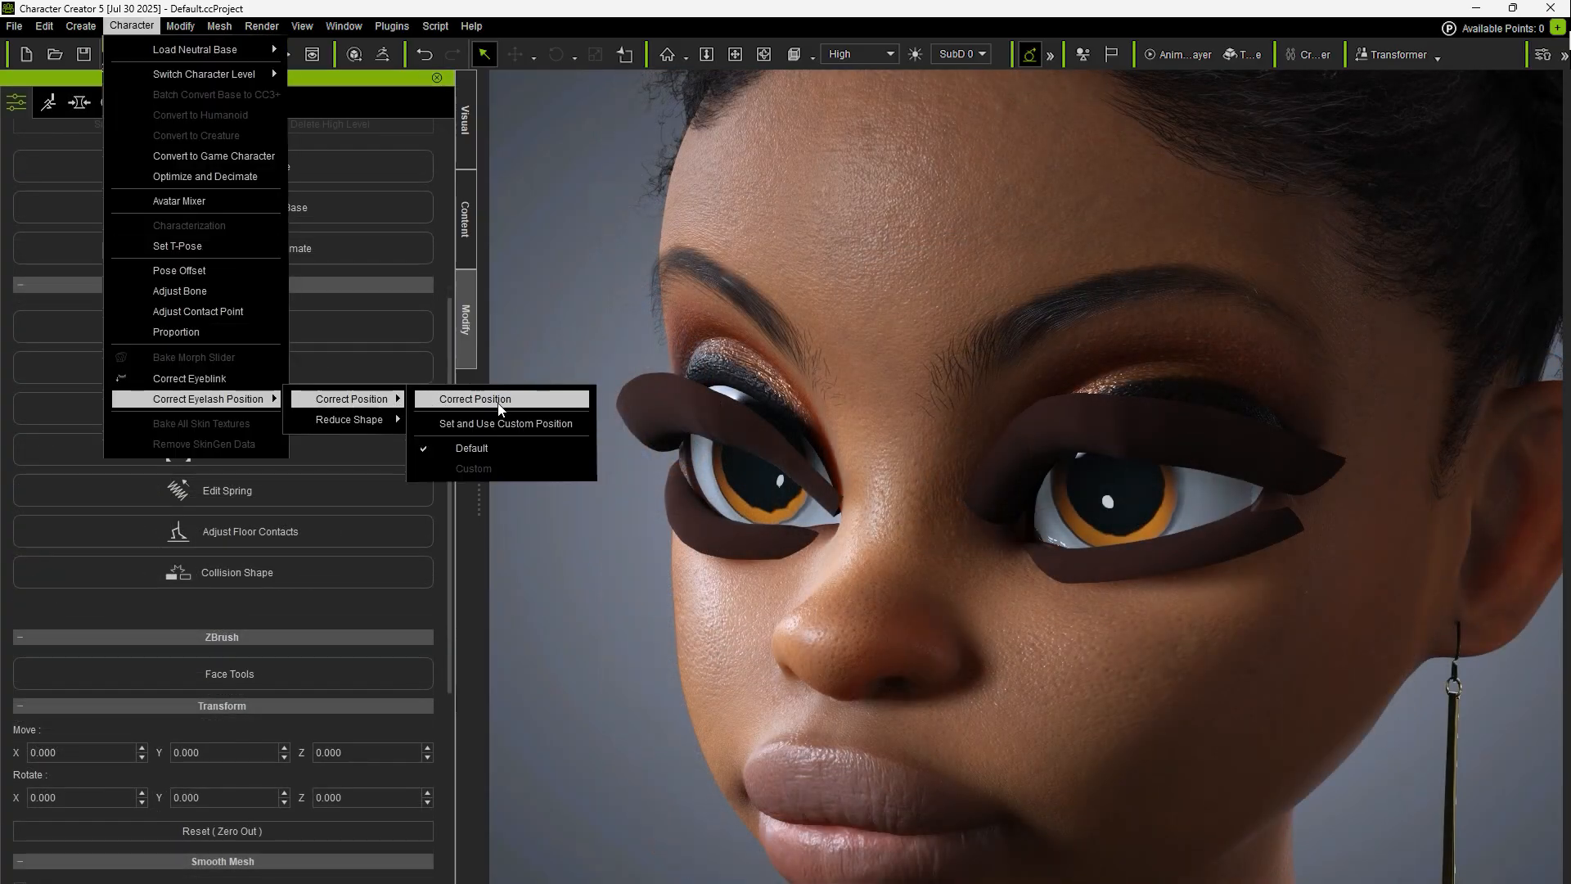
{"action": "left_click", "coordinate": [473, 397]}
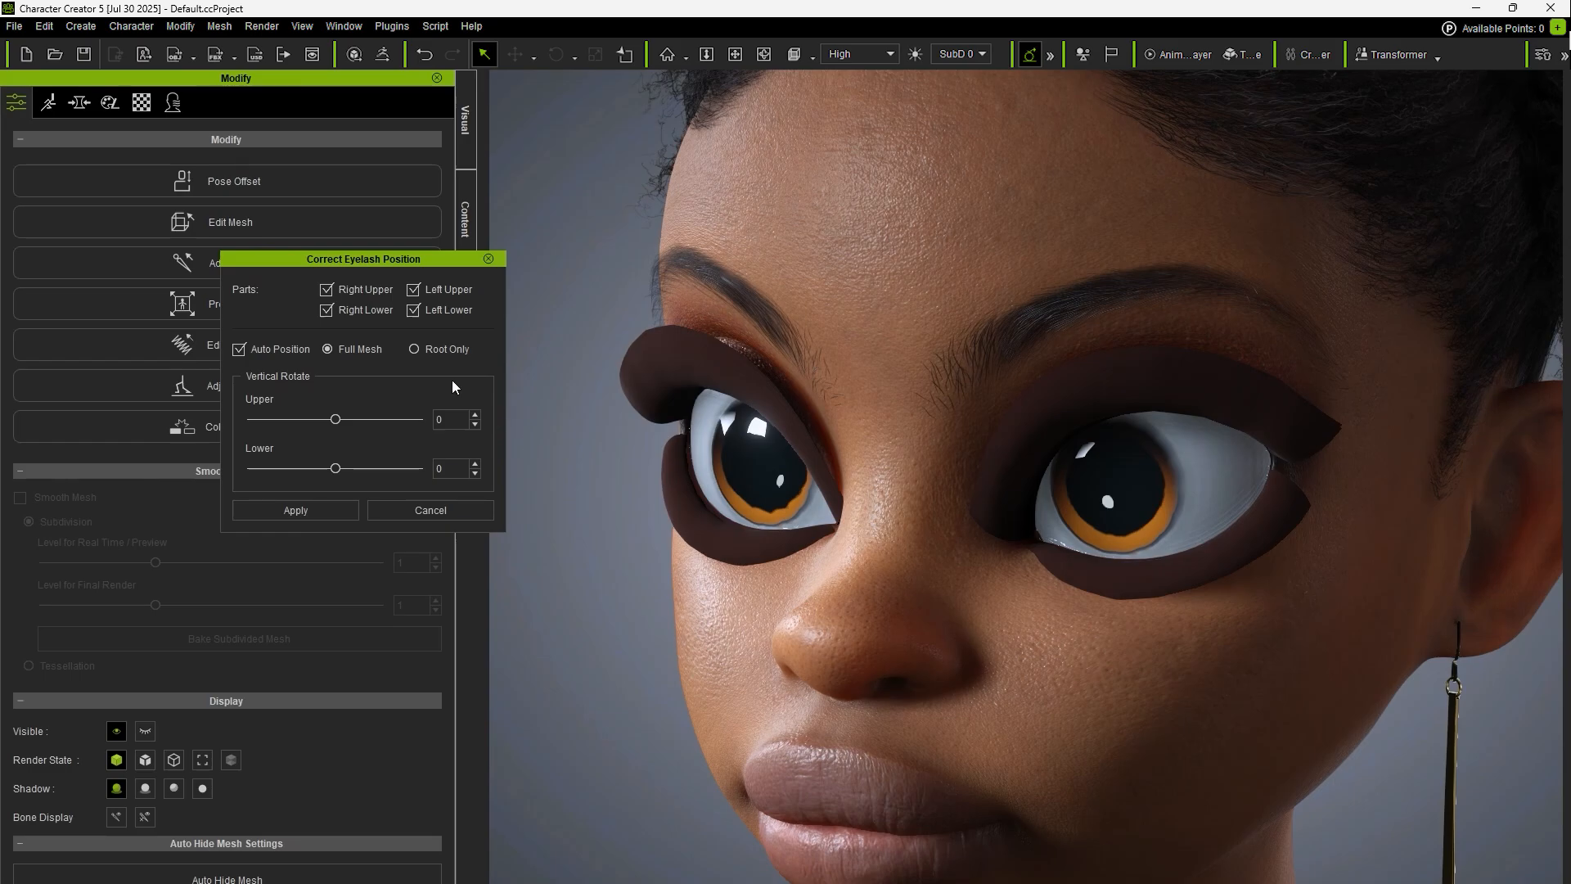
{"action": "left_click", "coordinate": [324, 311]}
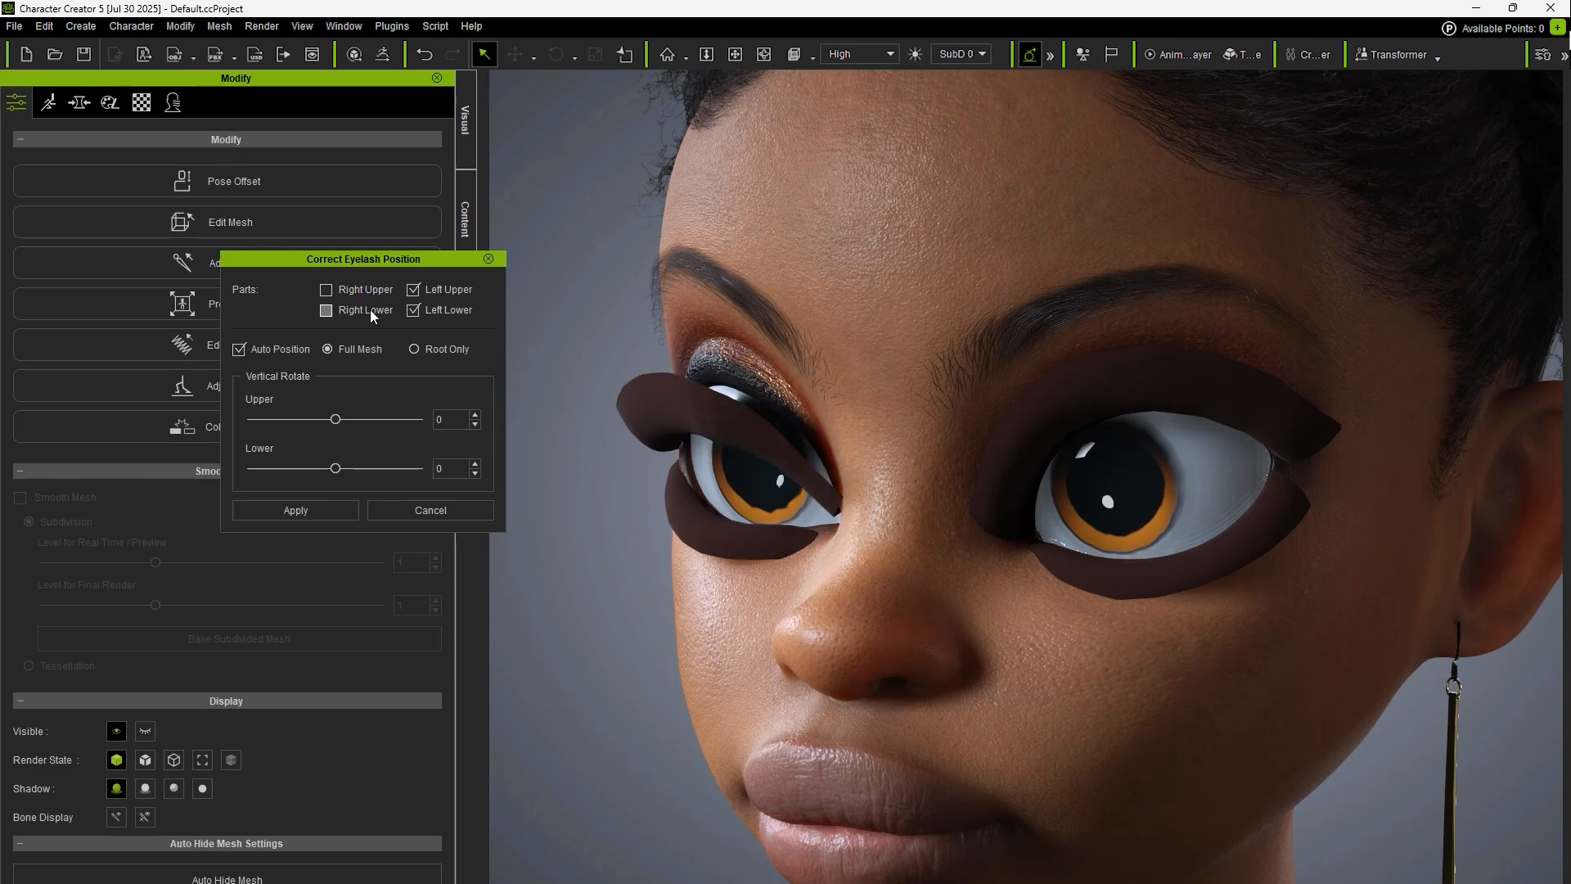
{"action": "left_click", "coordinate": [412, 288]}
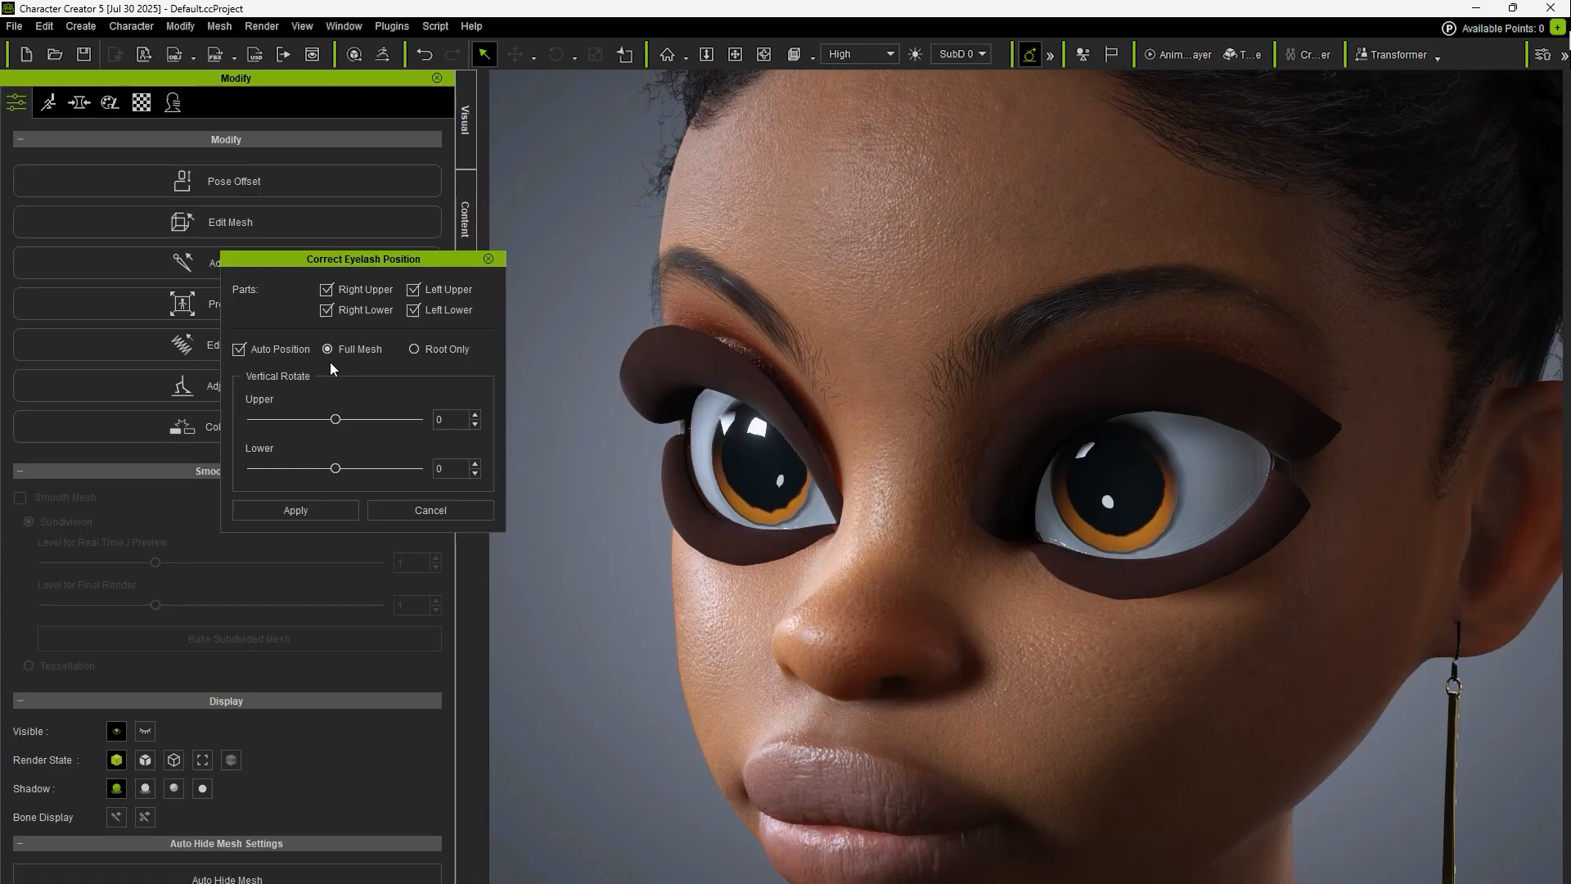
{"action": "mouse_move", "coordinate": [448, 366]}
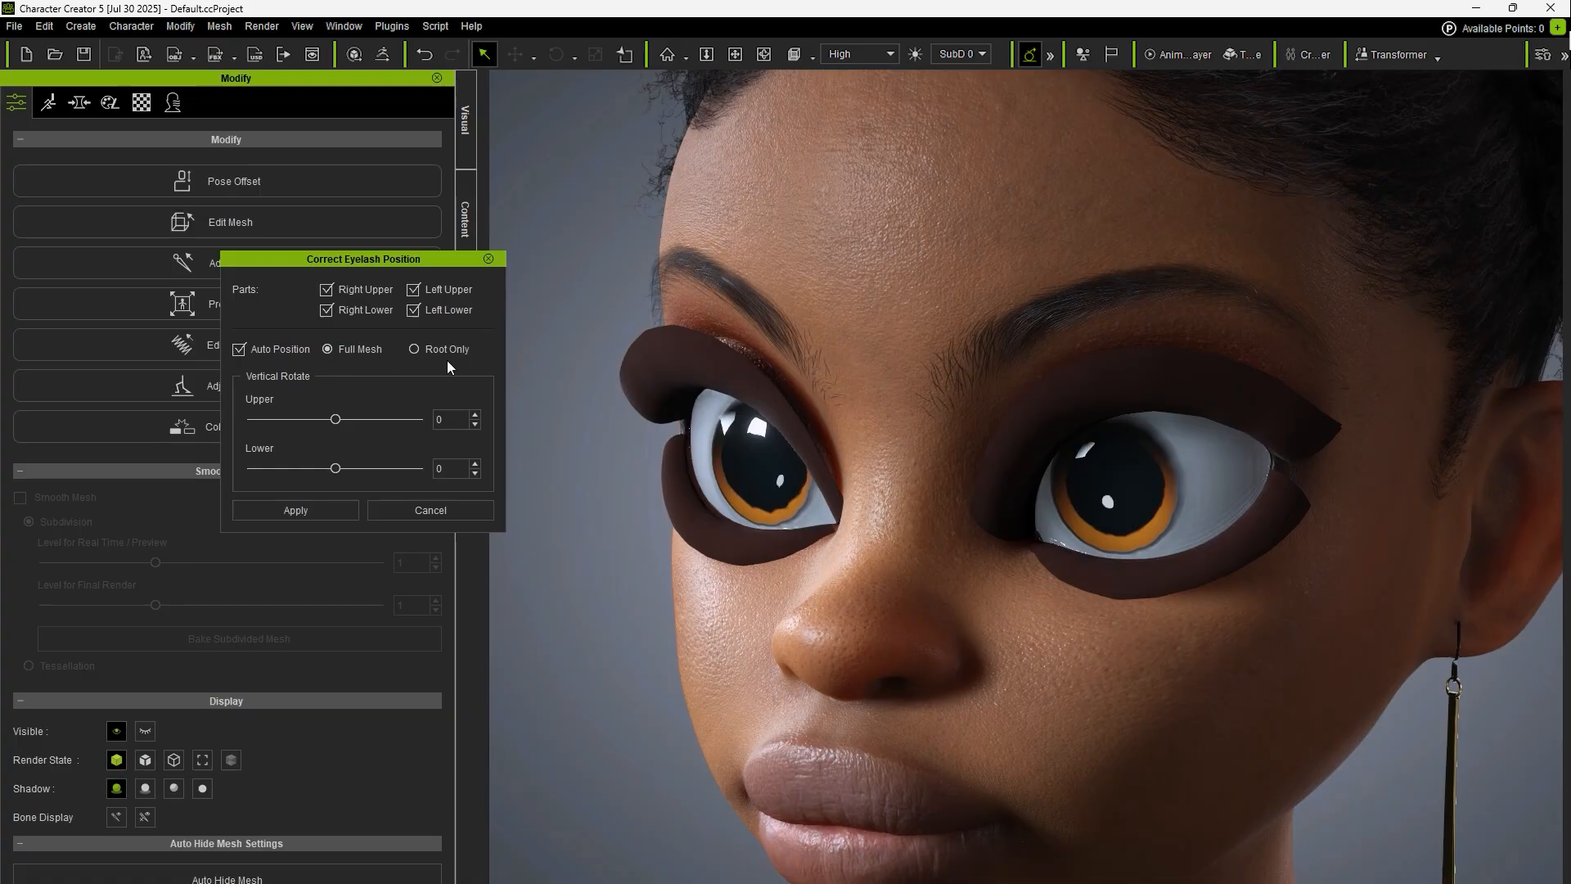
{"action": "left_click", "coordinate": [414, 349]}
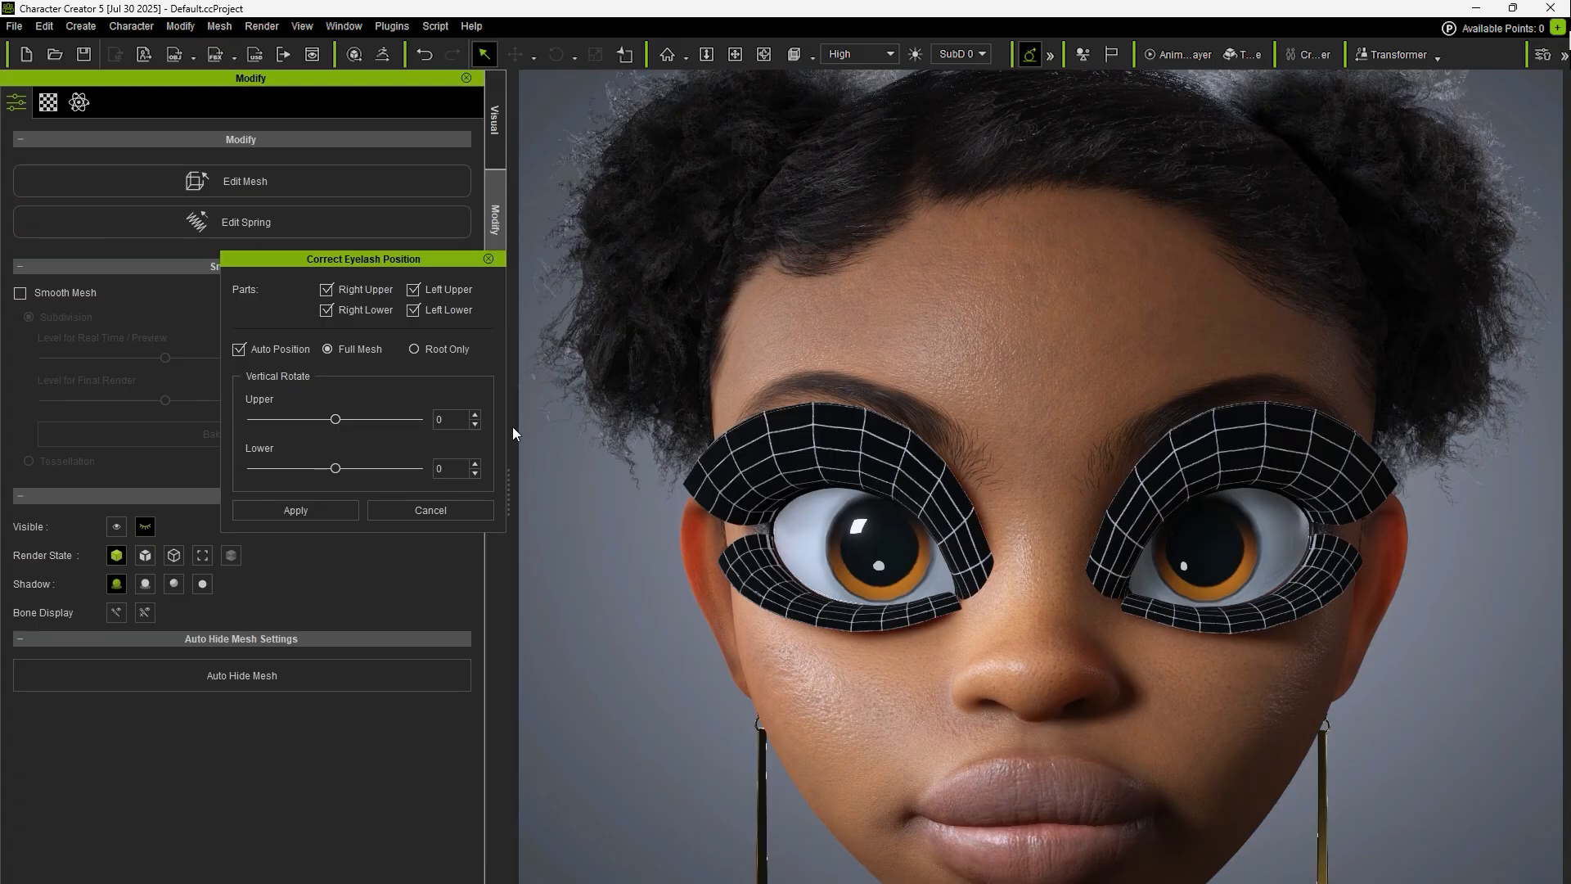
Preview Root Only versus Full Mesh eyelash correction on the cartoon girl's lashes
{"action": "left_click", "coordinate": [414, 349]}
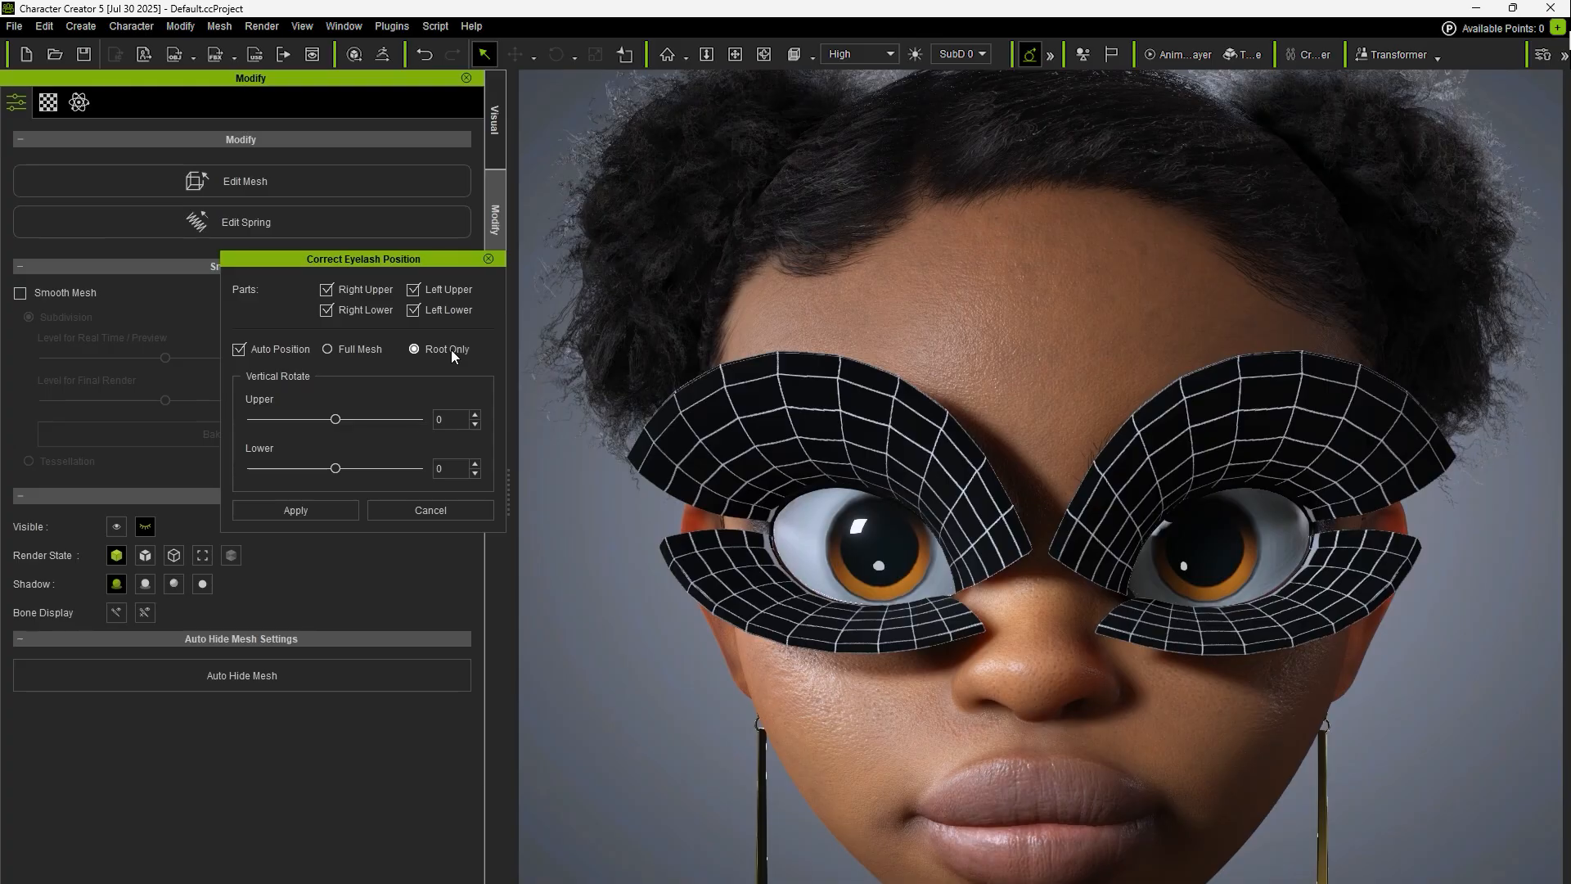
{"action": "left_click", "coordinate": [326, 348]}
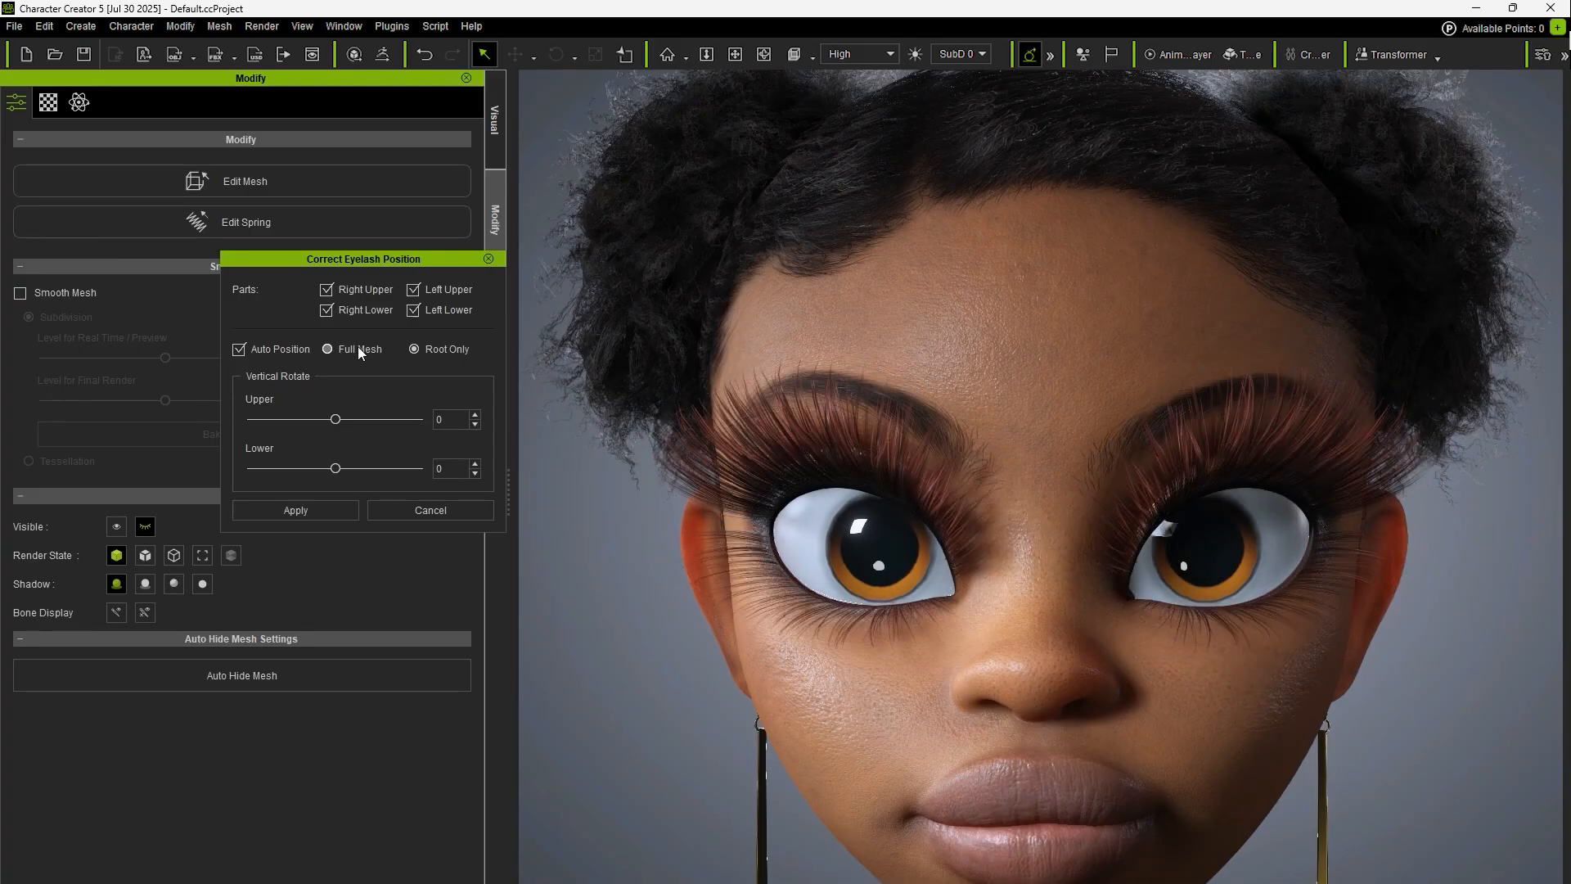
{"action": "left_click", "coordinate": [327, 349]}
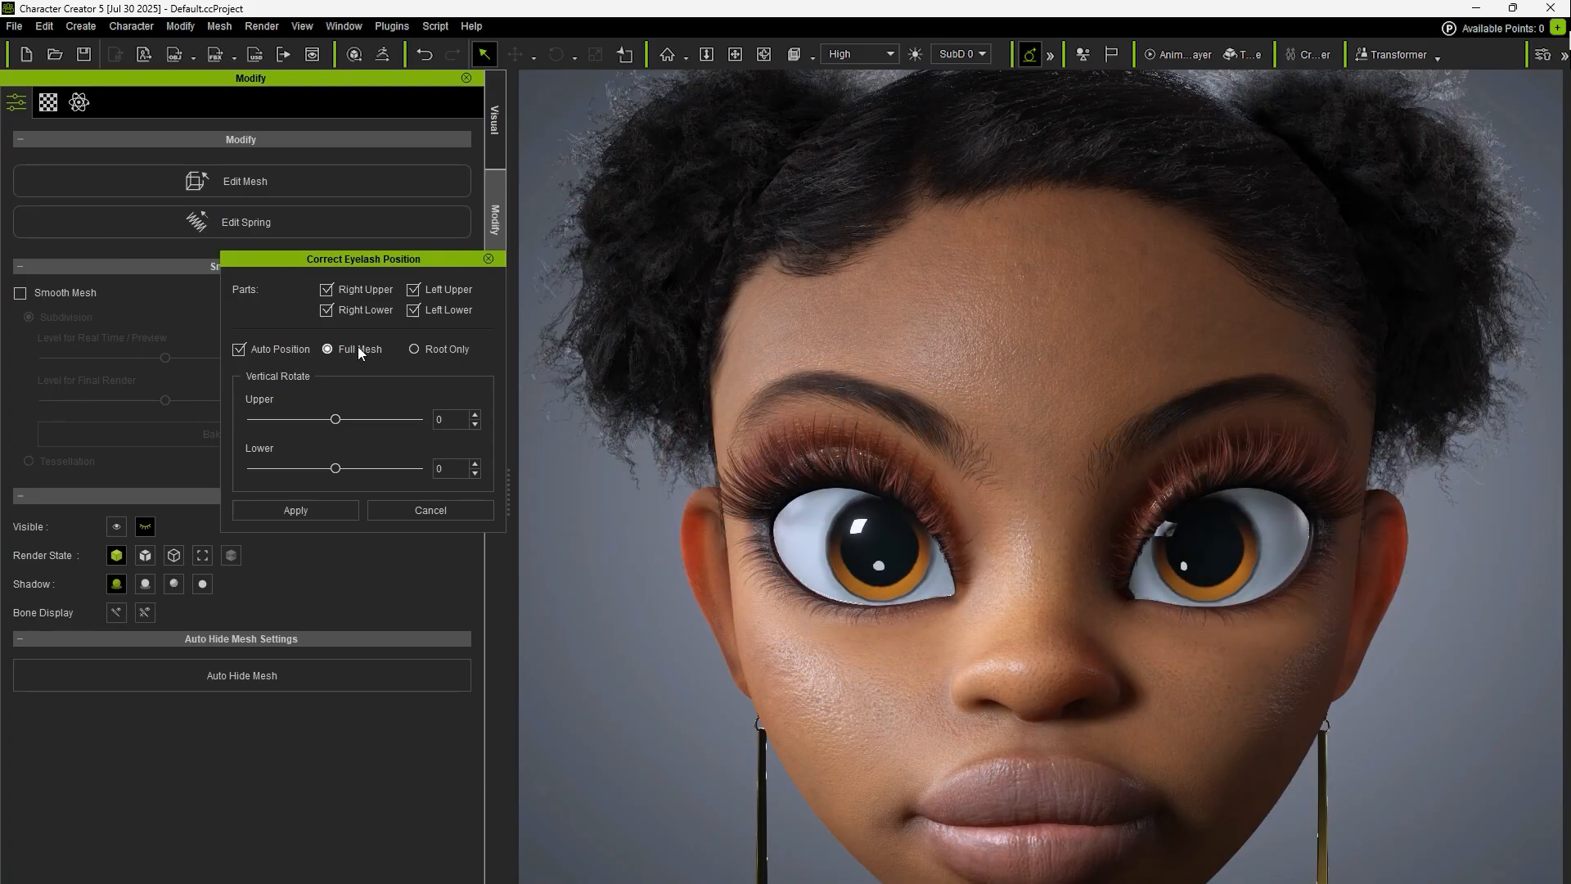
{"action": "left_click", "coordinate": [414, 348]}
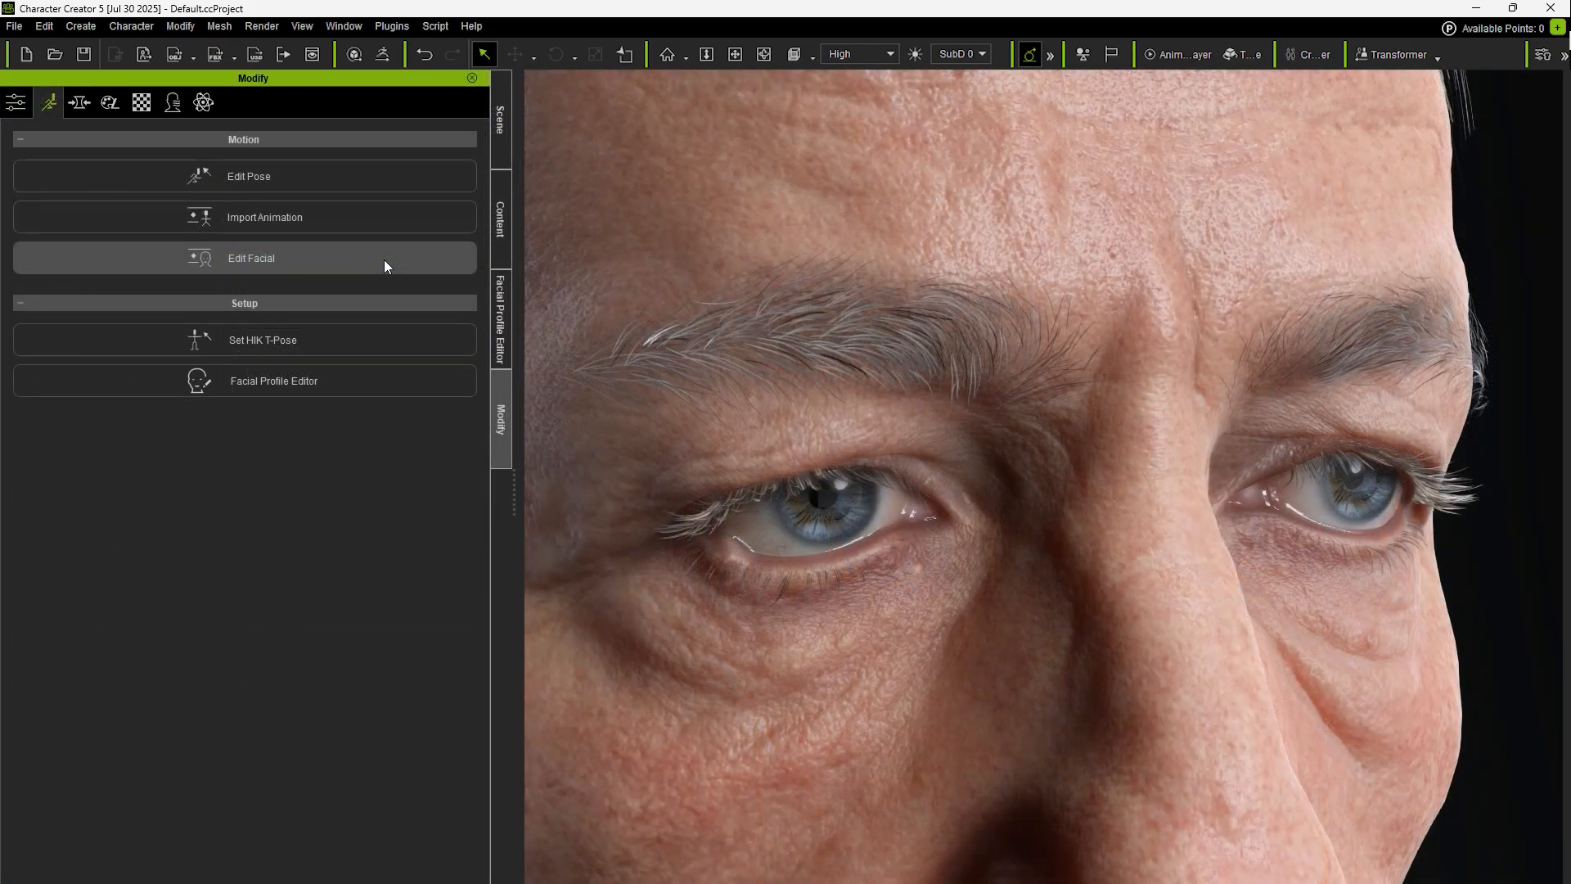
In Edit Facial, set the EyeBlink expression Eye_Blink_R to 100 to close the right eye
{"action": "left_click", "coordinate": [250, 258]}
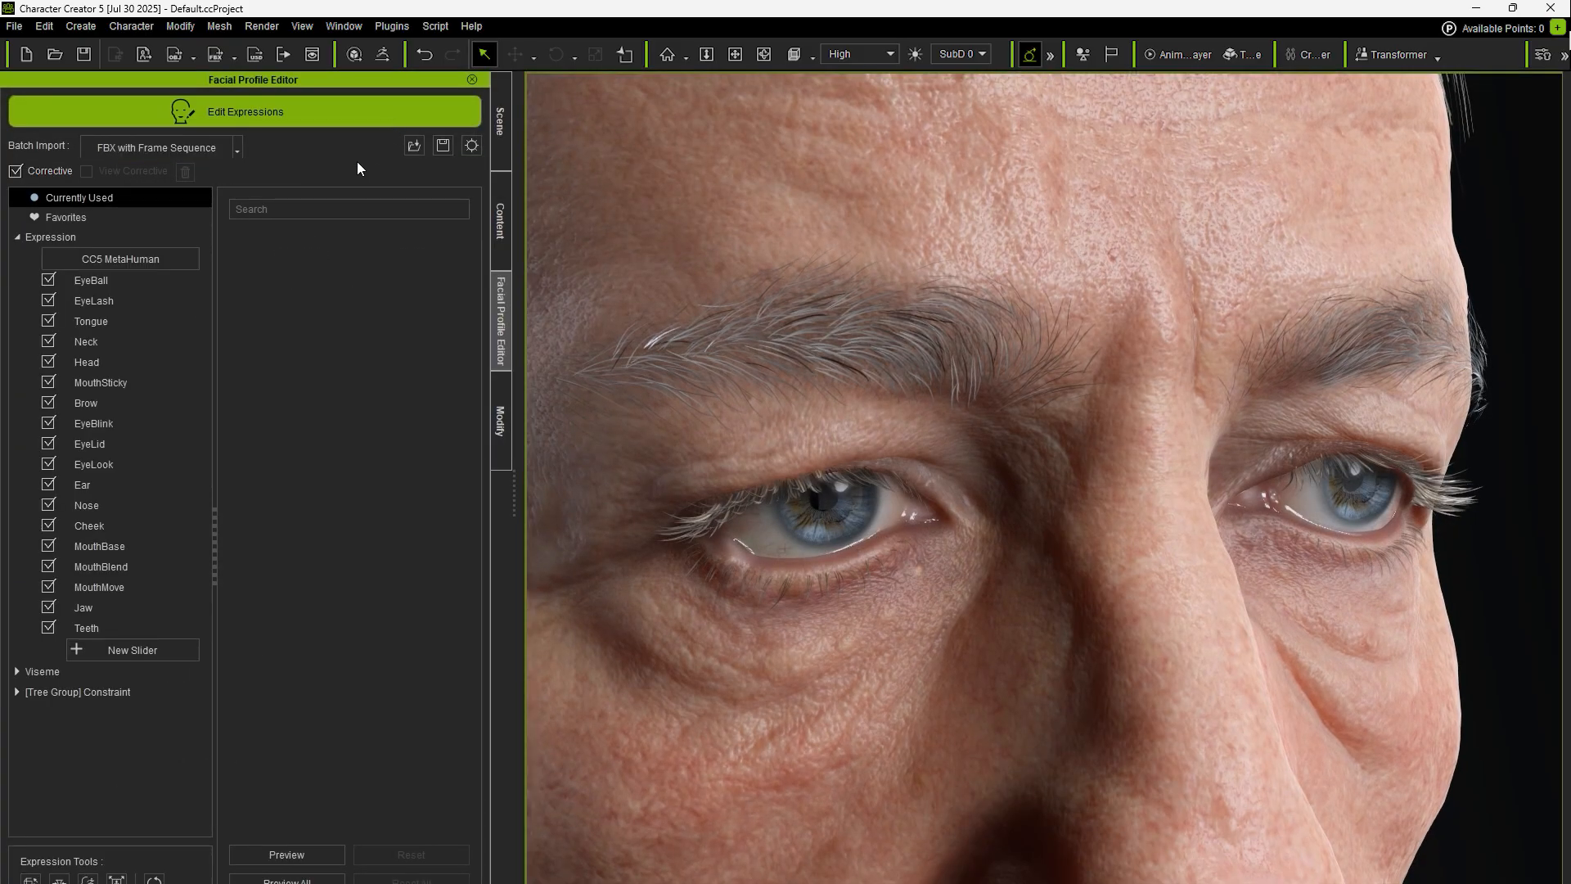
{"action": "left_click", "coordinate": [94, 423]}
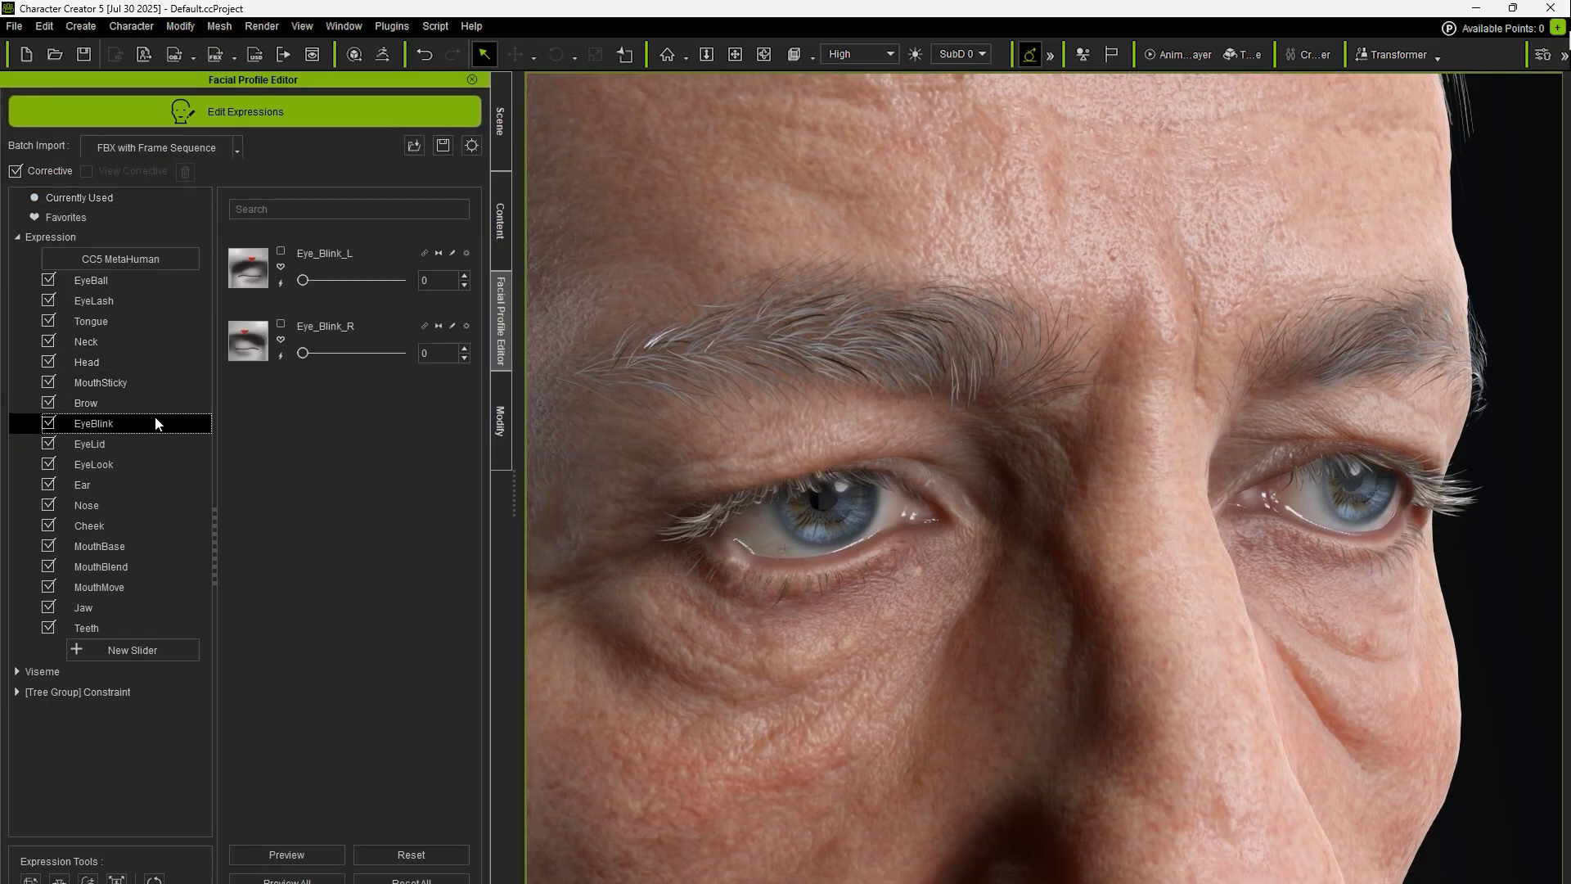
{"action": "left_click_drag", "start_coordinate": [305, 354], "coordinate": [399, 353]}
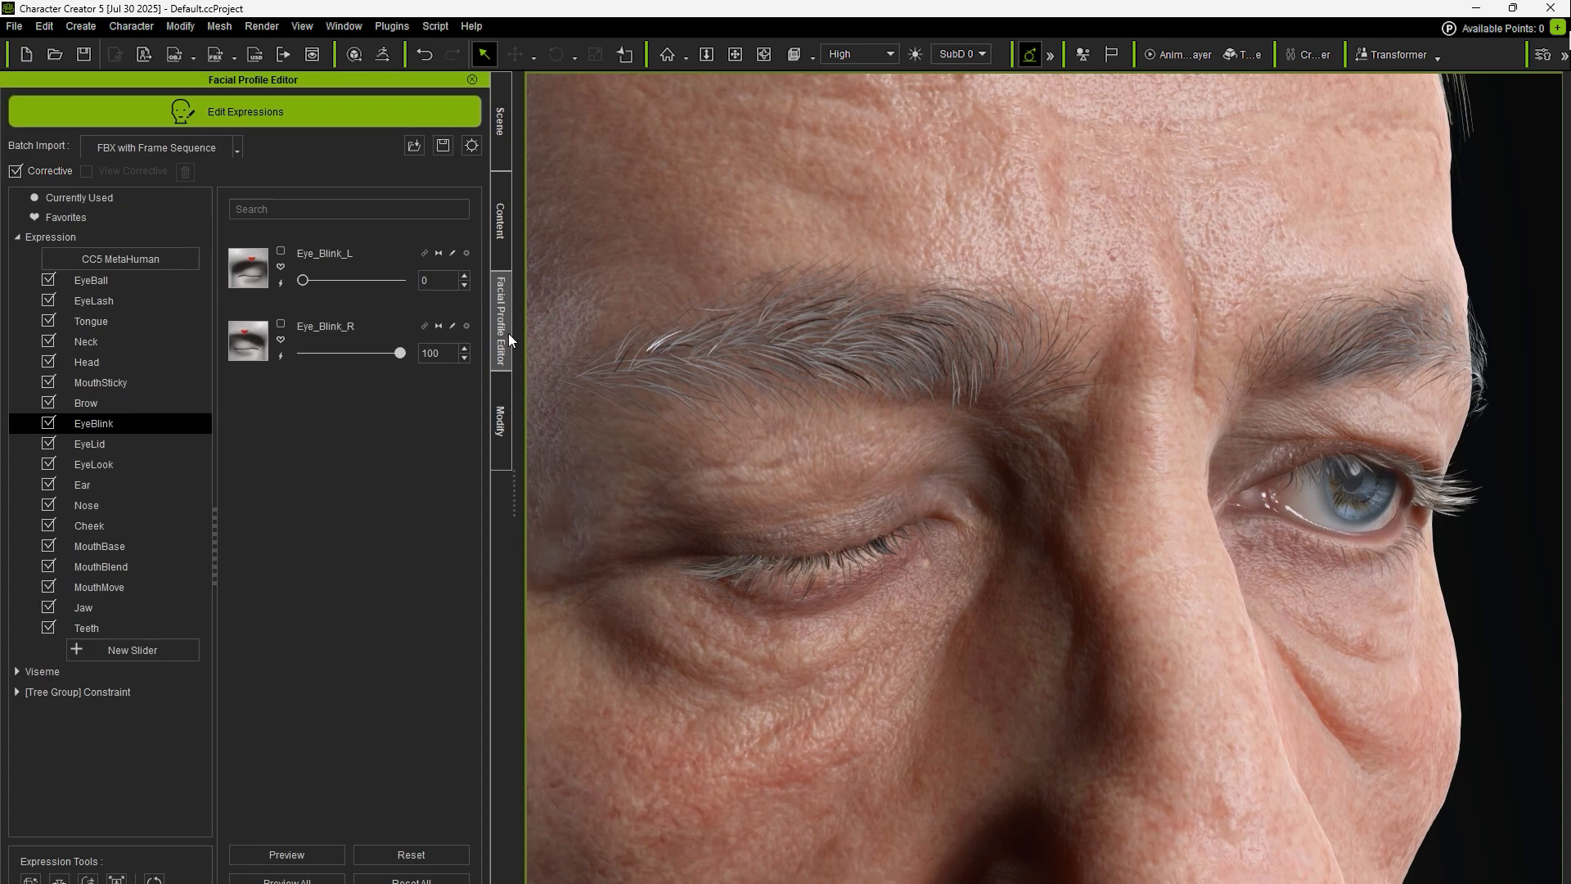
Run Correct Eyelash Position and tilt the Upper lashes up to fit the closed lid
{"action": "left_click", "coordinate": [152, 26]}
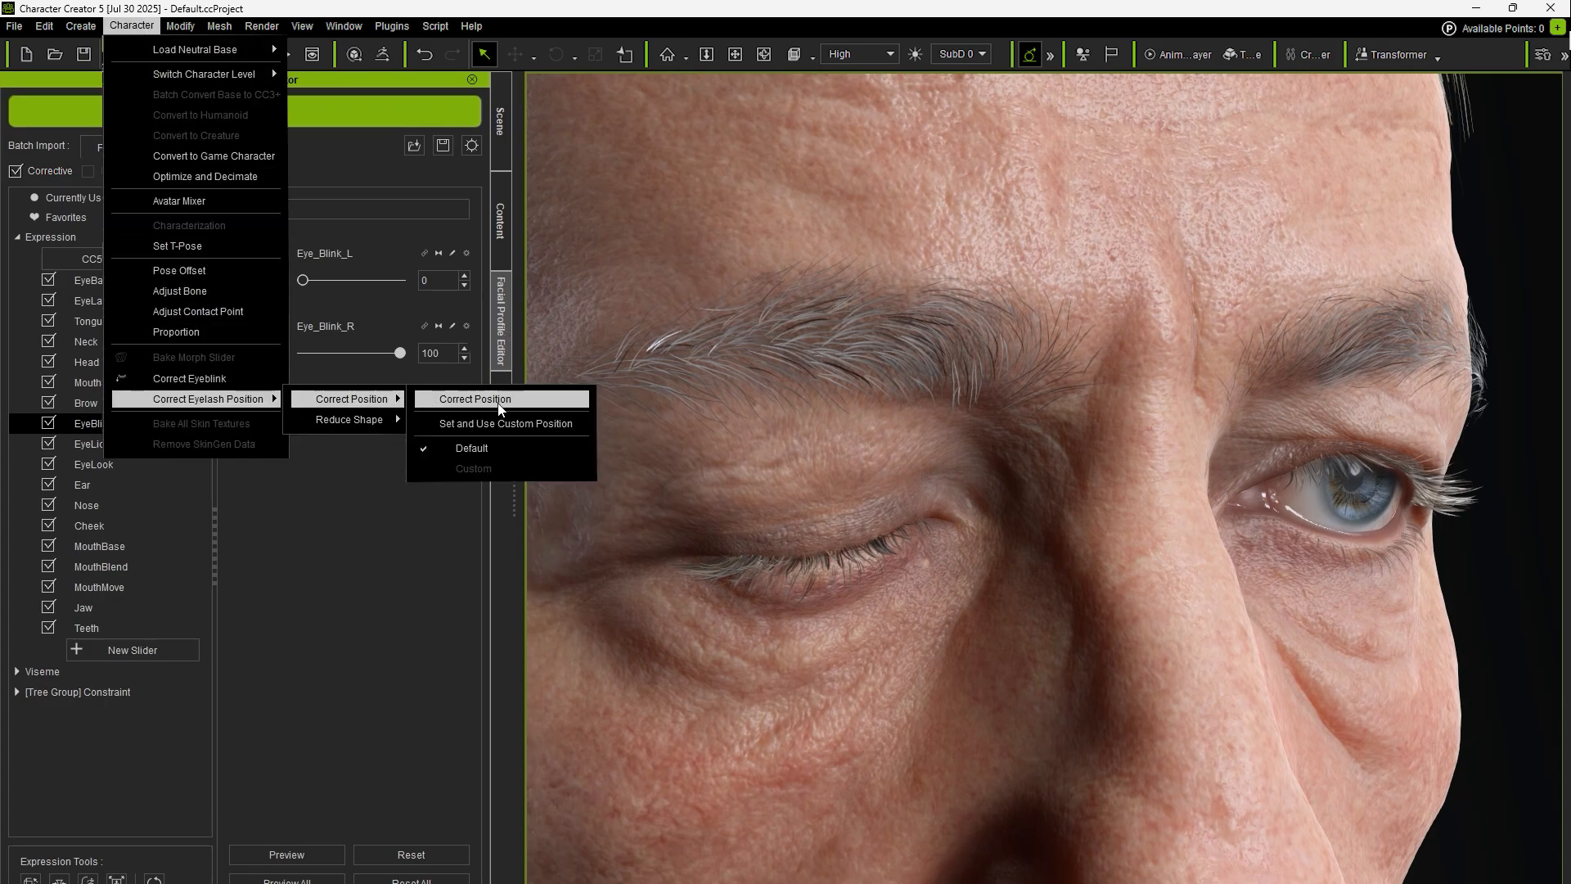
{"action": "left_click", "coordinate": [475, 398]}
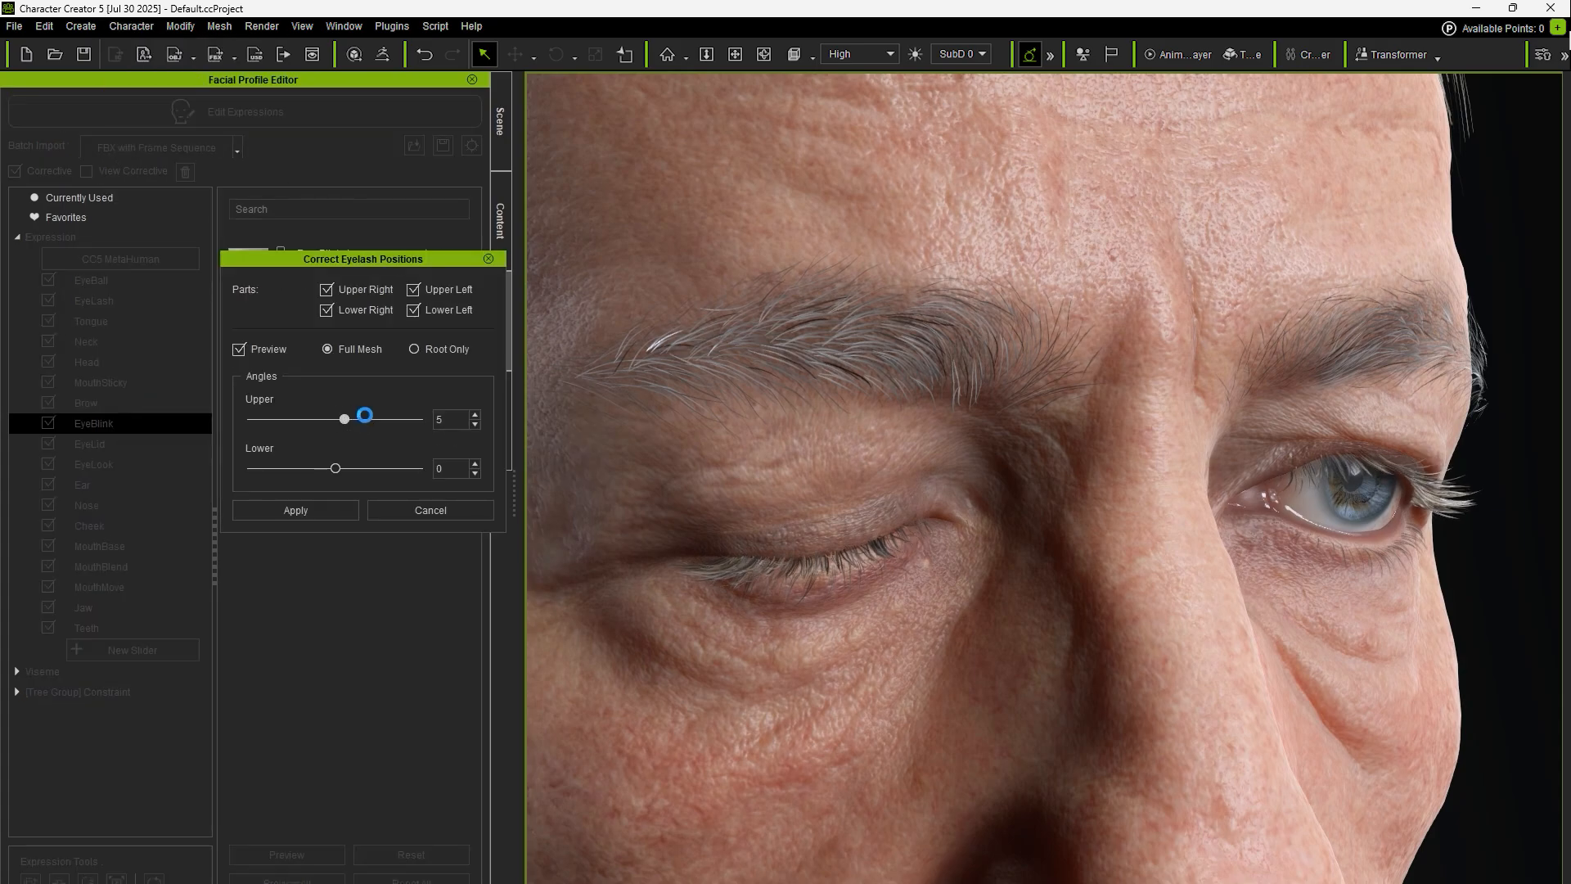
{"action": "left_click_drag", "start_coordinate": [345, 417], "coordinate": [392, 418]}
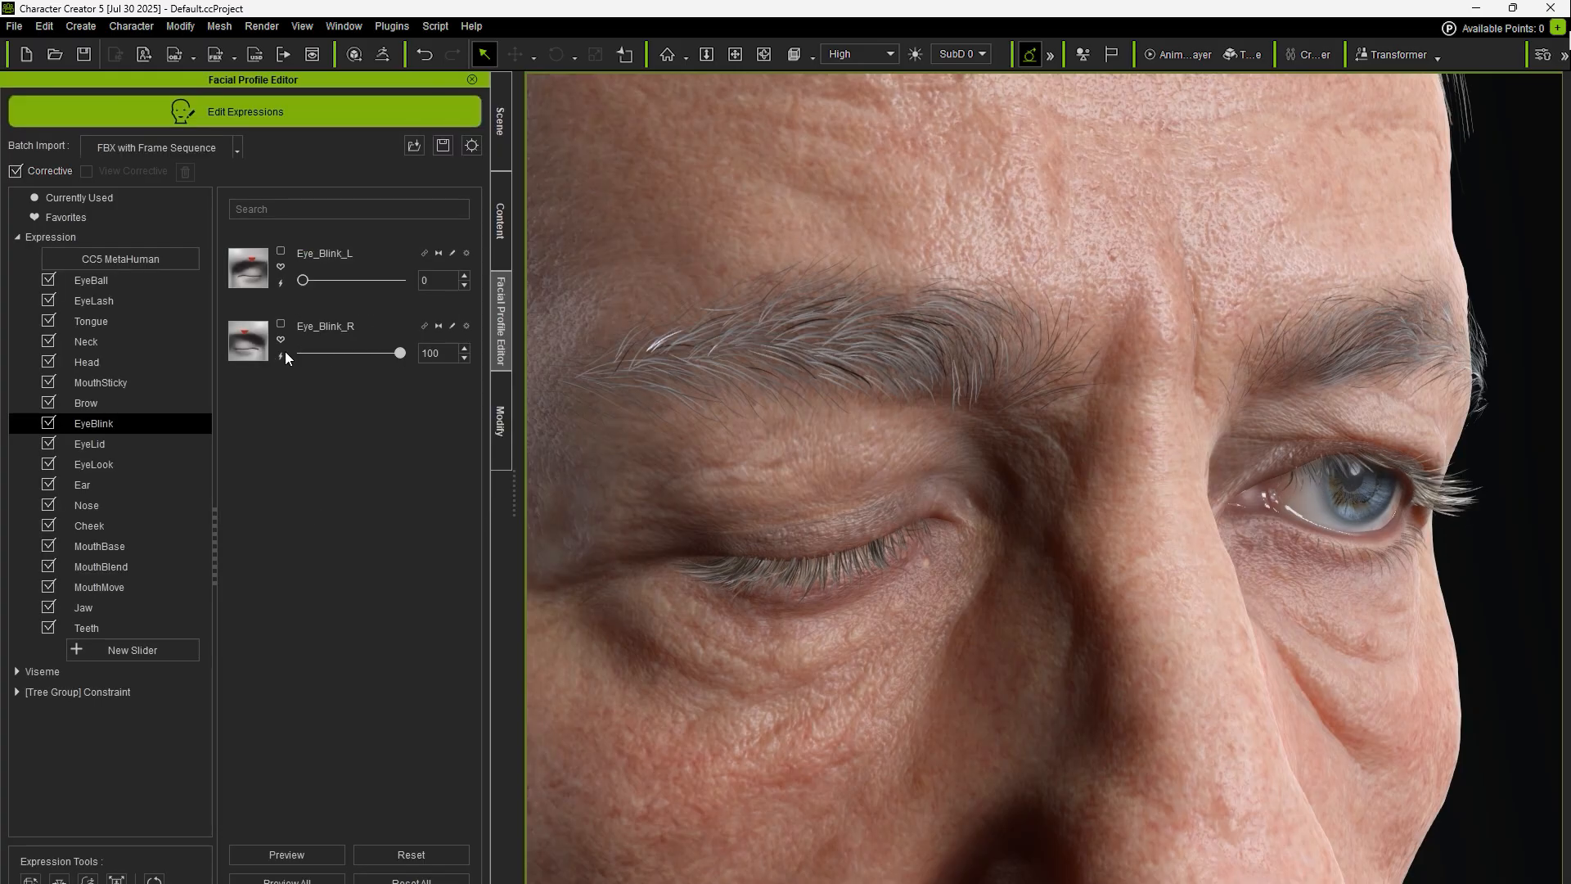
Store the lash fix in the Eye_Blink_R morph only, then reopen the eye
{"action": "left_click", "coordinate": [280, 357]}
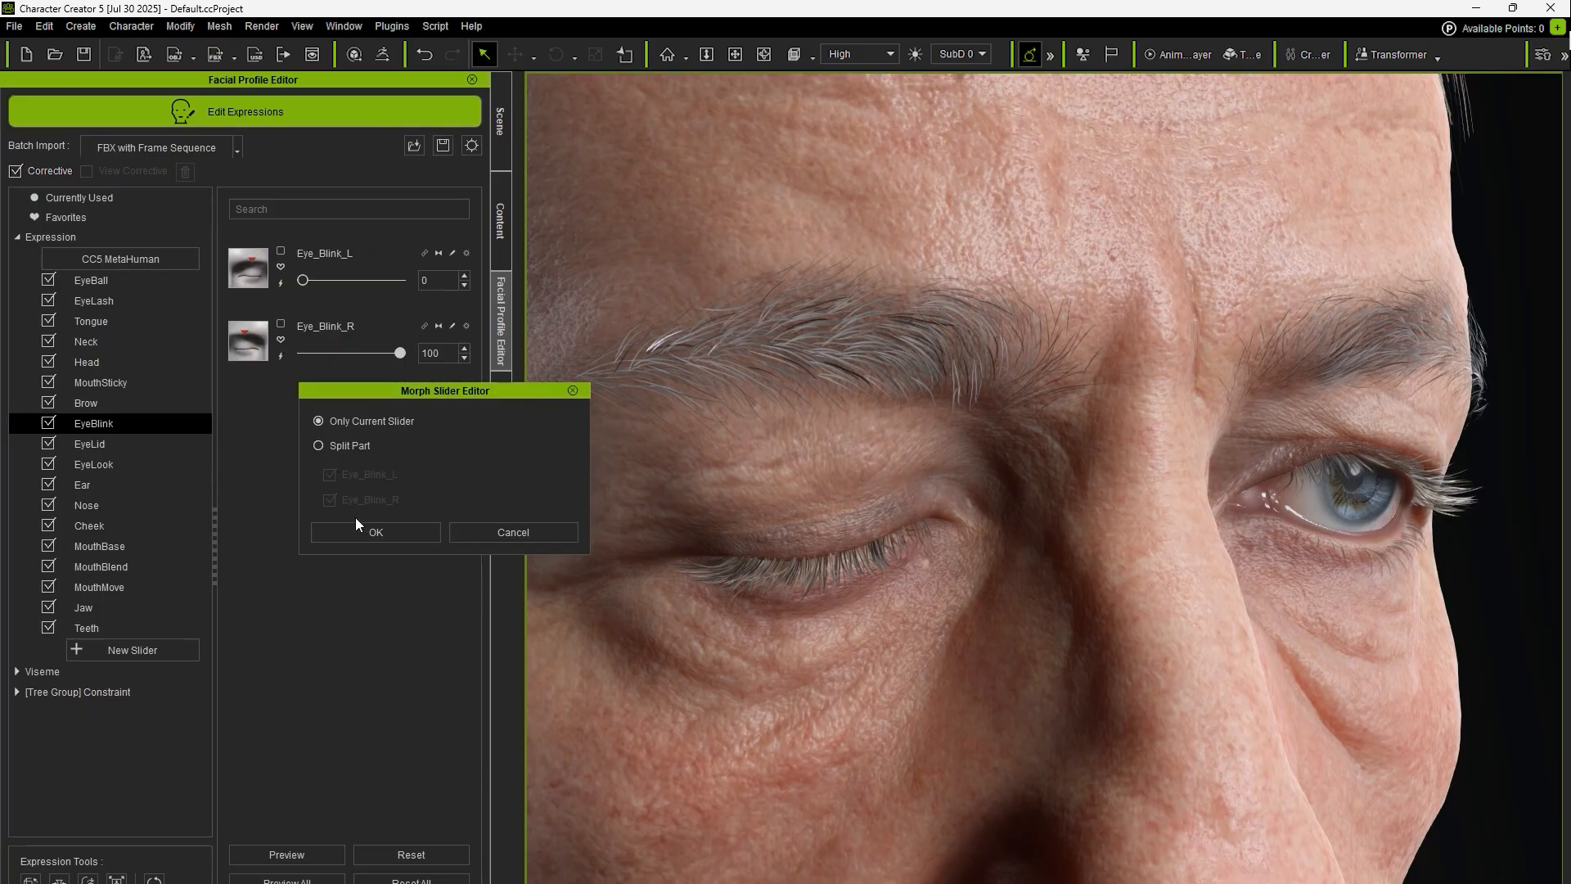
{"action": "left_click", "coordinate": [375, 531]}
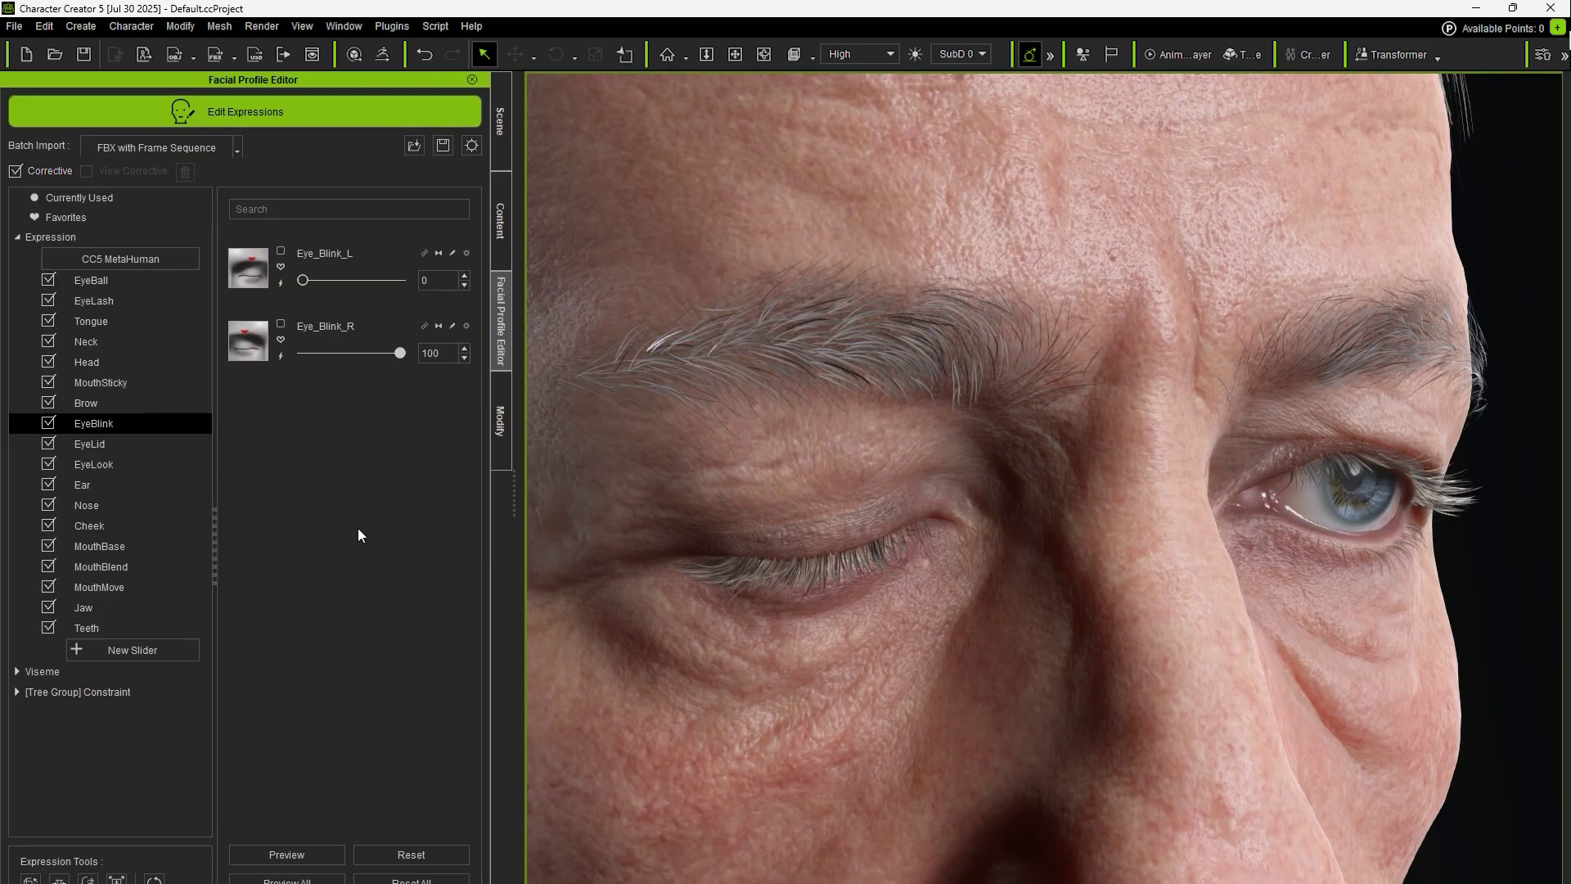
{"action": "left_click_drag", "start_coordinate": [399, 354], "coordinate": [303, 354]}
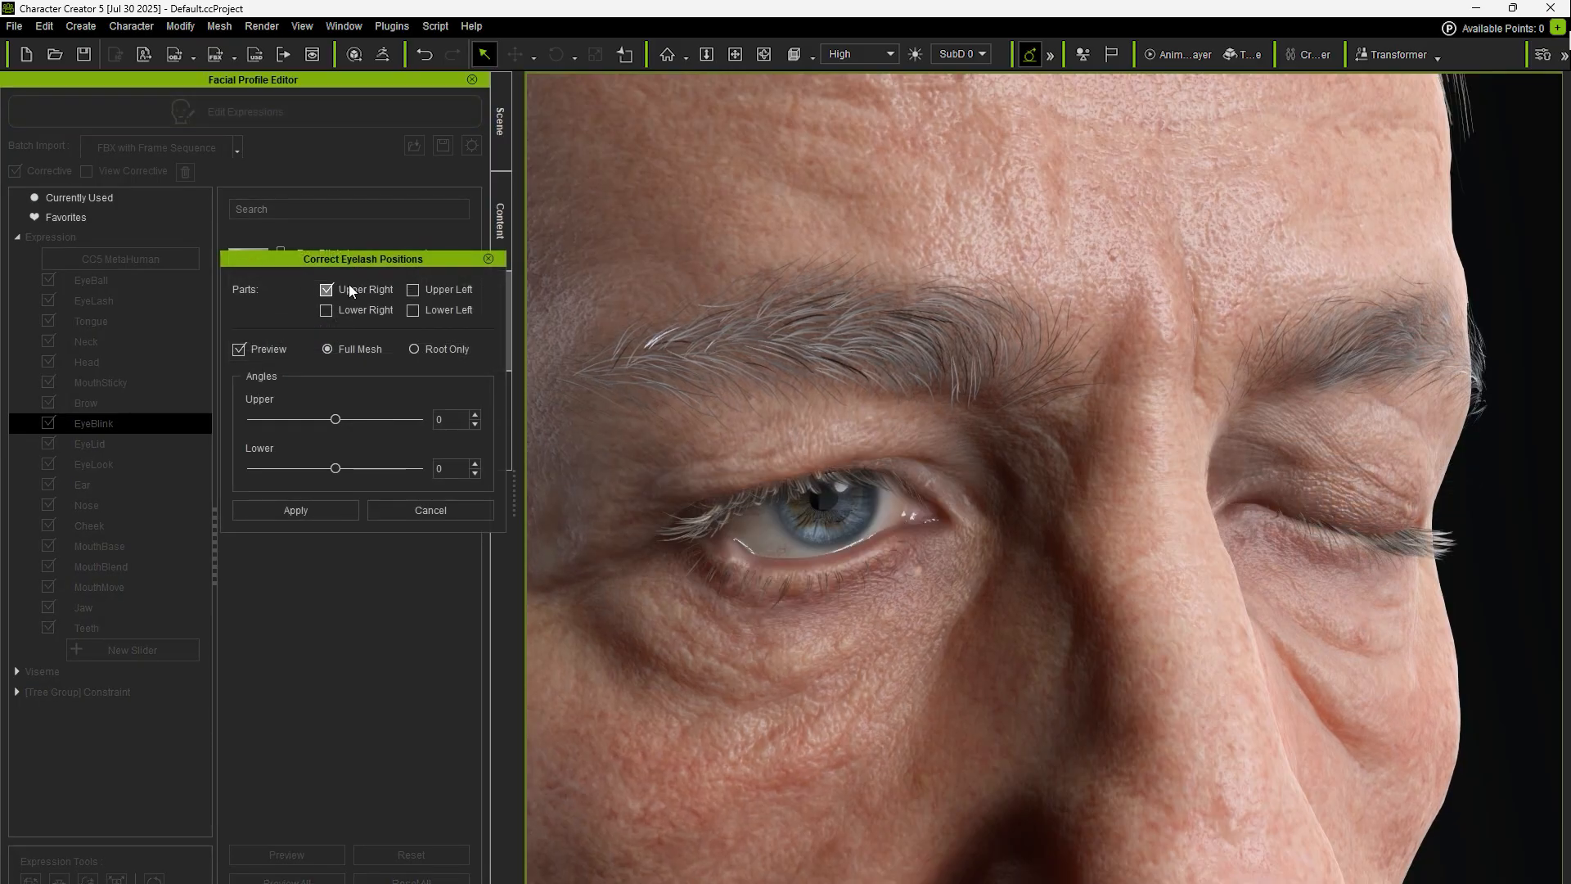
Limit the correction to Upper Left lashes and adjust them on the other closed eye
{"action": "left_click", "coordinate": [413, 289]}
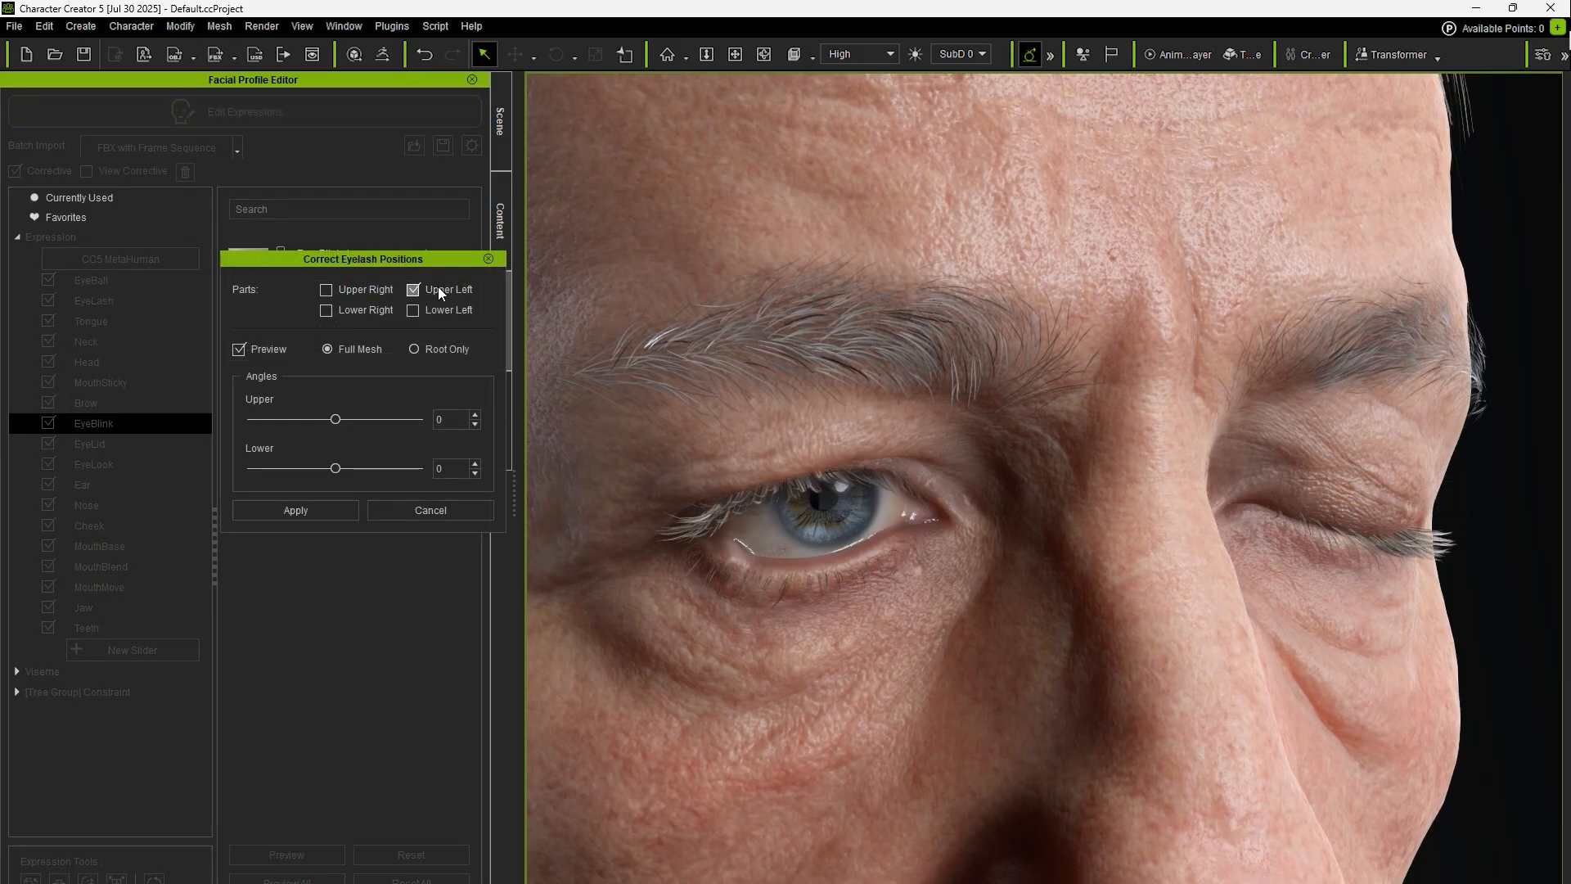
{"action": "left_click_drag", "start_coordinate": [334, 419], "coordinate": [380, 419]}
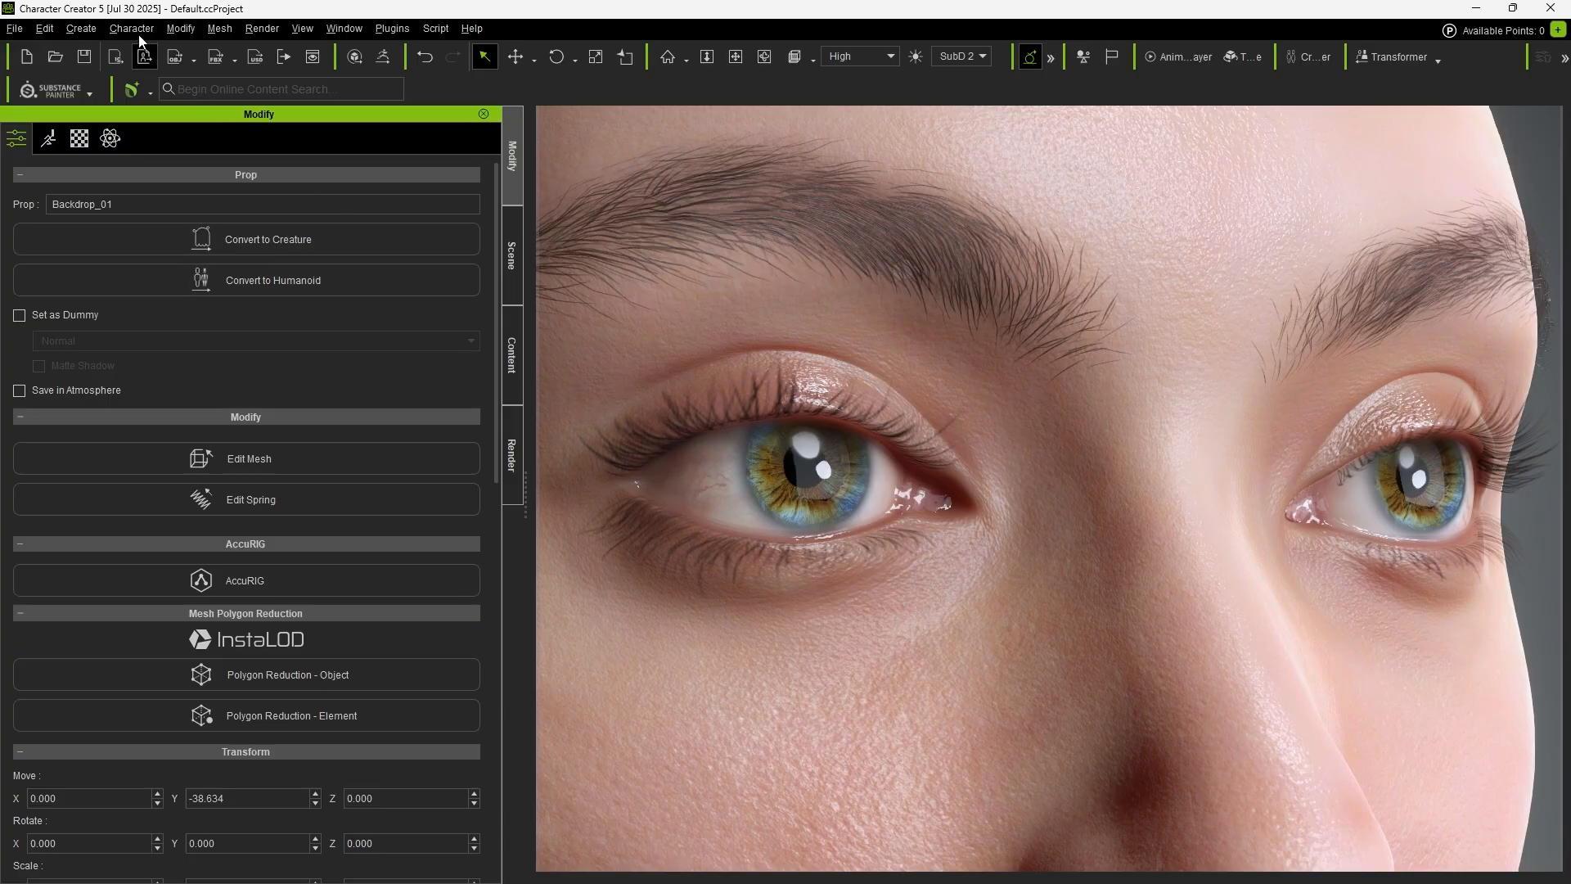
Set the current lash placement as Custom Position and verify Custom is in use
{"action": "left_click", "coordinate": [154, 27]}
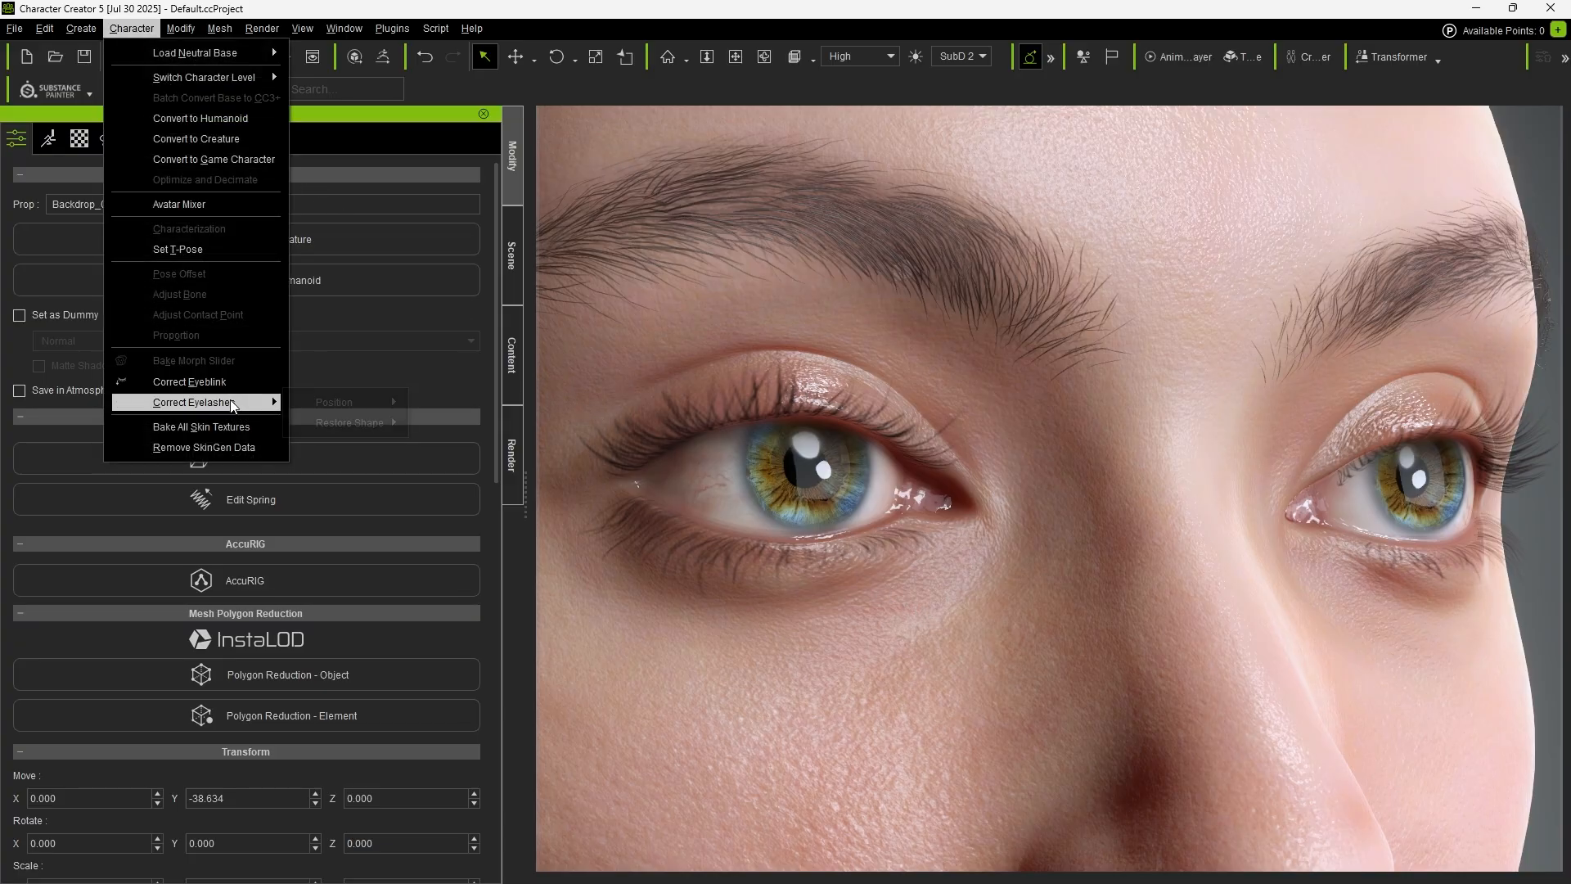
{"action": "mouse_move", "coordinate": [332, 403]}
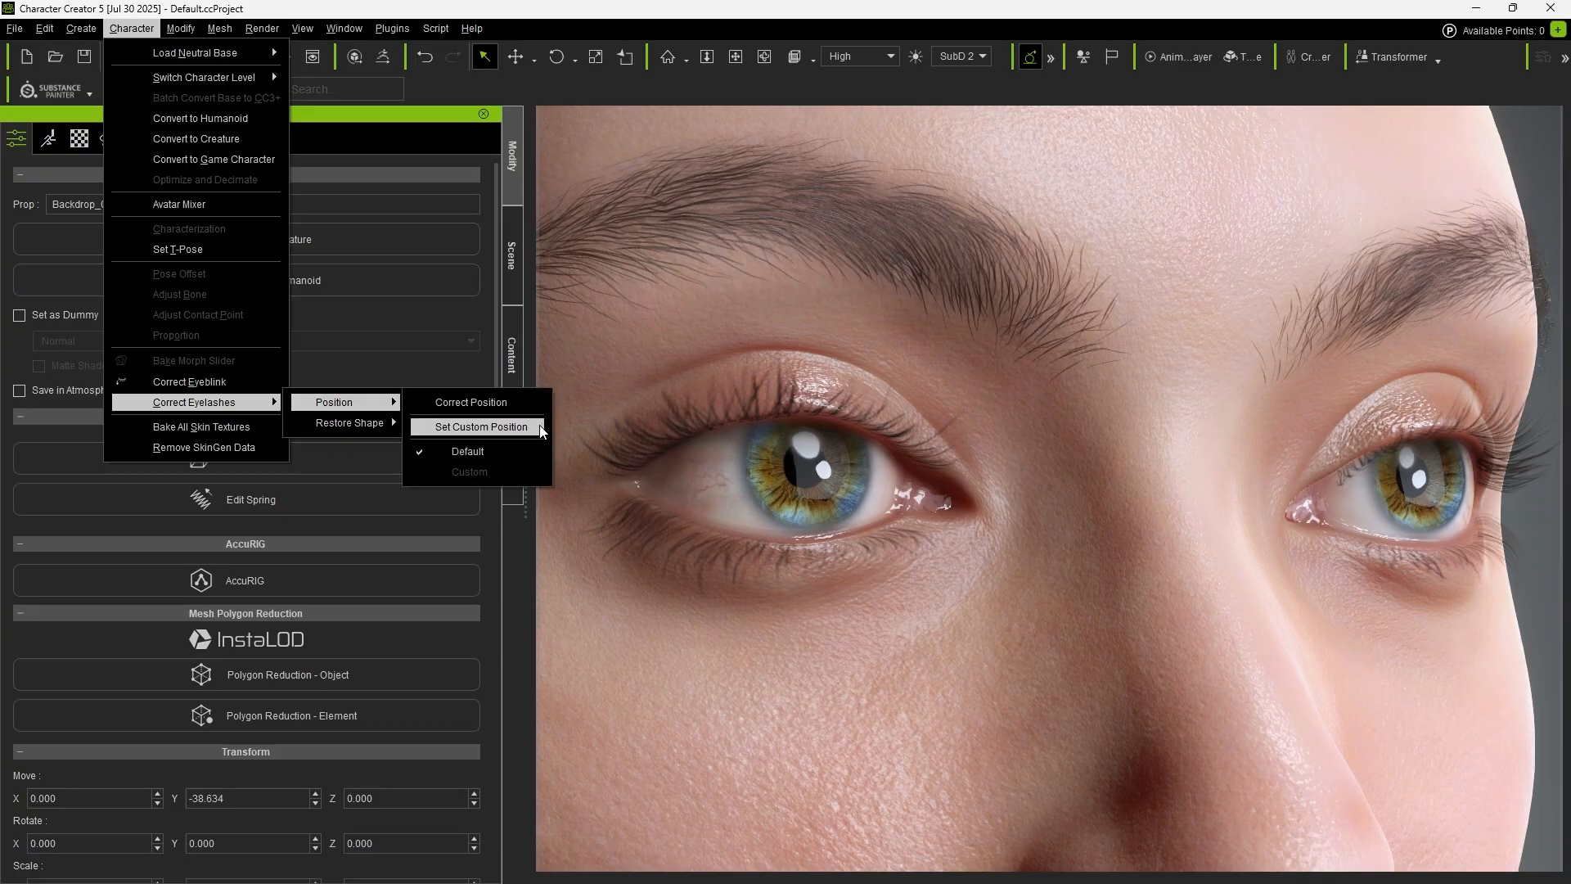
{"action": "mouse_move", "coordinate": [488, 436]}
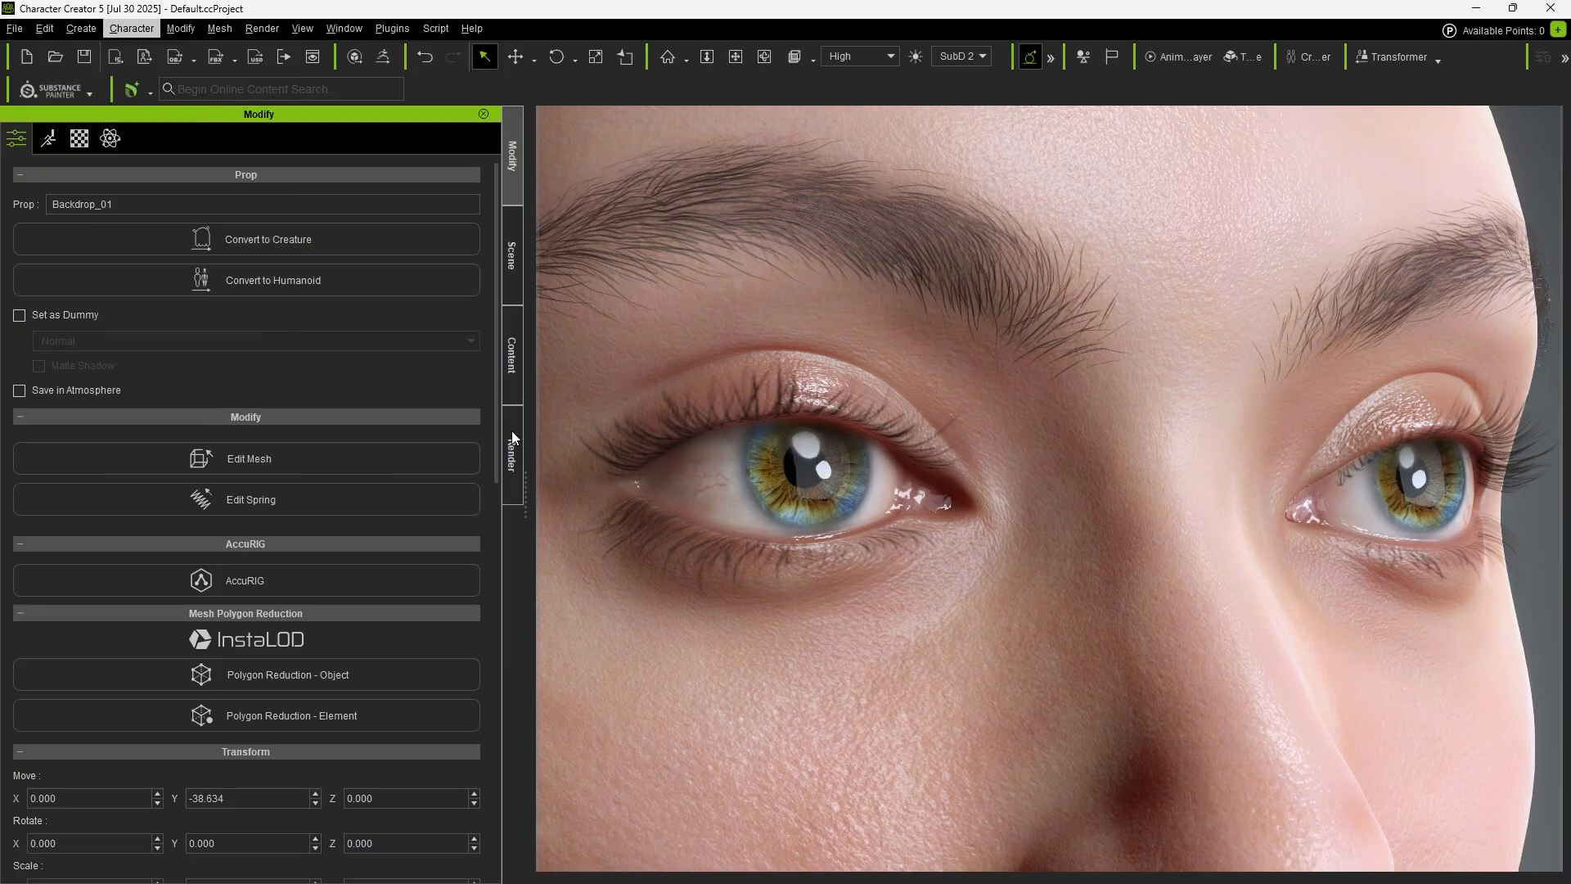
{"action": "left_click", "coordinate": [131, 29]}
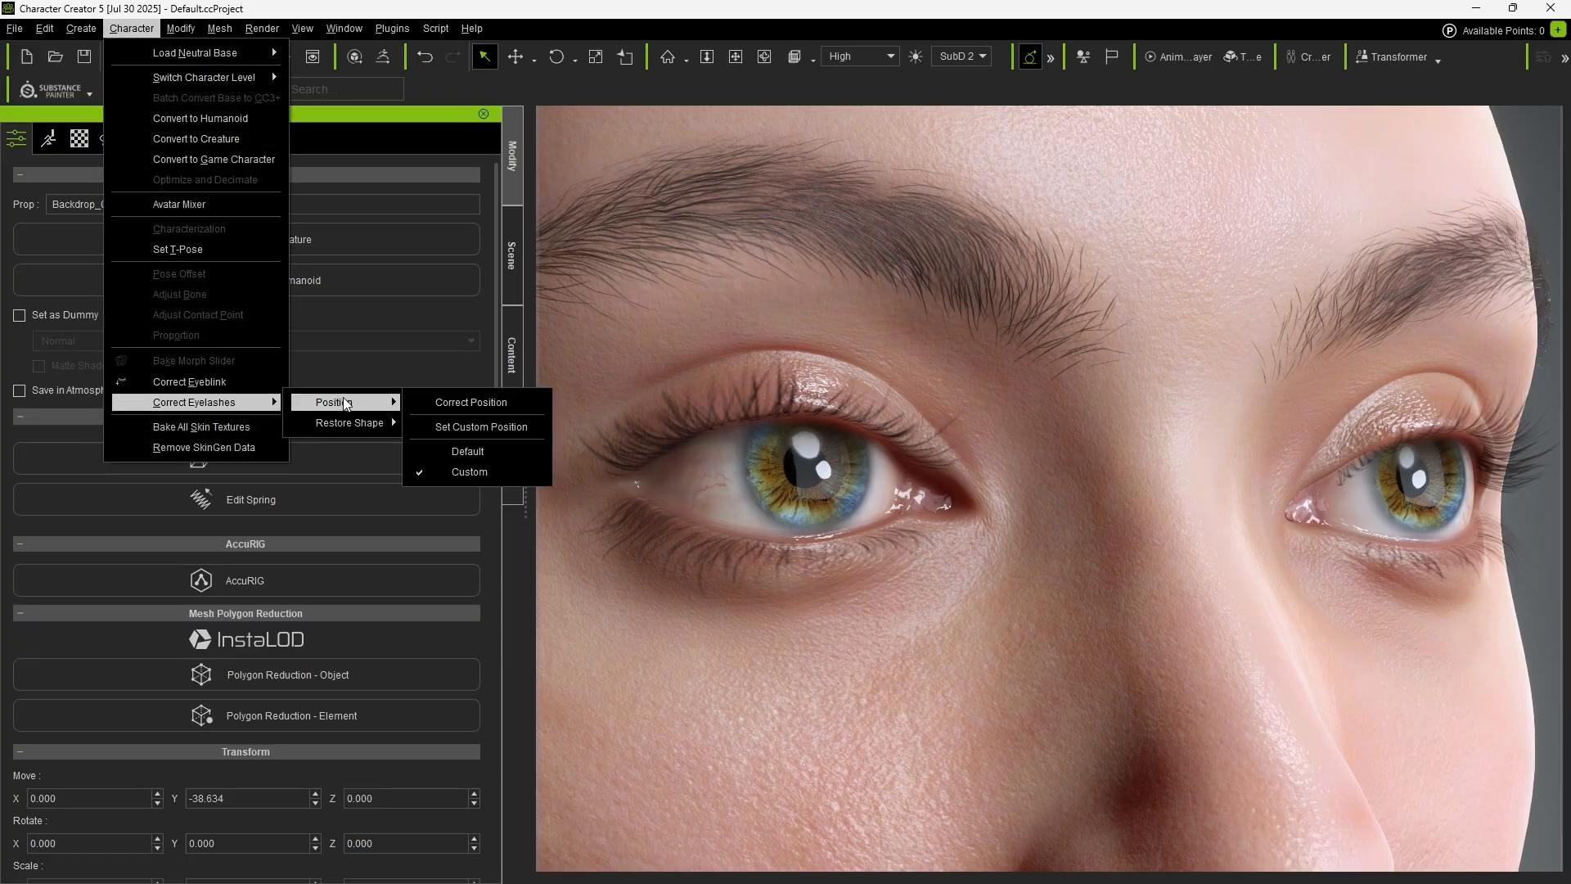
{"action": "mouse_move", "coordinate": [503, 480]}
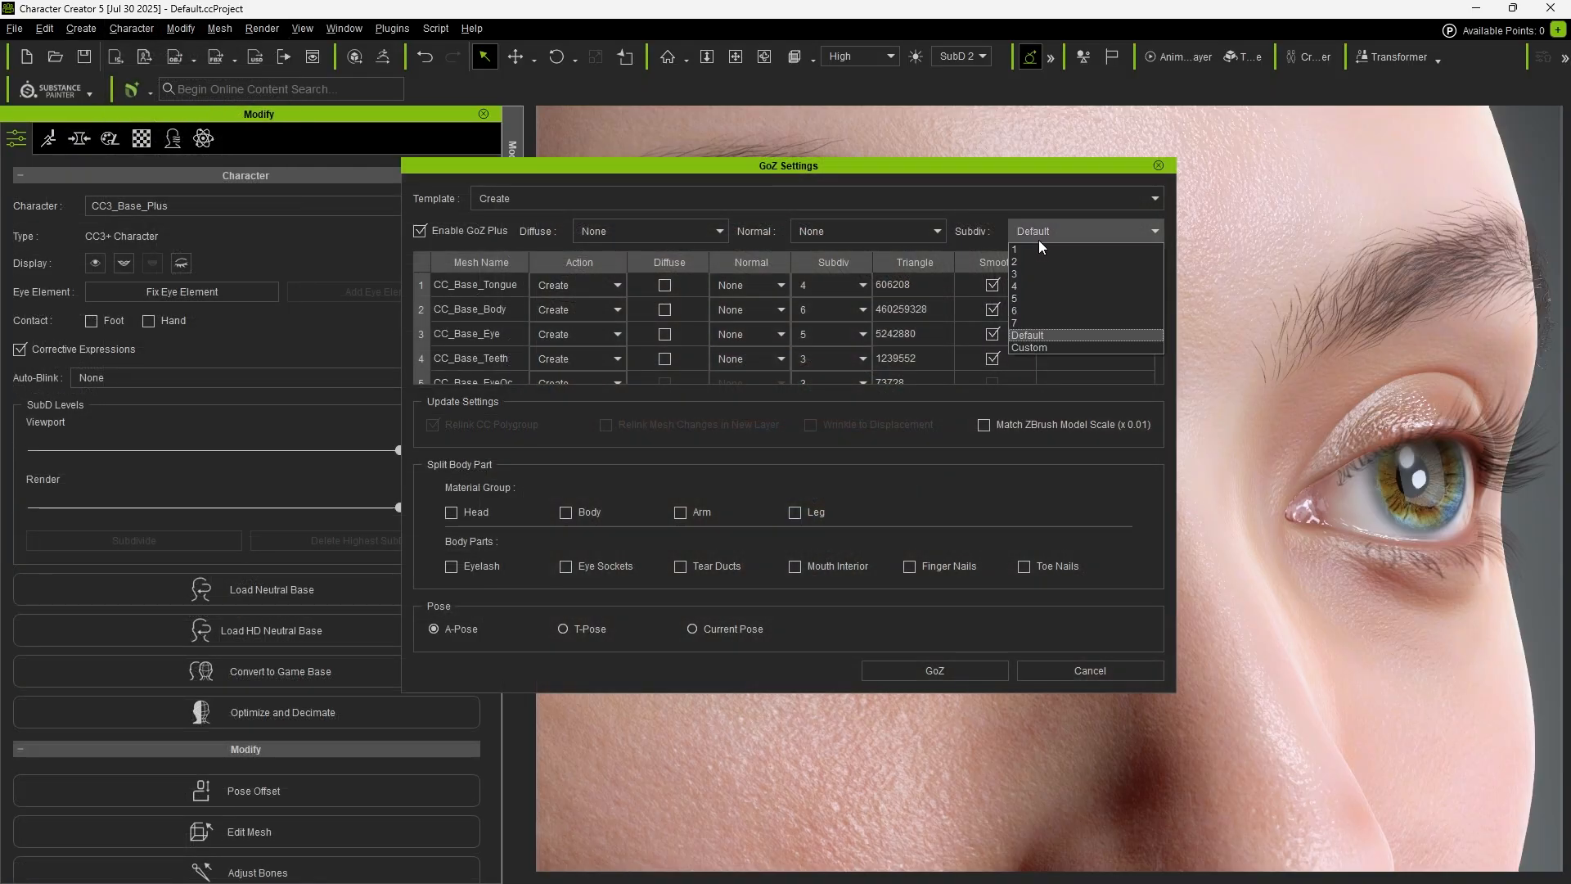
View the eyelash subtool strips in ZBrush and send the mesh back via GoZ
{"action": "left_click", "coordinate": [934, 671]}
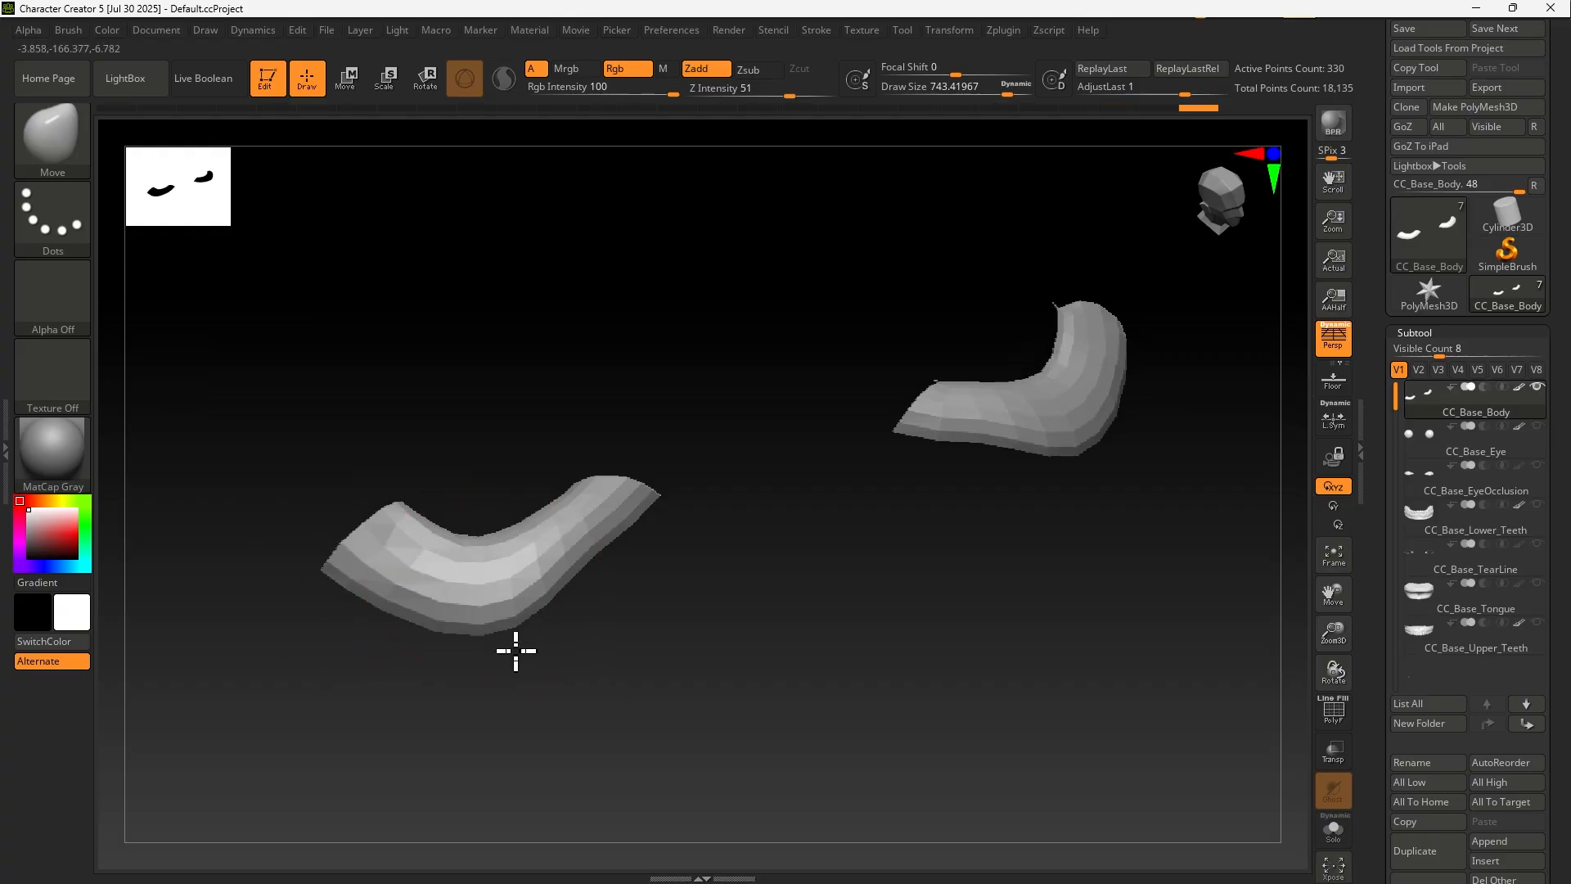
{"action": "left_click", "coordinate": [1001, 30]}
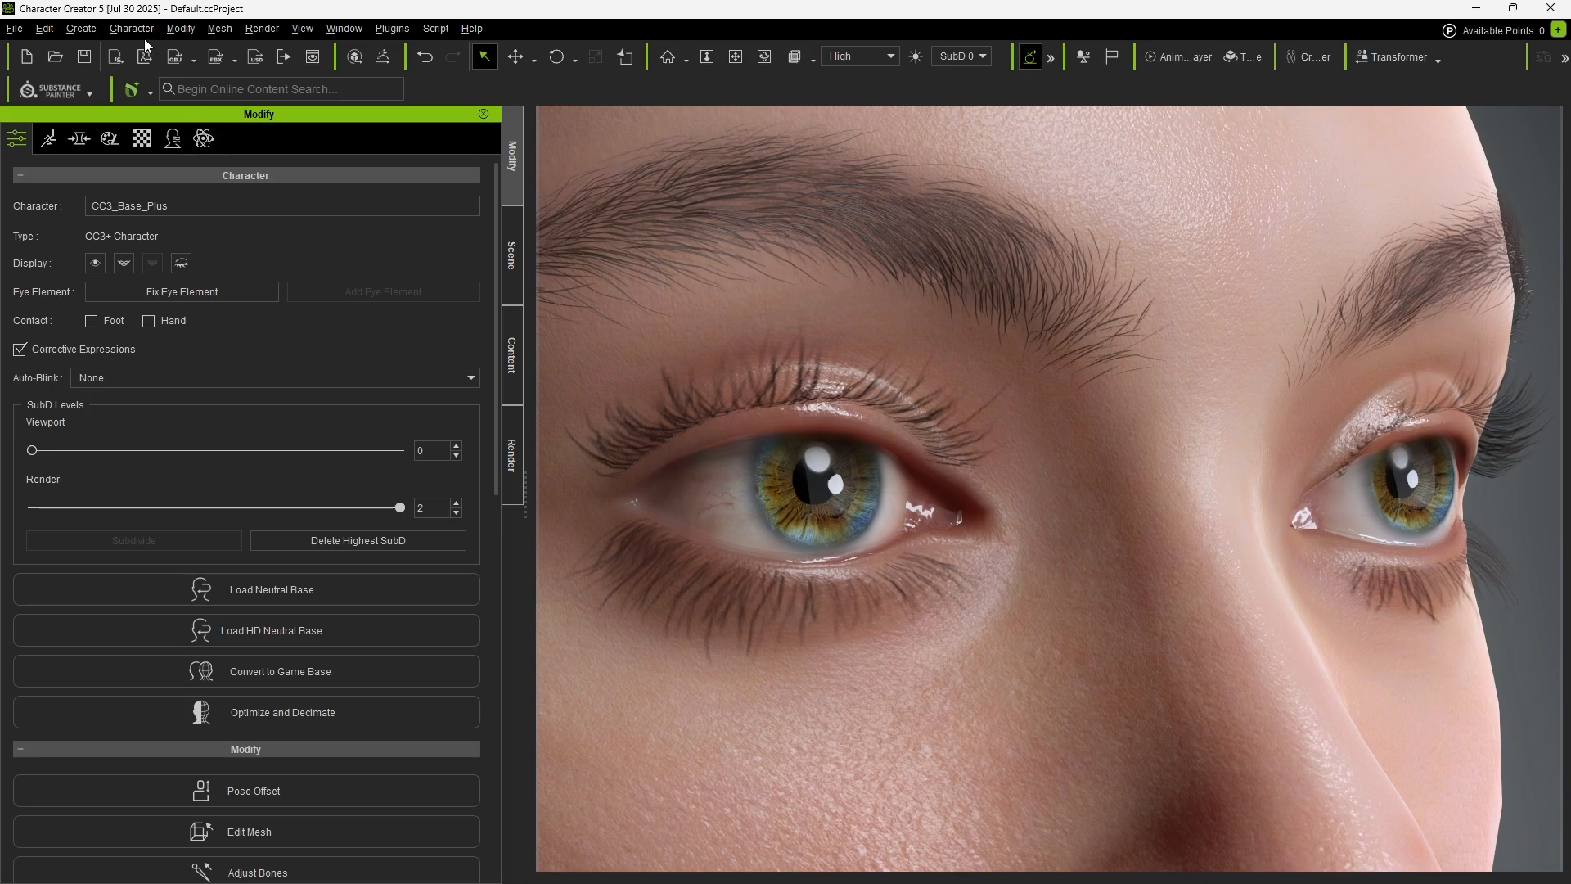
Reopen Correct Position and choose Root Only with all four lash parts checked
{"action": "left_click", "coordinate": [131, 28]}
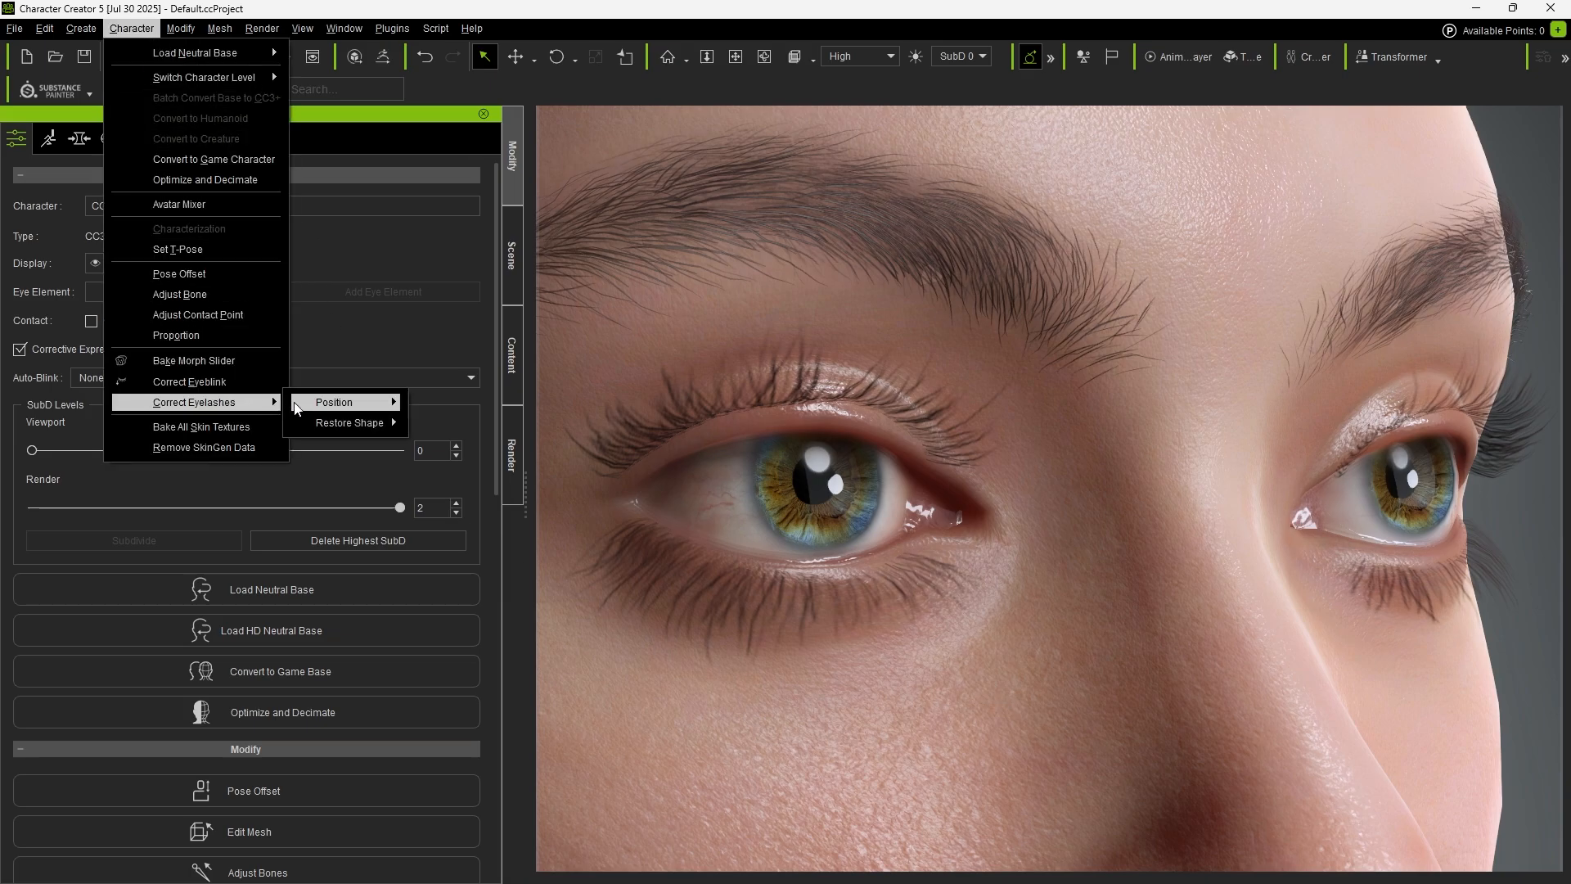
{"action": "left_click", "coordinate": [334, 403]}
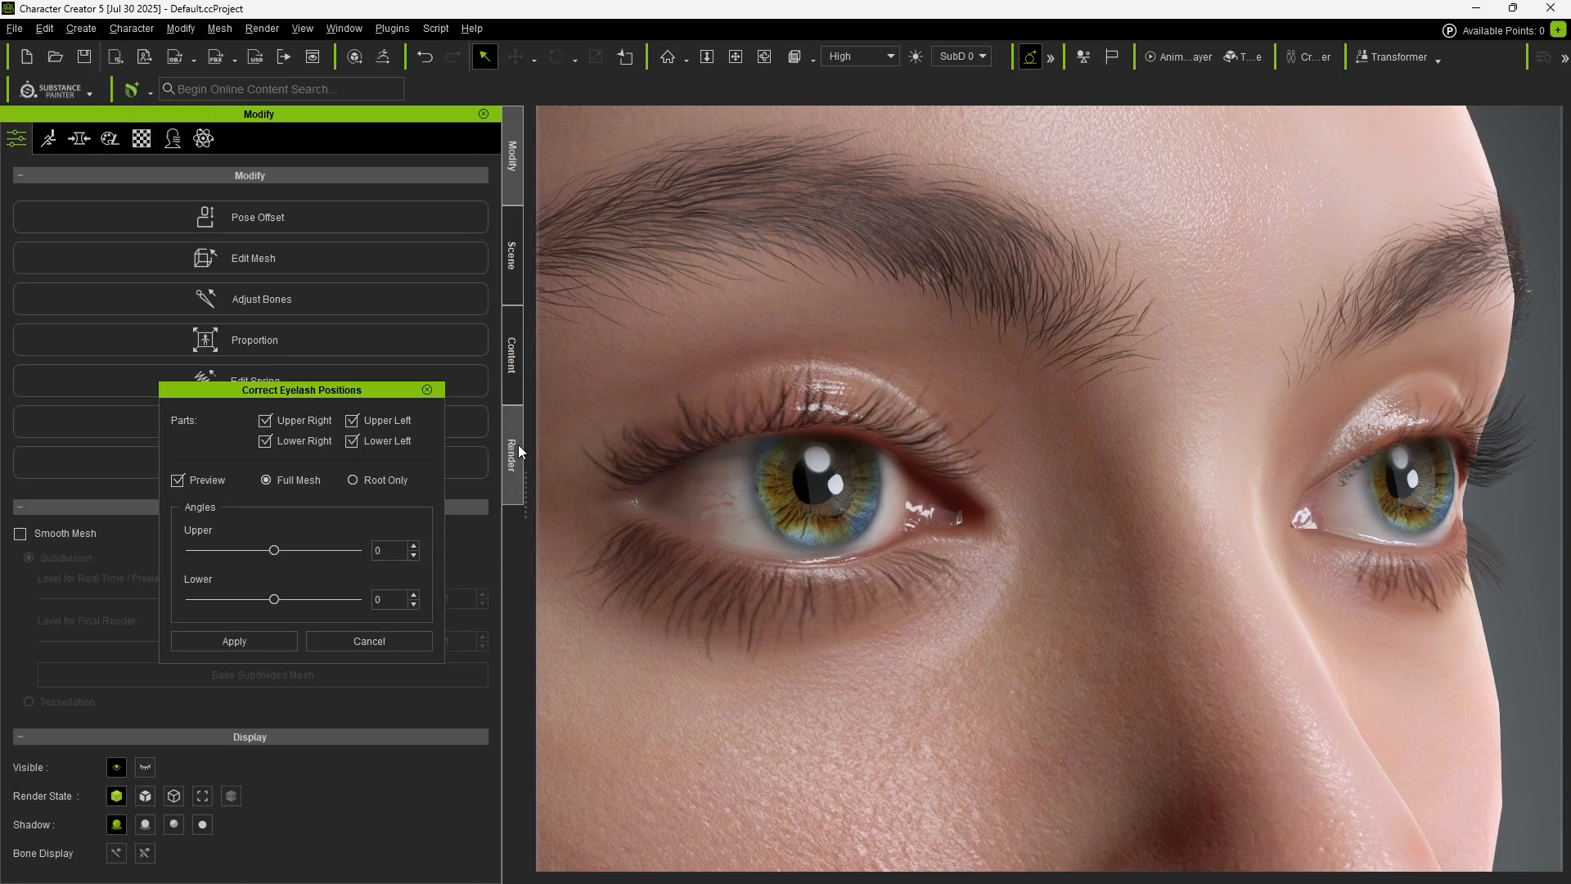
{"action": "left_click", "coordinate": [352, 479]}
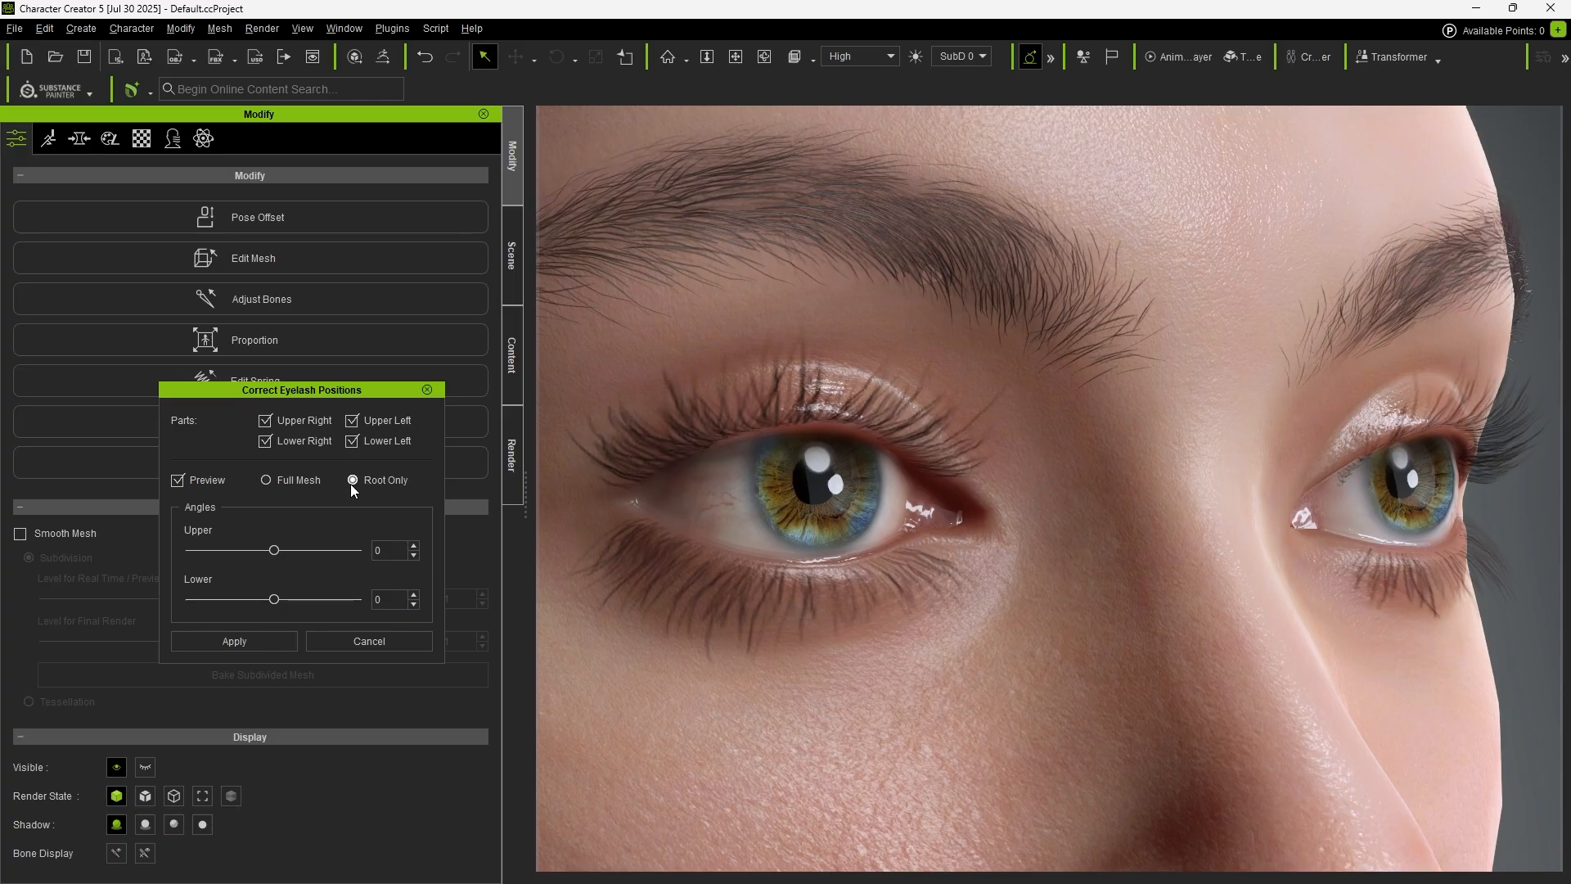